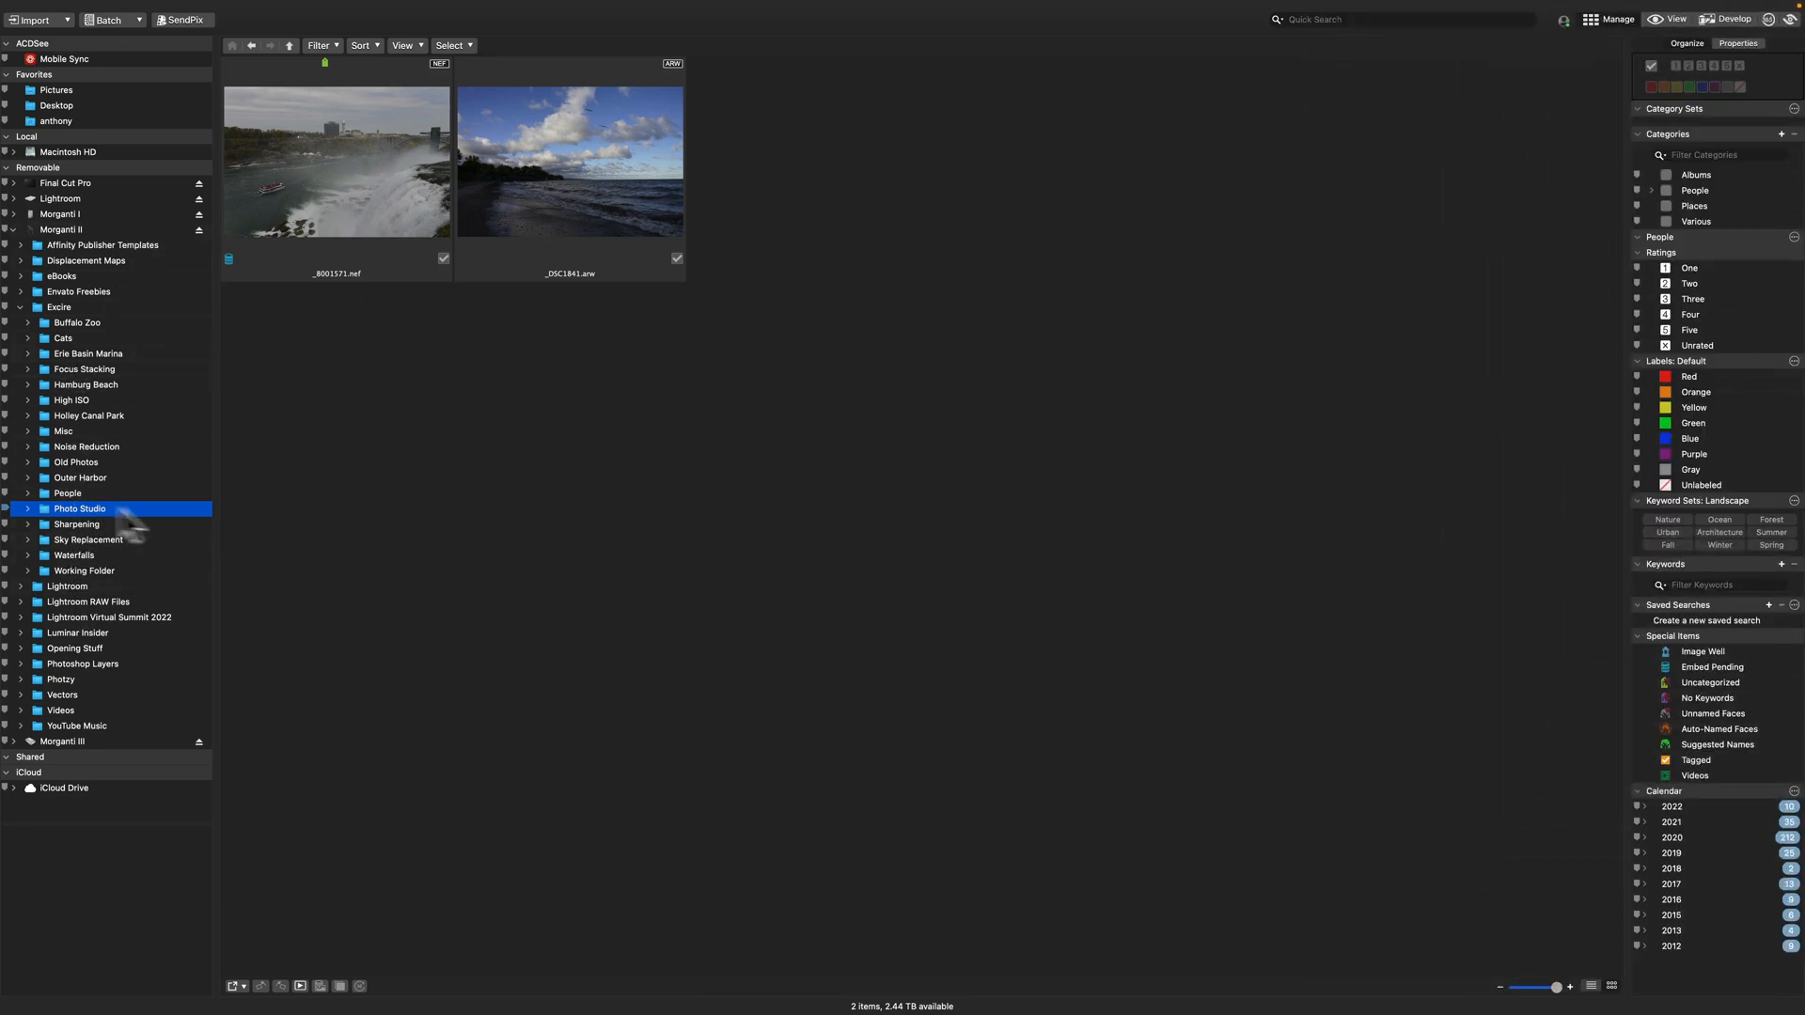
{"action": "mouse_move", "coordinate": [97, 529]}
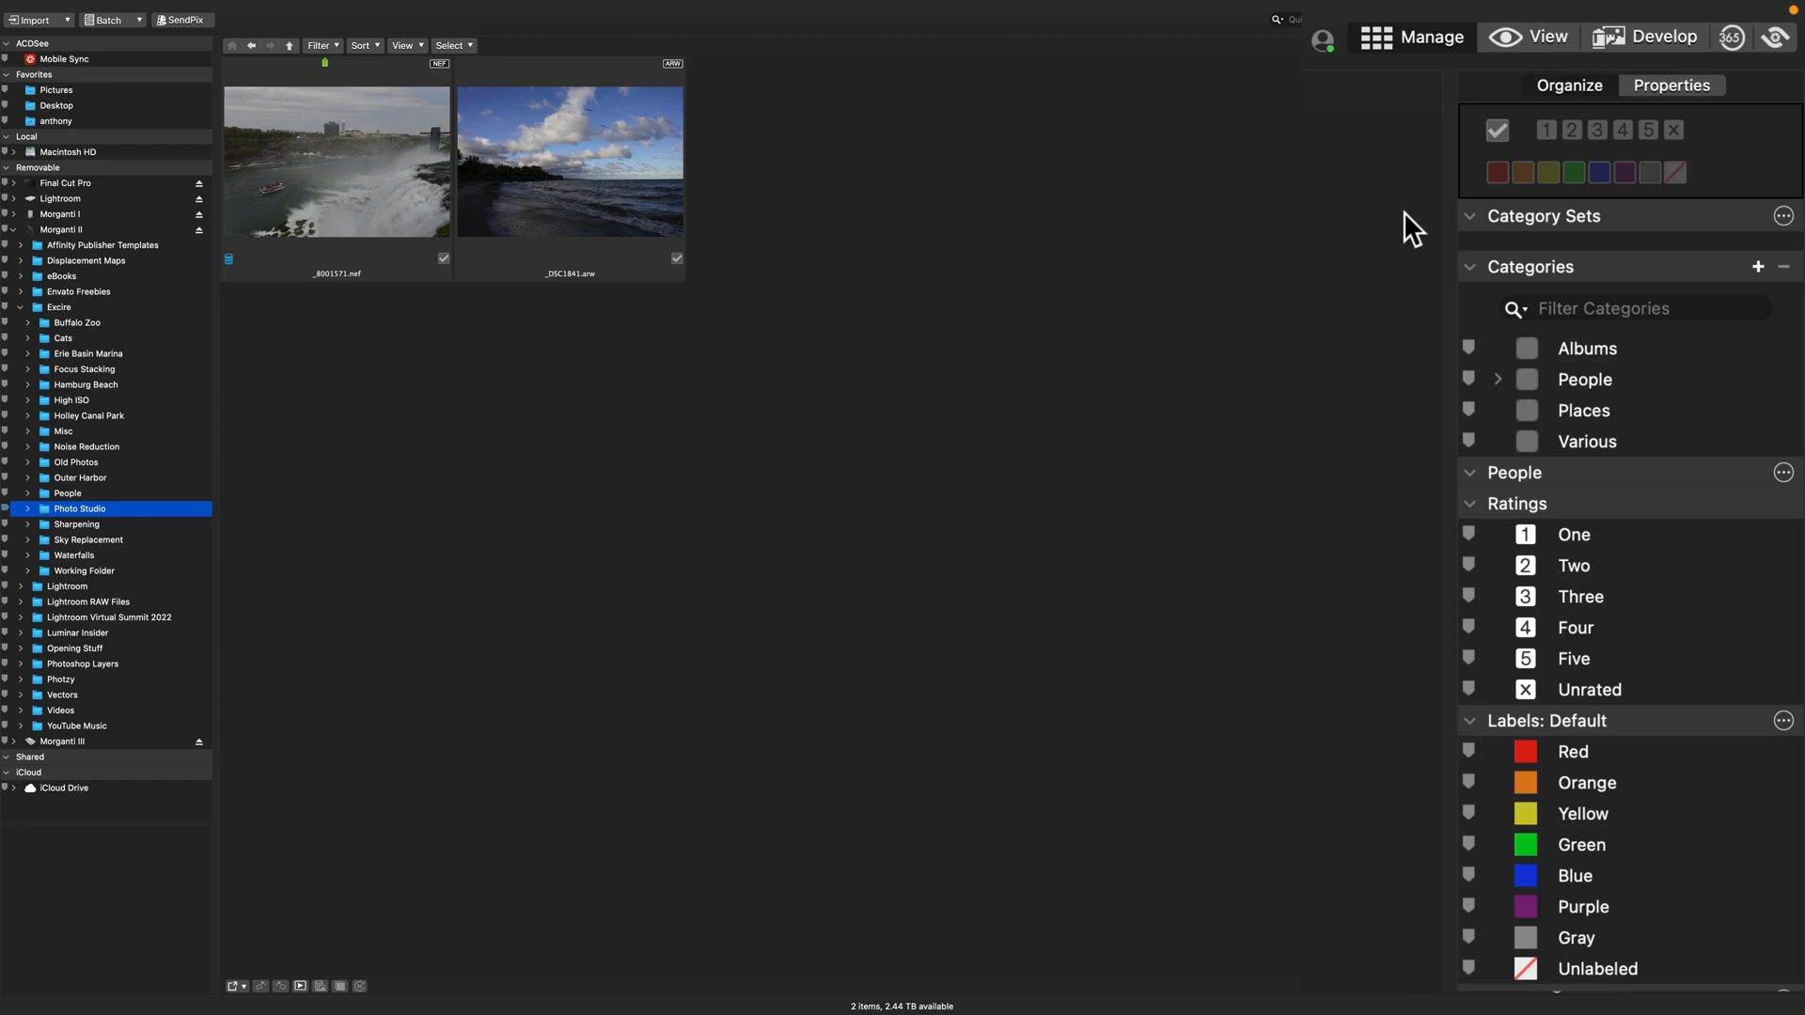
{"action": "mouse_move", "coordinate": [1644, 323]}
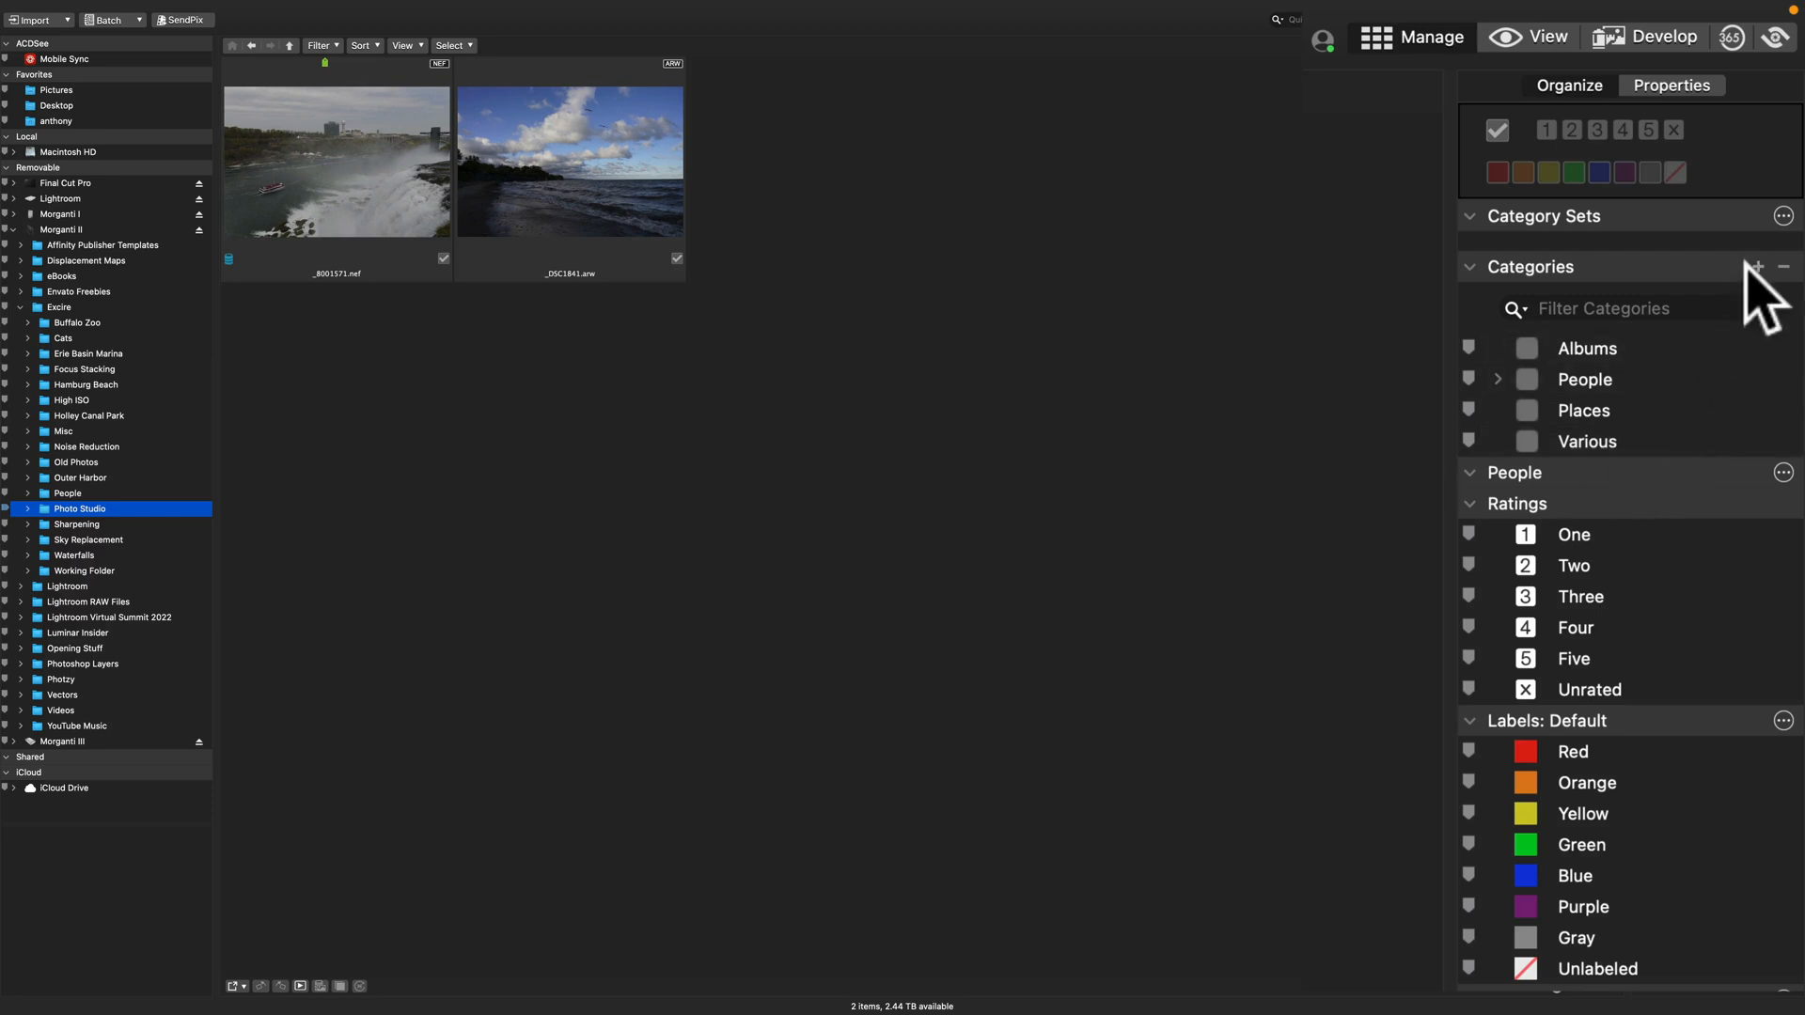
{"action": "mouse_move", "coordinate": [1692, 535]}
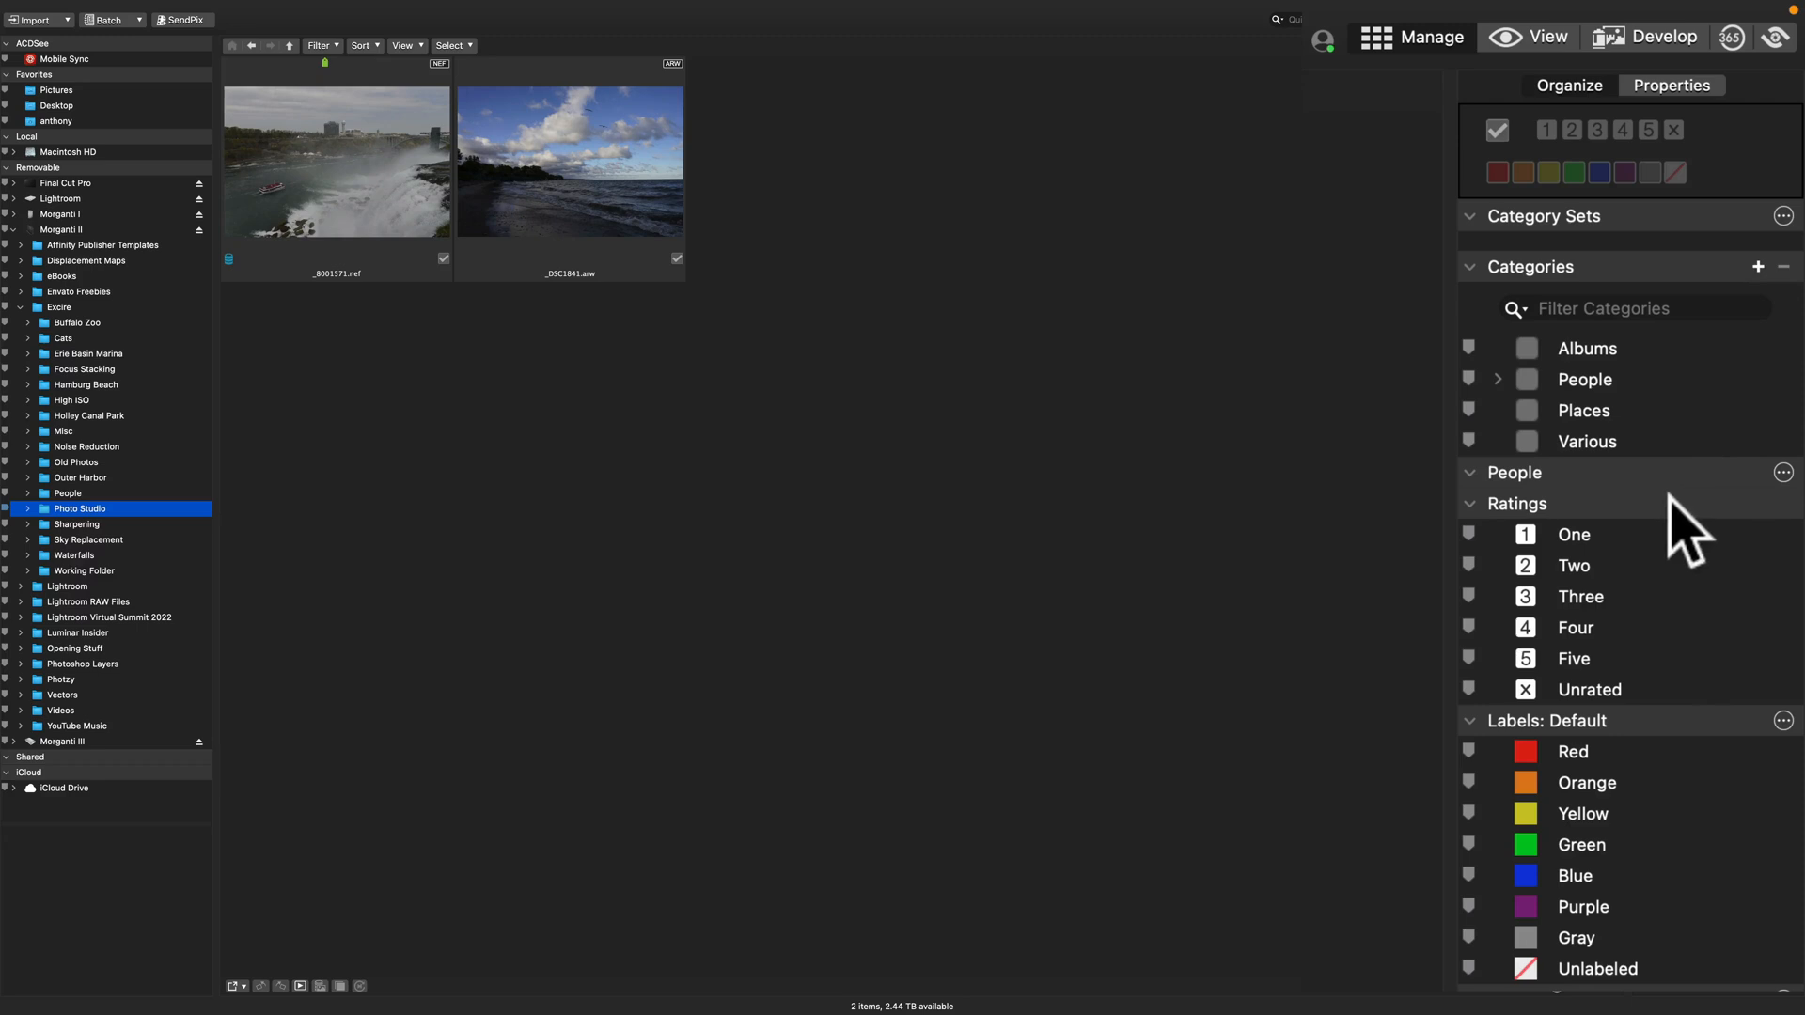
{"action": "mouse_move", "coordinate": [1662, 691]}
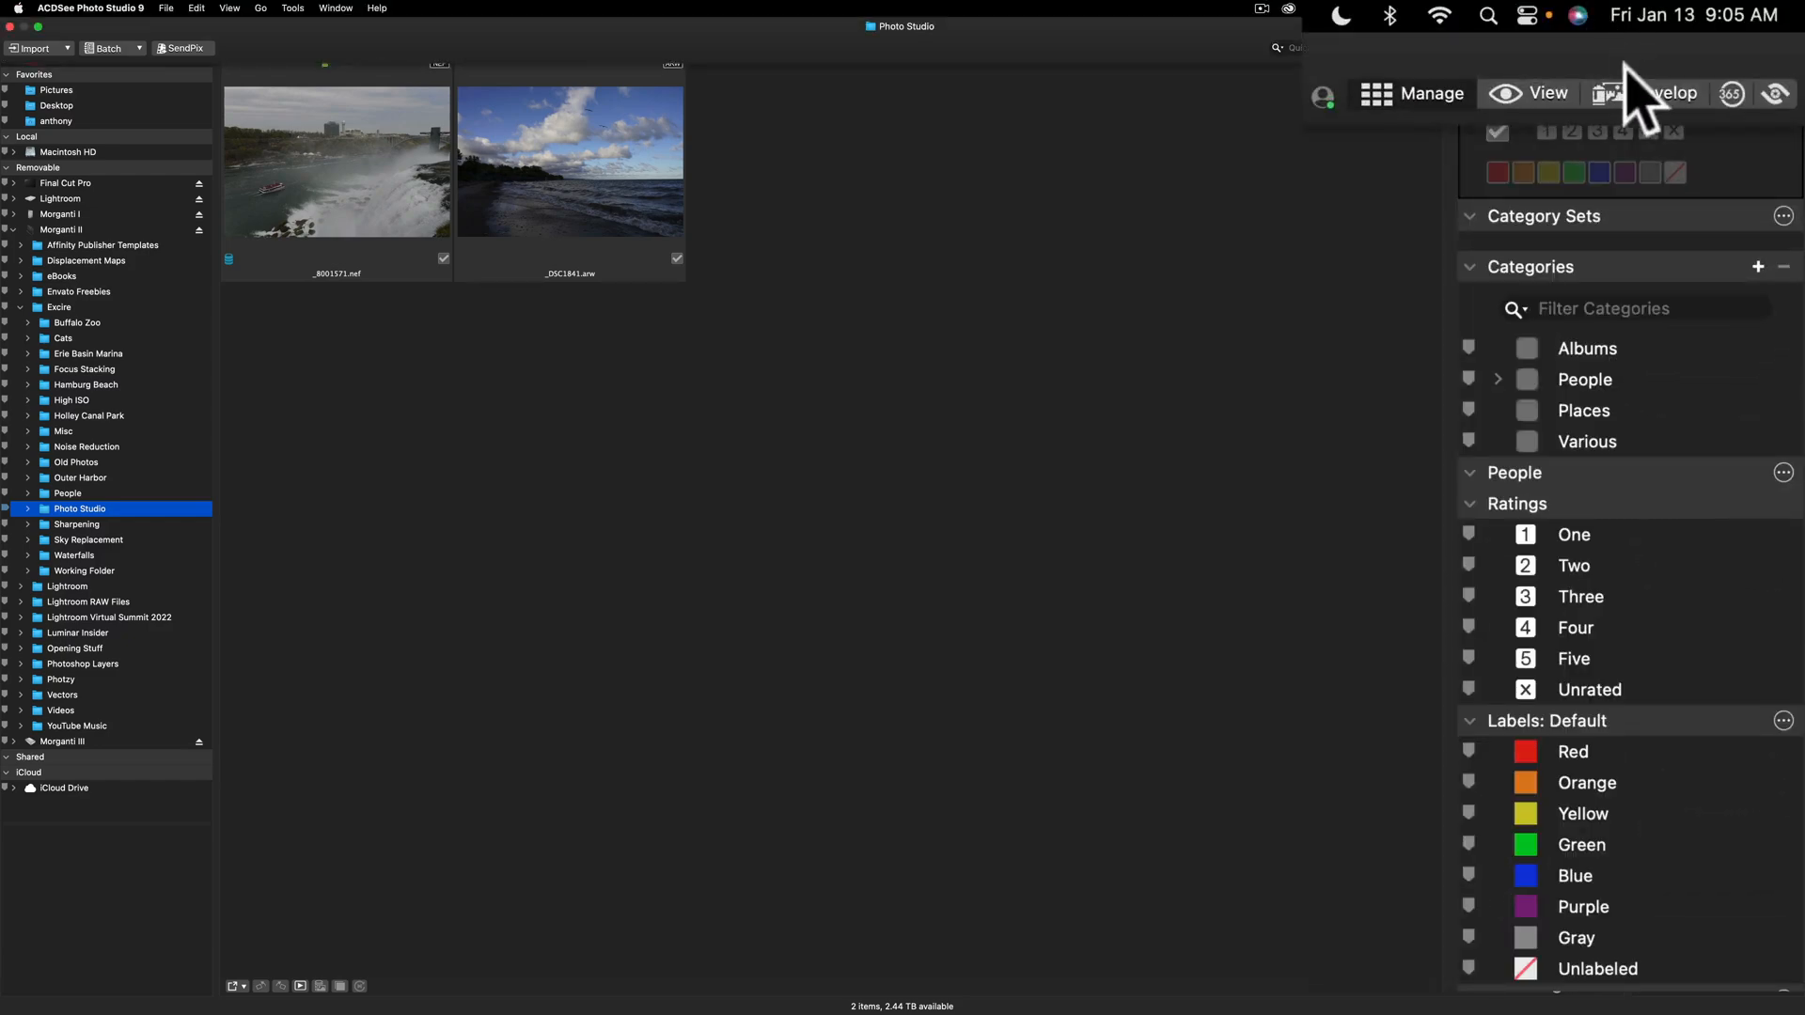
Step: Open the beach-and-clouds RAW photo in Develop mode
{"action": "left_click", "coordinate": [1665, 92]}
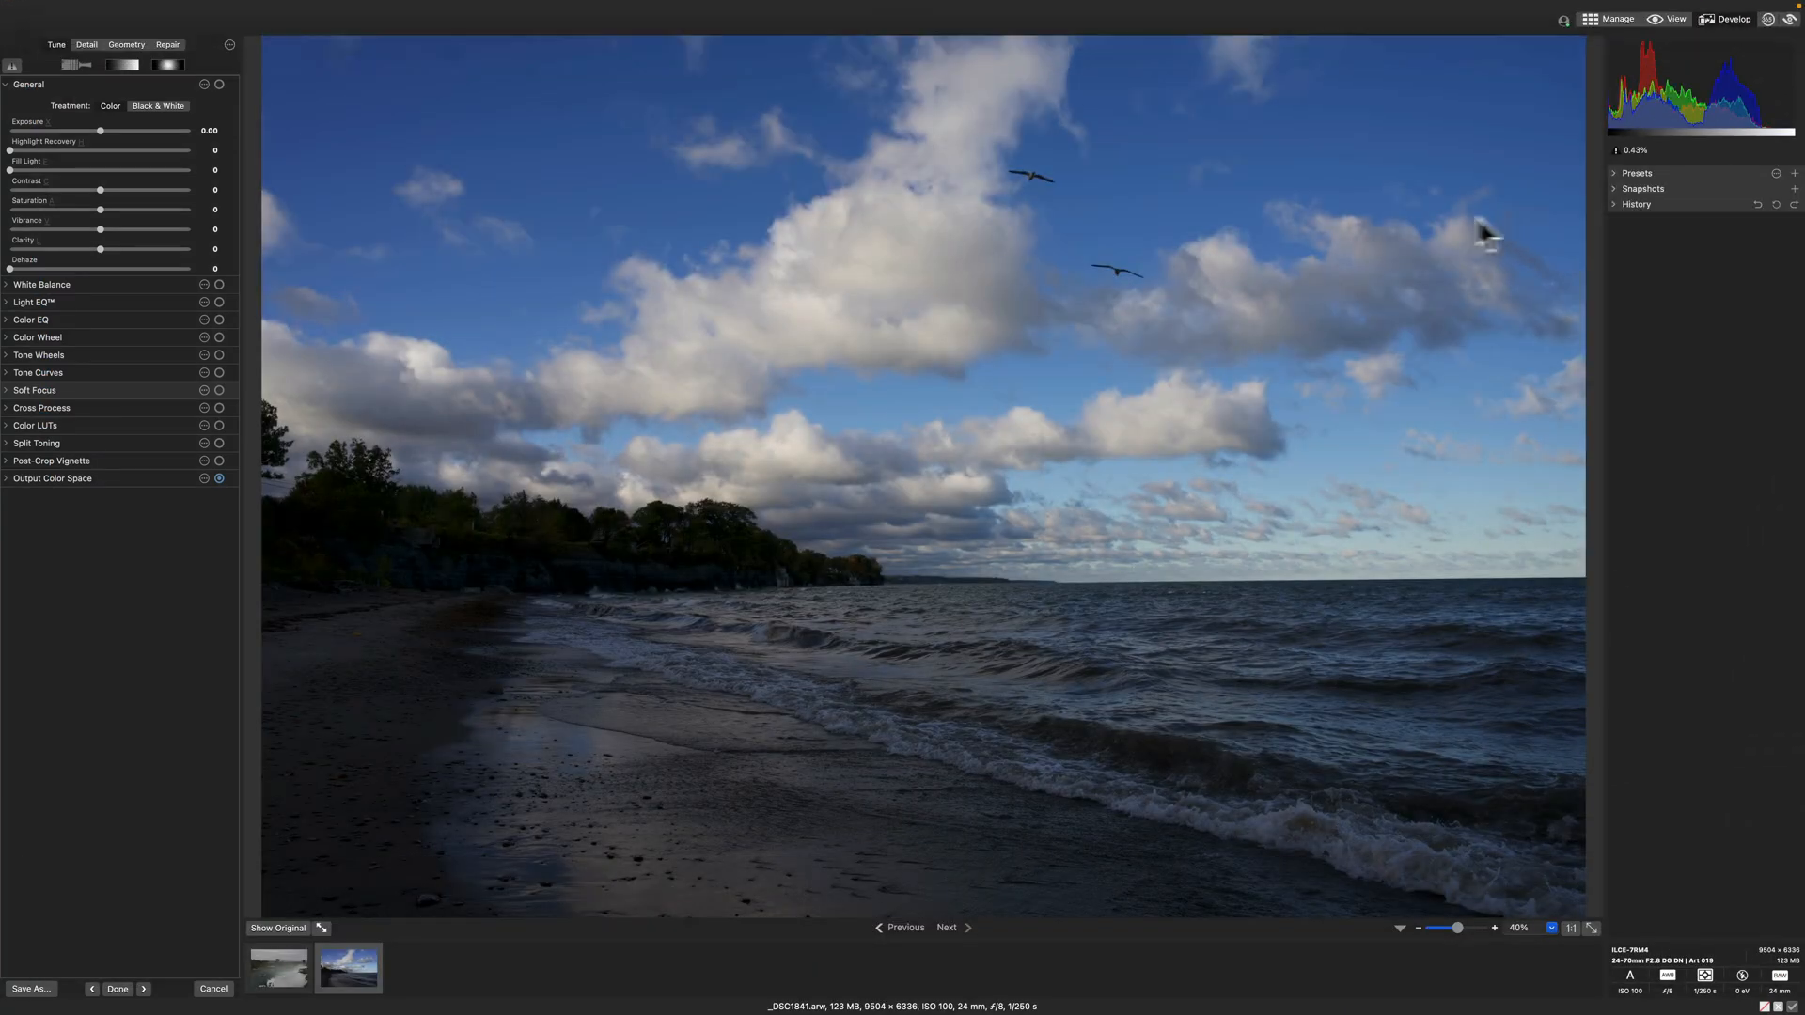
{"action": "mouse_move", "coordinate": [1277, 219]}
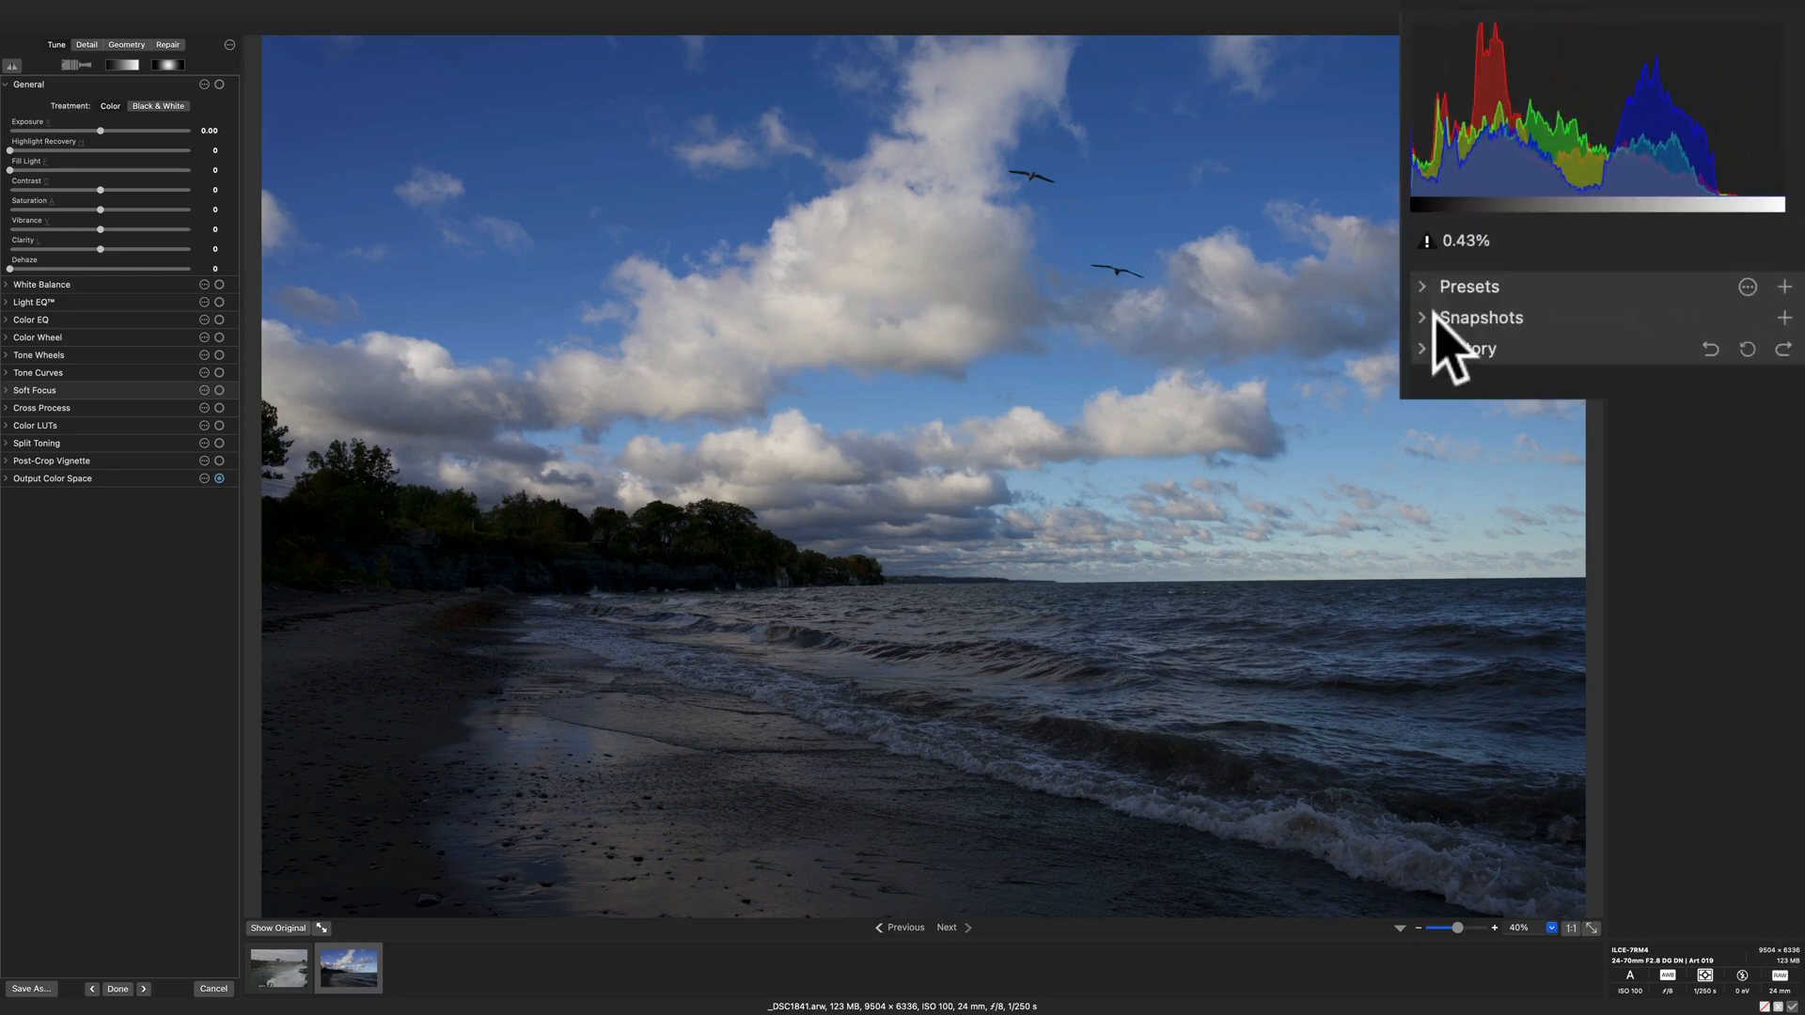
{"action": "mouse_move", "coordinate": [1442, 380]}
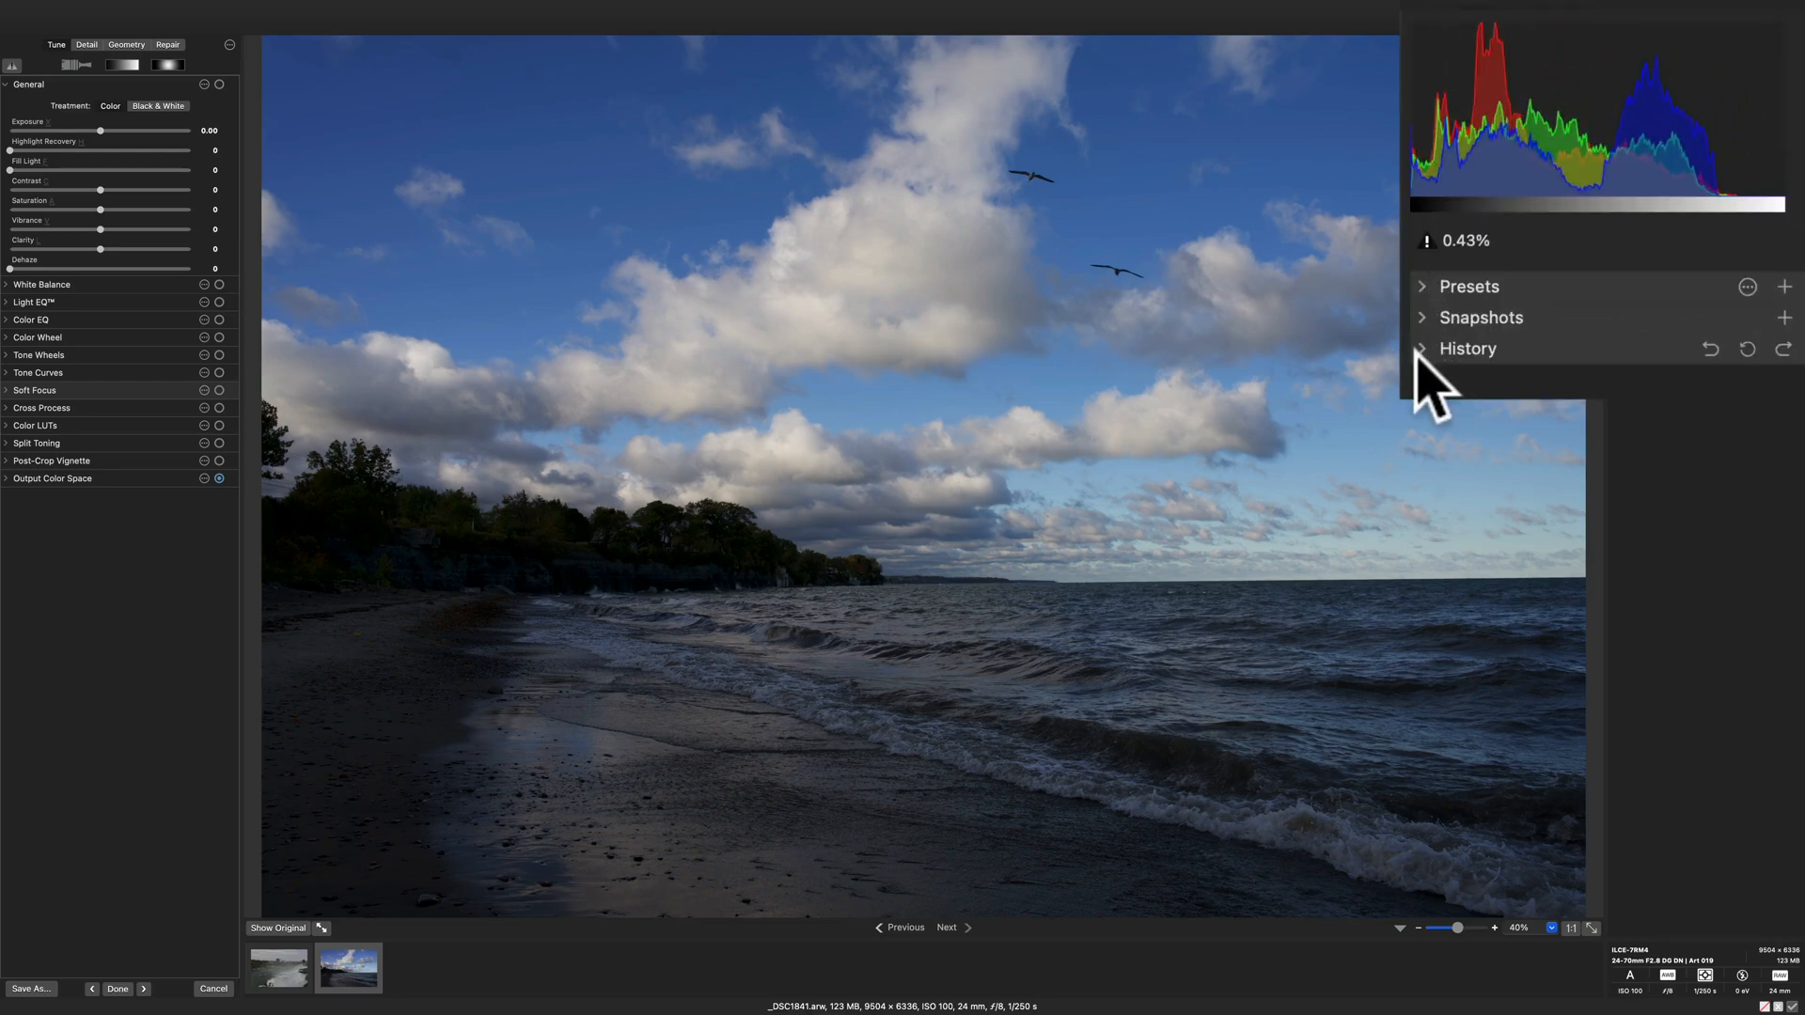
{"action": "mouse_move", "coordinate": [1548, 391]}
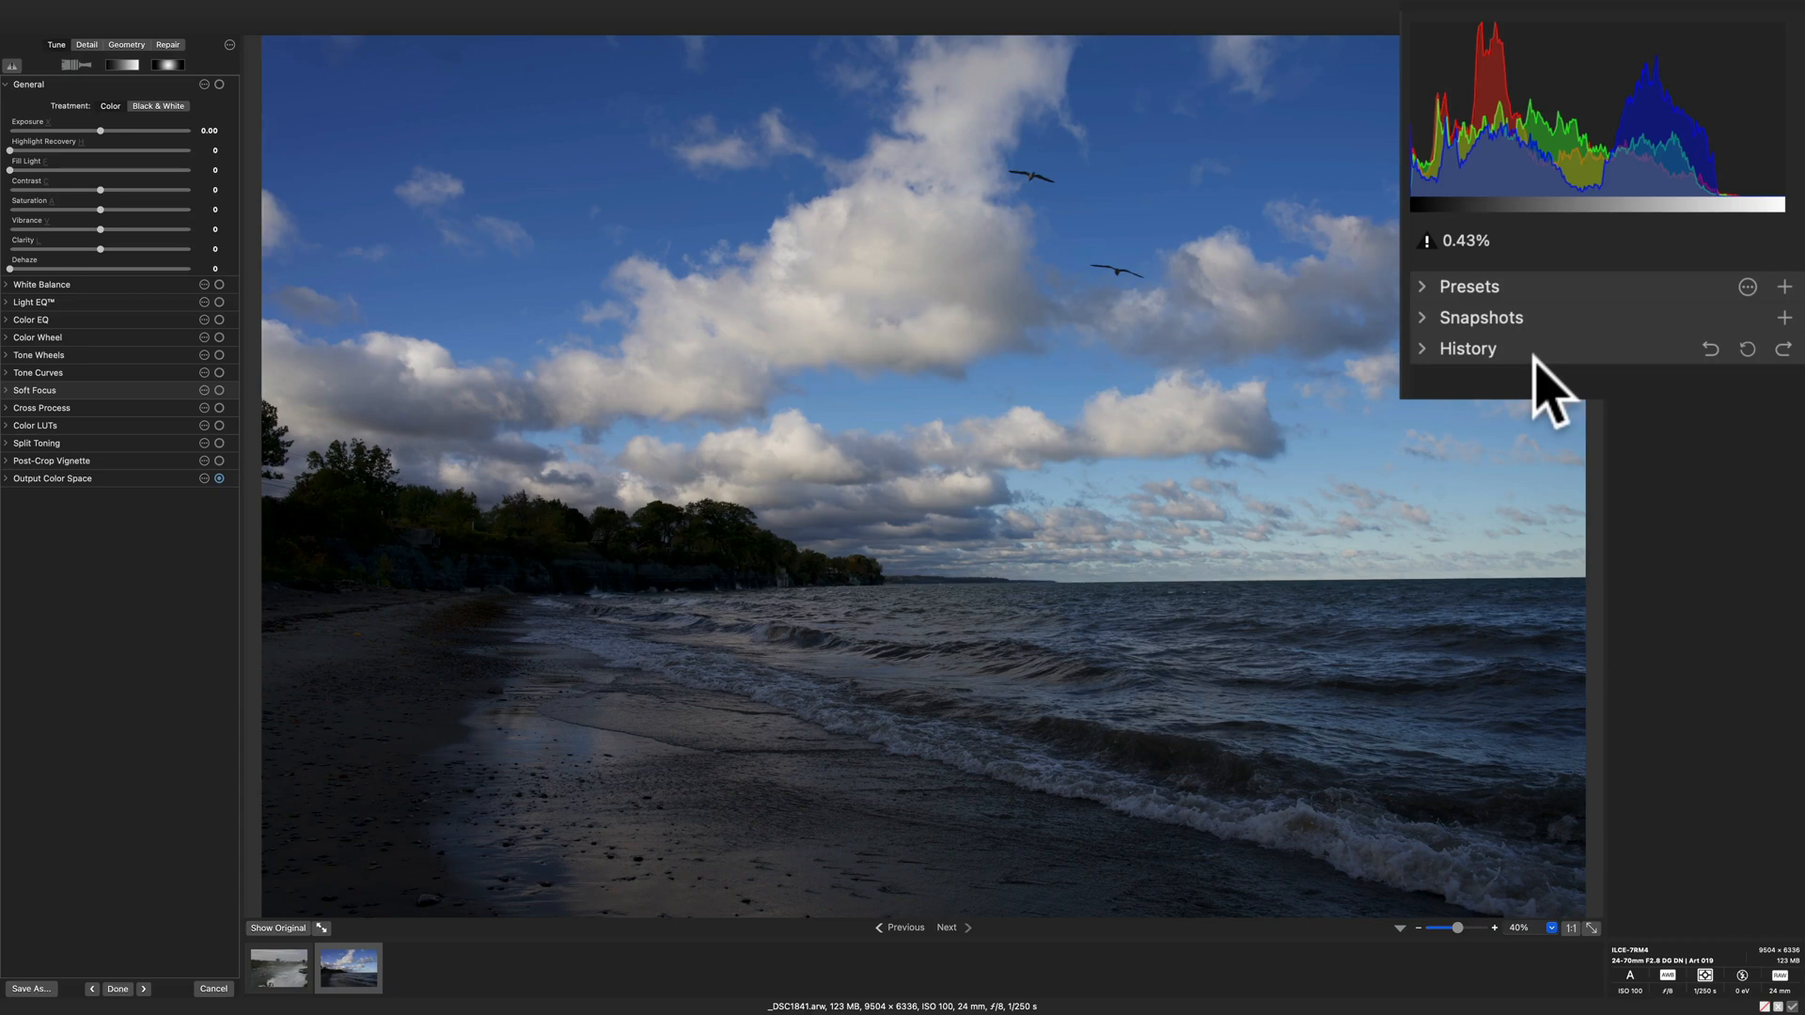
{"action": "mouse_move", "coordinate": [1525, 363]}
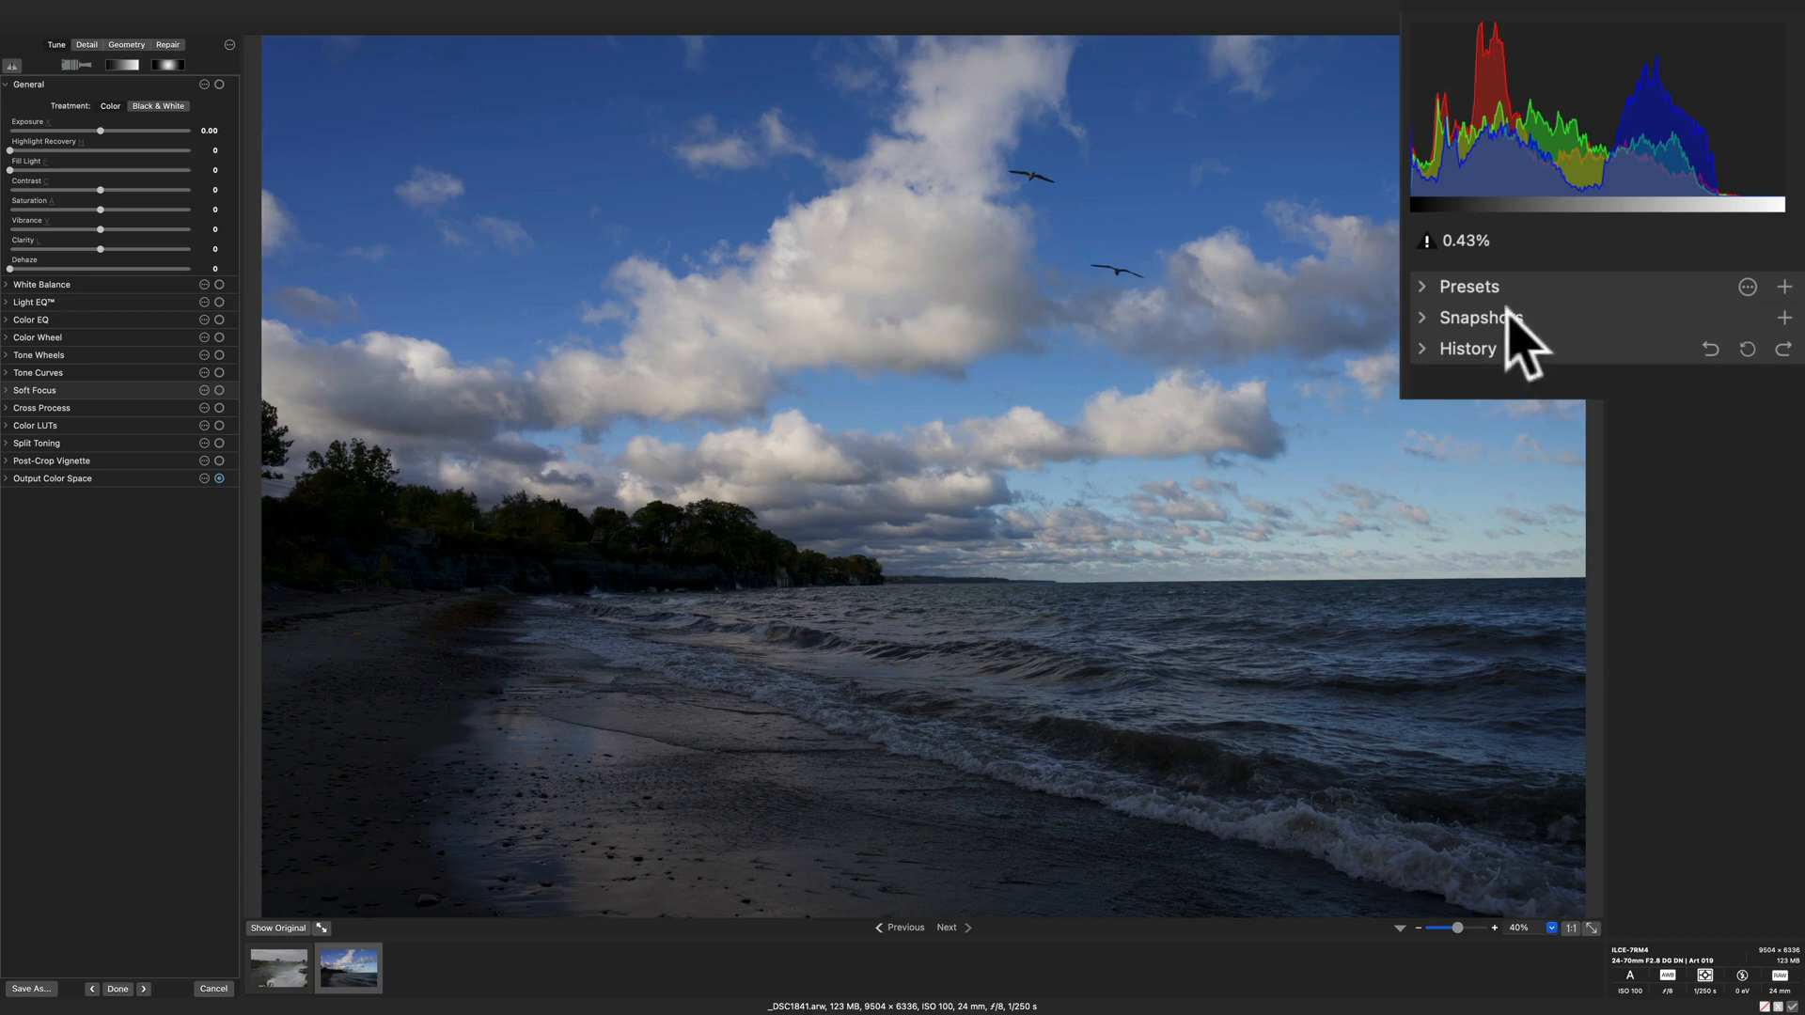
{"action": "left_click", "coordinate": [1424, 286]}
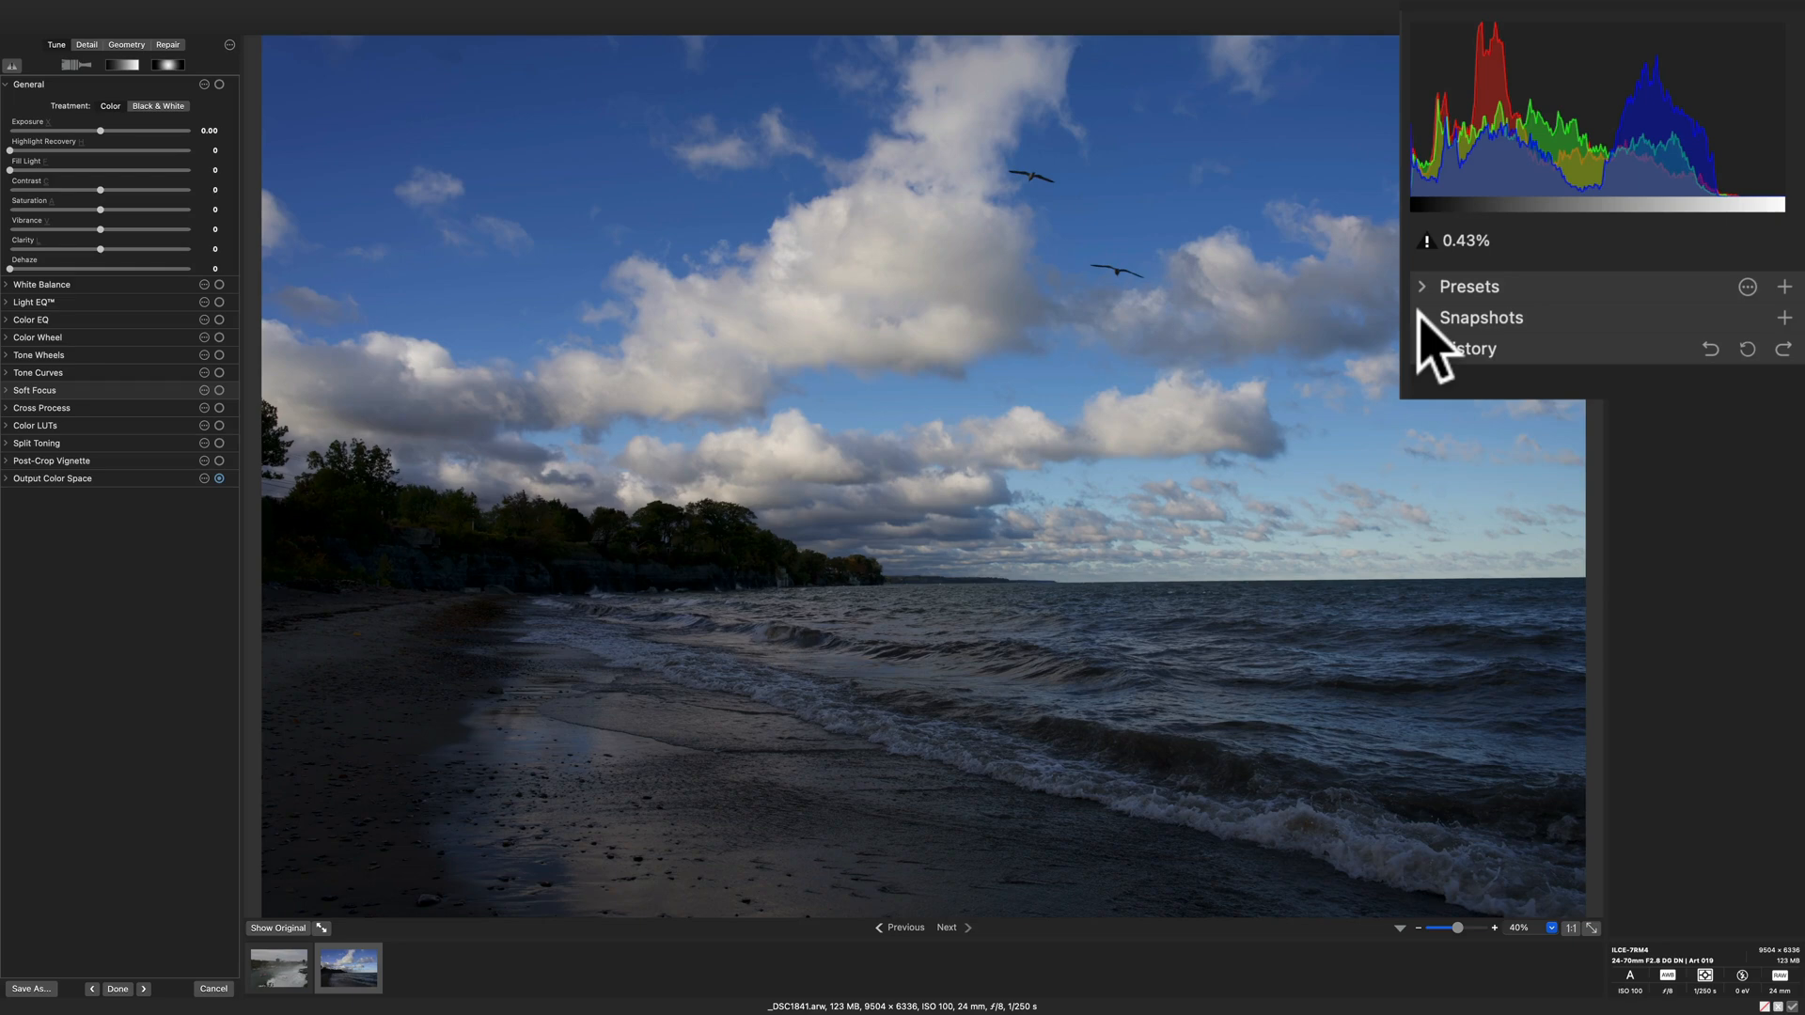
{"action": "mouse_move", "coordinate": [1438, 374]}
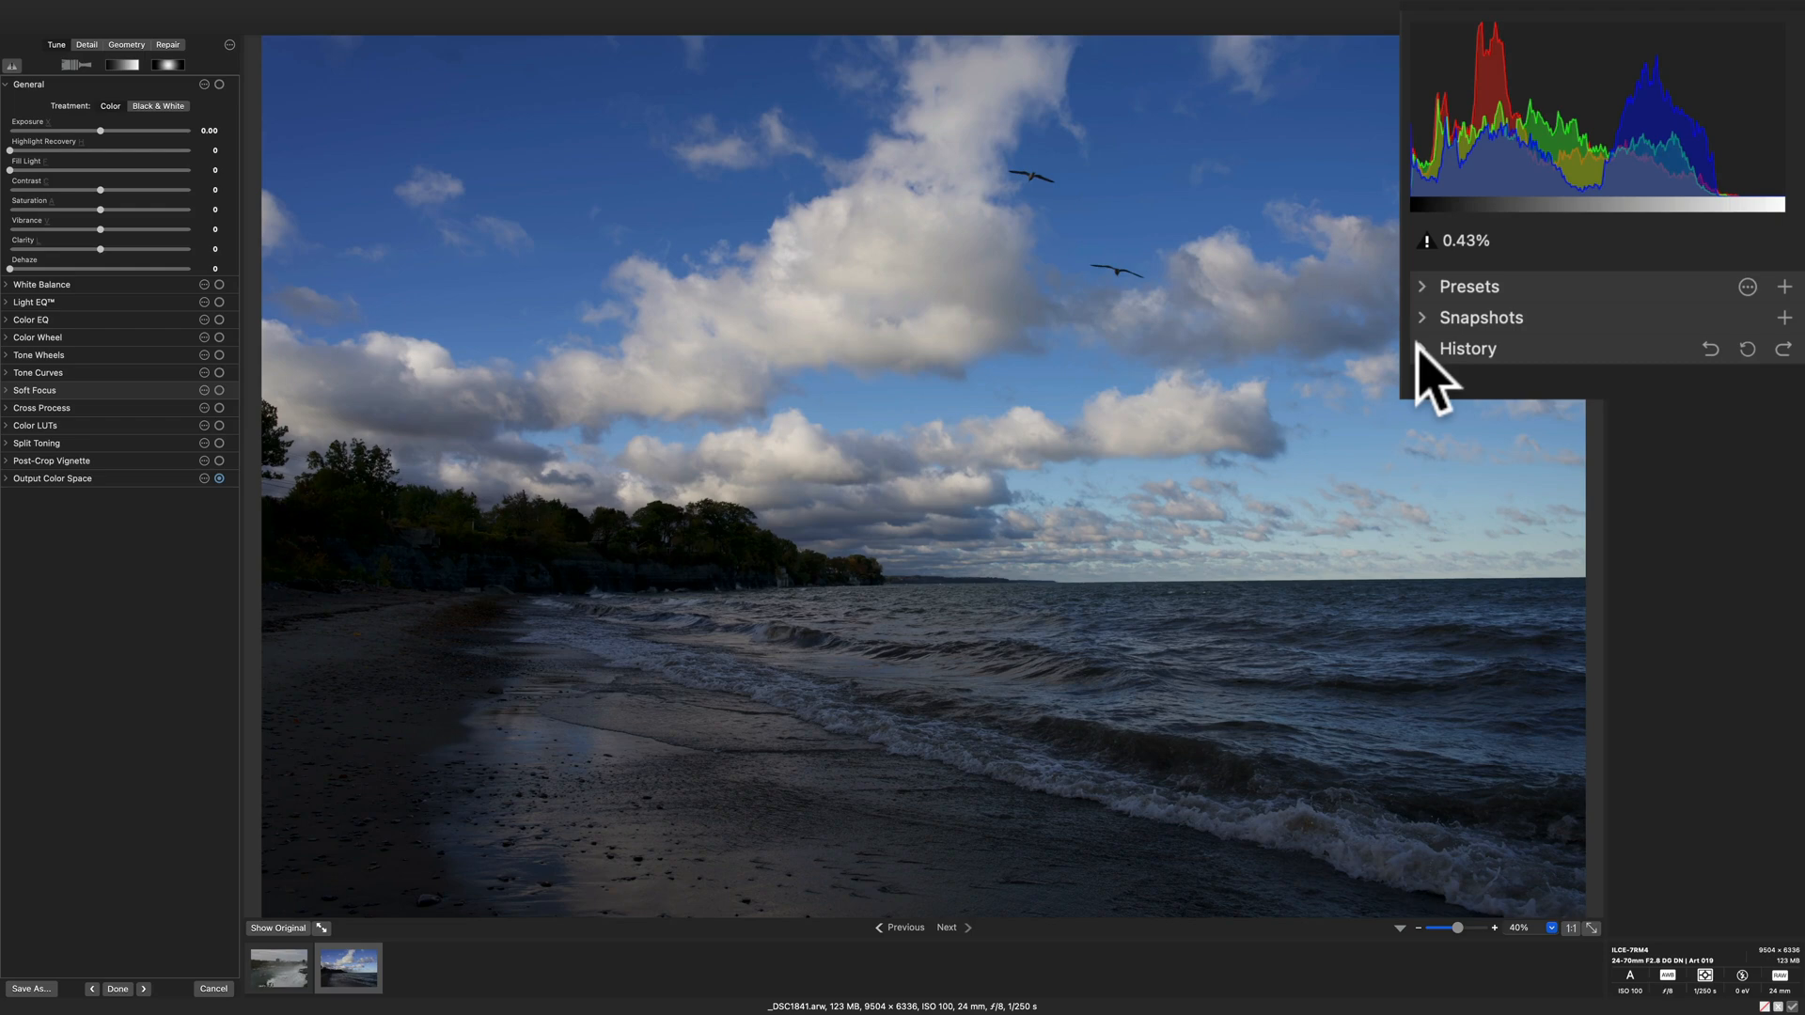
{"action": "mouse_move", "coordinate": [1477, 190]}
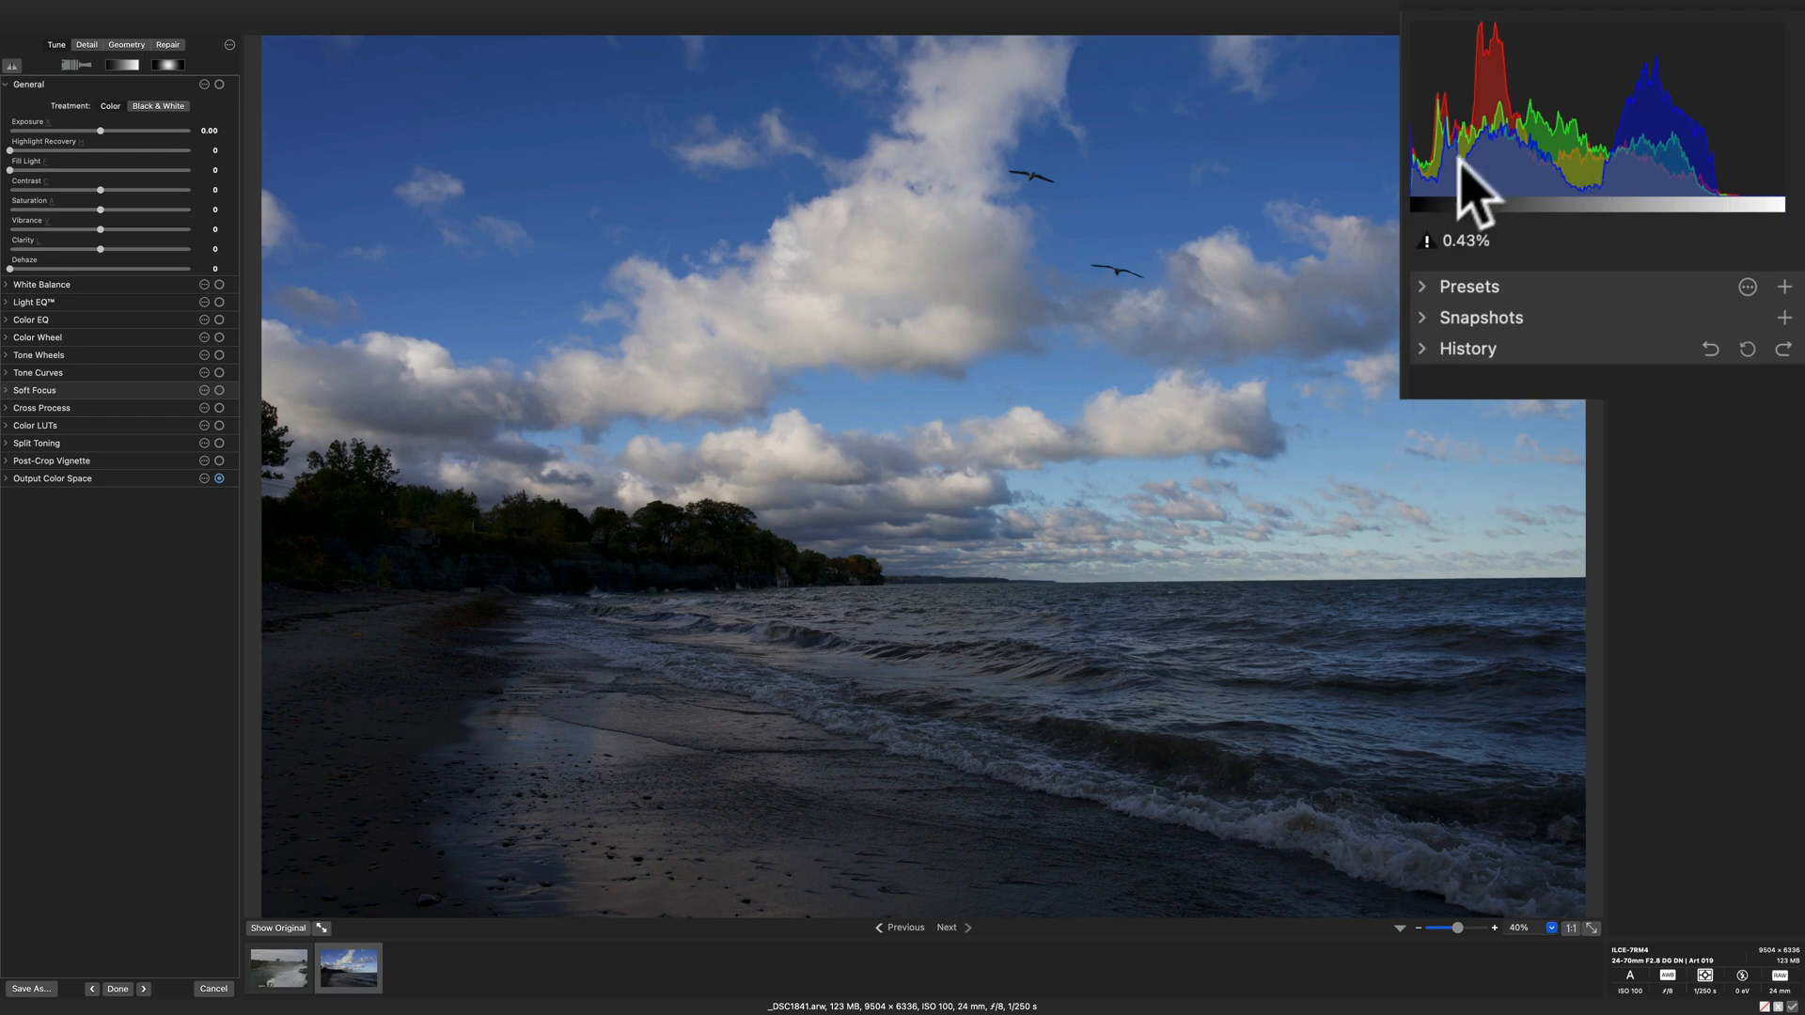
{"action": "mouse_move", "coordinate": [1605, 190]}
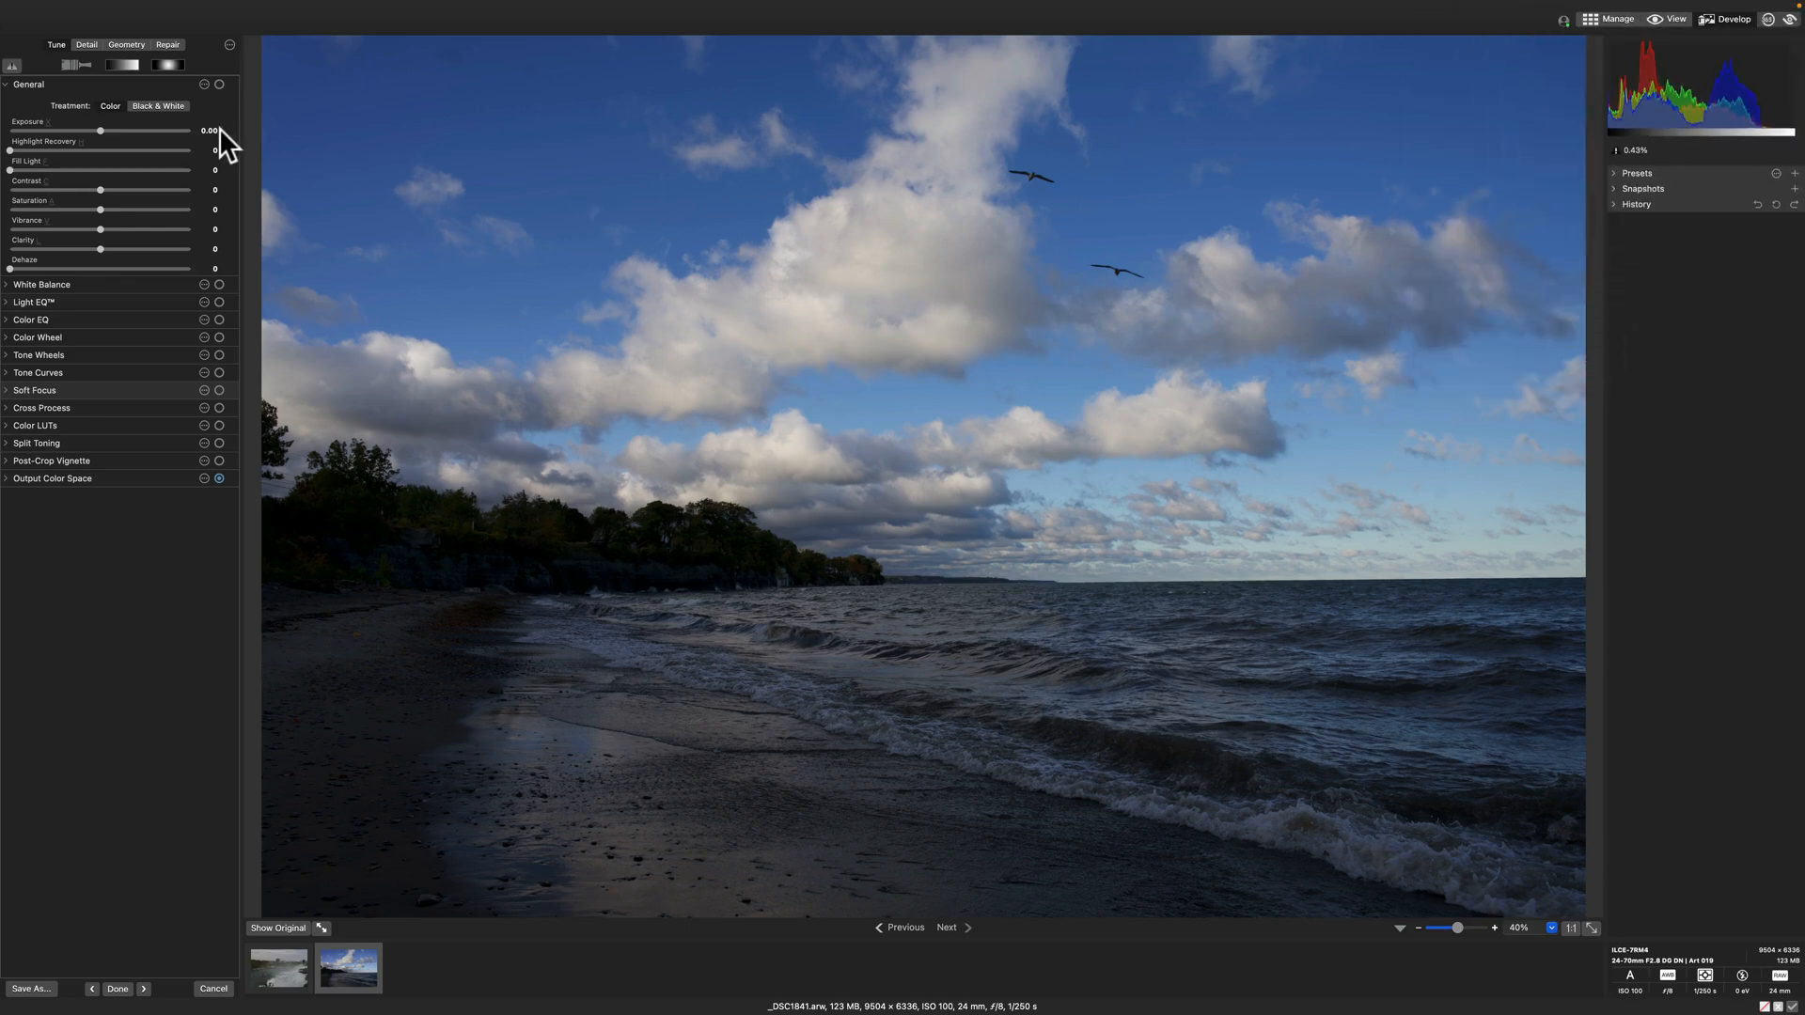
{"action": "mouse_move", "coordinate": [397, 147]}
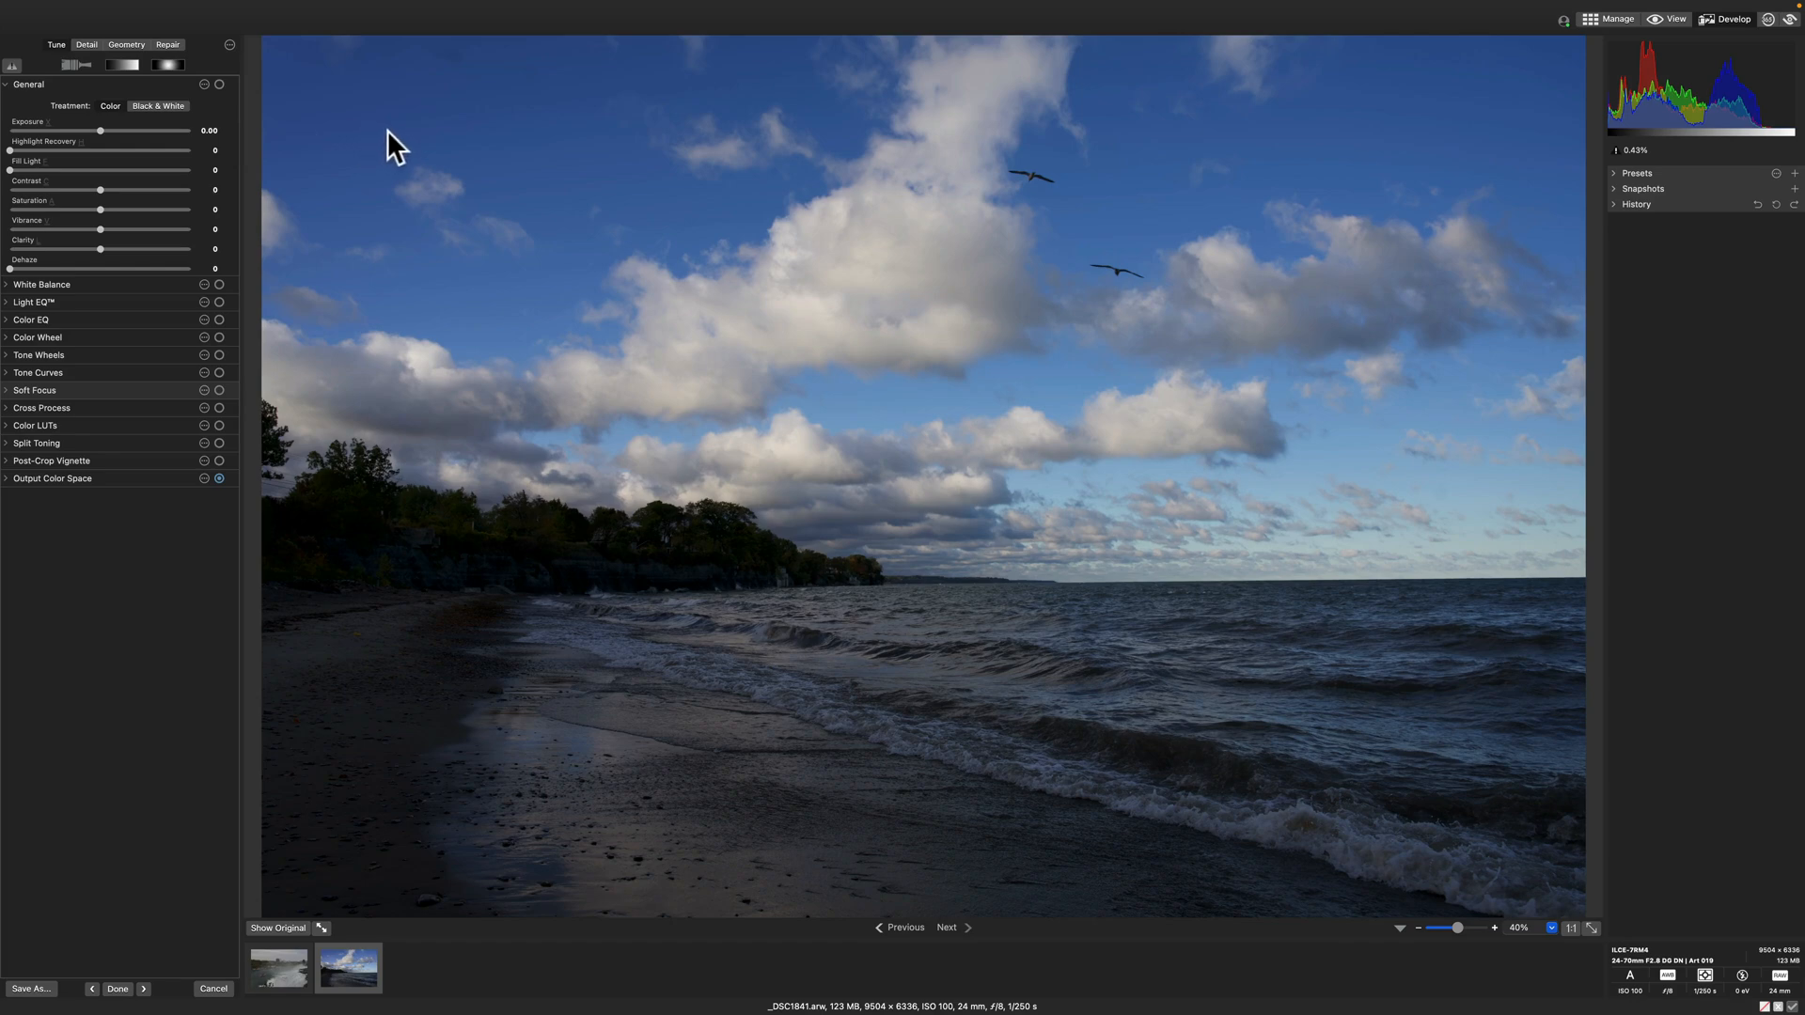
Step: In Settings, set Develop Tools Position to Right and close the dialog
{"action": "left_click", "coordinate": [173, 12]}
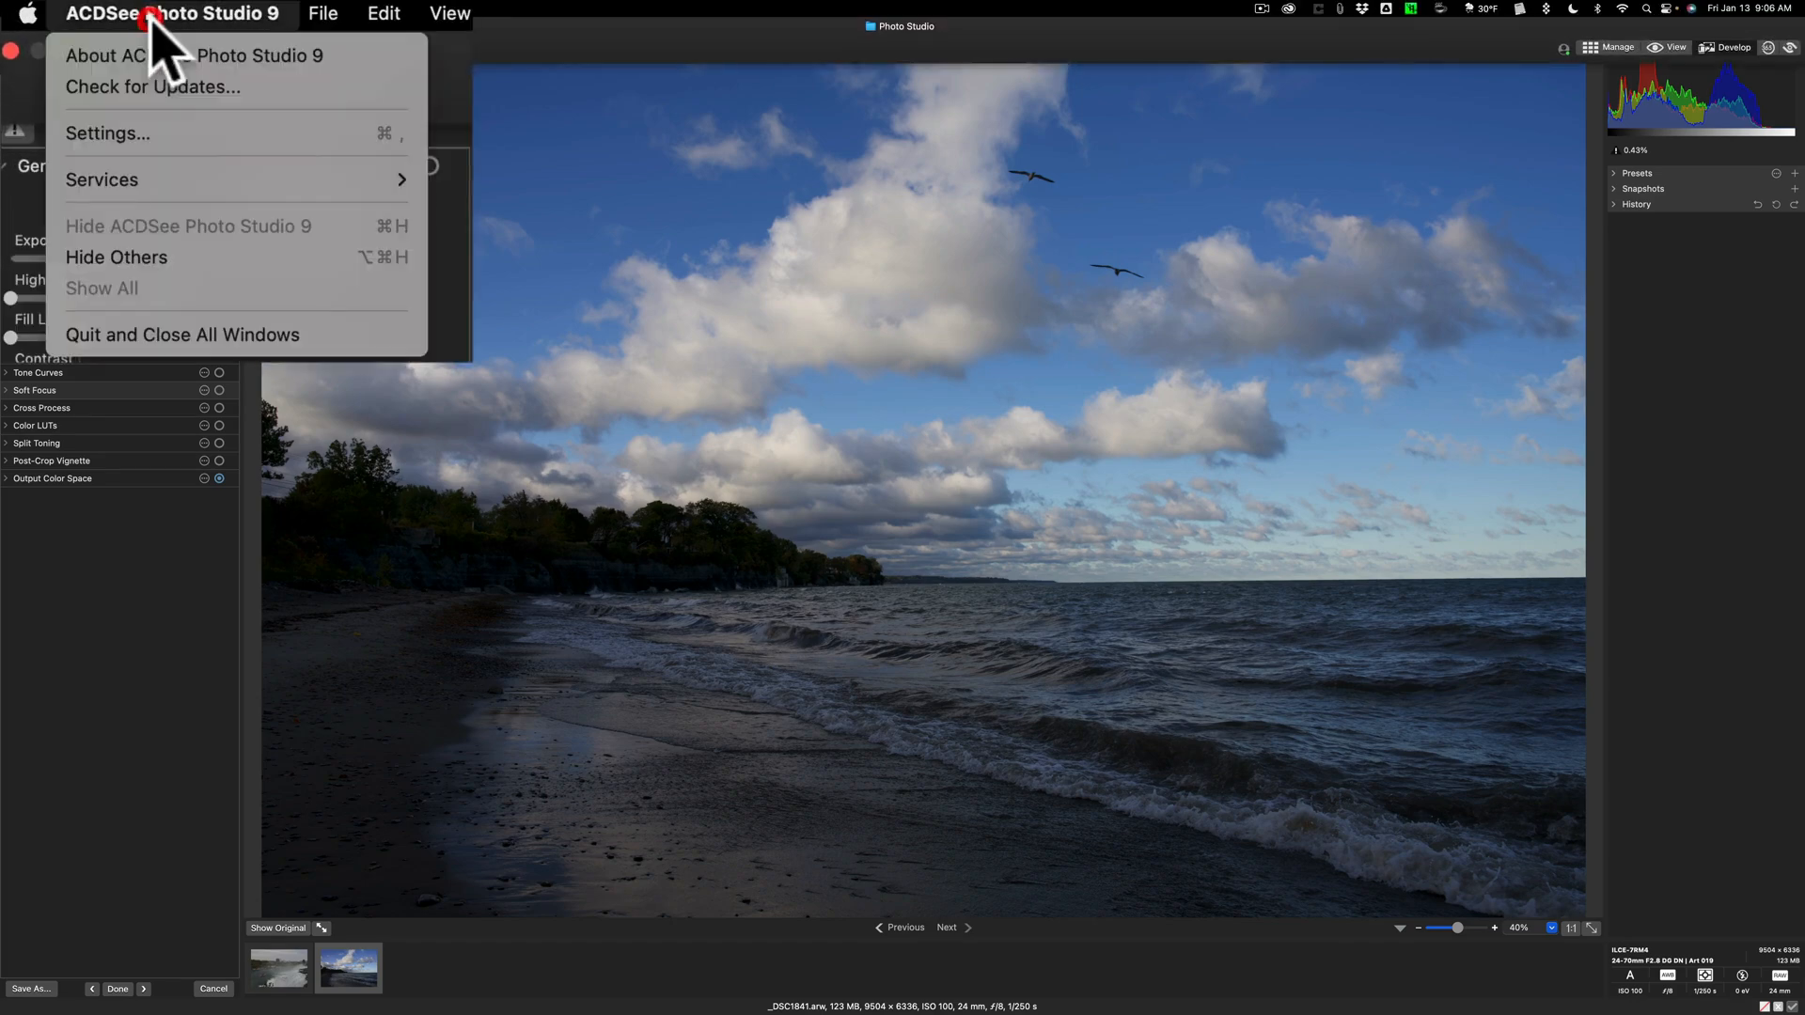
{"action": "mouse_move", "coordinate": [107, 133]}
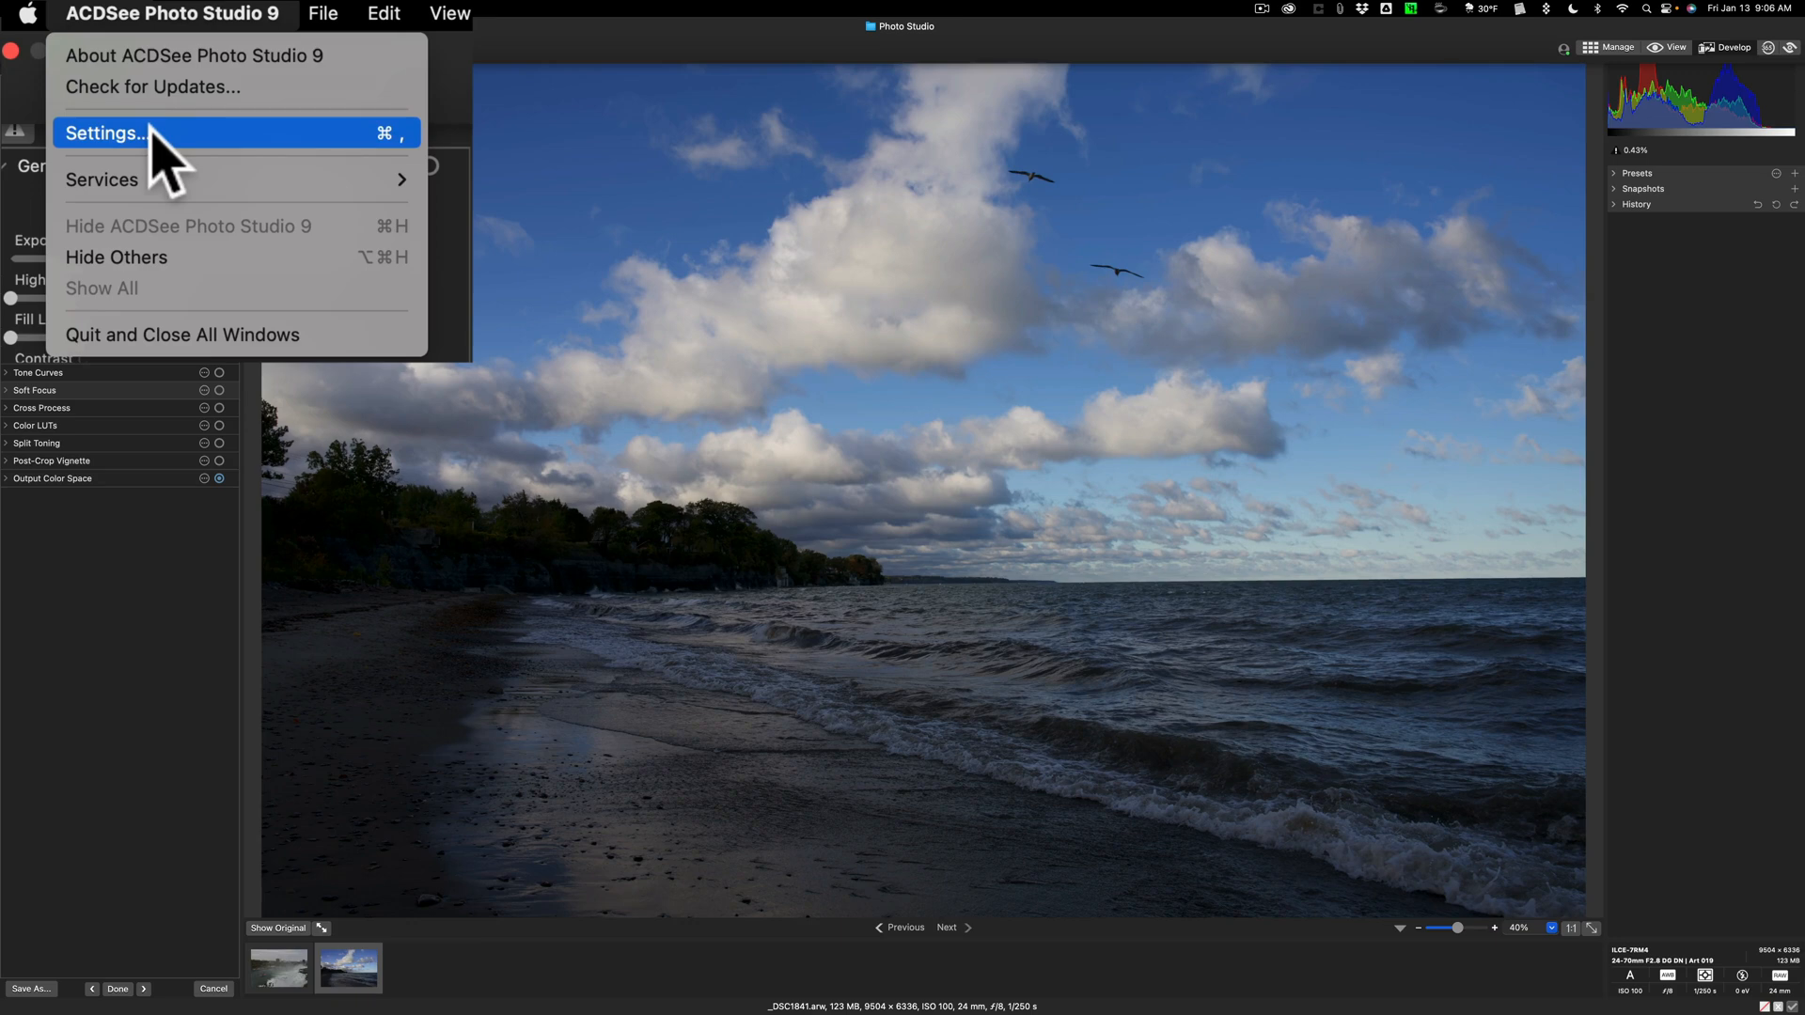
{"action": "mouse_move", "coordinate": [132, 35]}
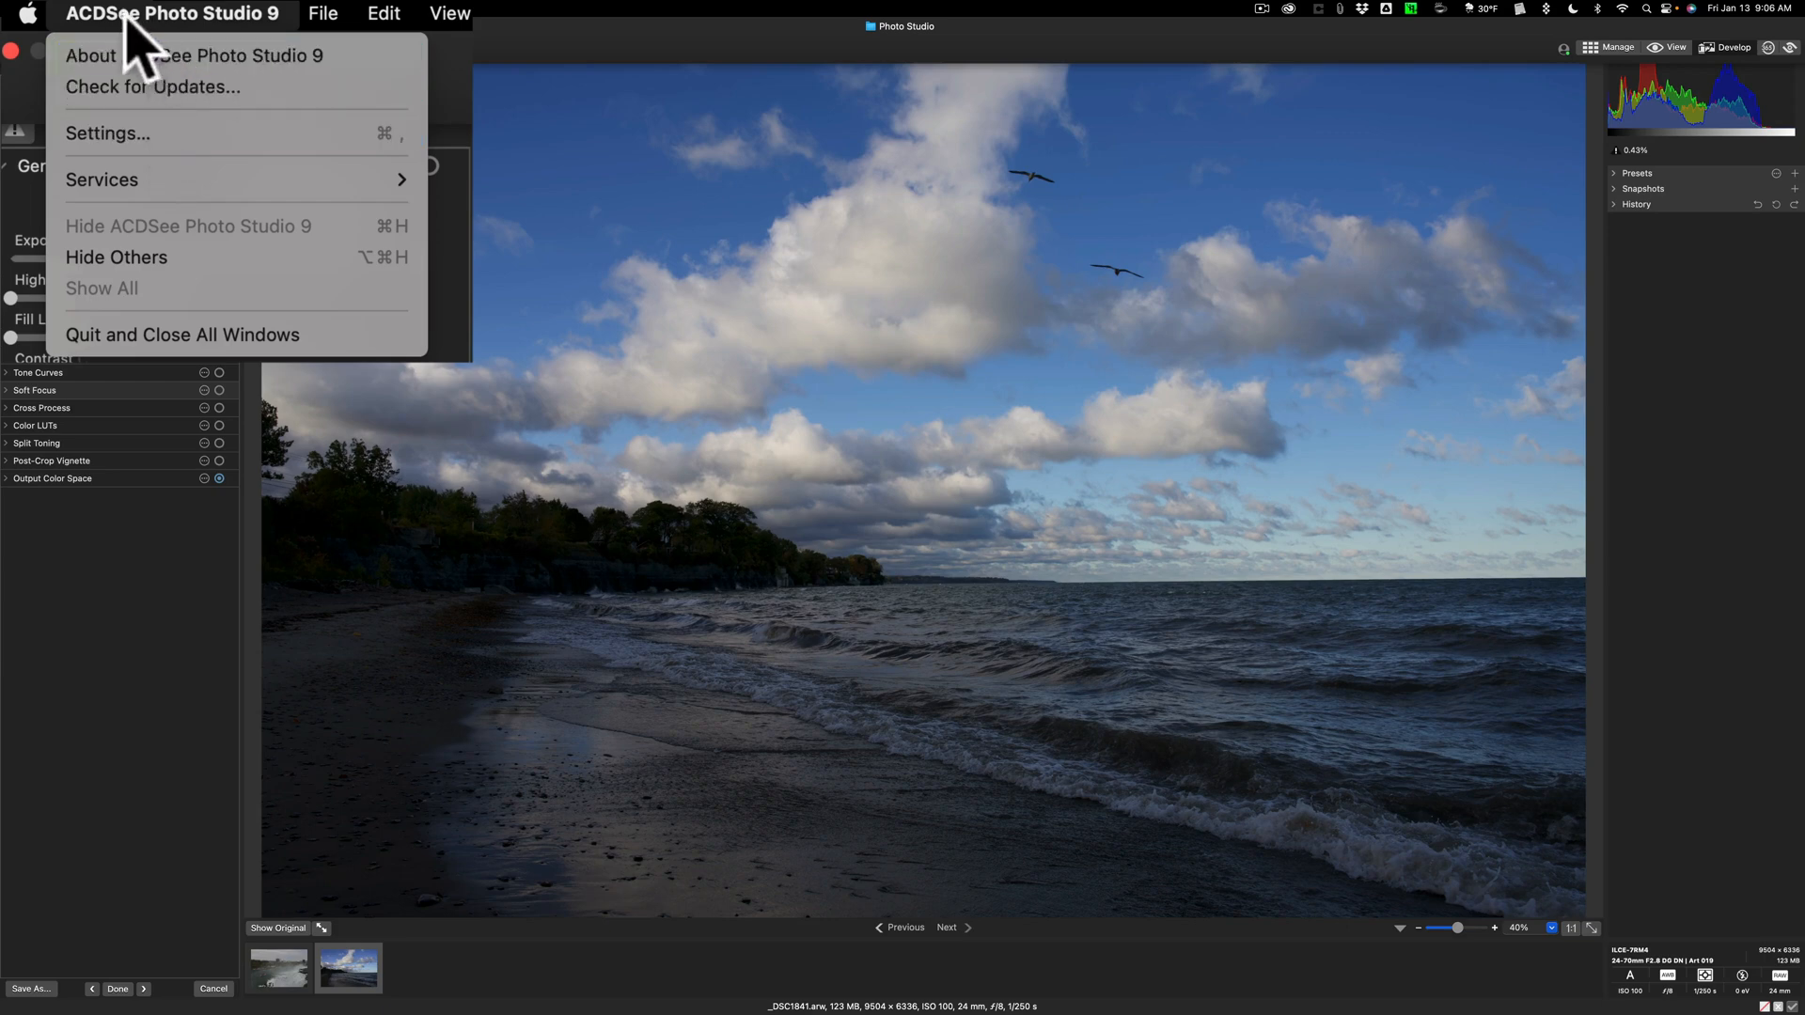
{"action": "mouse_move", "coordinate": [227, 57]}
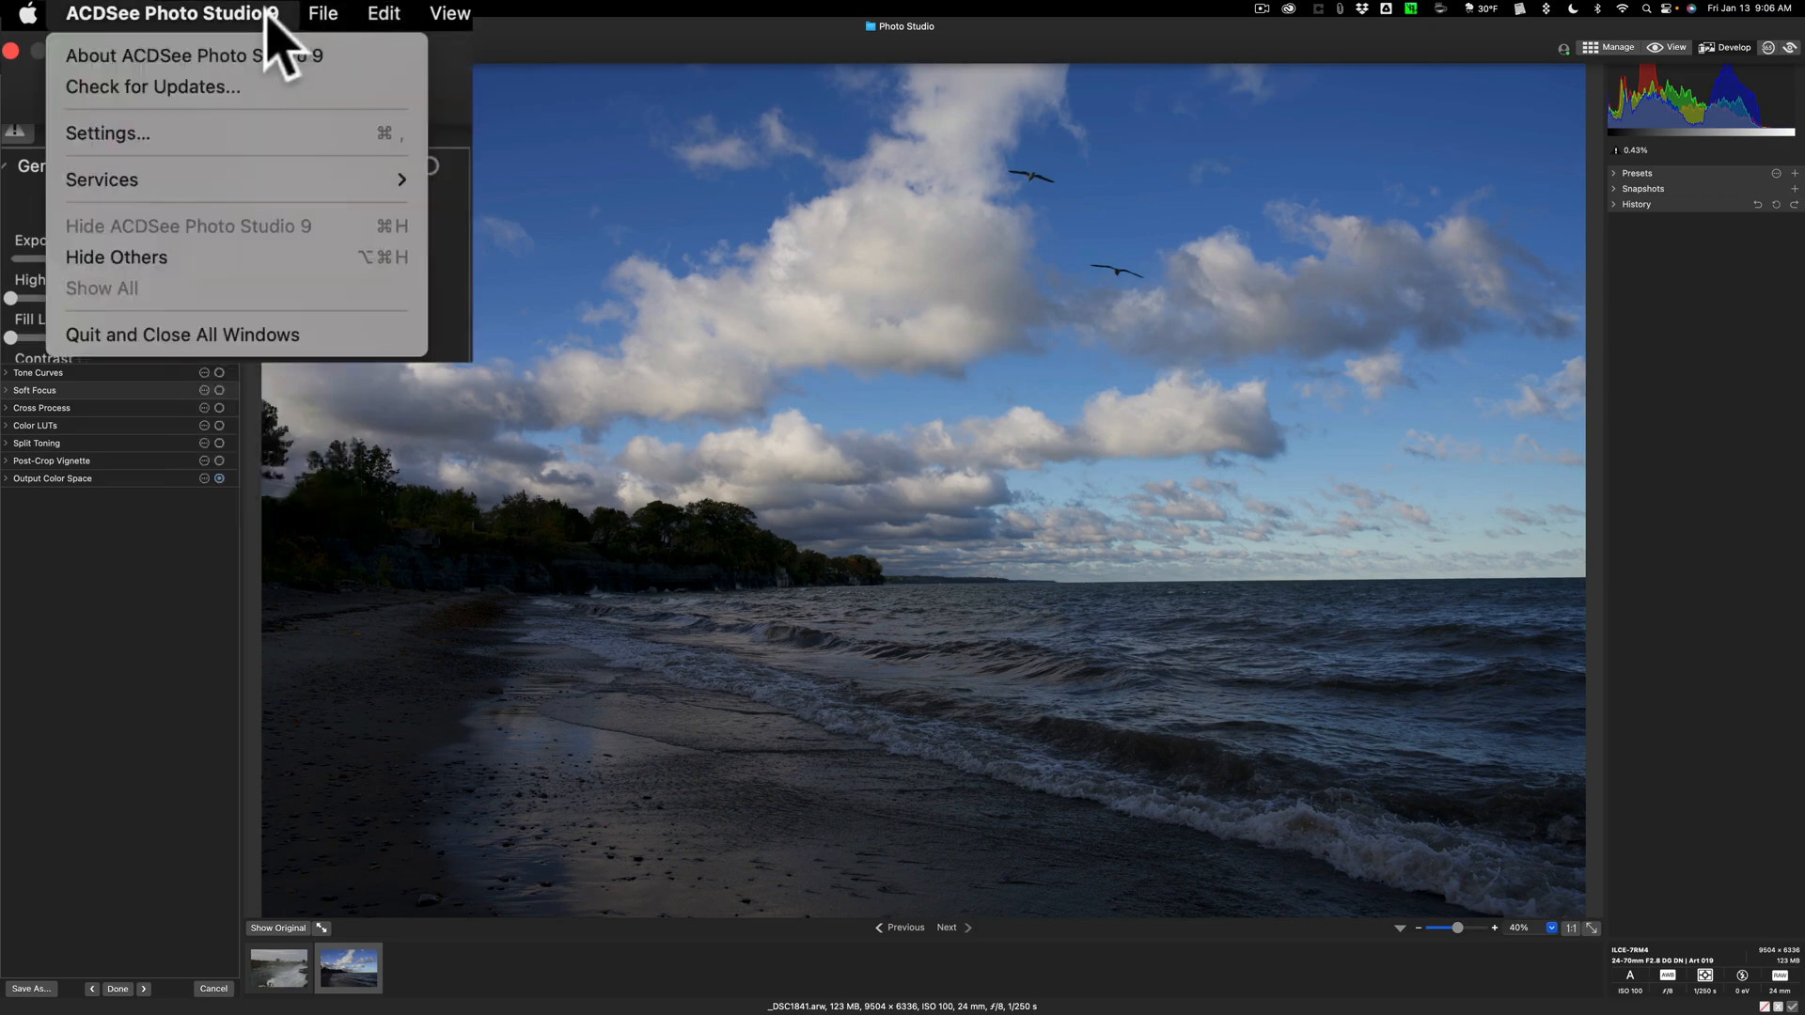
{"action": "left_click", "coordinate": [108, 133]}
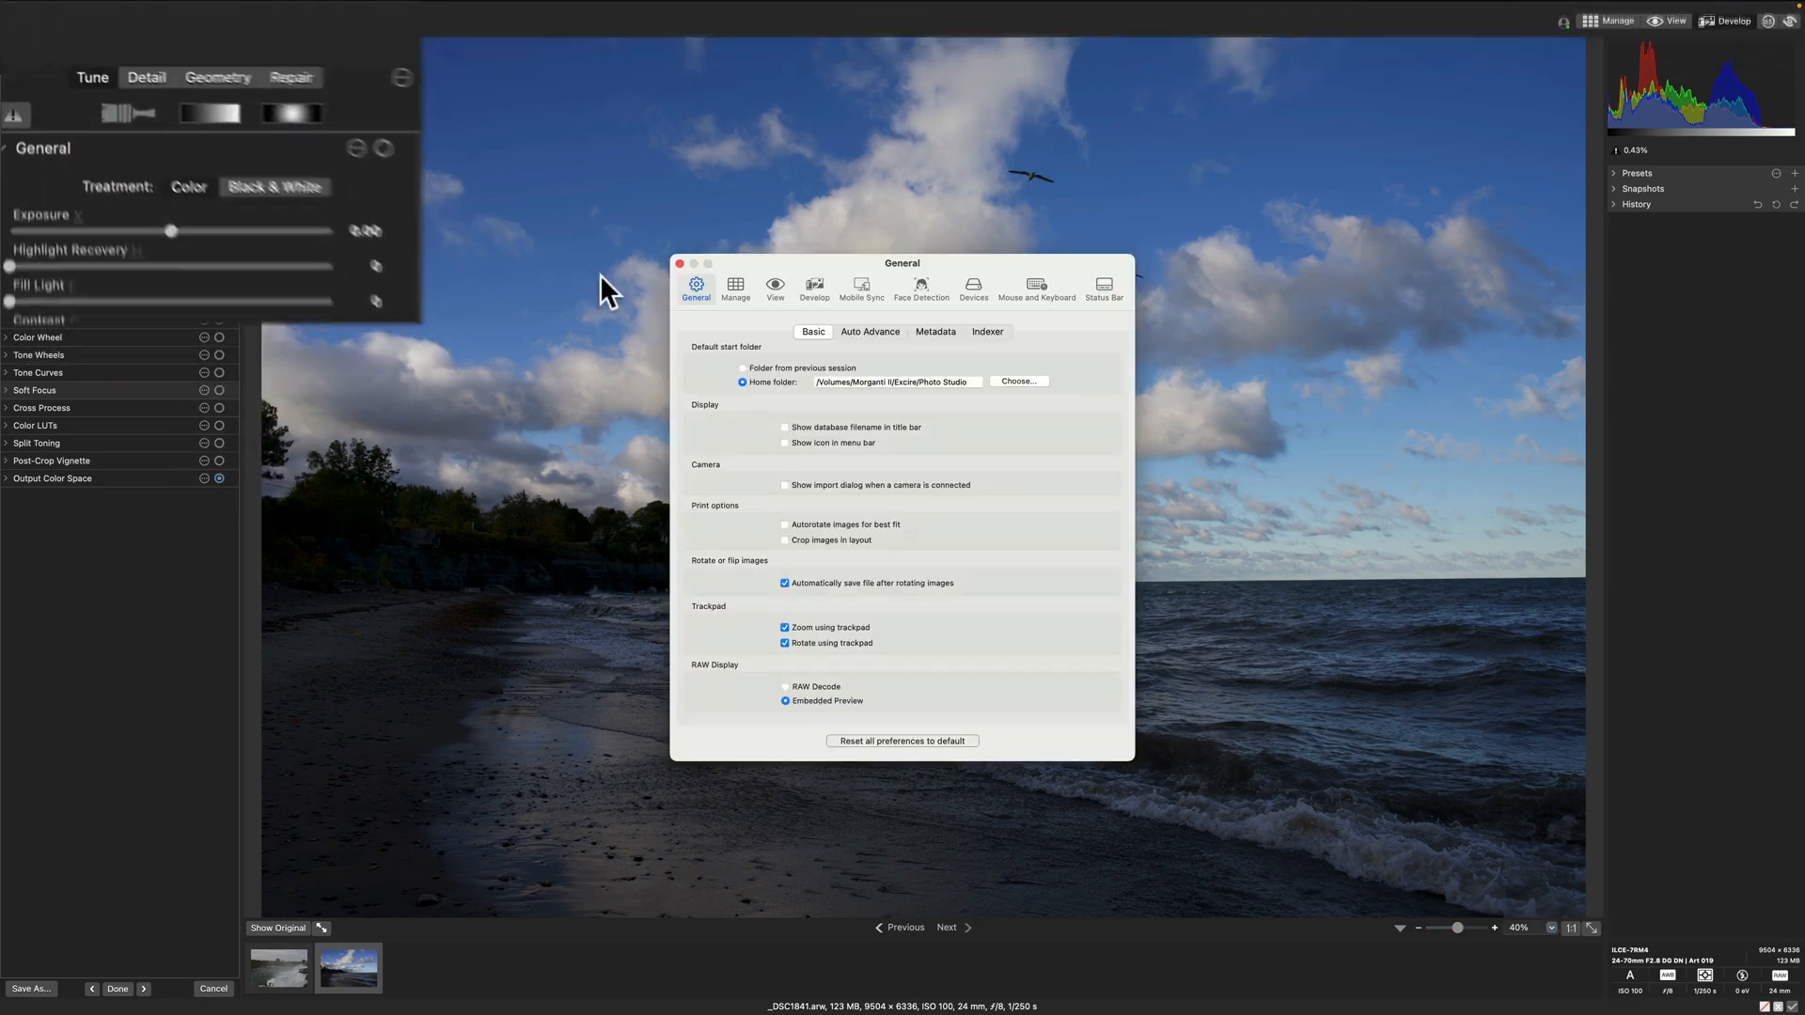
{"action": "left_click", "coordinate": [725, 63]}
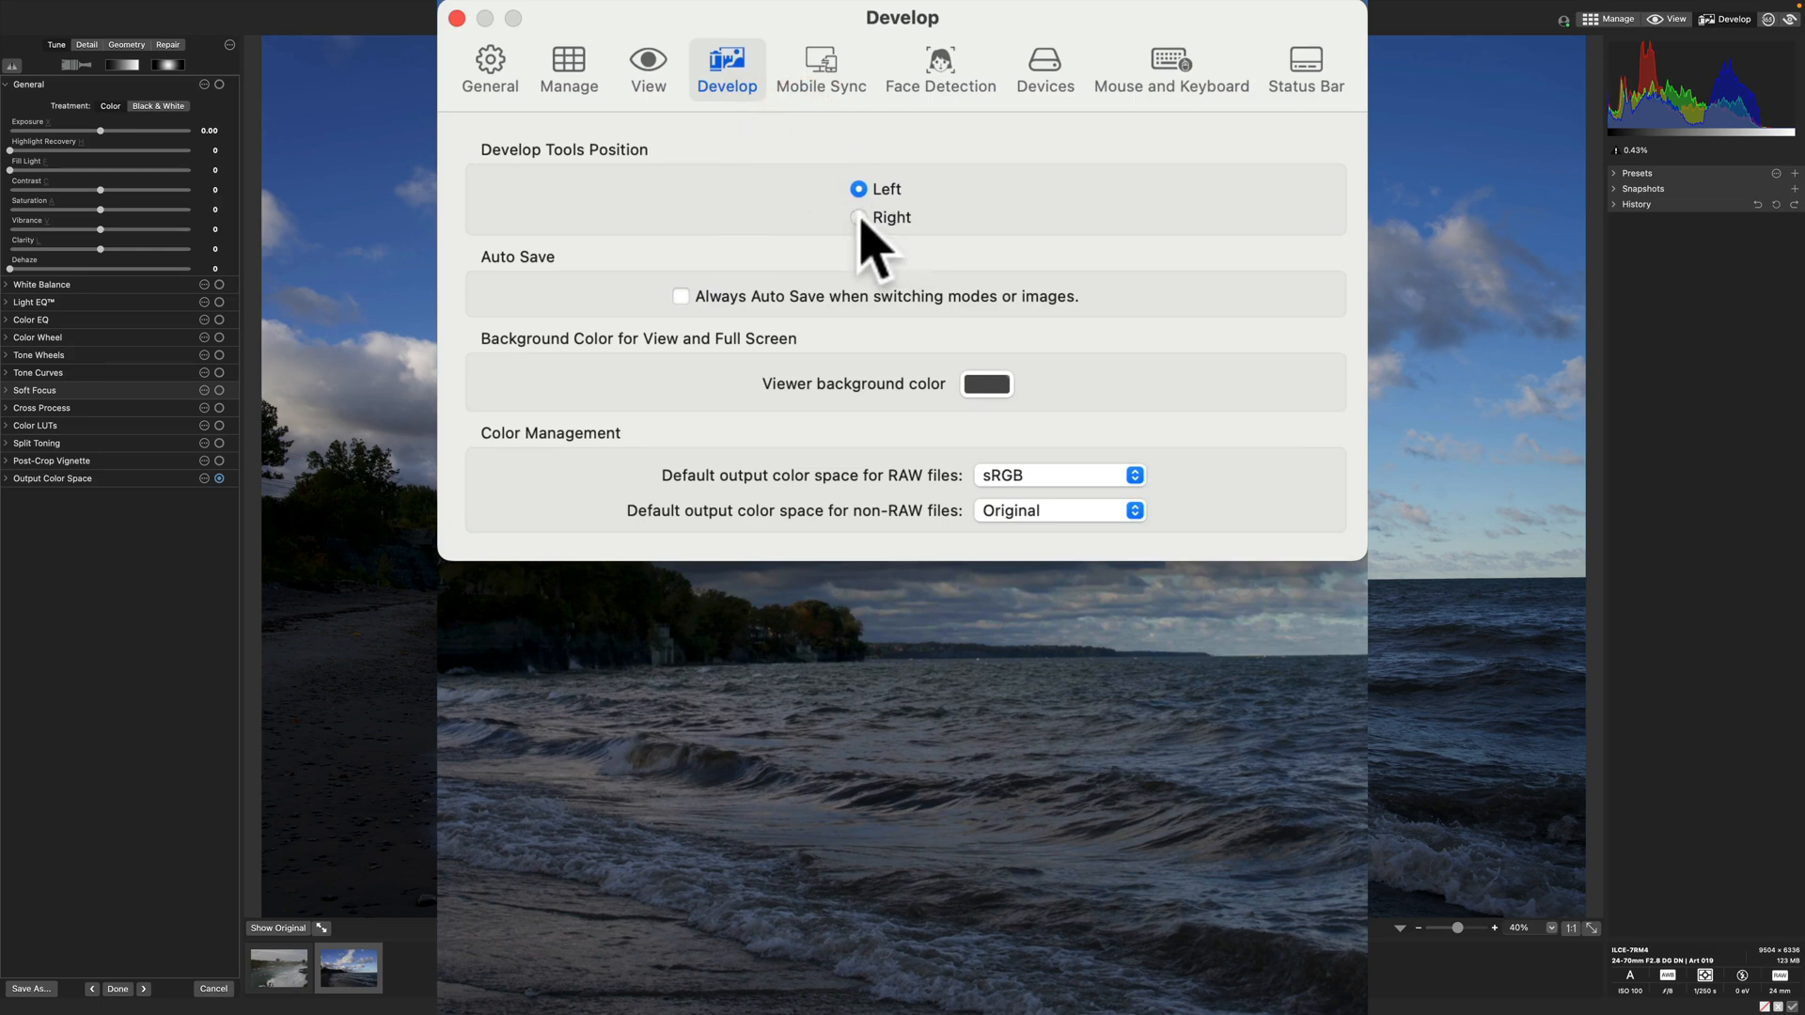
{"action": "left_click", "coordinate": [858, 217]}
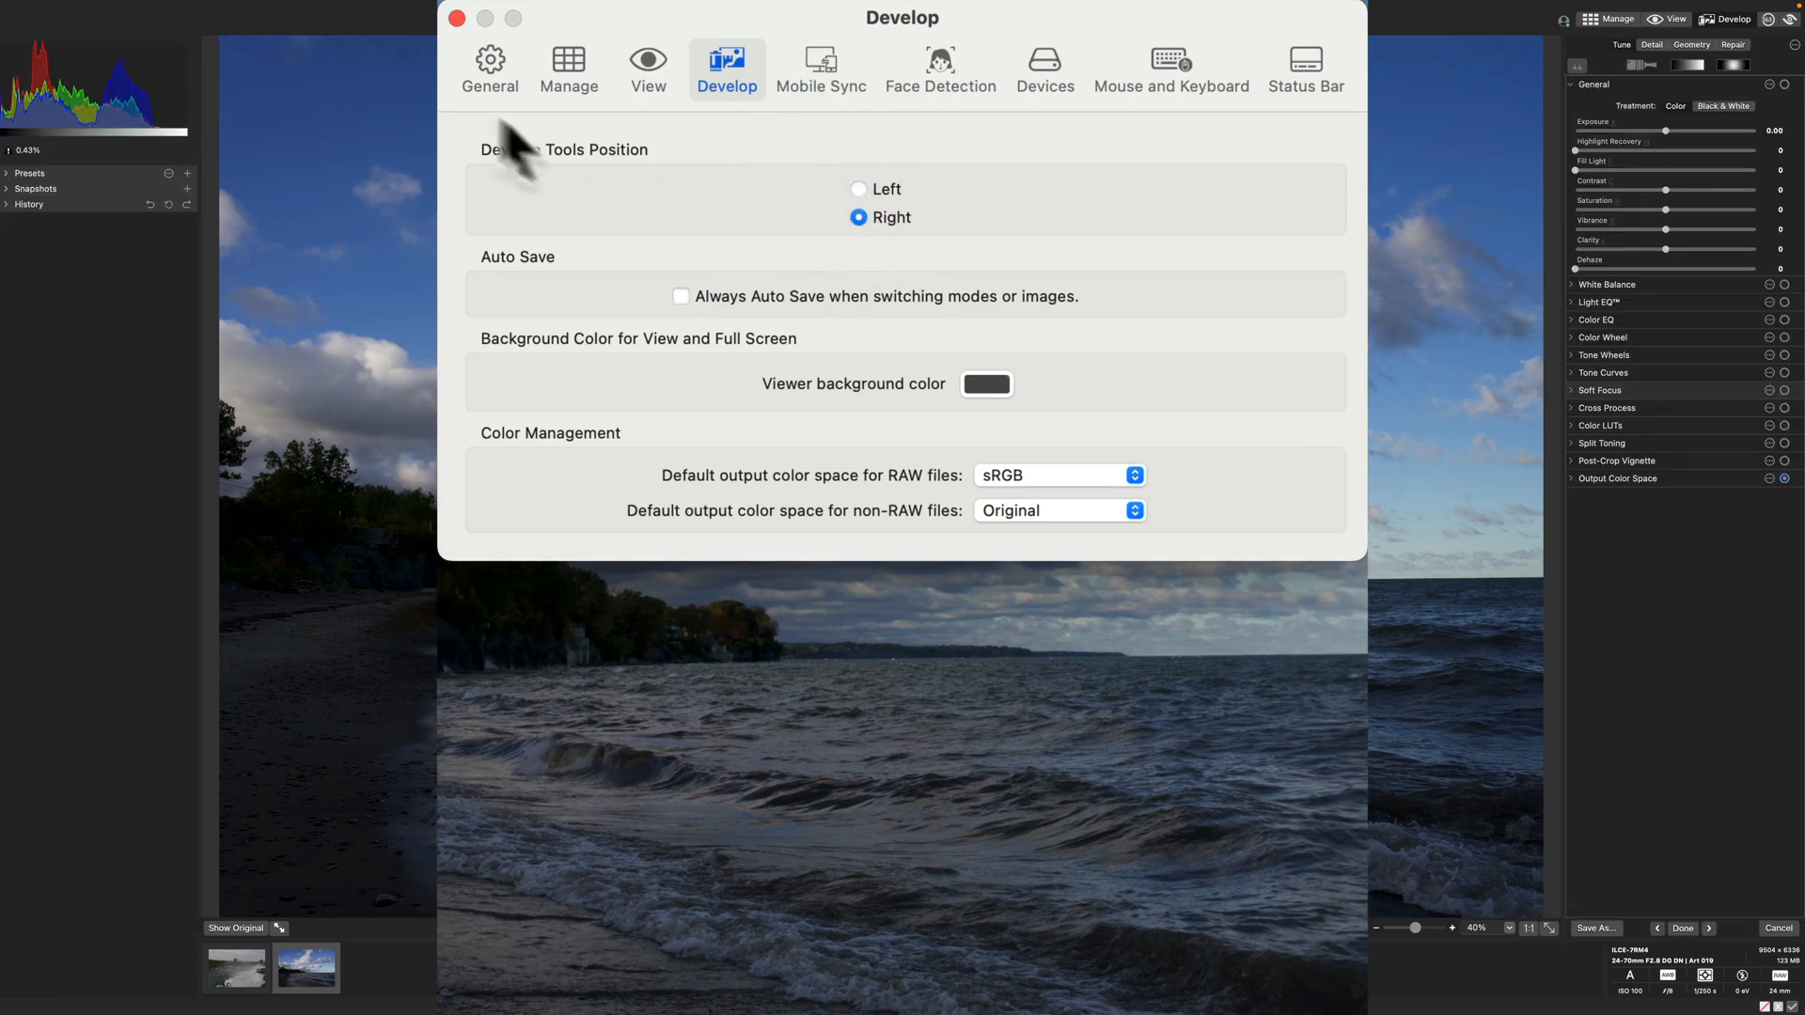
{"action": "left_click", "coordinate": [457, 17]}
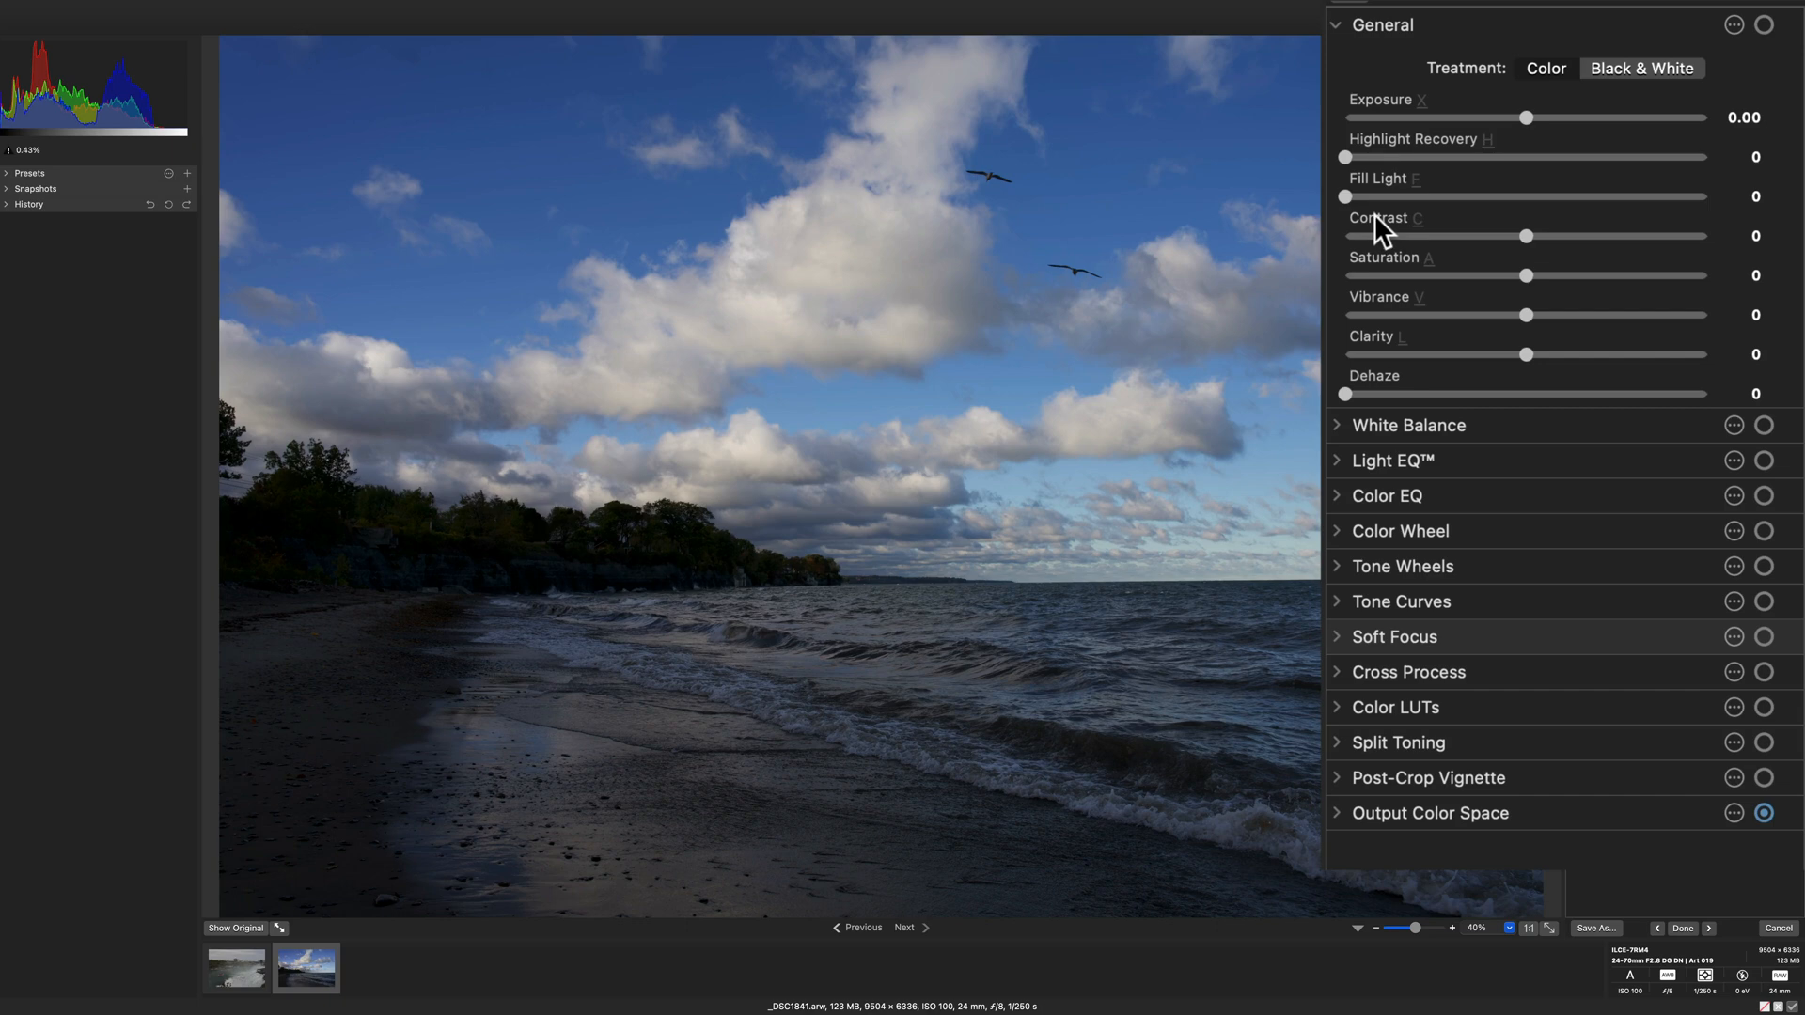
{"action": "mouse_move", "coordinate": [1522, 192]}
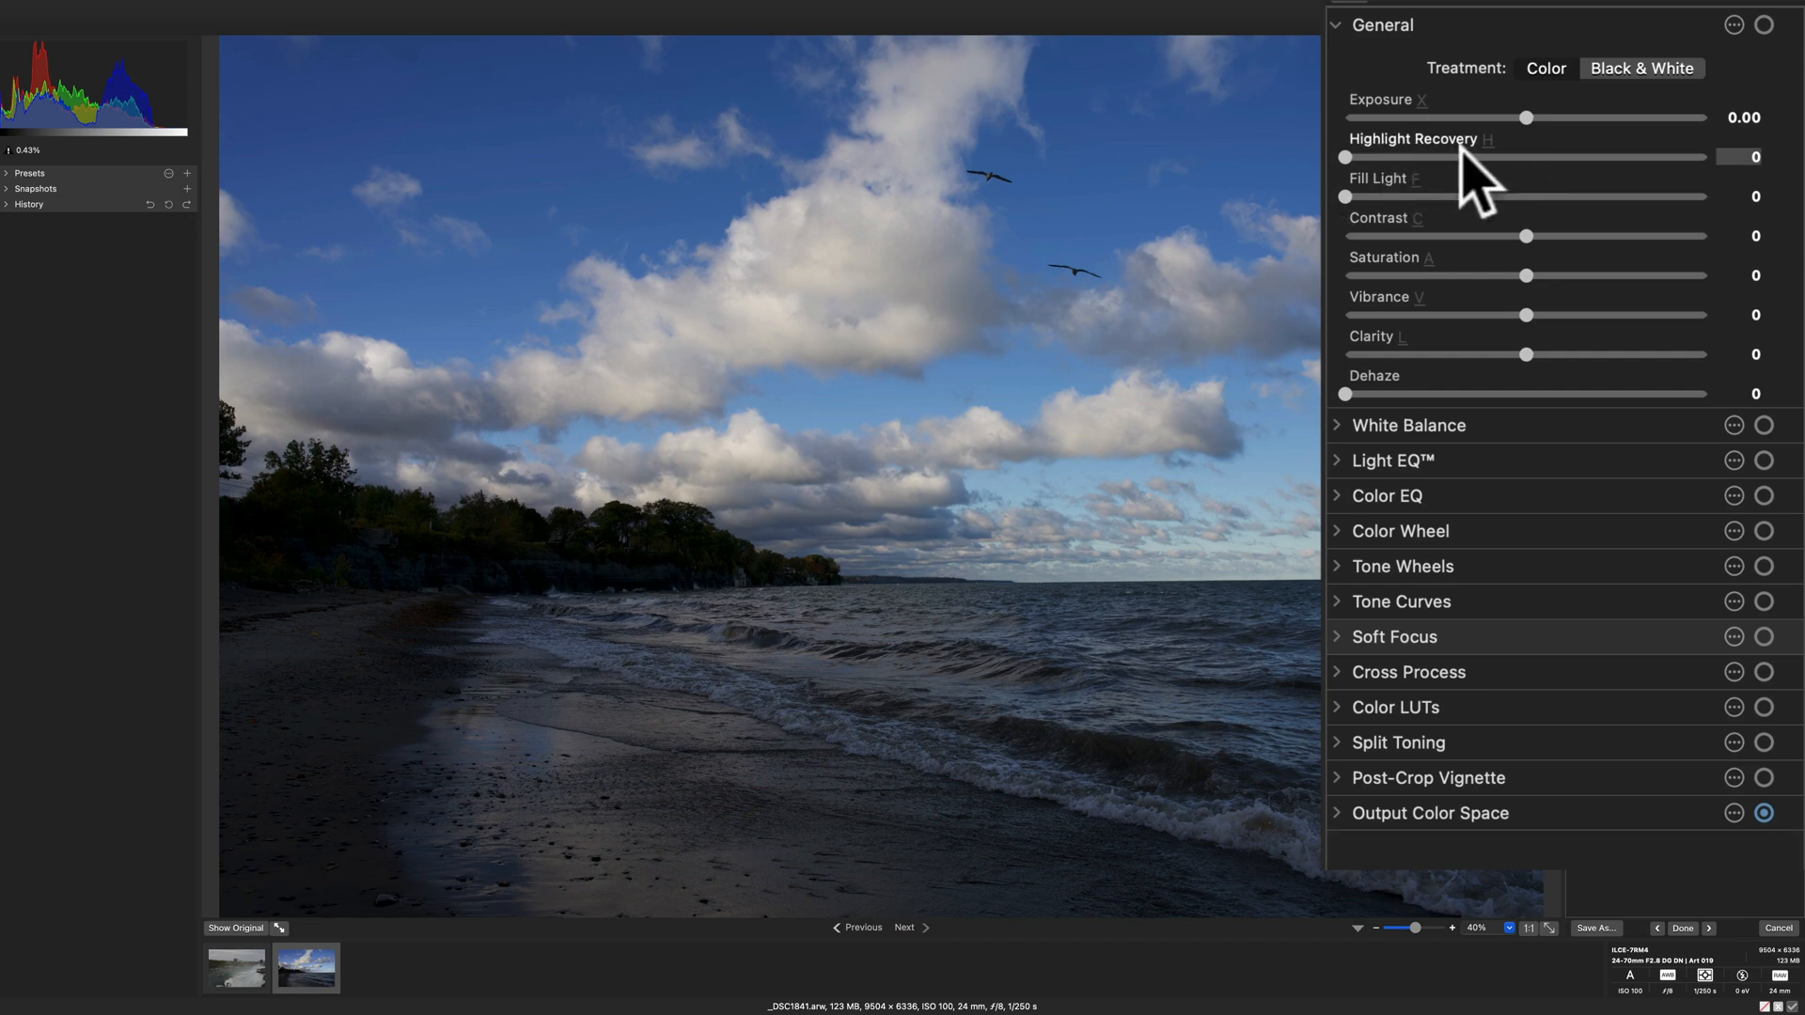
{"action": "mouse_move", "coordinate": [1451, 205]}
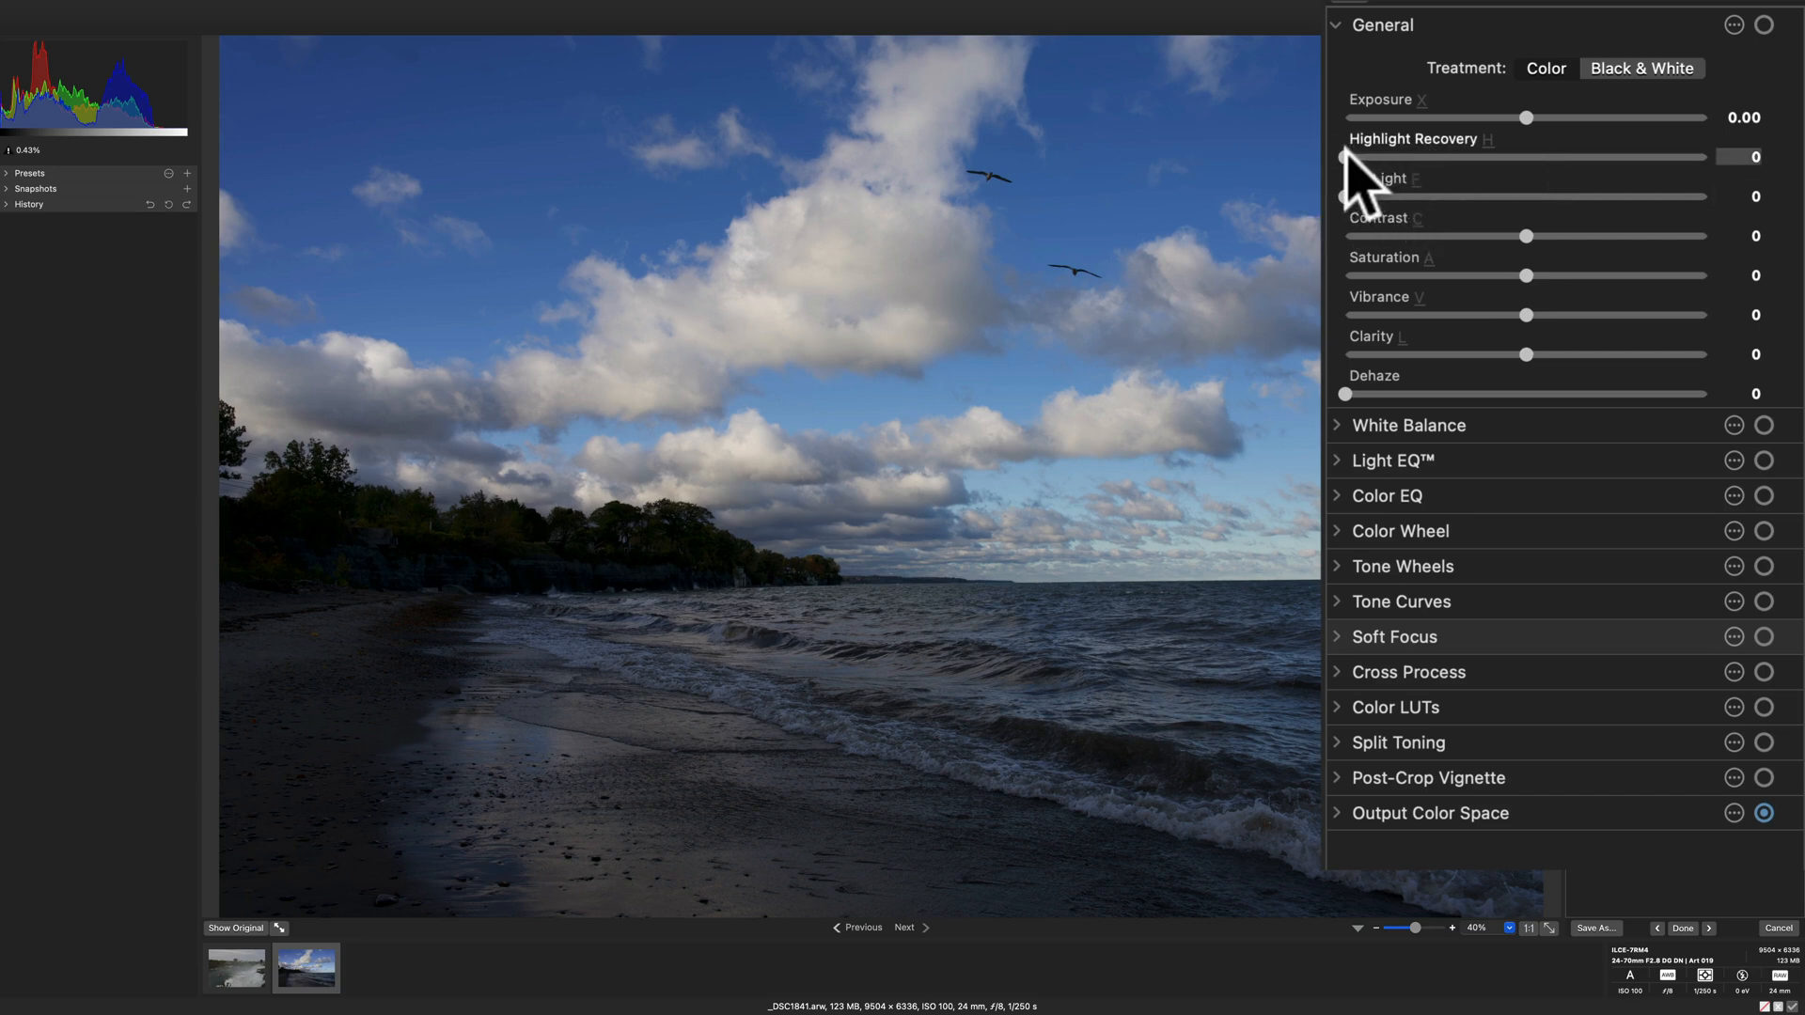
{"action": "mouse_move", "coordinate": [1364, 201]}
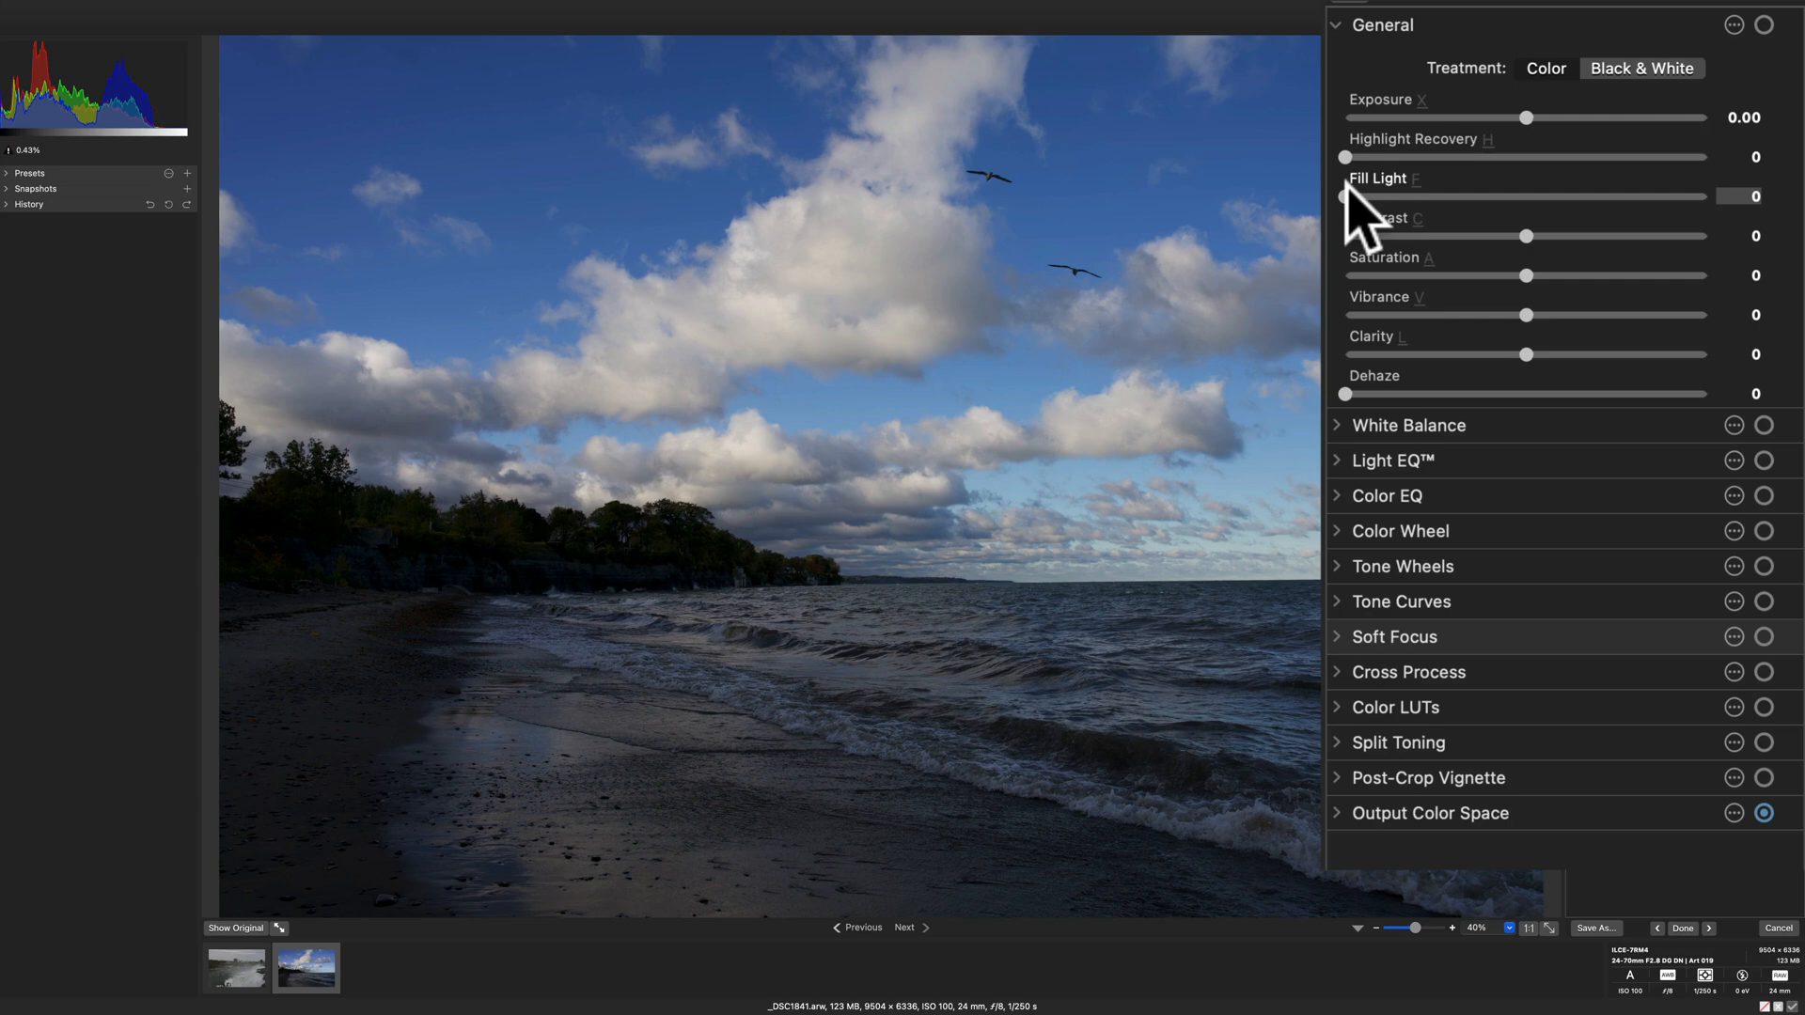
{"action": "mouse_move", "coordinate": [1352, 213]}
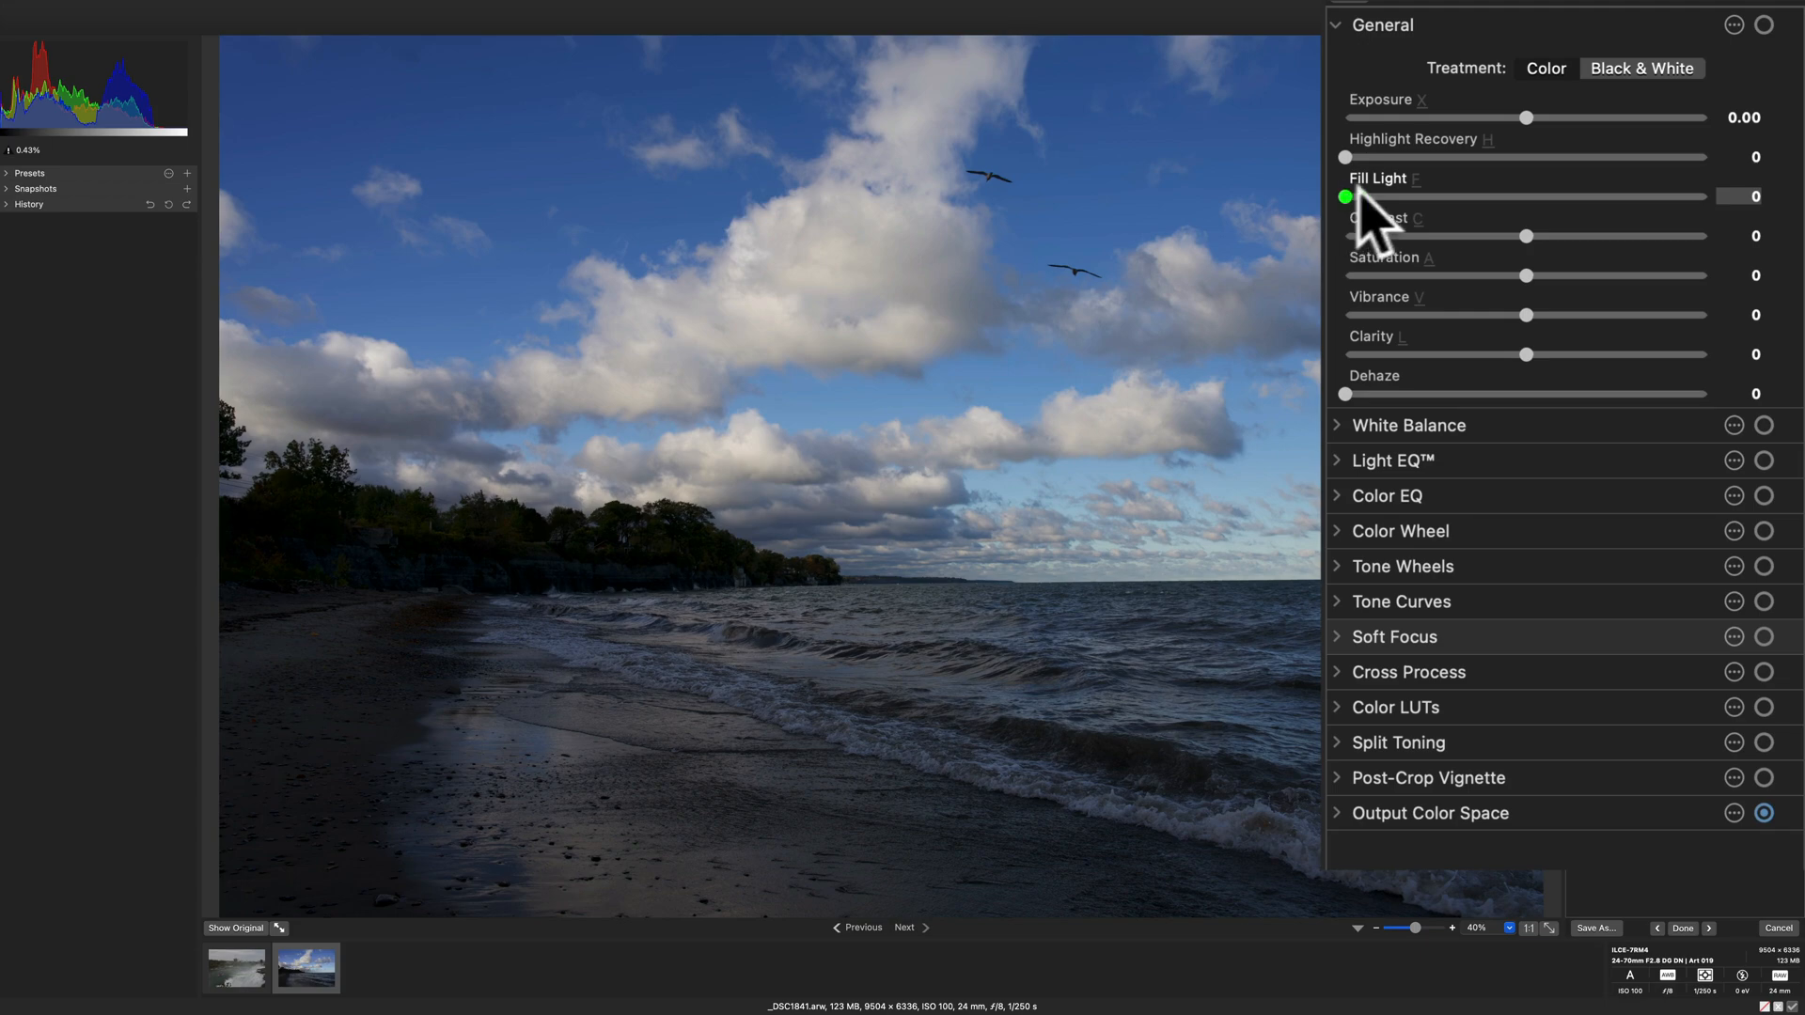
Step: Set fill light 57, highlight recovery 39, contrast 13 and saturation 18
{"action": "left_click_drag", "start_coordinate": [1345, 196], "coordinate": [1510, 195]}
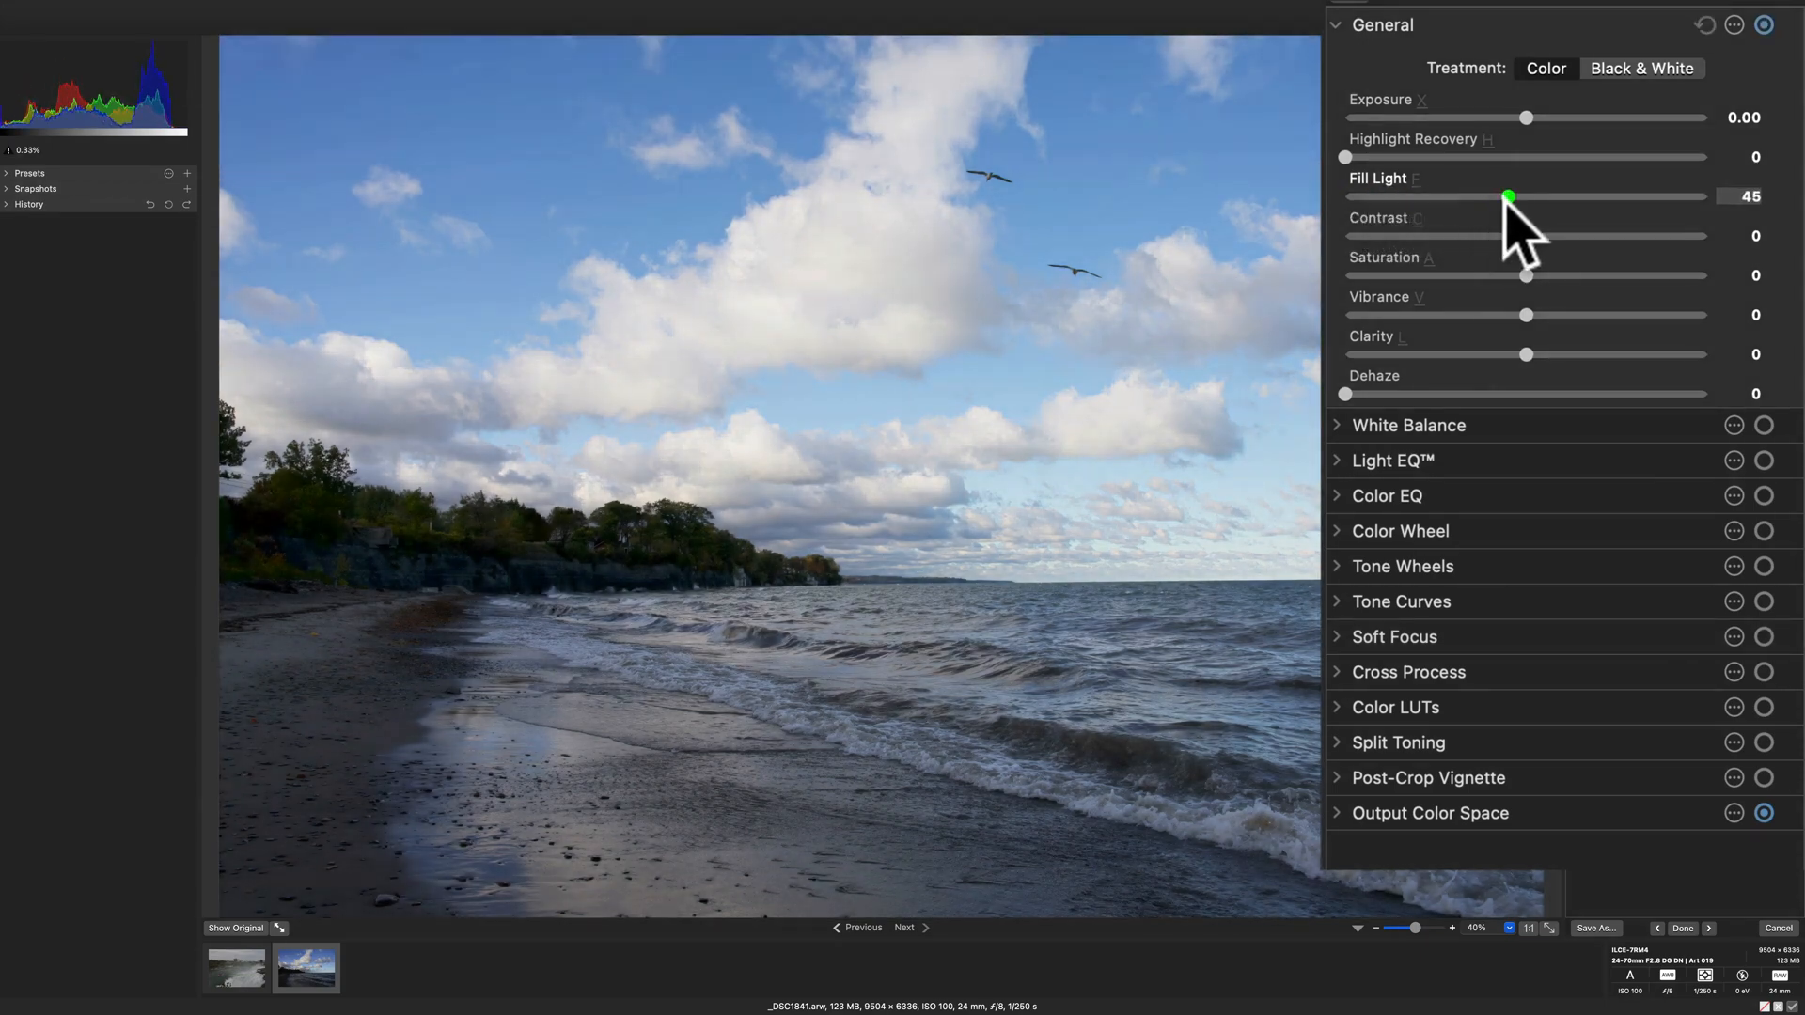
{"action": "left_click_drag", "start_coordinate": [1509, 196], "coordinate": [1548, 195]}
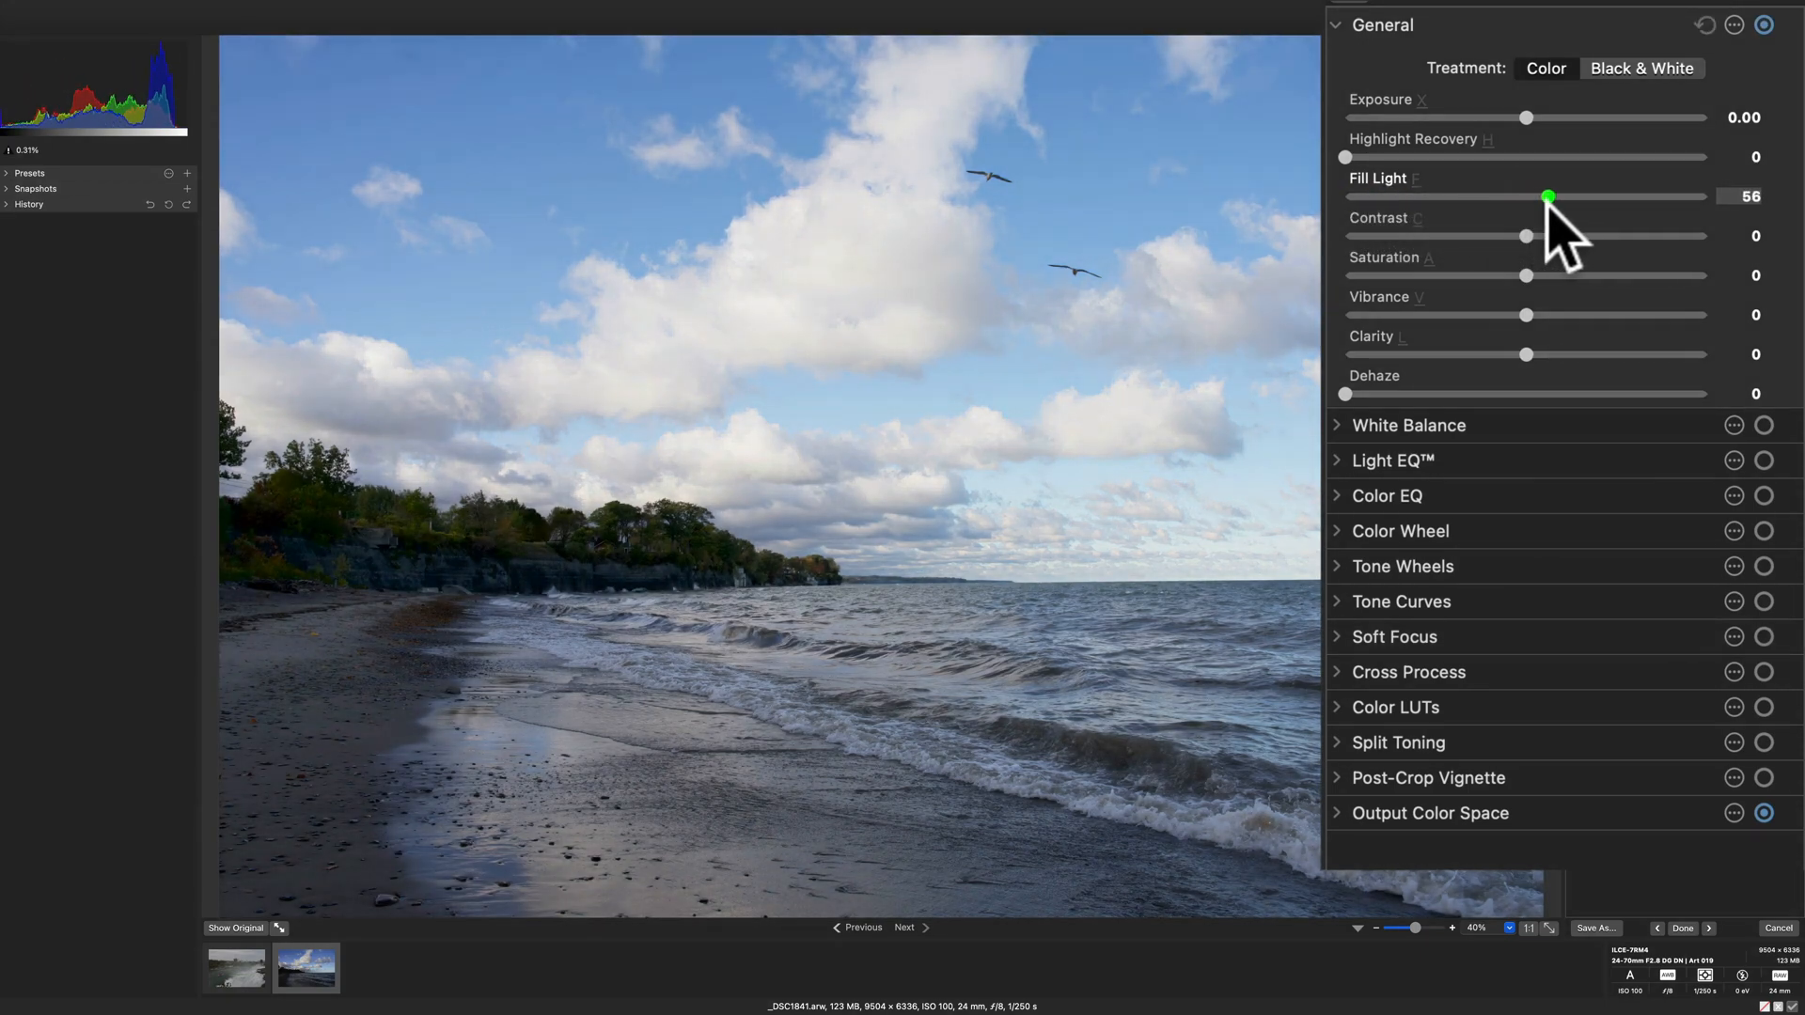
{"action": "left_click_drag", "start_coordinate": [1548, 196], "coordinate": [1550, 195]}
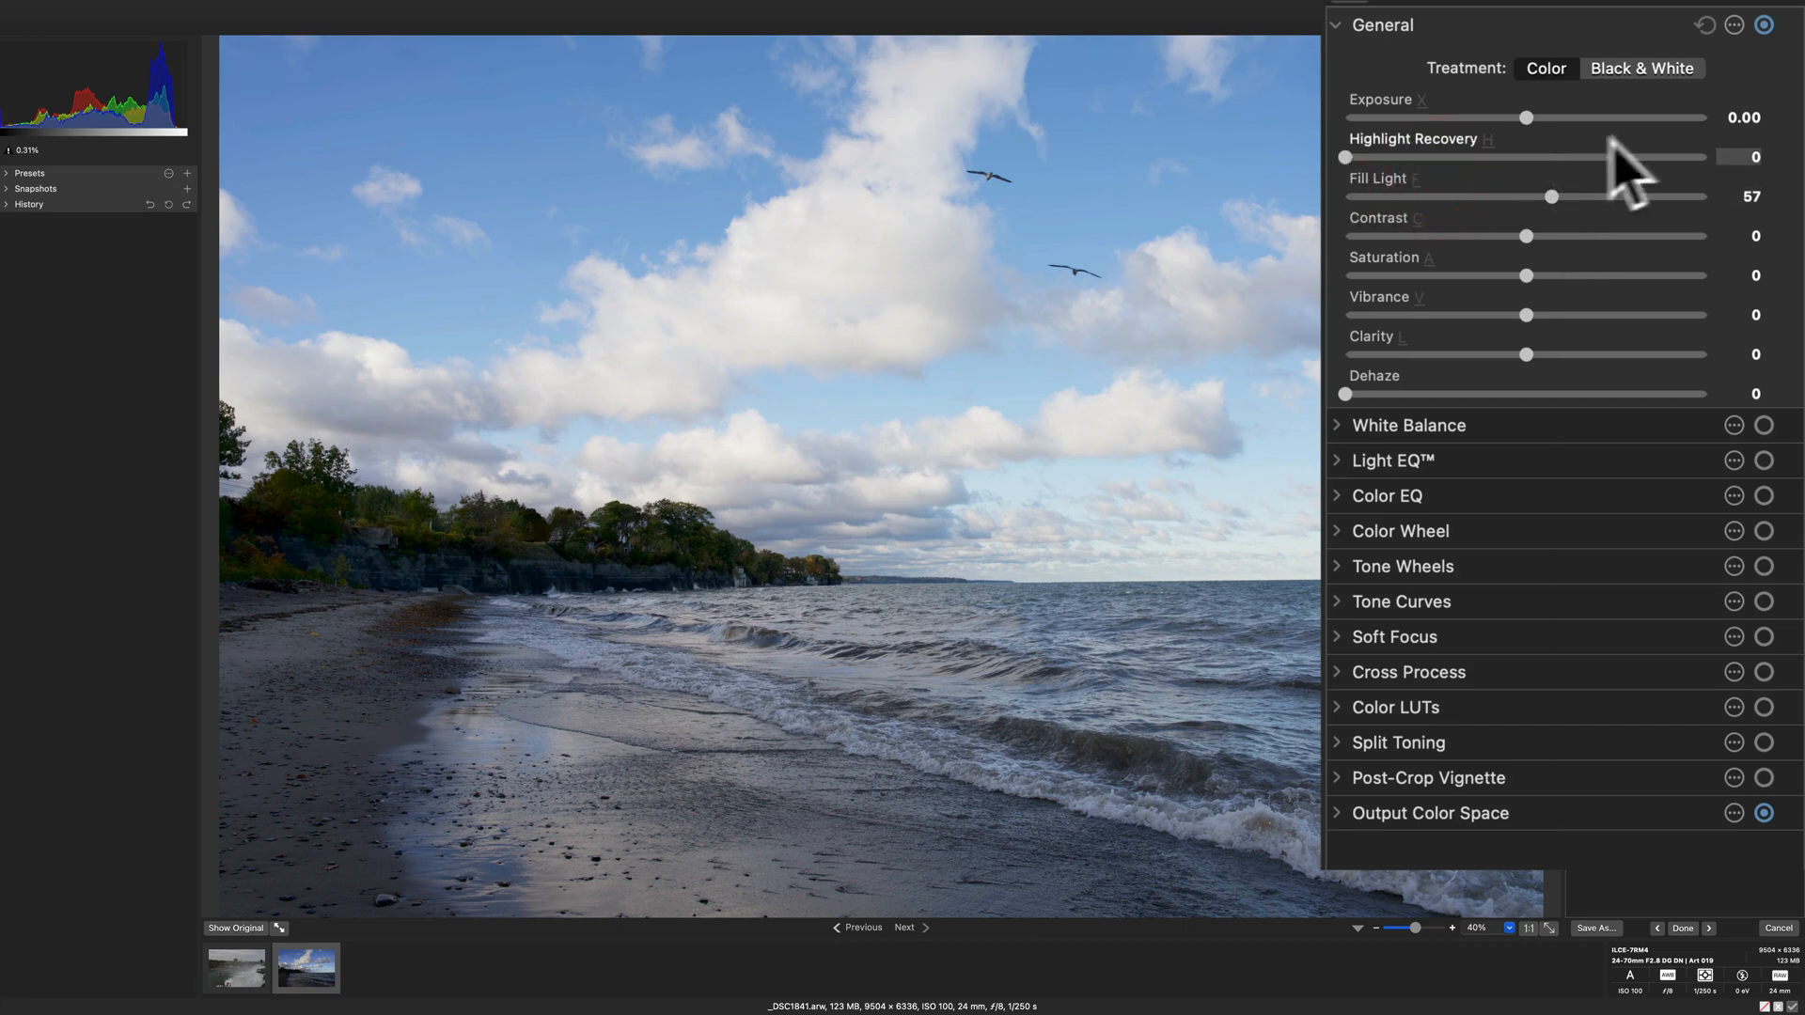
{"action": "left_click_drag", "start_coordinate": [1343, 157], "coordinate": [1524, 157]}
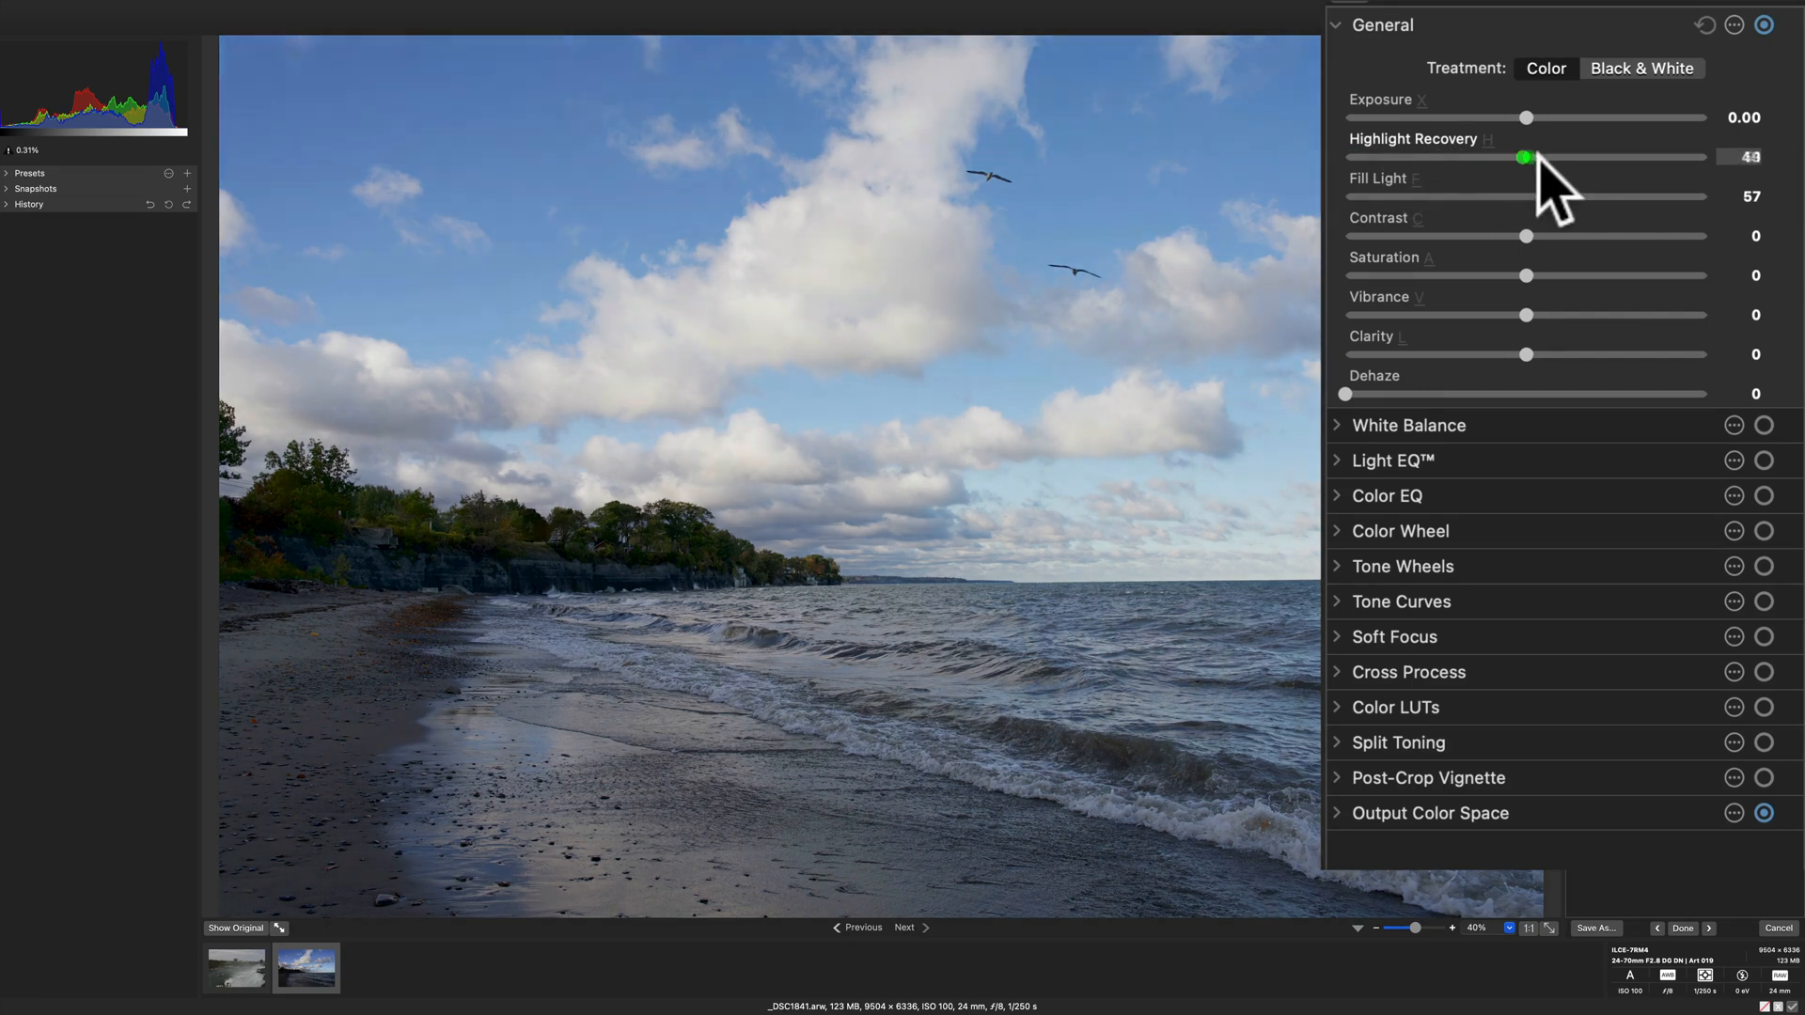
{"action": "left_click_drag", "start_coordinate": [1525, 157], "coordinate": [1482, 157]}
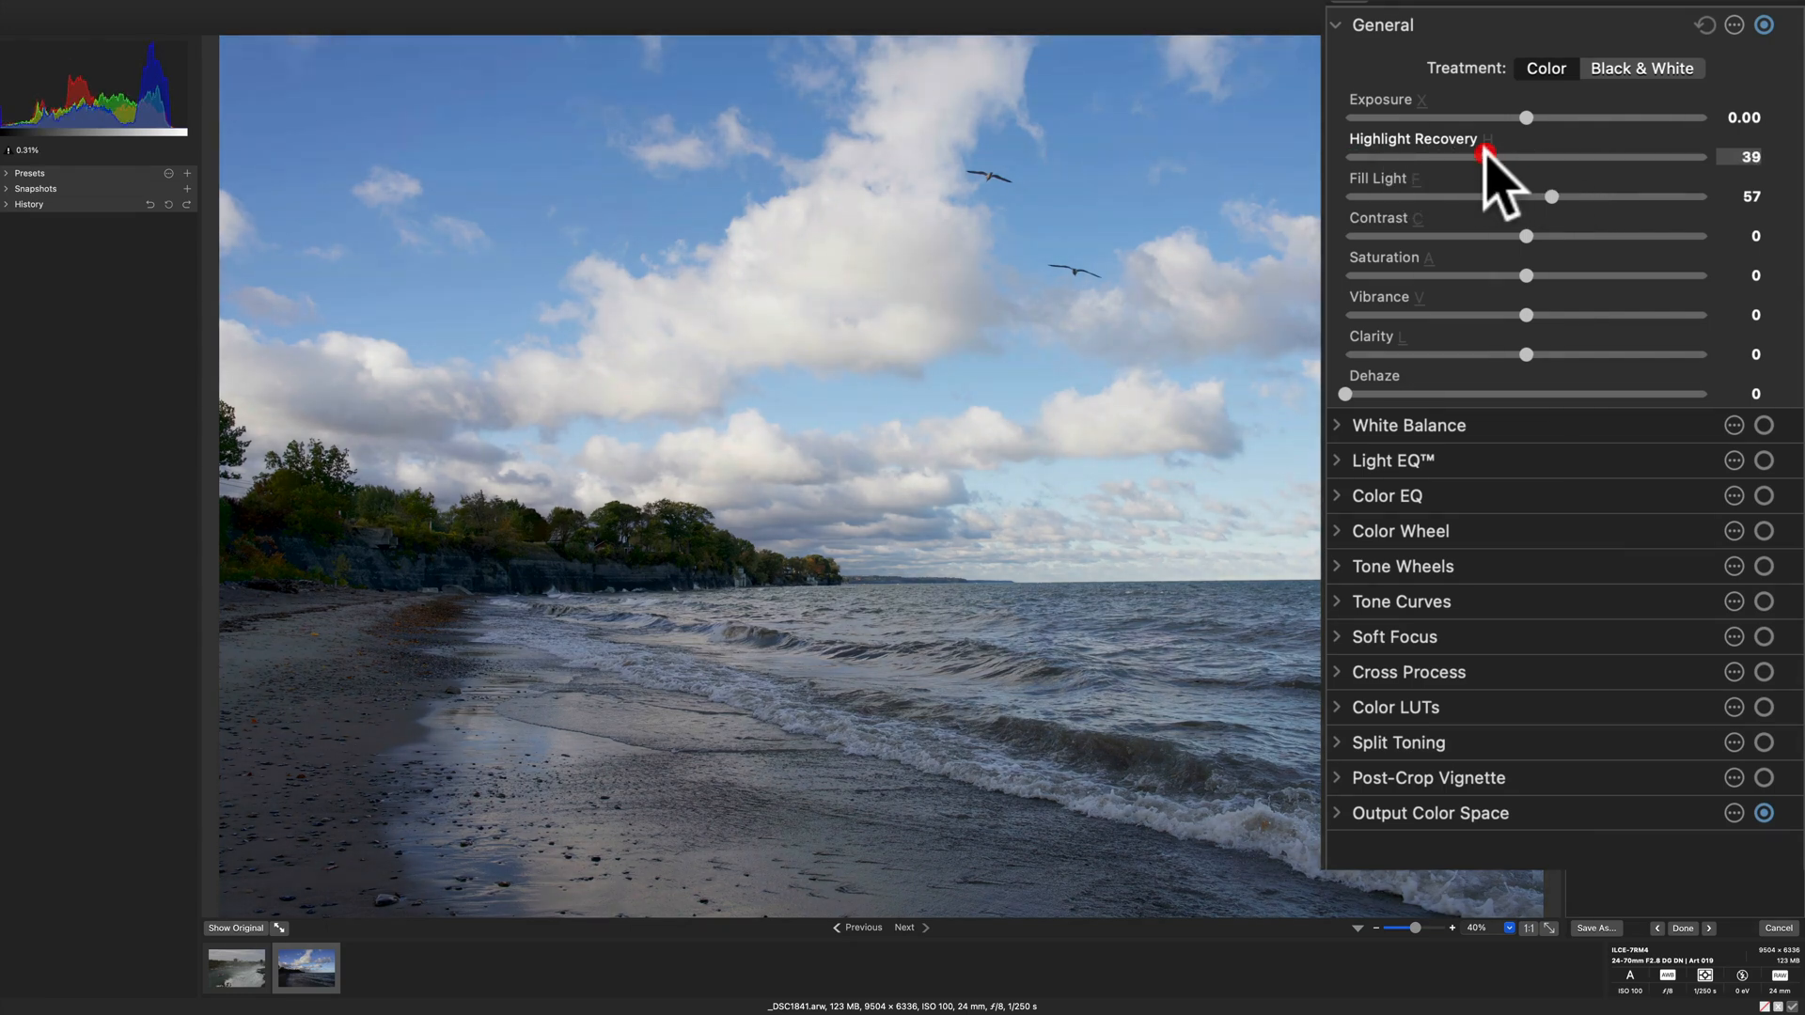
{"action": "left_click_drag", "start_coordinate": [1527, 236], "coordinate": [1545, 236]}
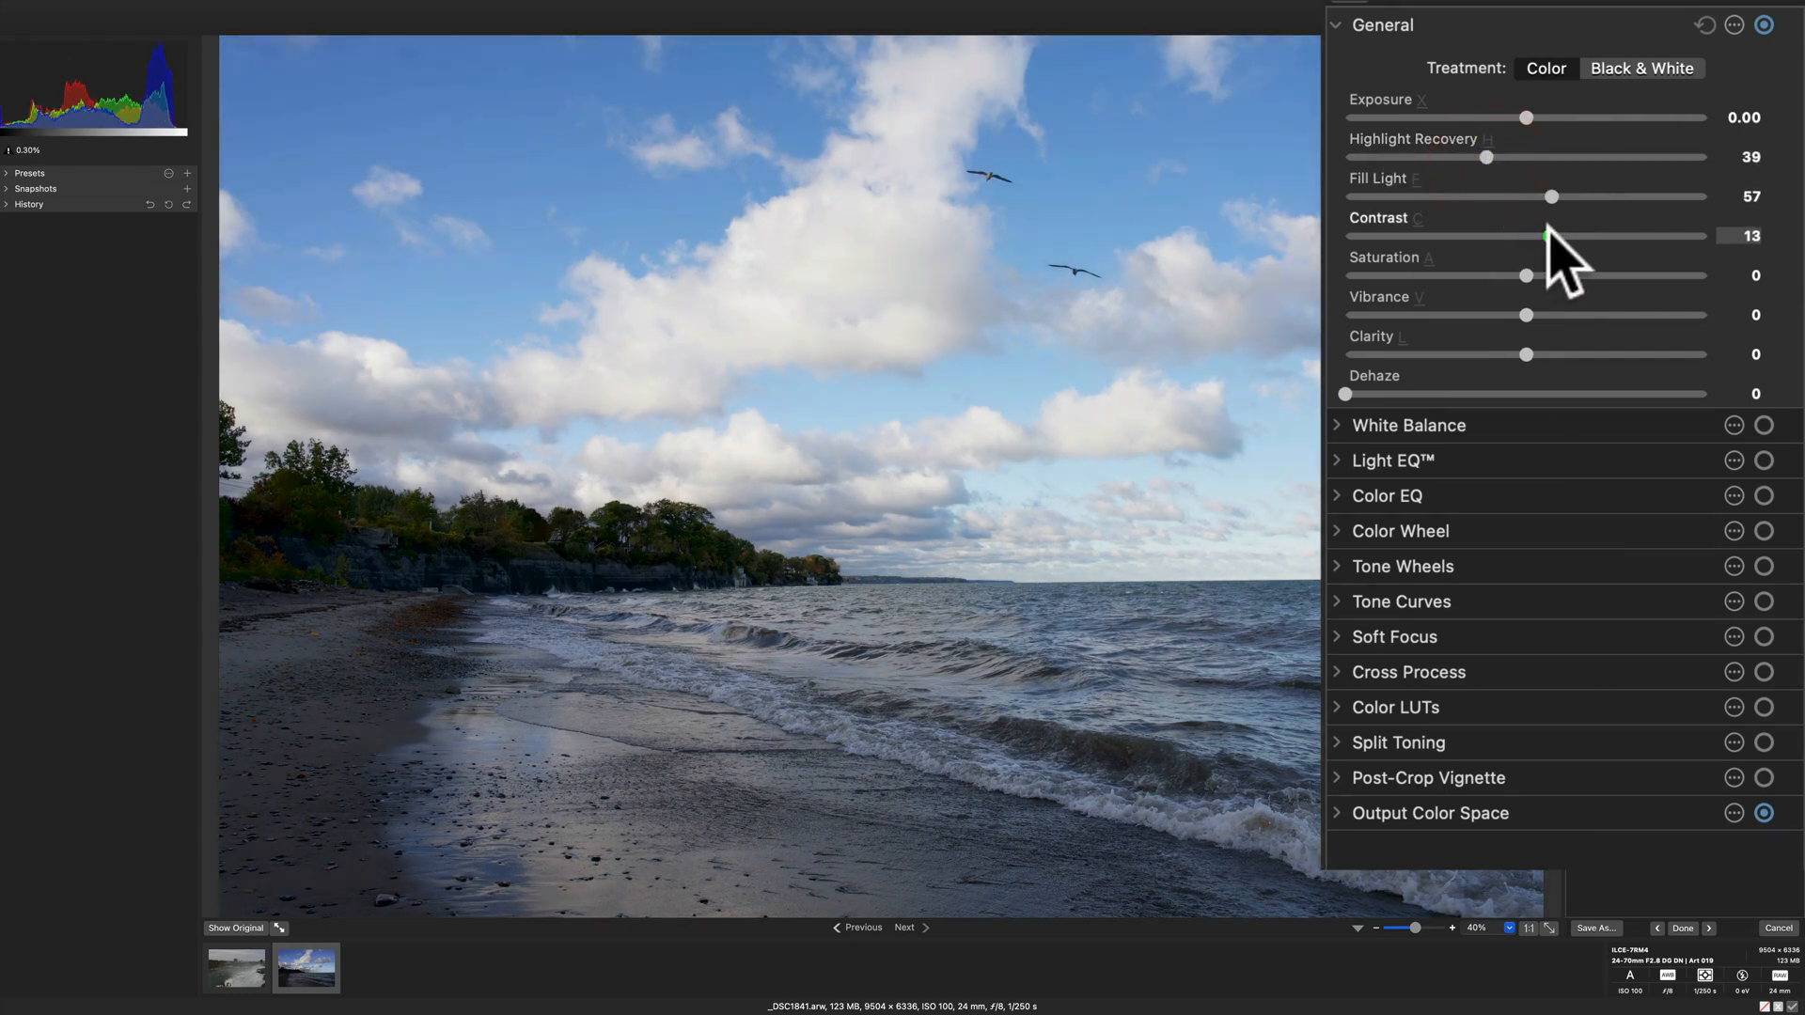
{"action": "left_click_drag", "start_coordinate": [1527, 276], "coordinate": [1559, 275]}
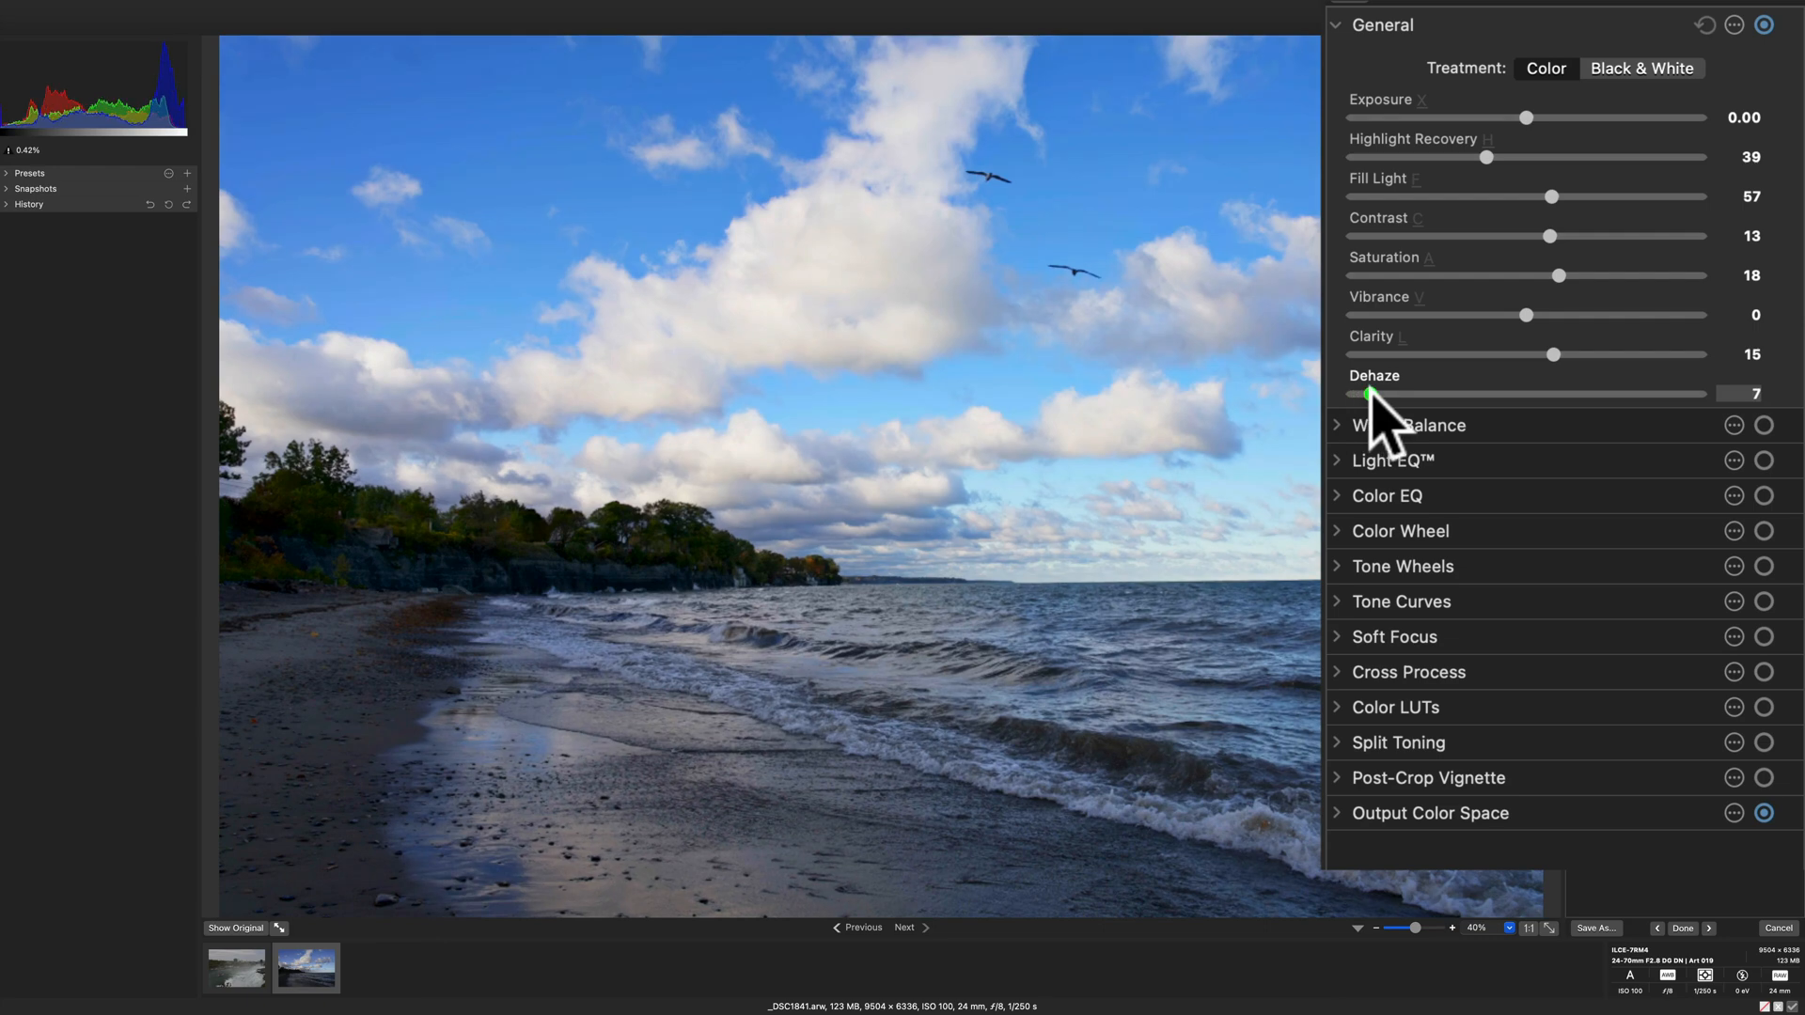
{"action": "mouse_move", "coordinate": [1462, 282]}
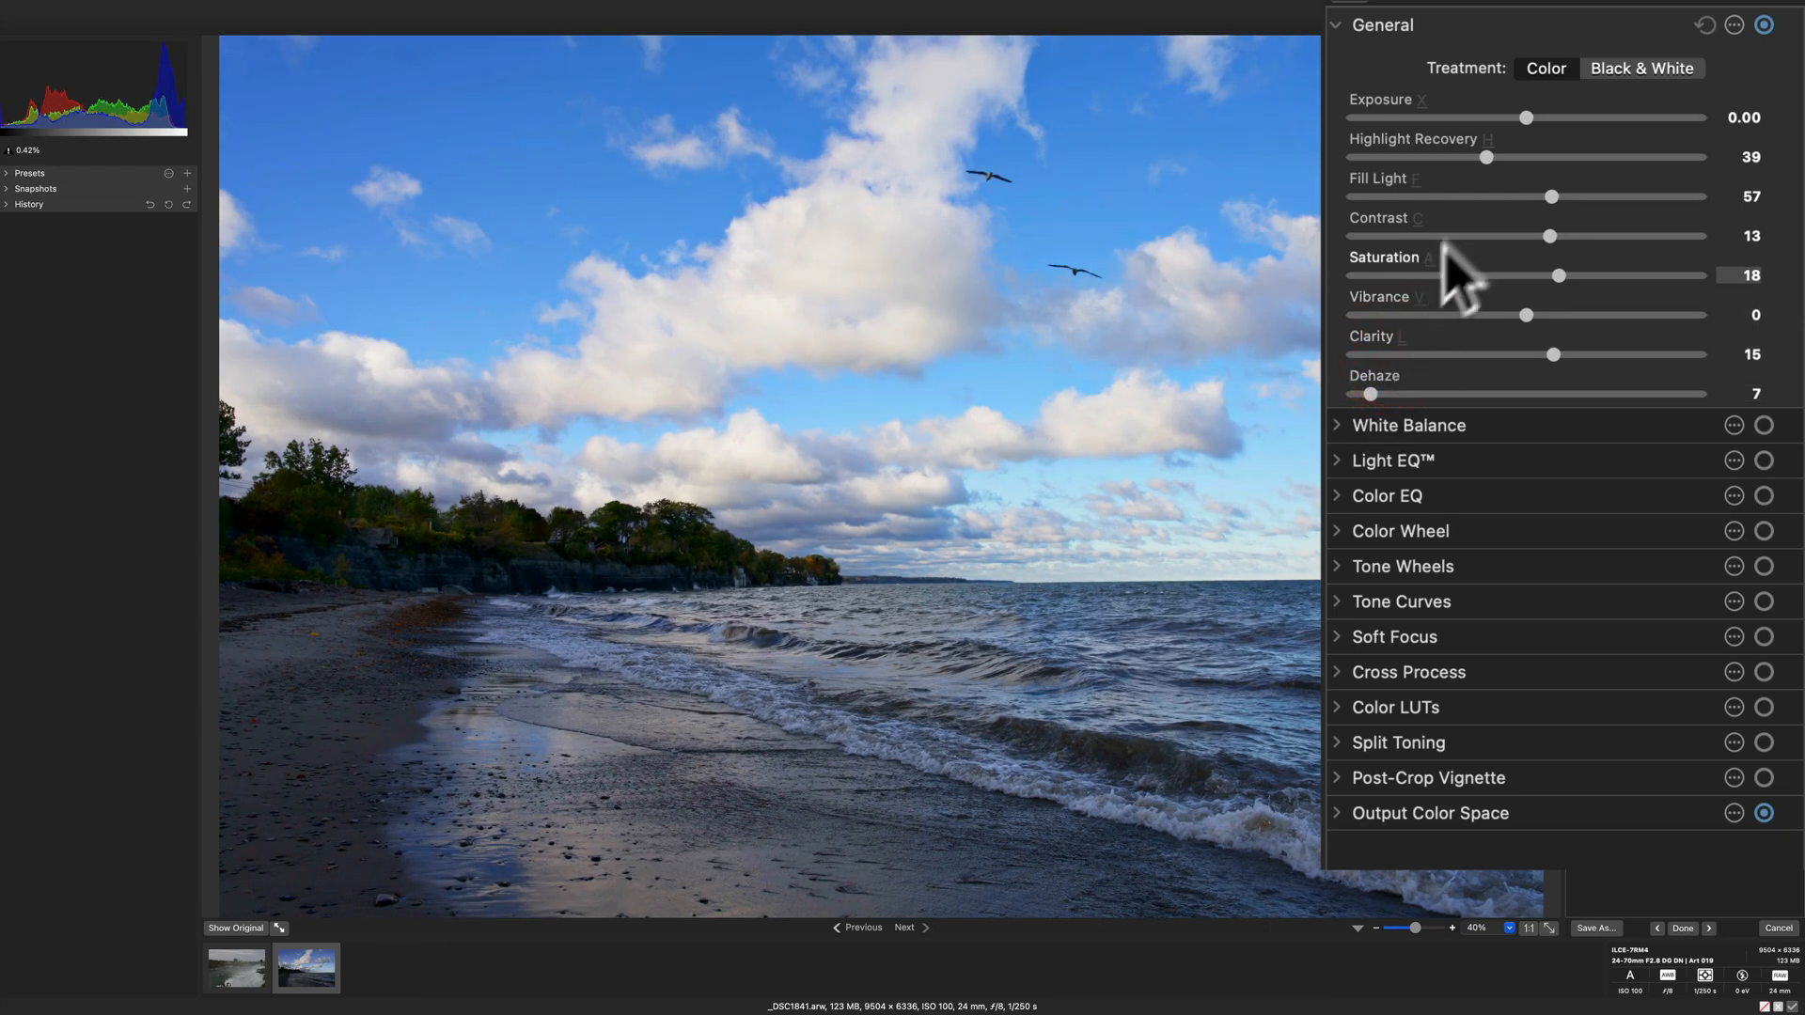
{"action": "mouse_move", "coordinate": [1525, 118]}
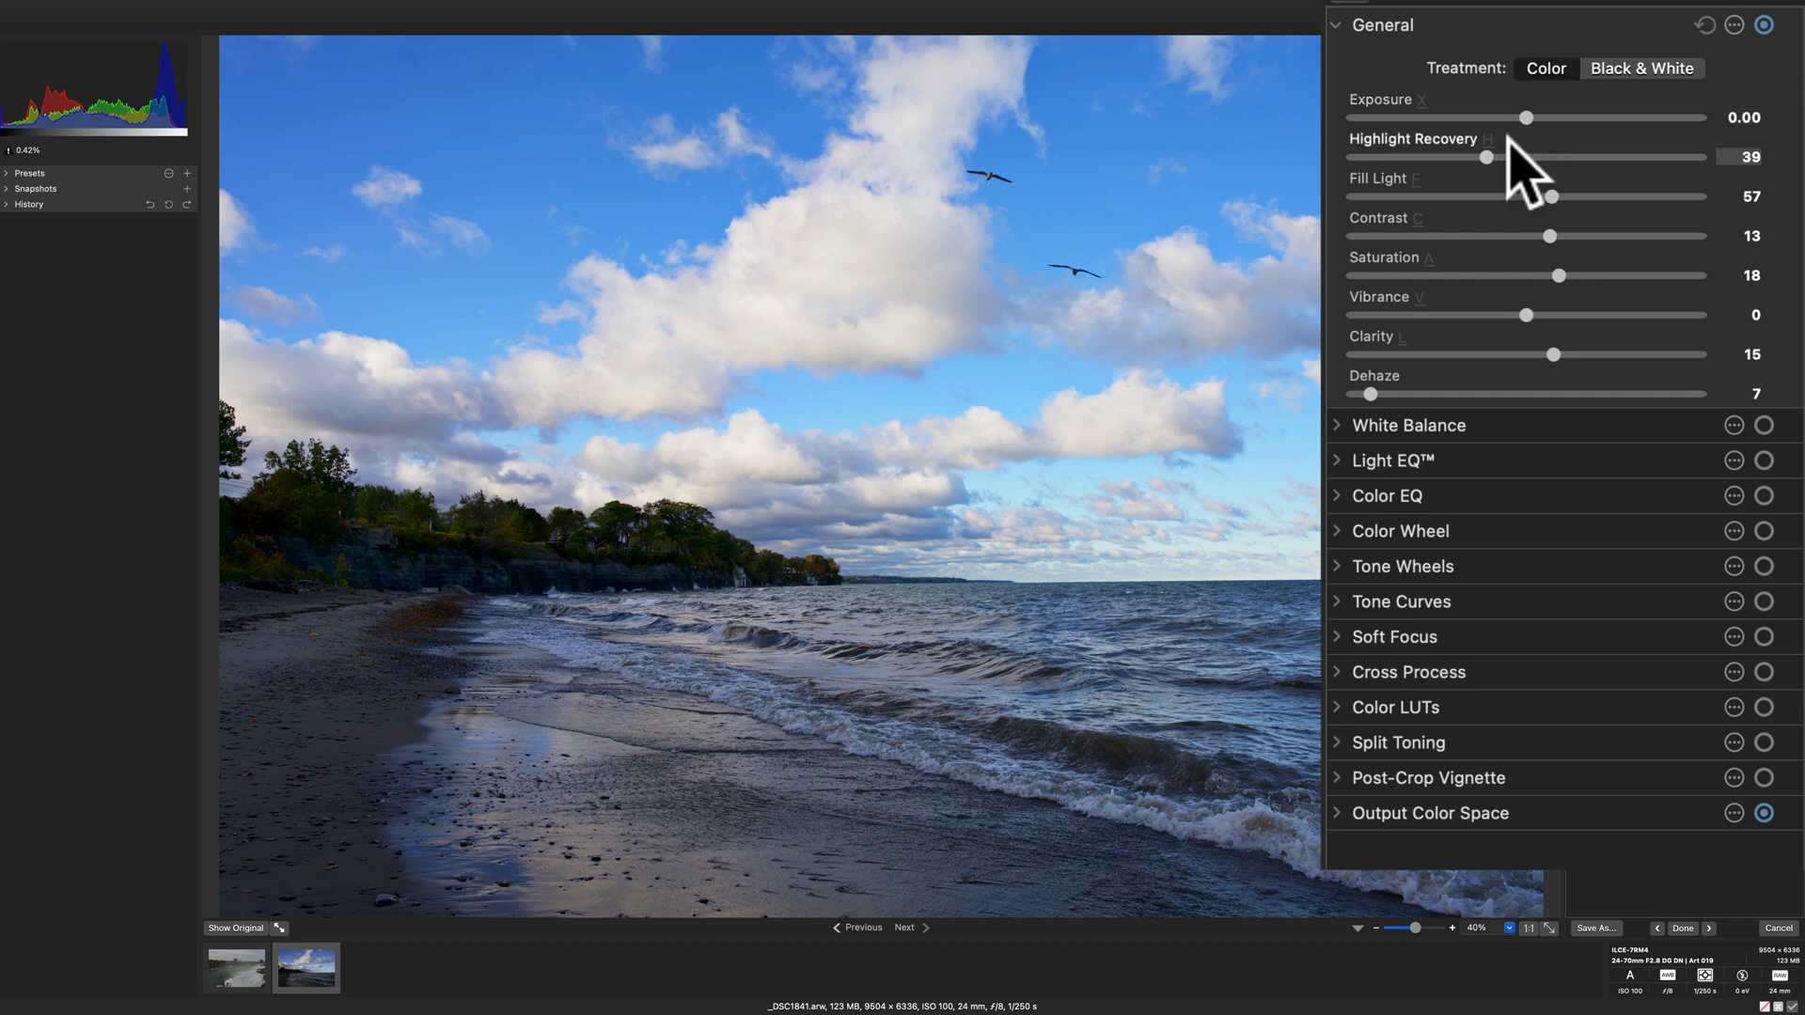
{"action": "mouse_move", "coordinate": [1452, 265]}
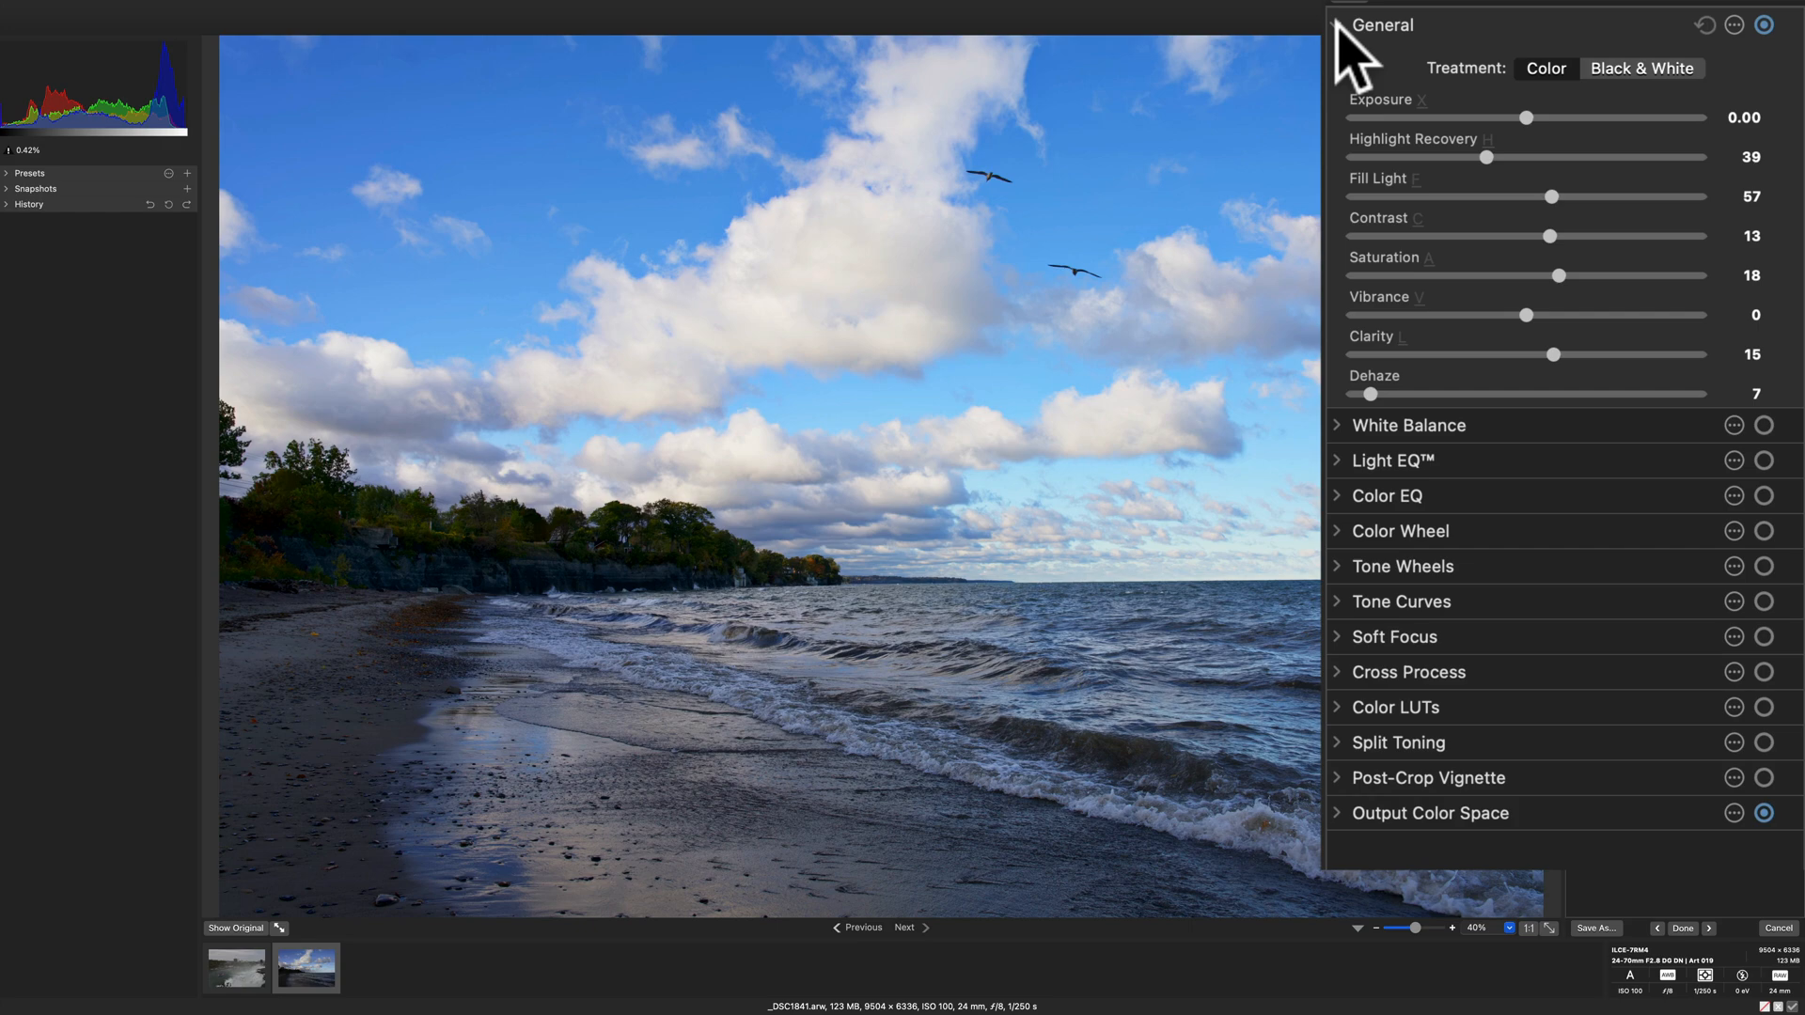
Step: Collapse General, try Light EQ's Basic and Standard modes, and reset the tone bands
{"action": "left_click", "coordinate": [1381, 24]}
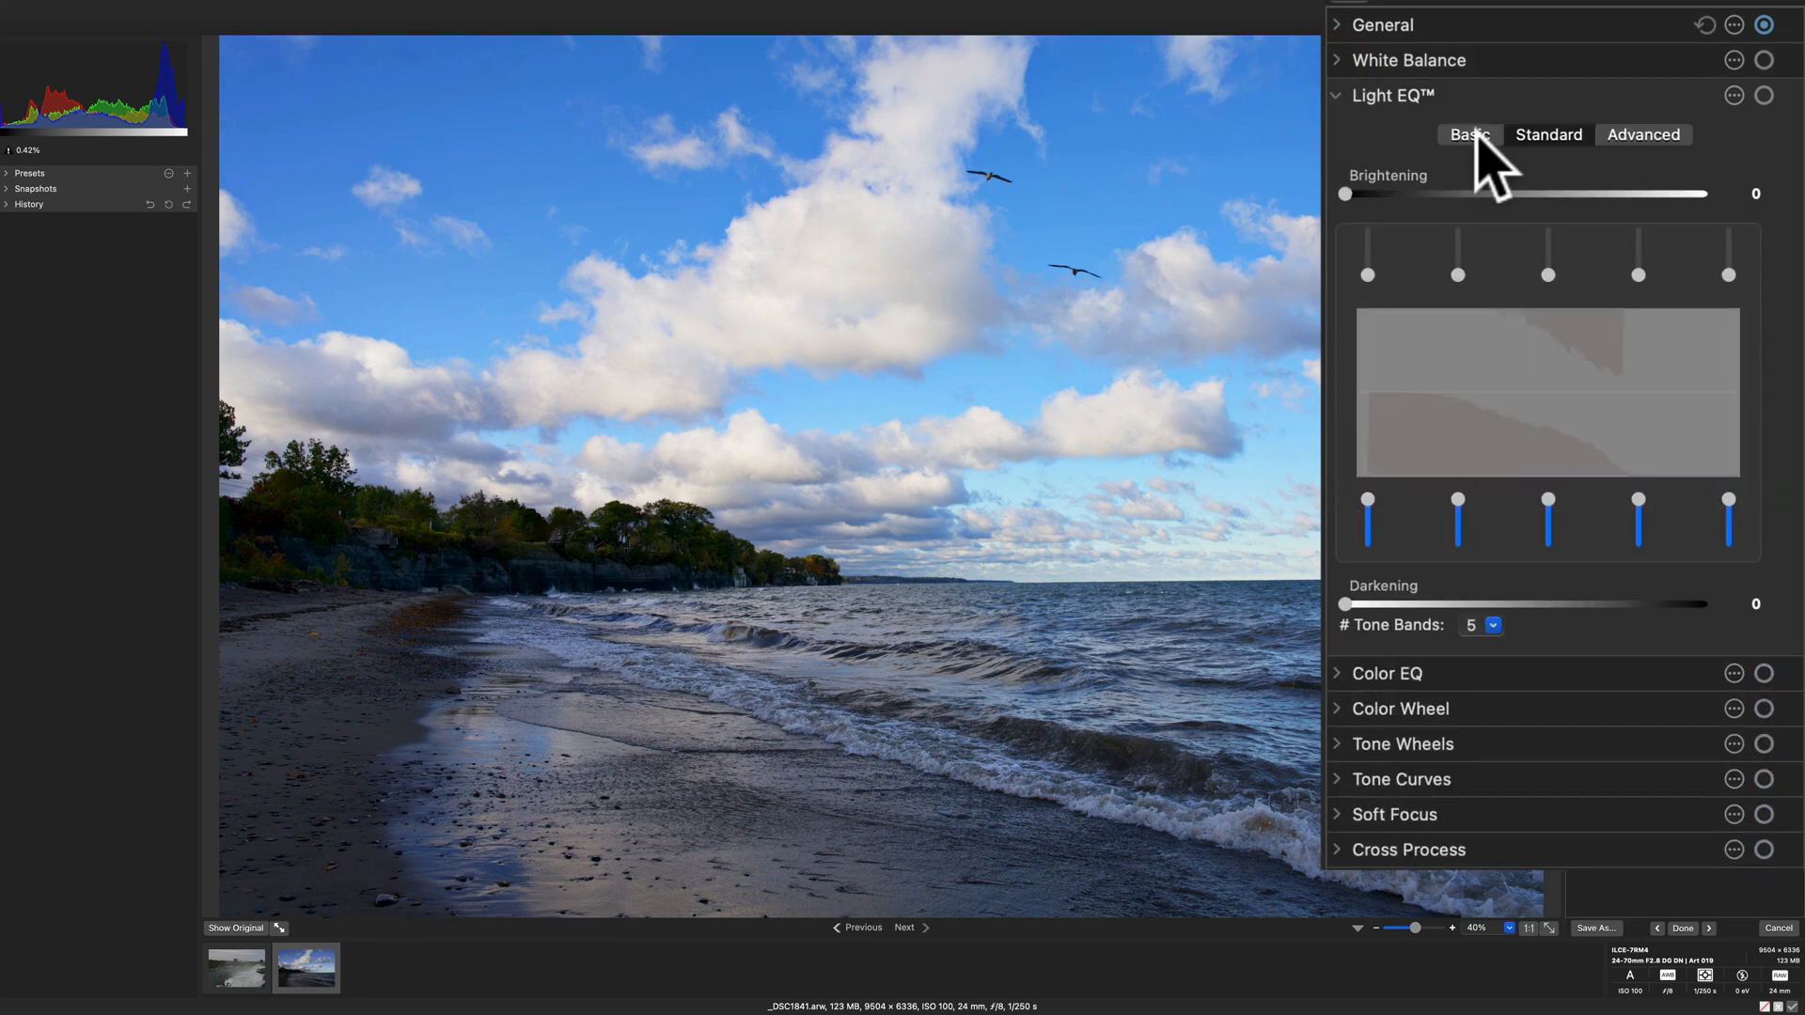
{"action": "left_click", "coordinate": [1468, 134]}
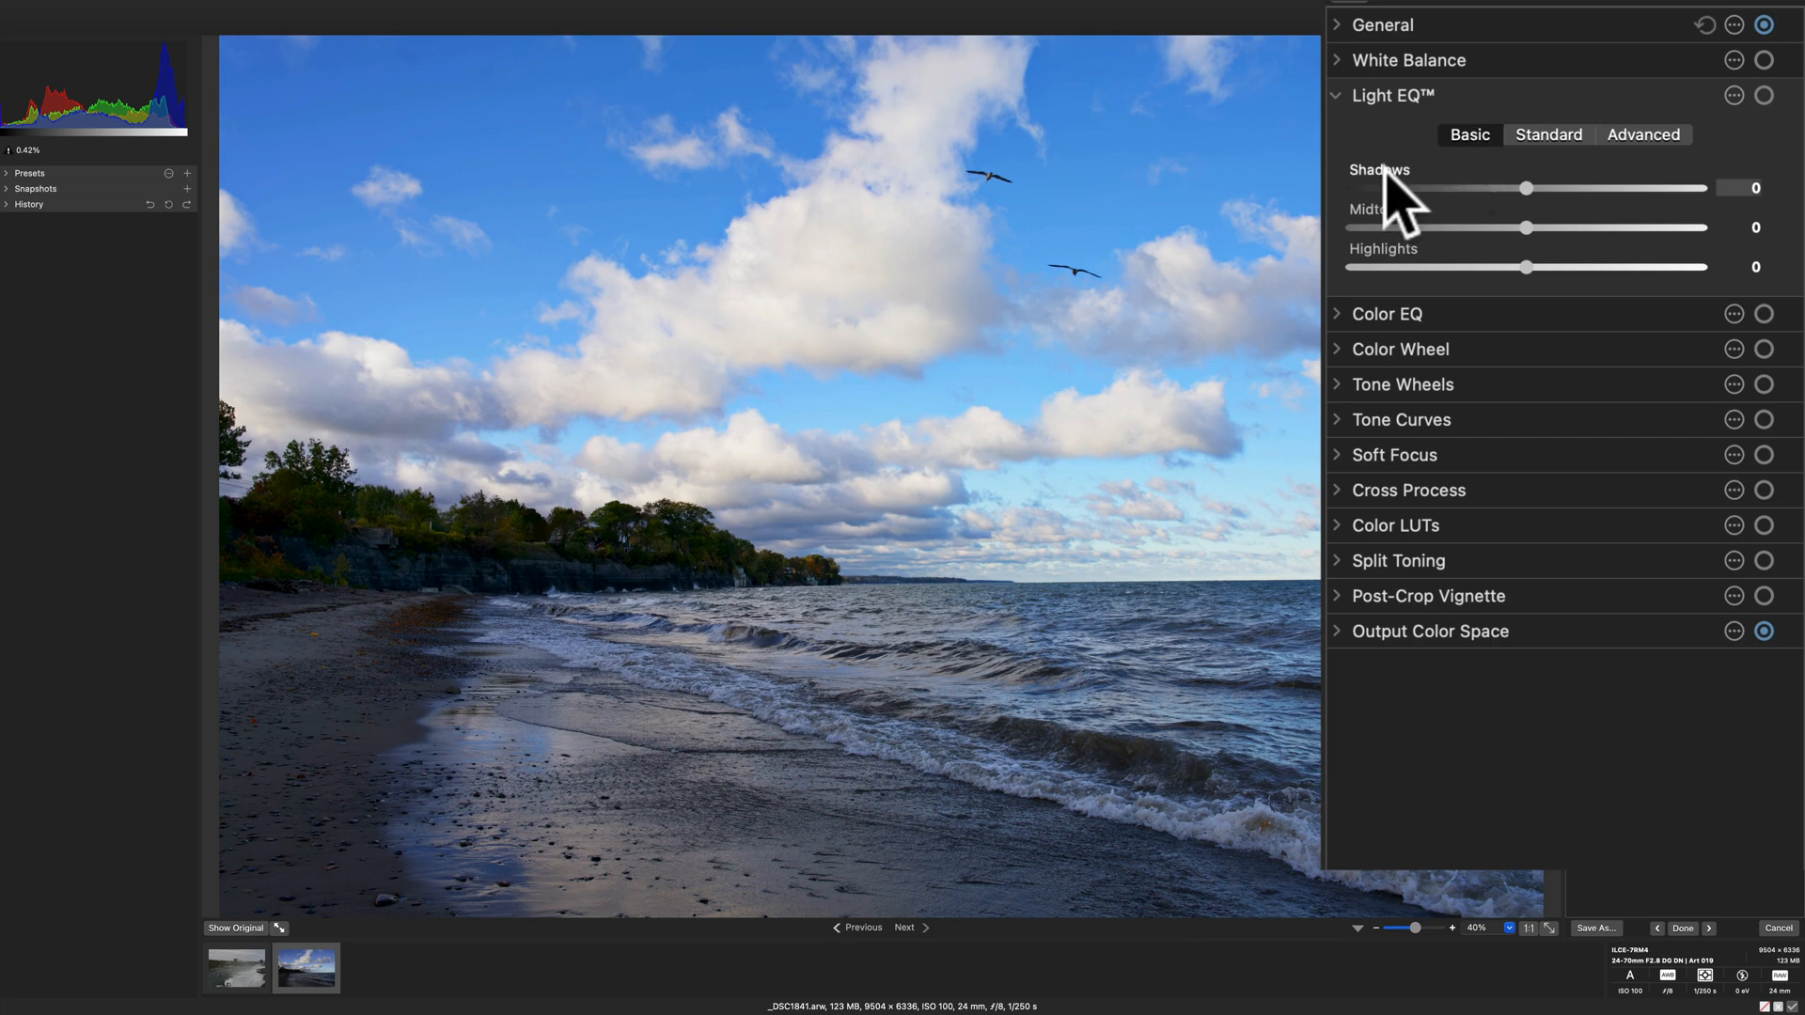
{"action": "mouse_move", "coordinate": [1502, 236]}
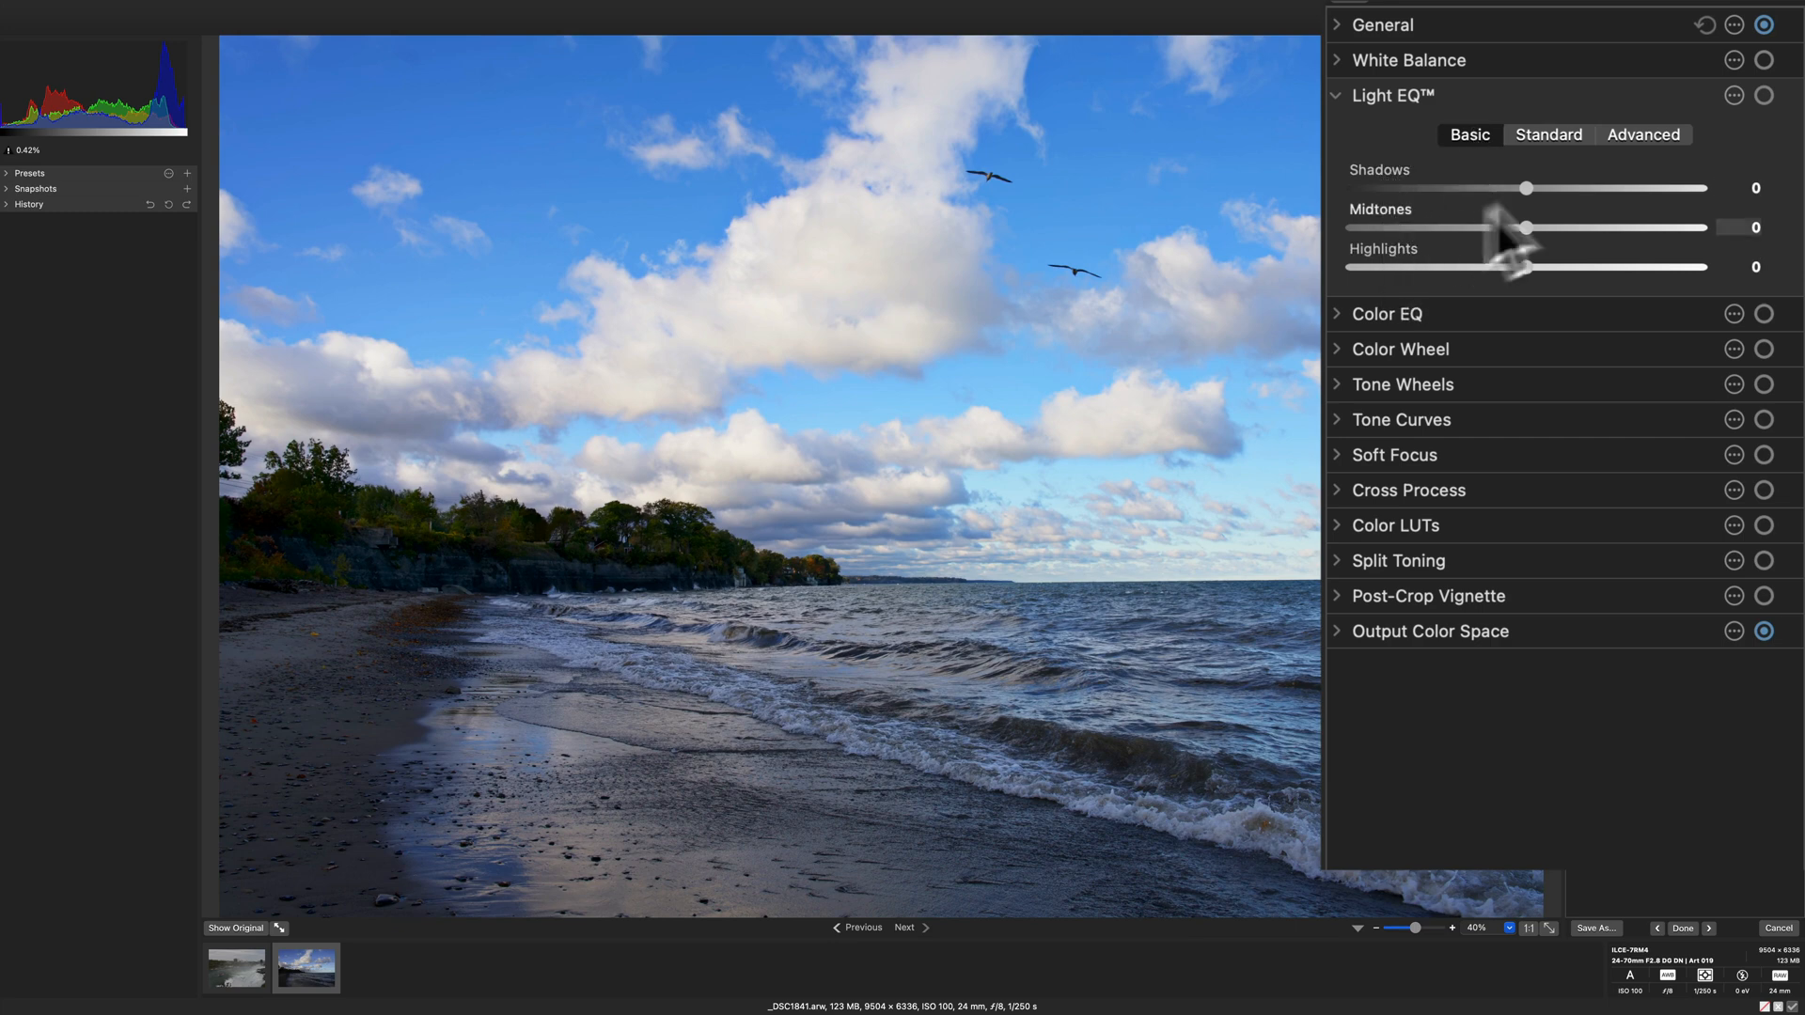
{"action": "left_click", "coordinate": [1547, 134]}
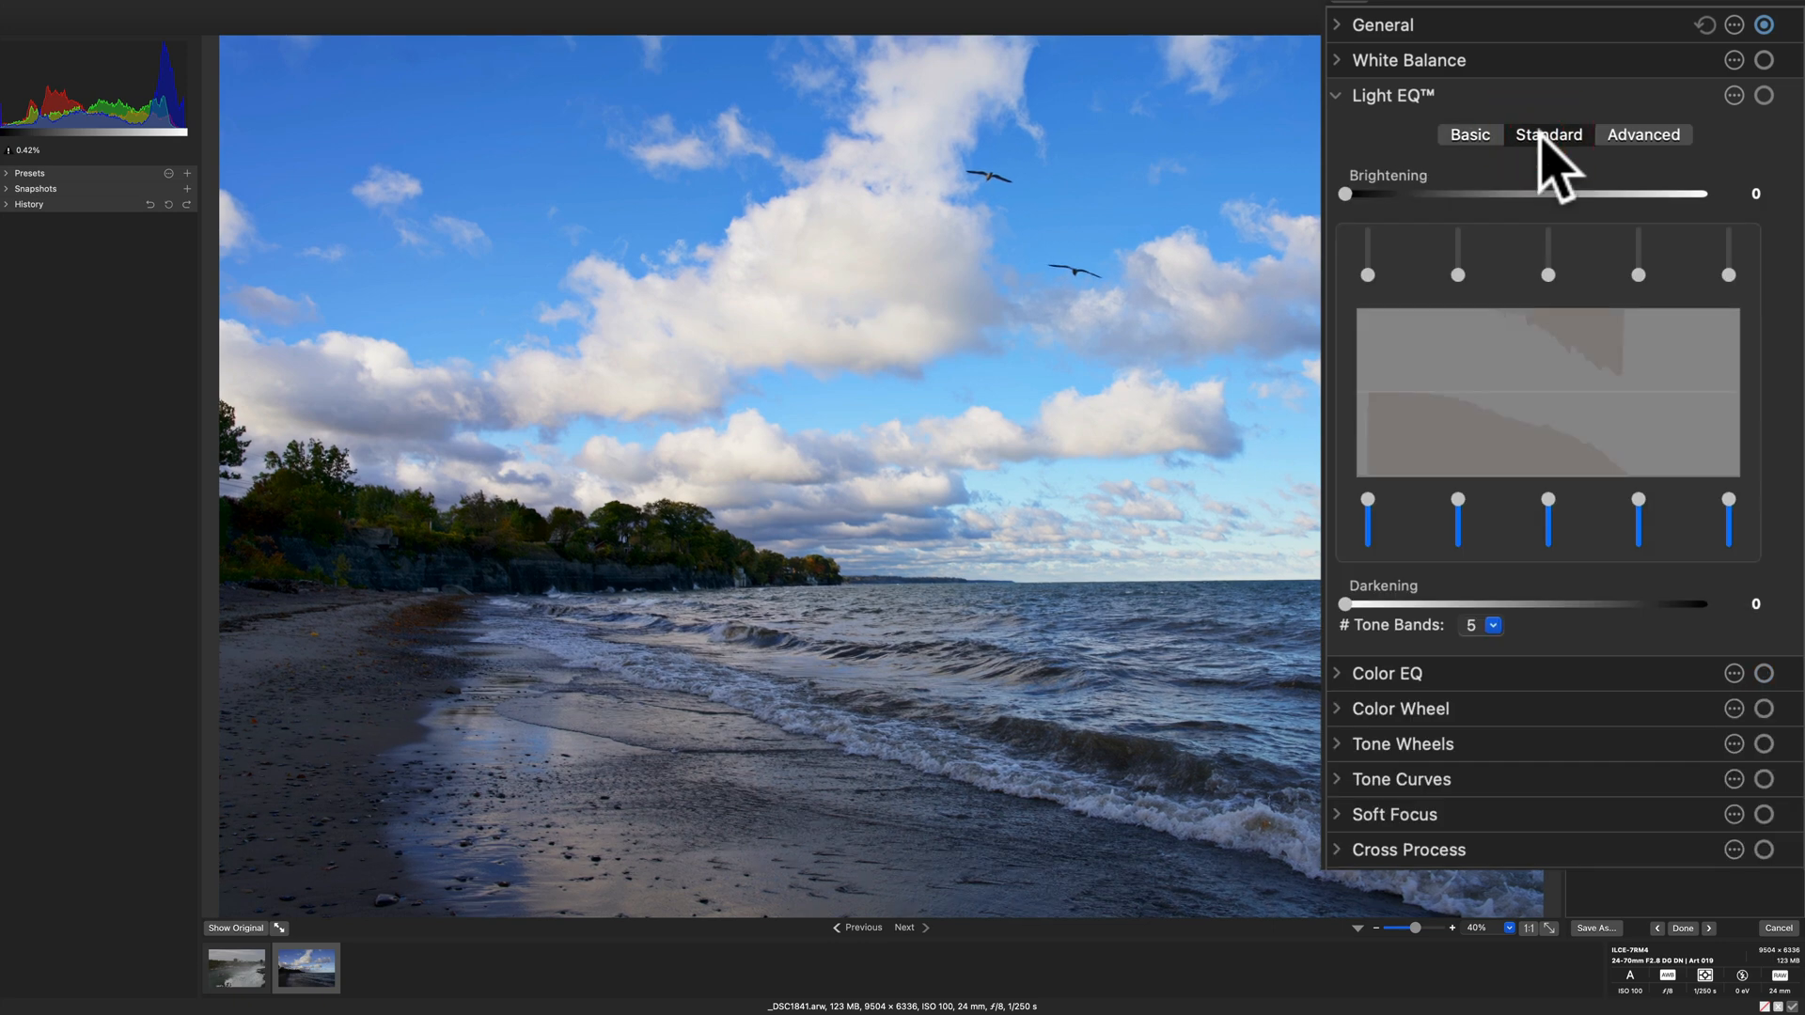
{"action": "mouse_move", "coordinate": [1387, 304]}
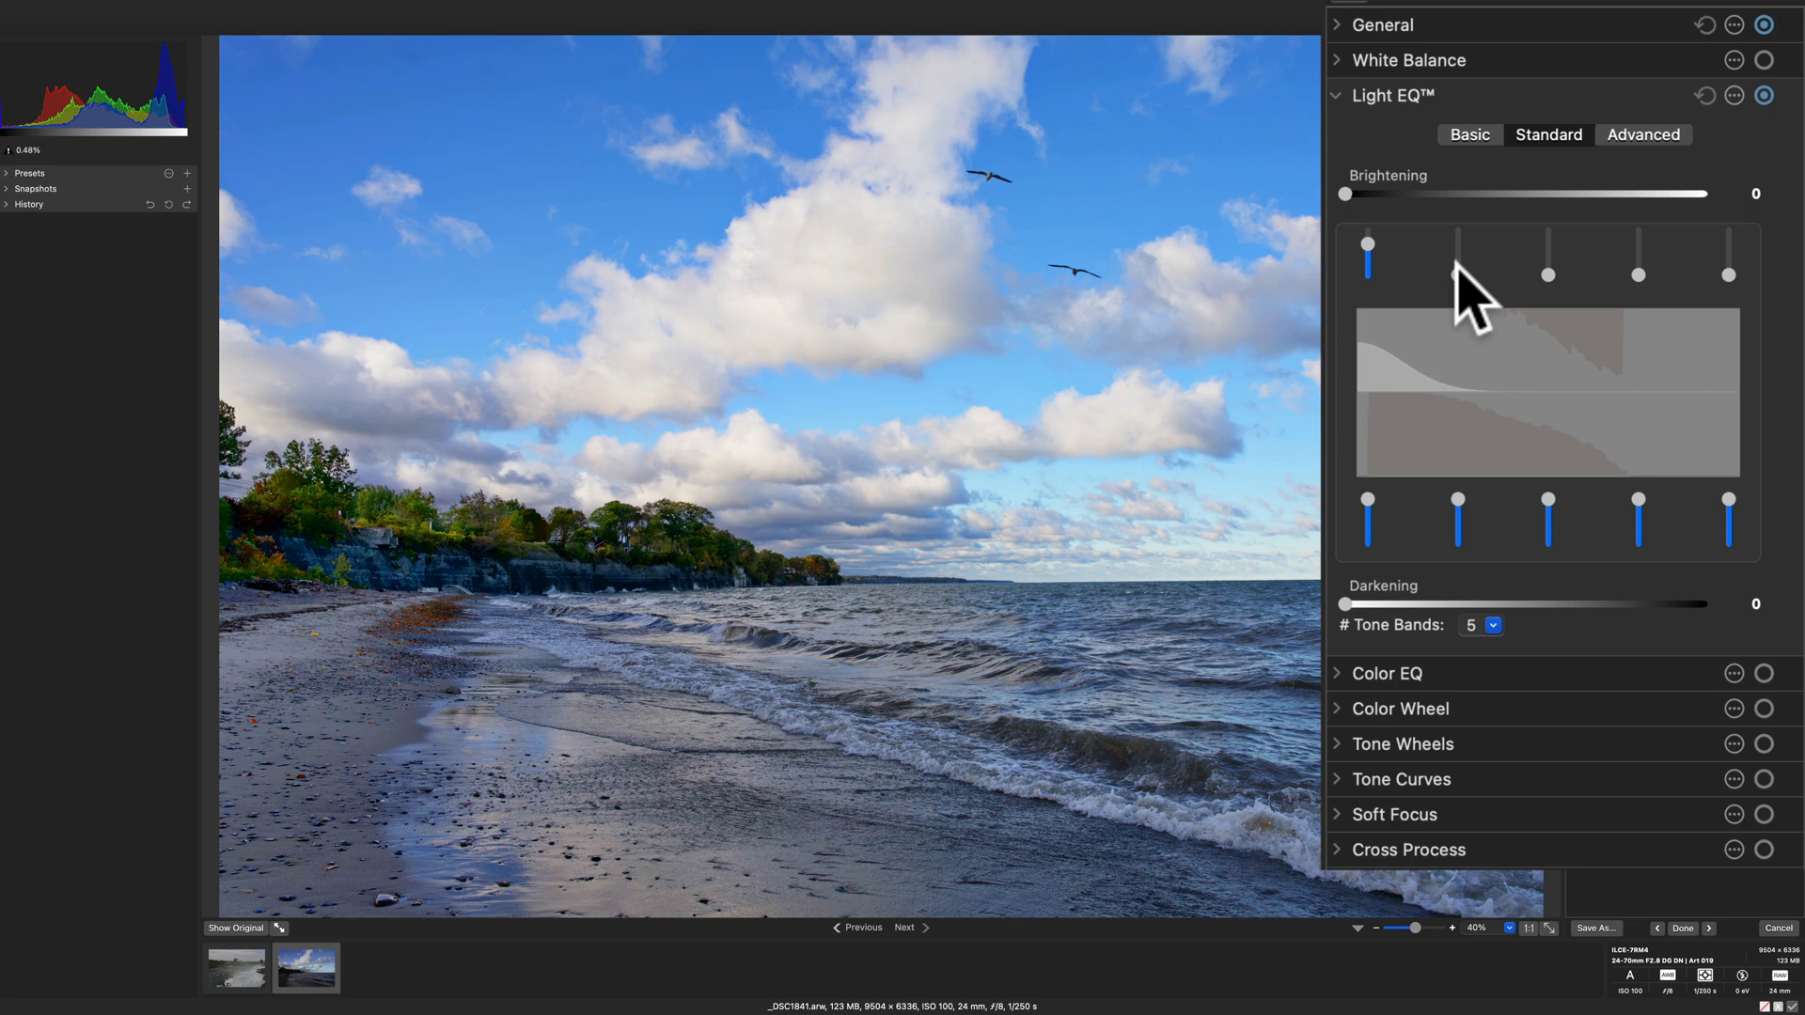
{"action": "left_click", "coordinate": [1457, 270]}
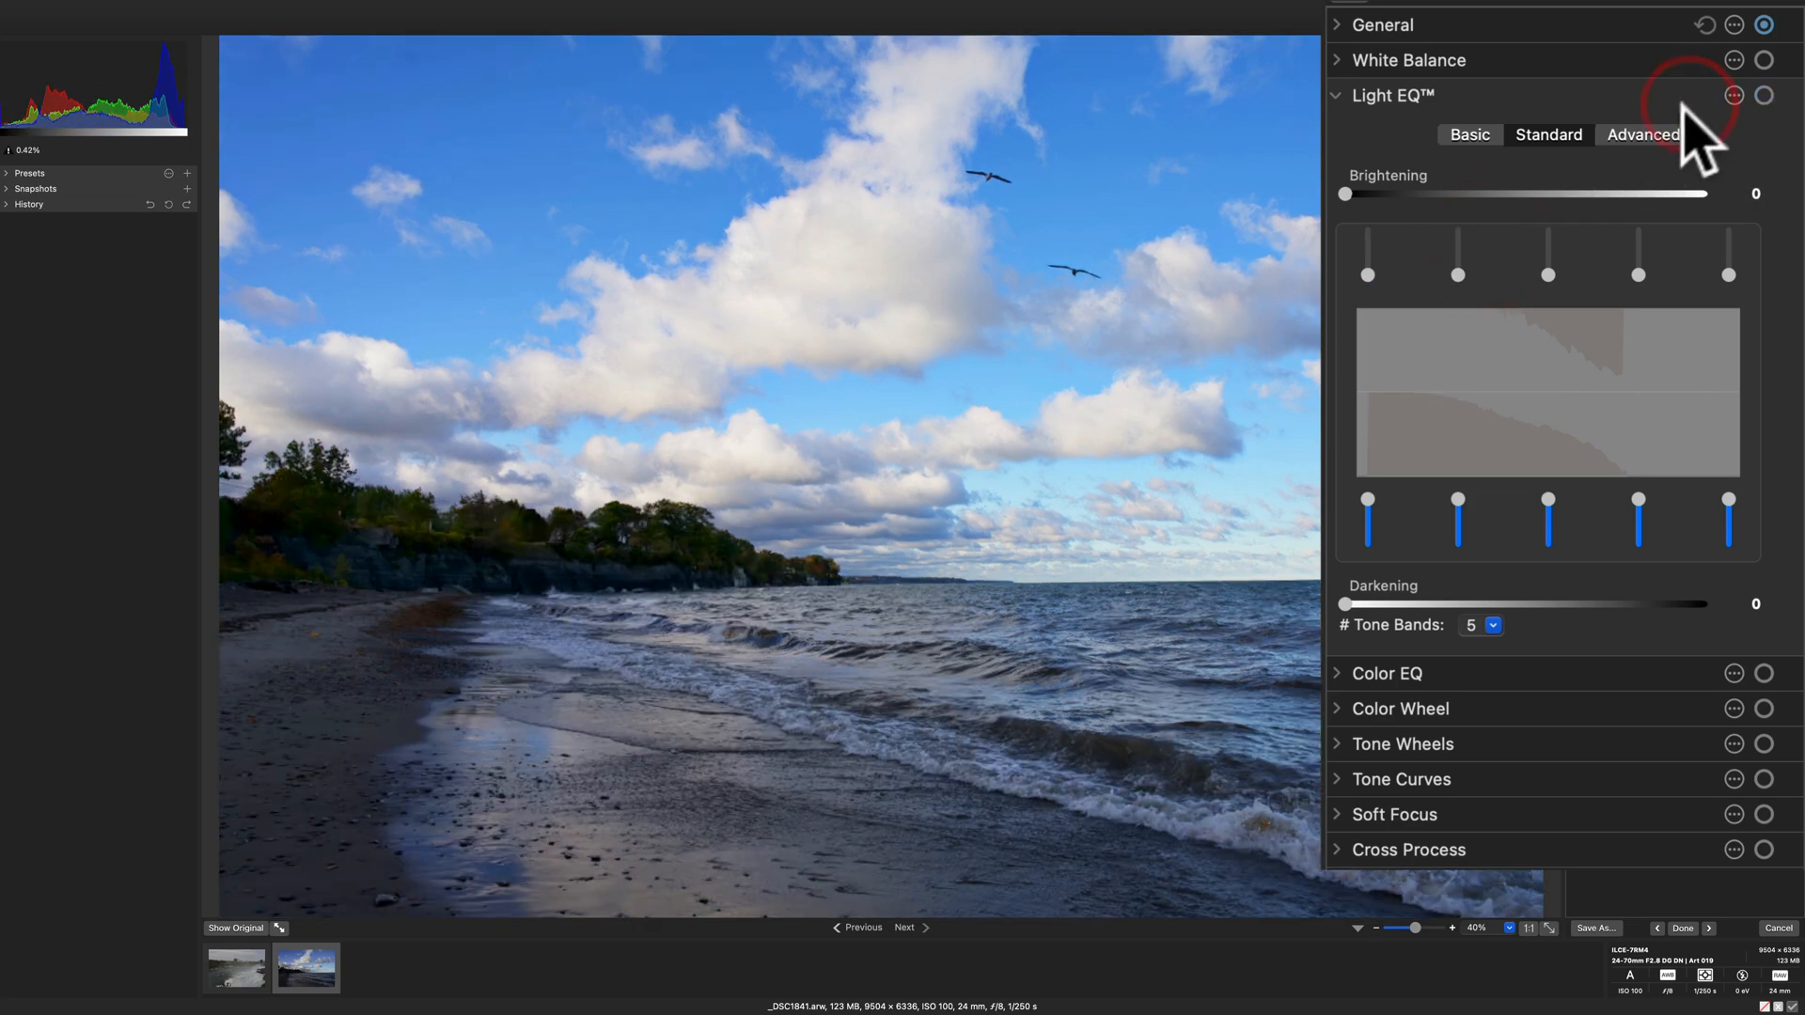
{"action": "mouse_move", "coordinate": [1719, 541]}
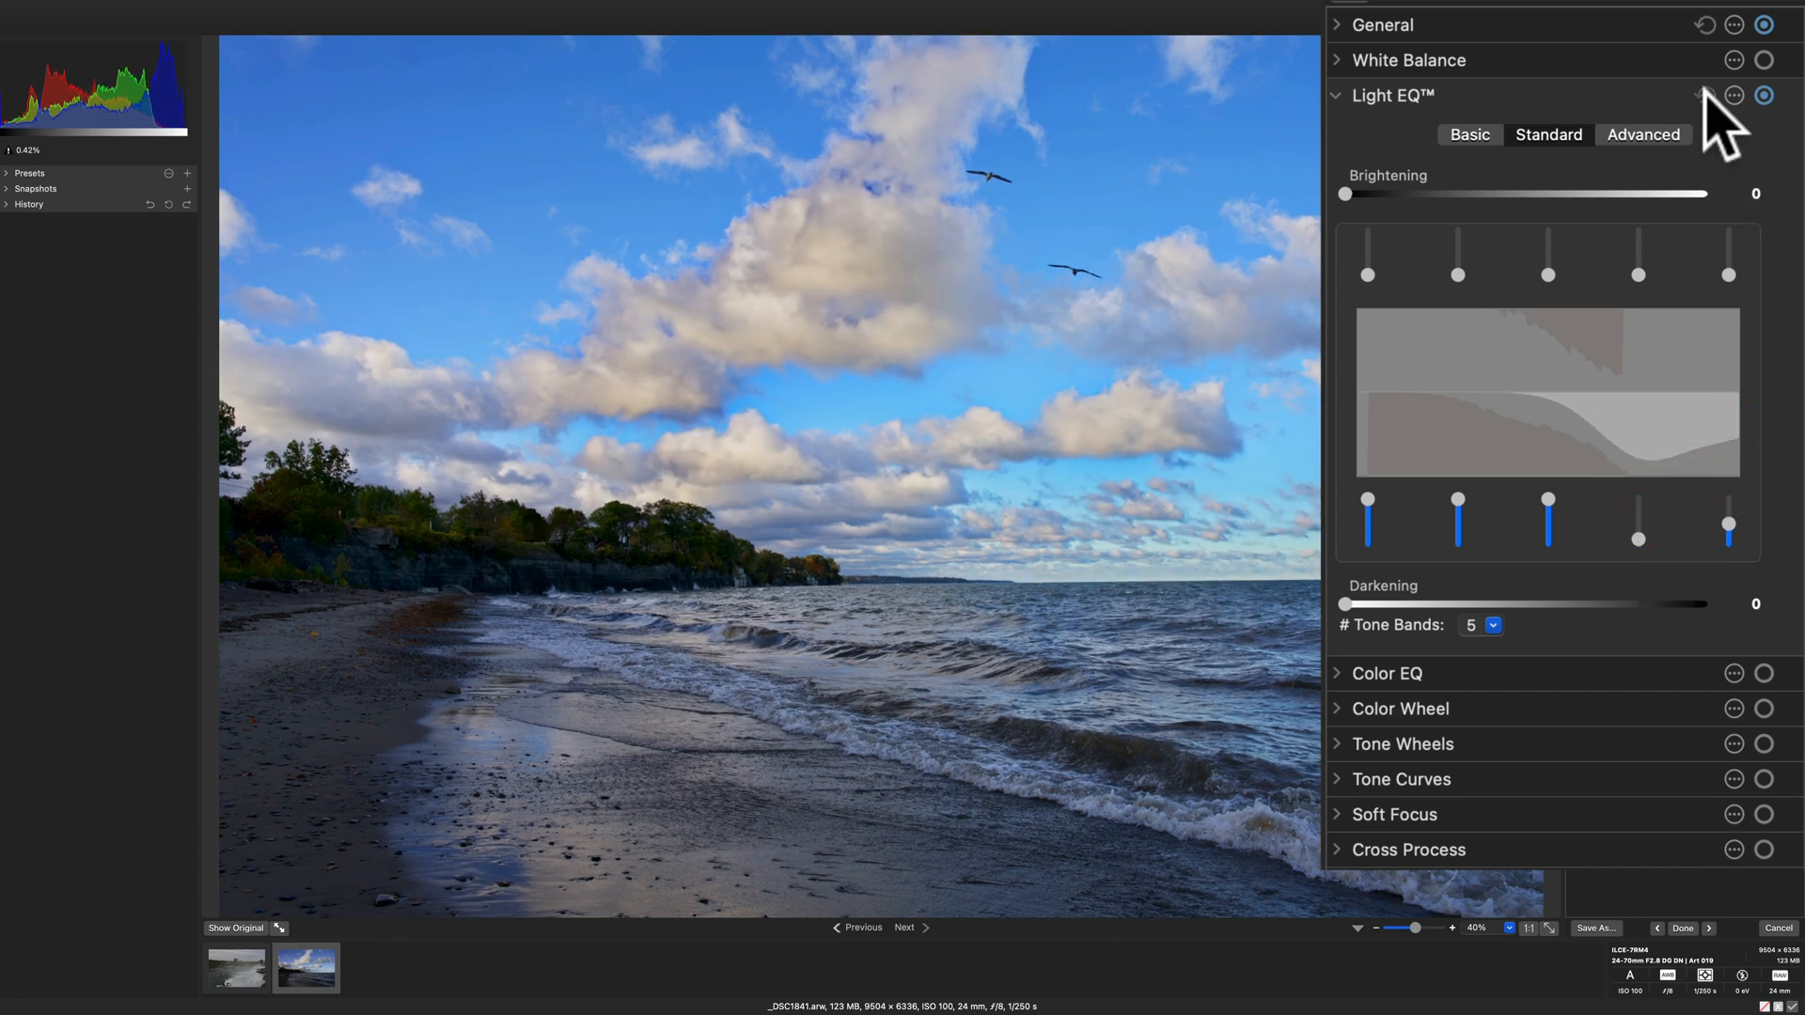
{"action": "left_click", "coordinate": [1641, 134]}
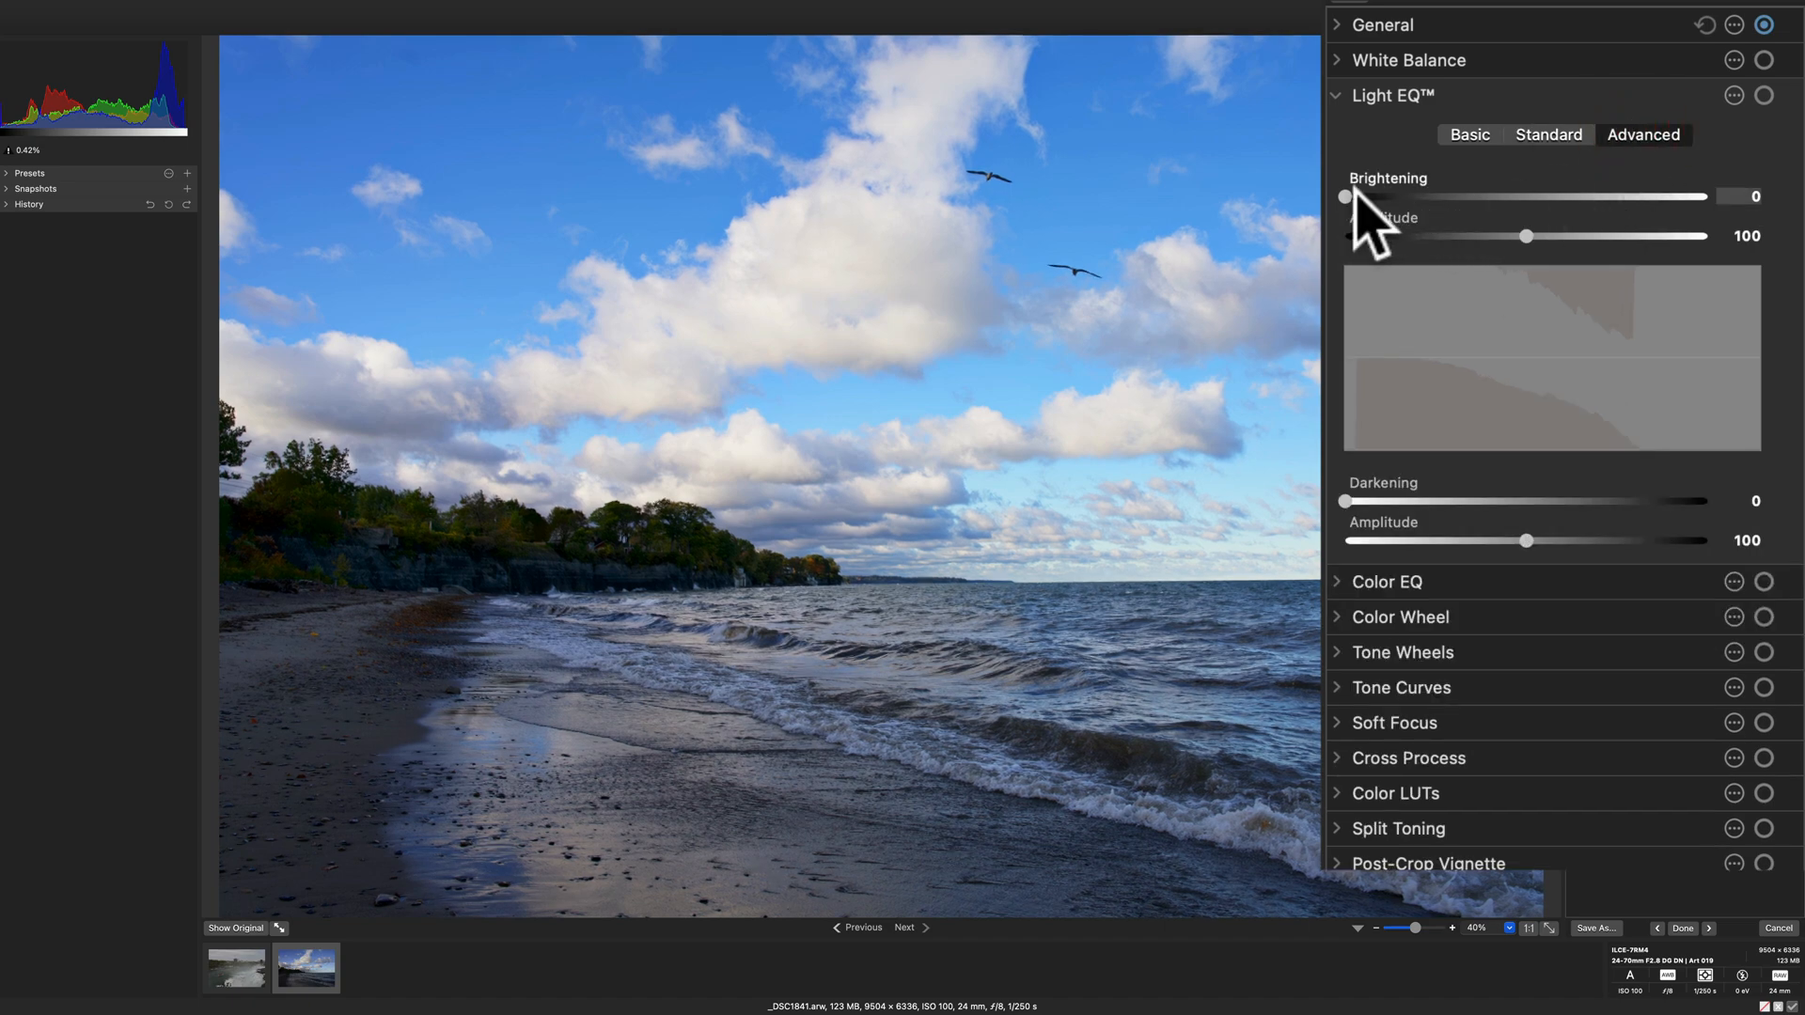
{"action": "left_click_drag", "start_coordinate": [1343, 195], "coordinate": [1476, 196]}
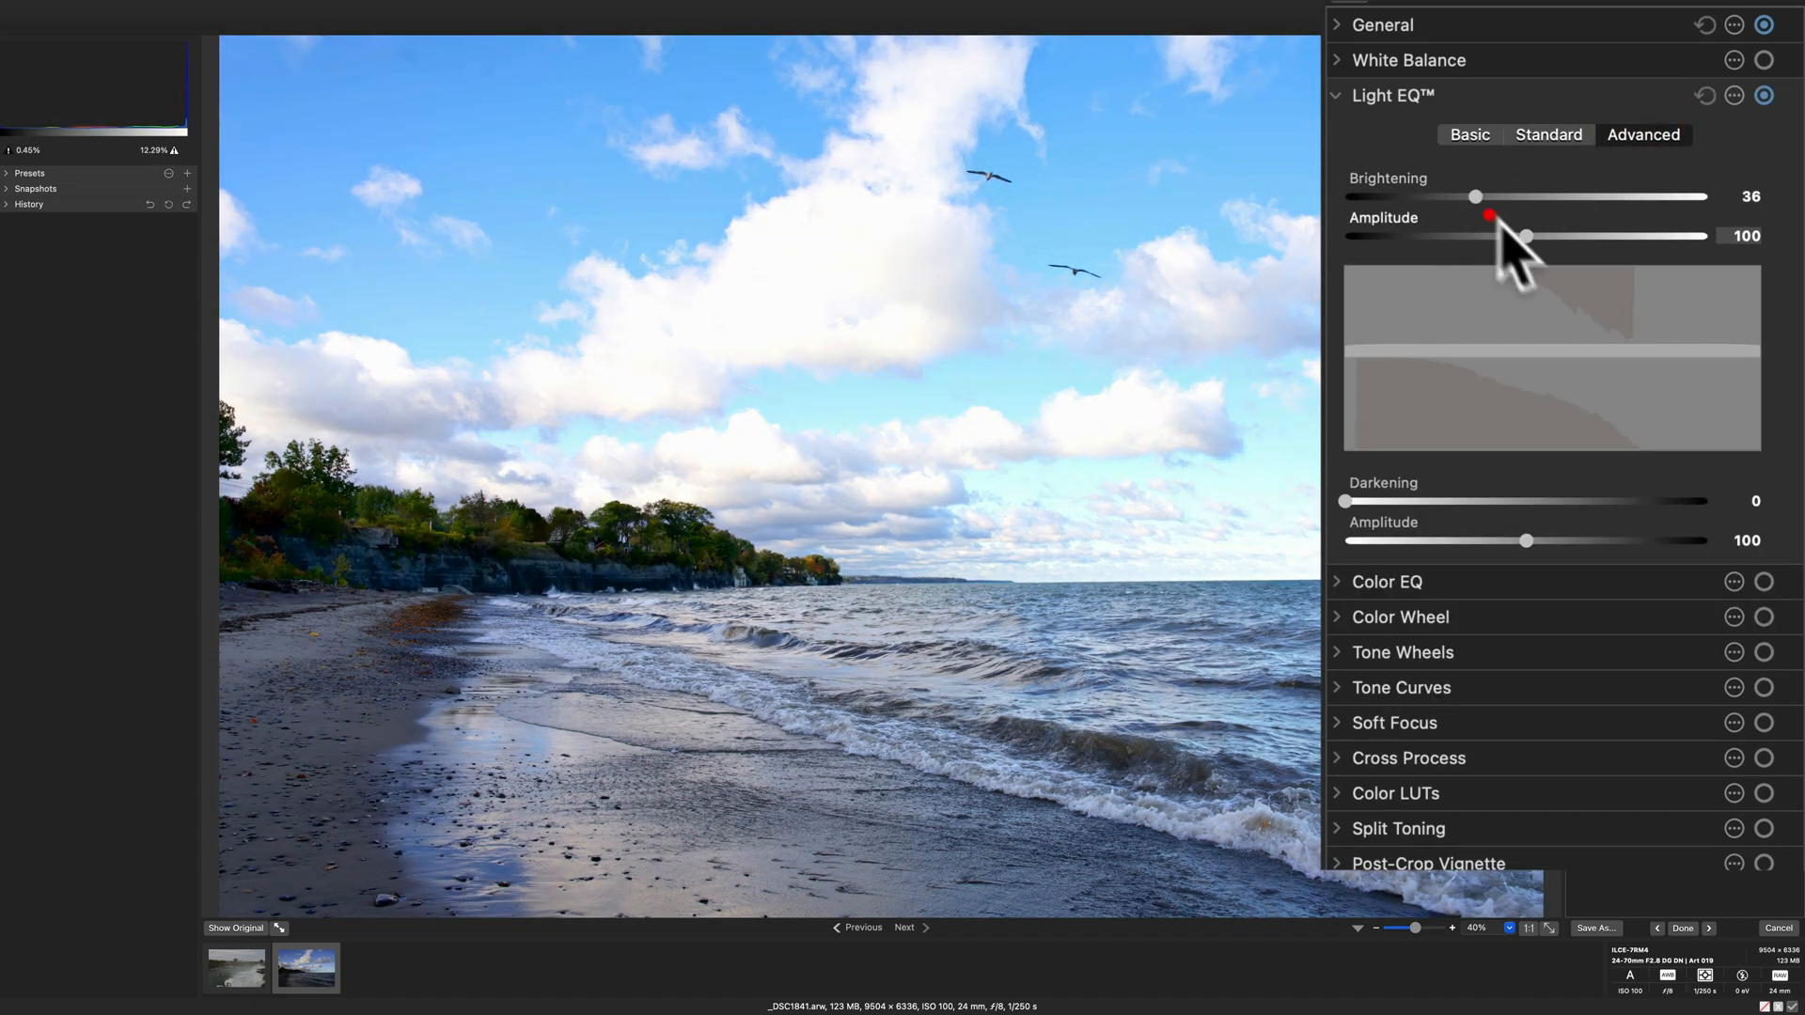
{"action": "left_click_drag", "start_coordinate": [1524, 236], "coordinate": [1478, 235]}
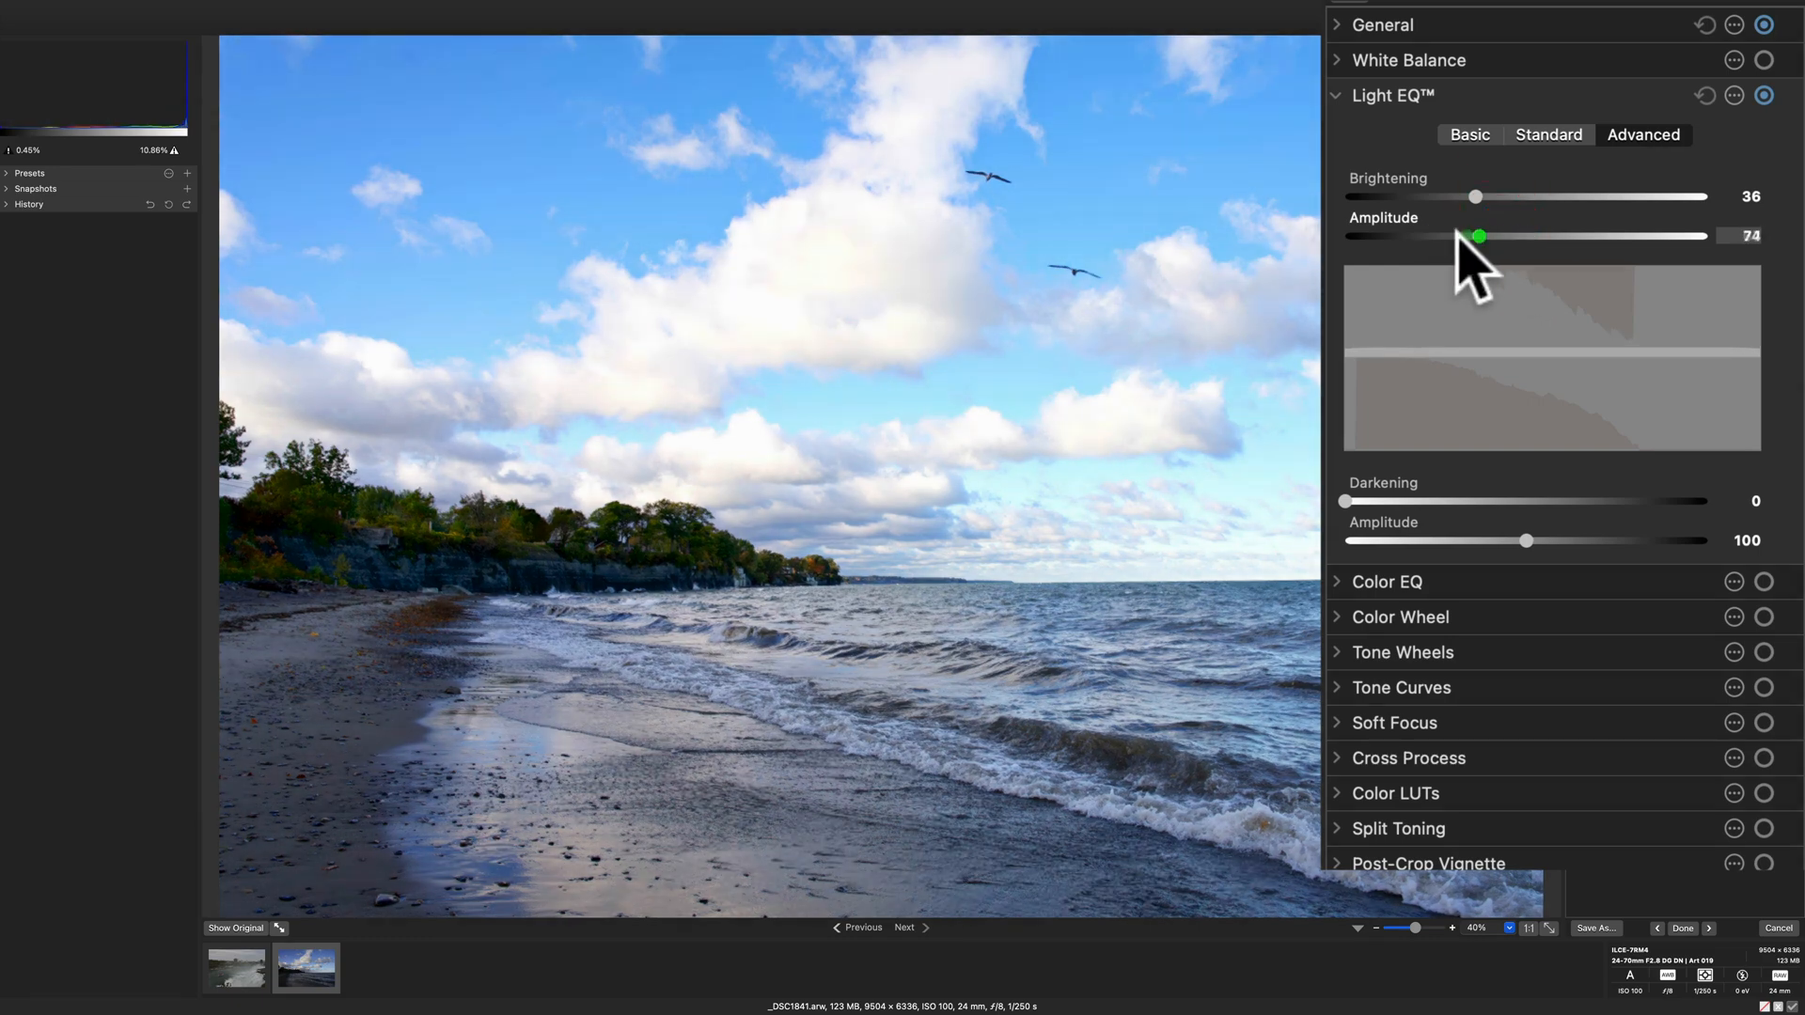
{"action": "left_click_drag", "start_coordinate": [1479, 236], "coordinate": [1437, 236]}
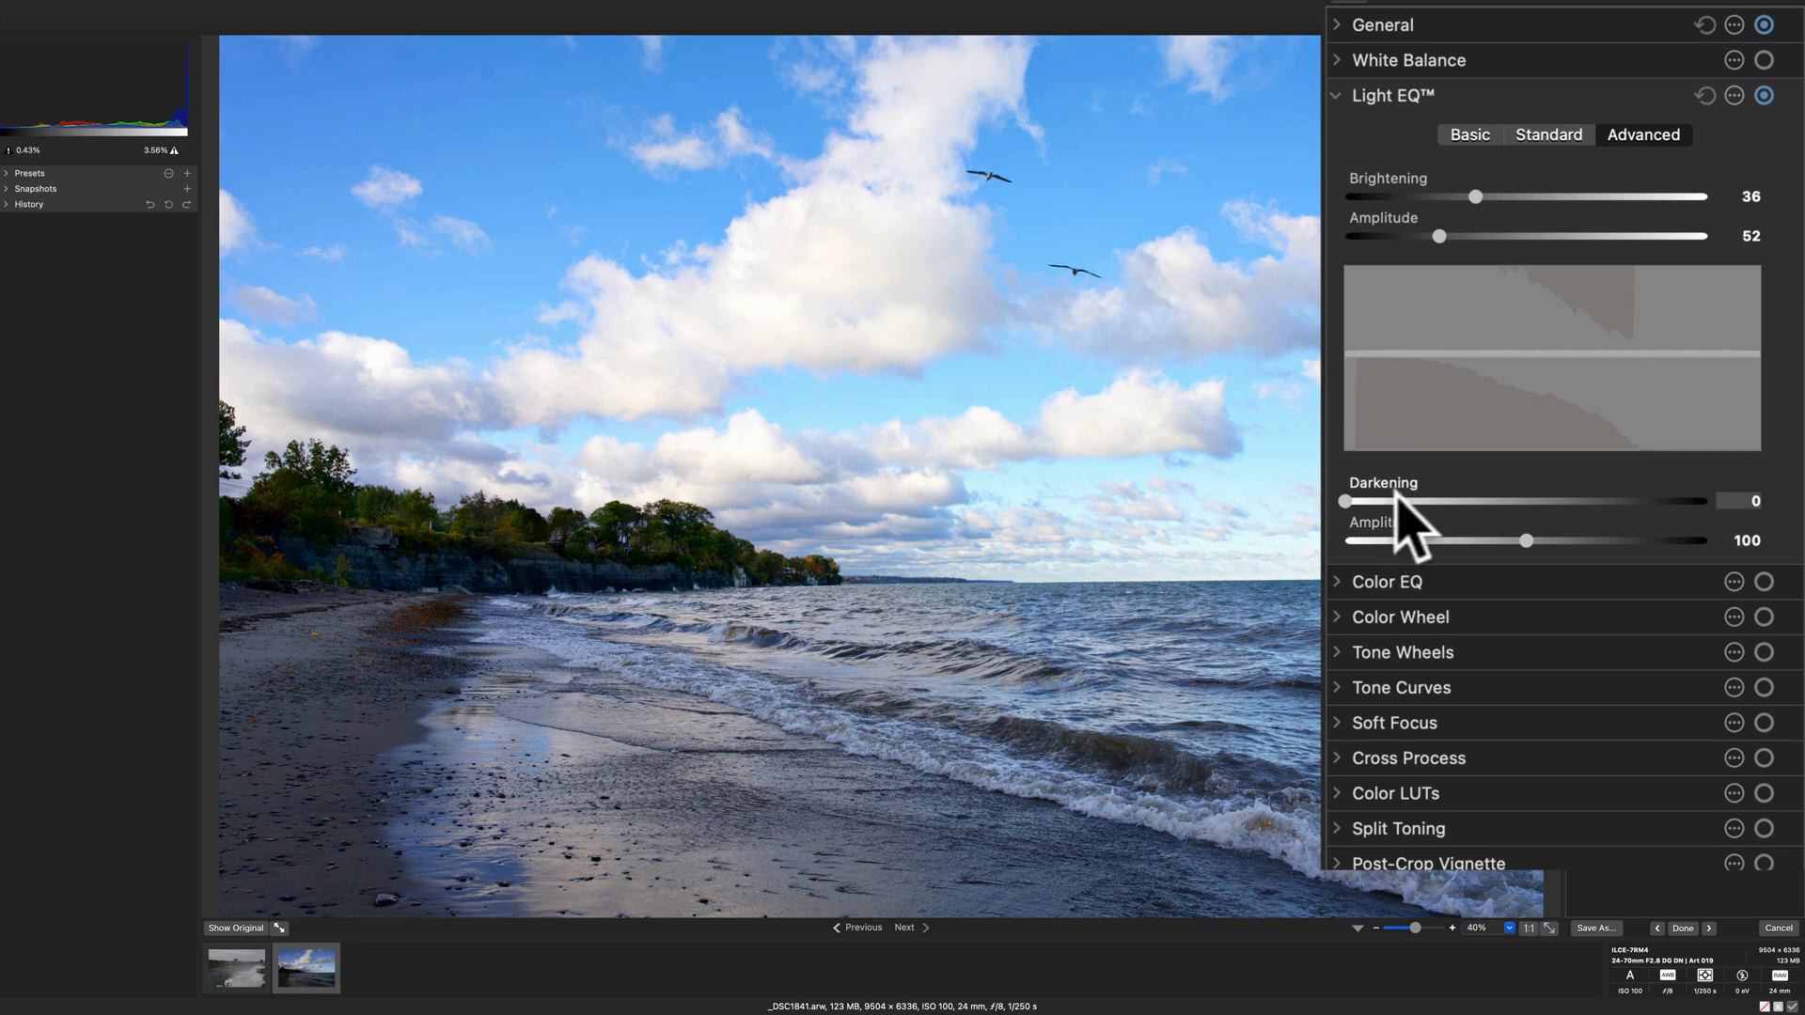
{"action": "left_click_drag", "start_coordinate": [1341, 499], "coordinate": [1465, 499]}
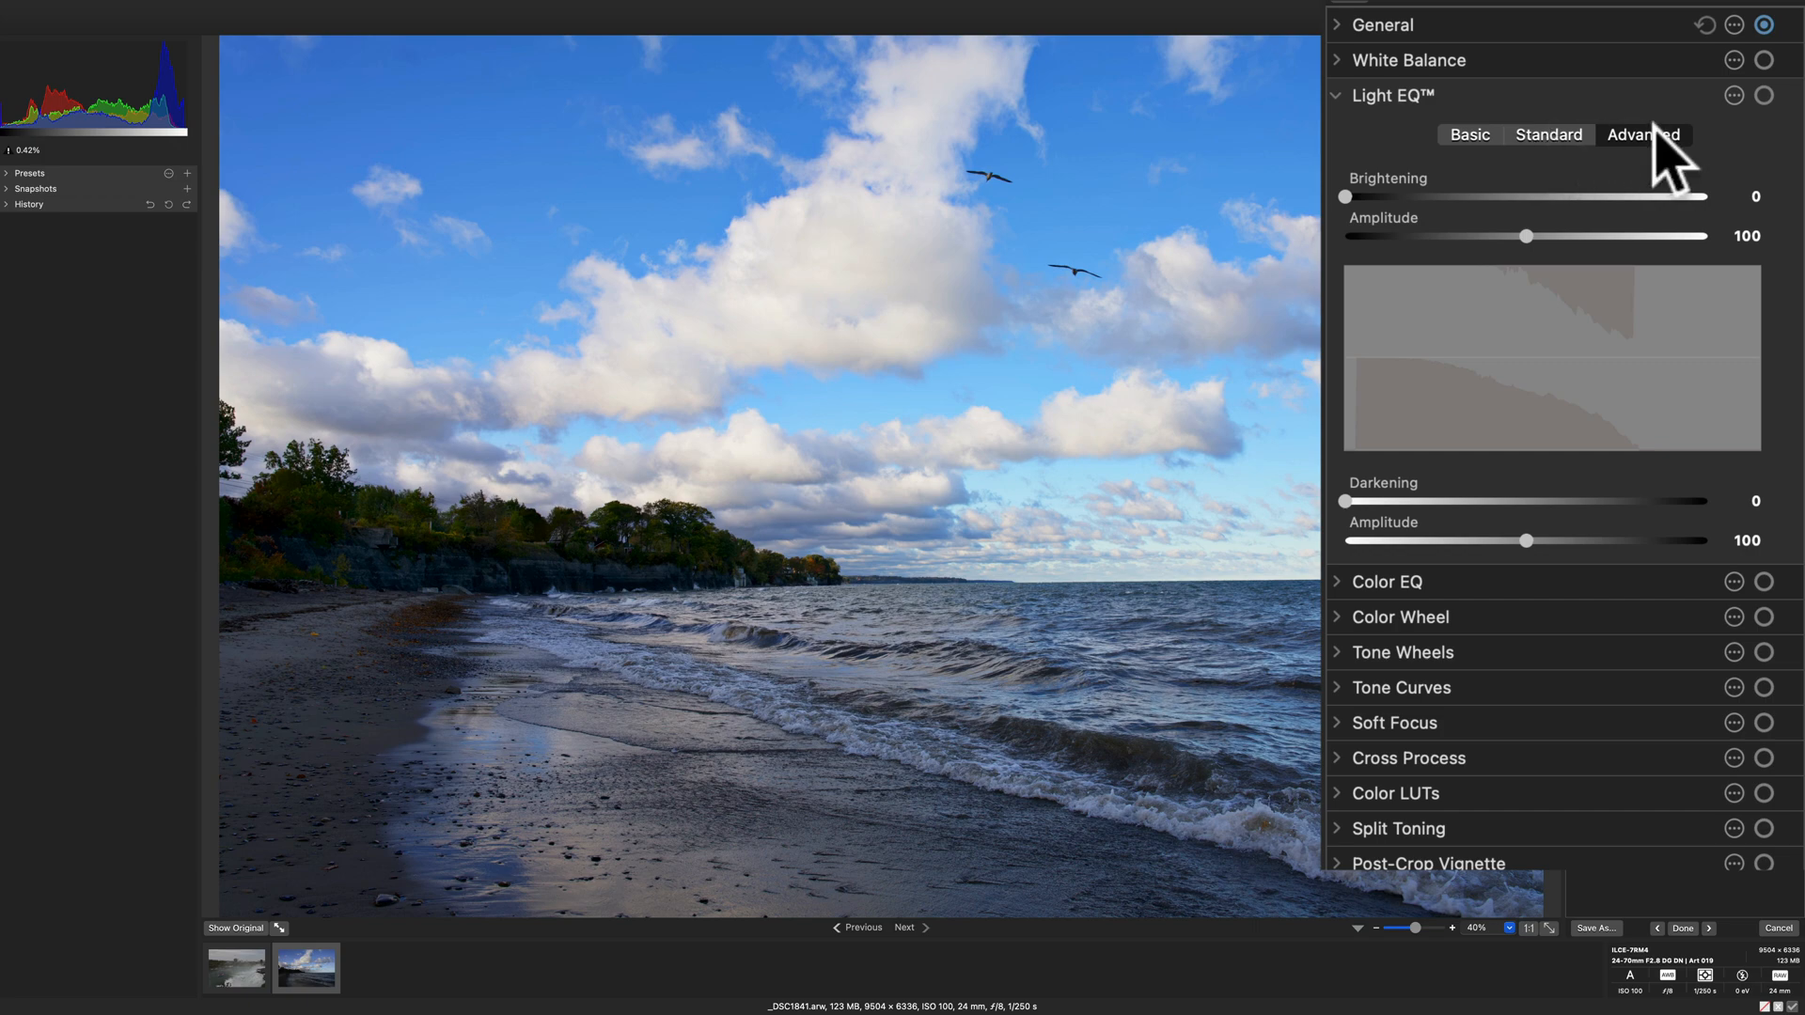
Step: In basic Light EQ, set shadows 26, highlights -31 and midtones -14
{"action": "left_click", "coordinate": [1466, 134]}
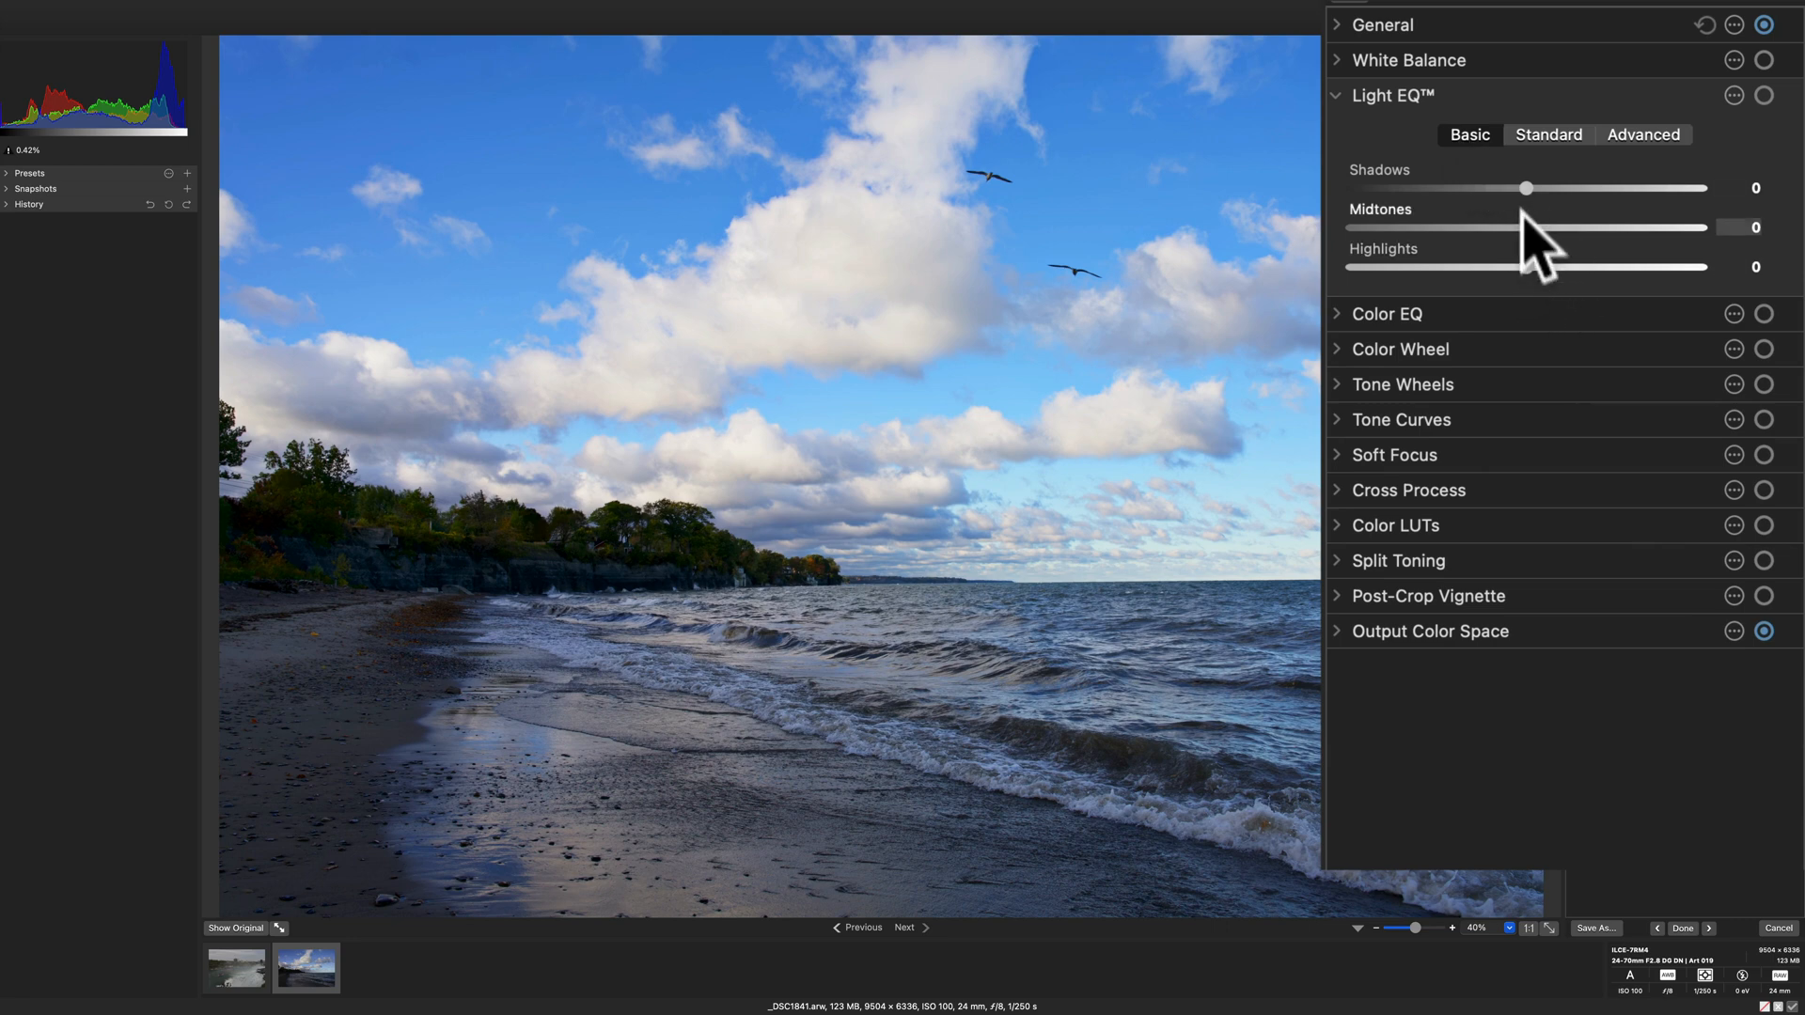
{"action": "left_click_drag", "start_coordinate": [1557, 188], "coordinate": [1537, 188]}
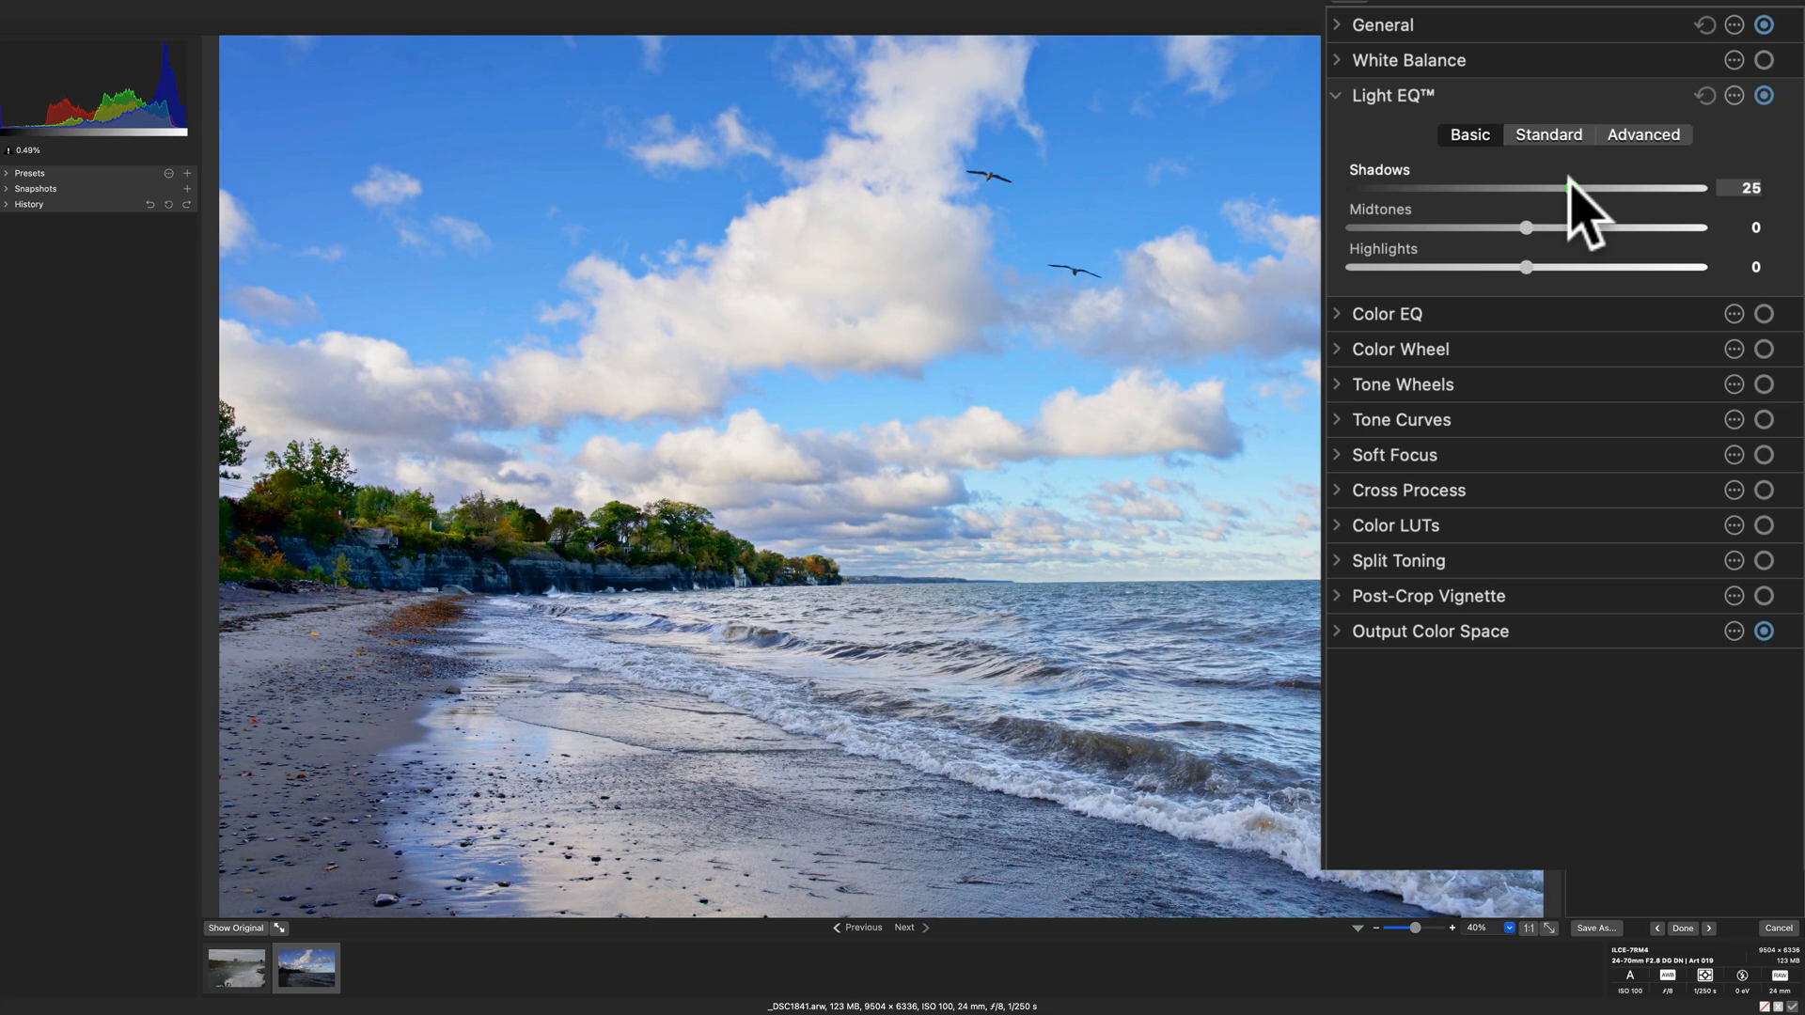
{"action": "left_click_drag", "start_coordinate": [1583, 188], "coordinate": [1600, 188]}
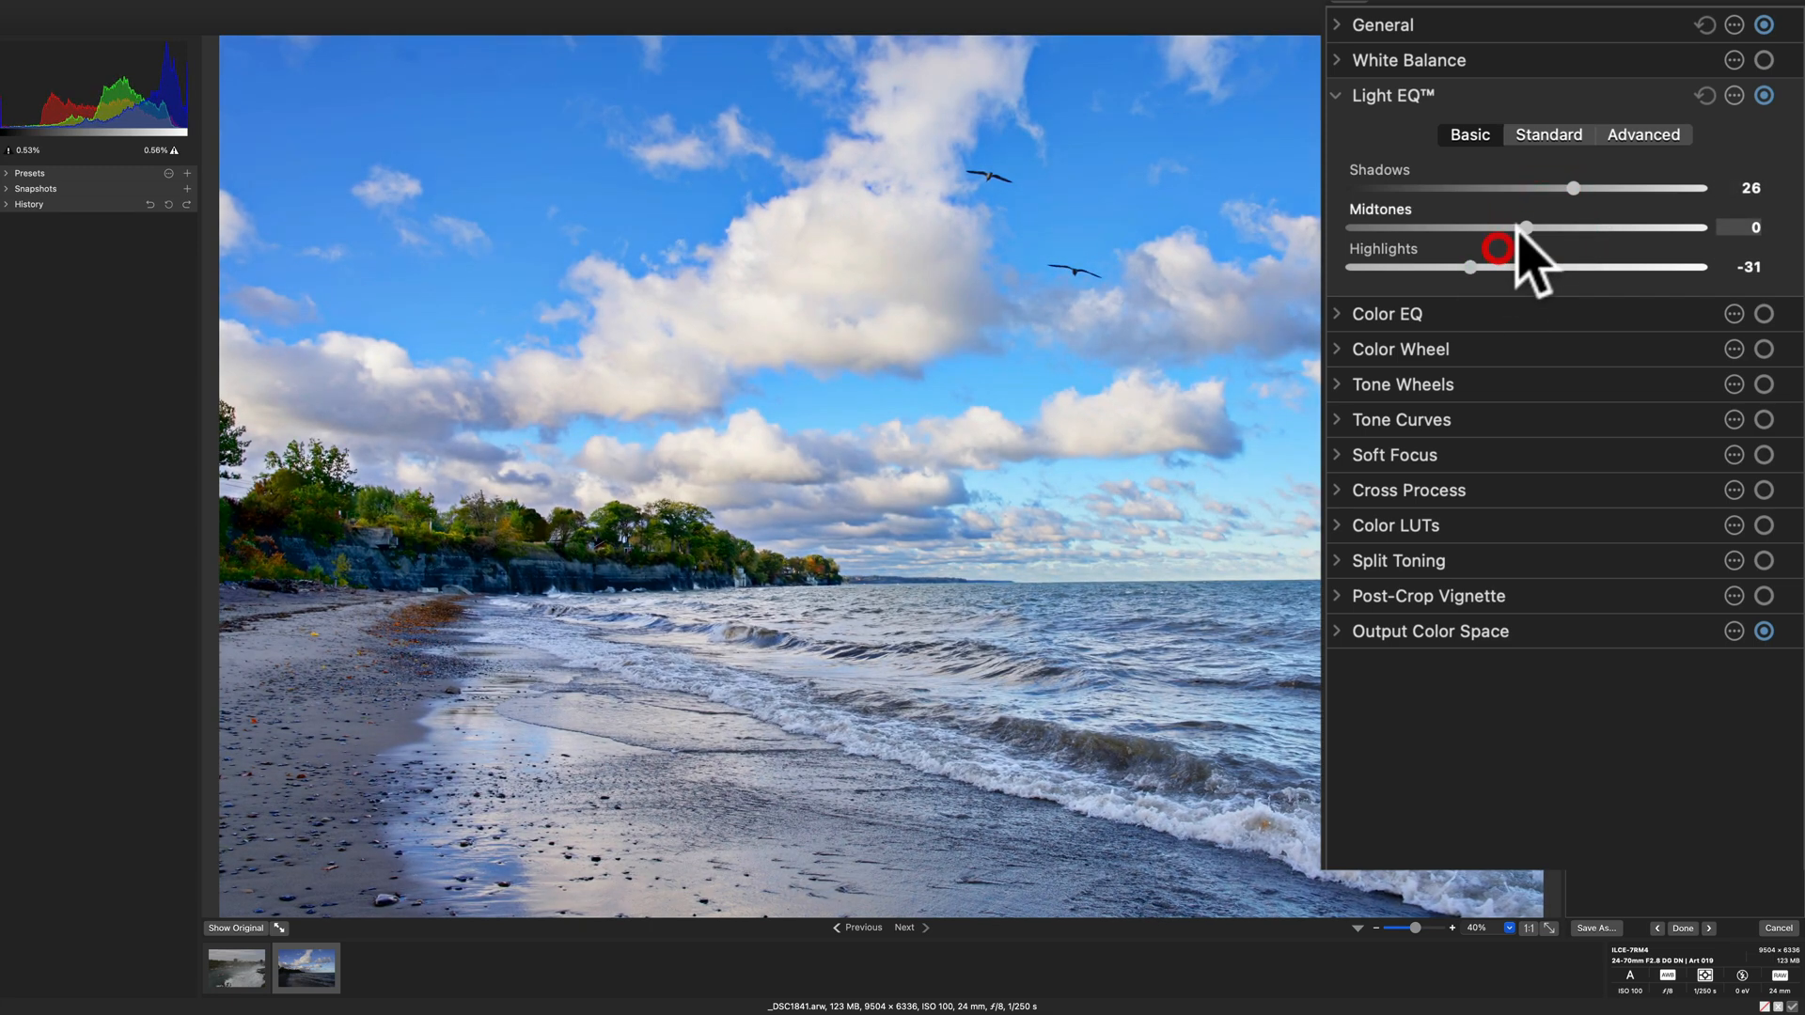
{"action": "left_click_drag", "start_coordinate": [1524, 227], "coordinate": [1508, 226]}
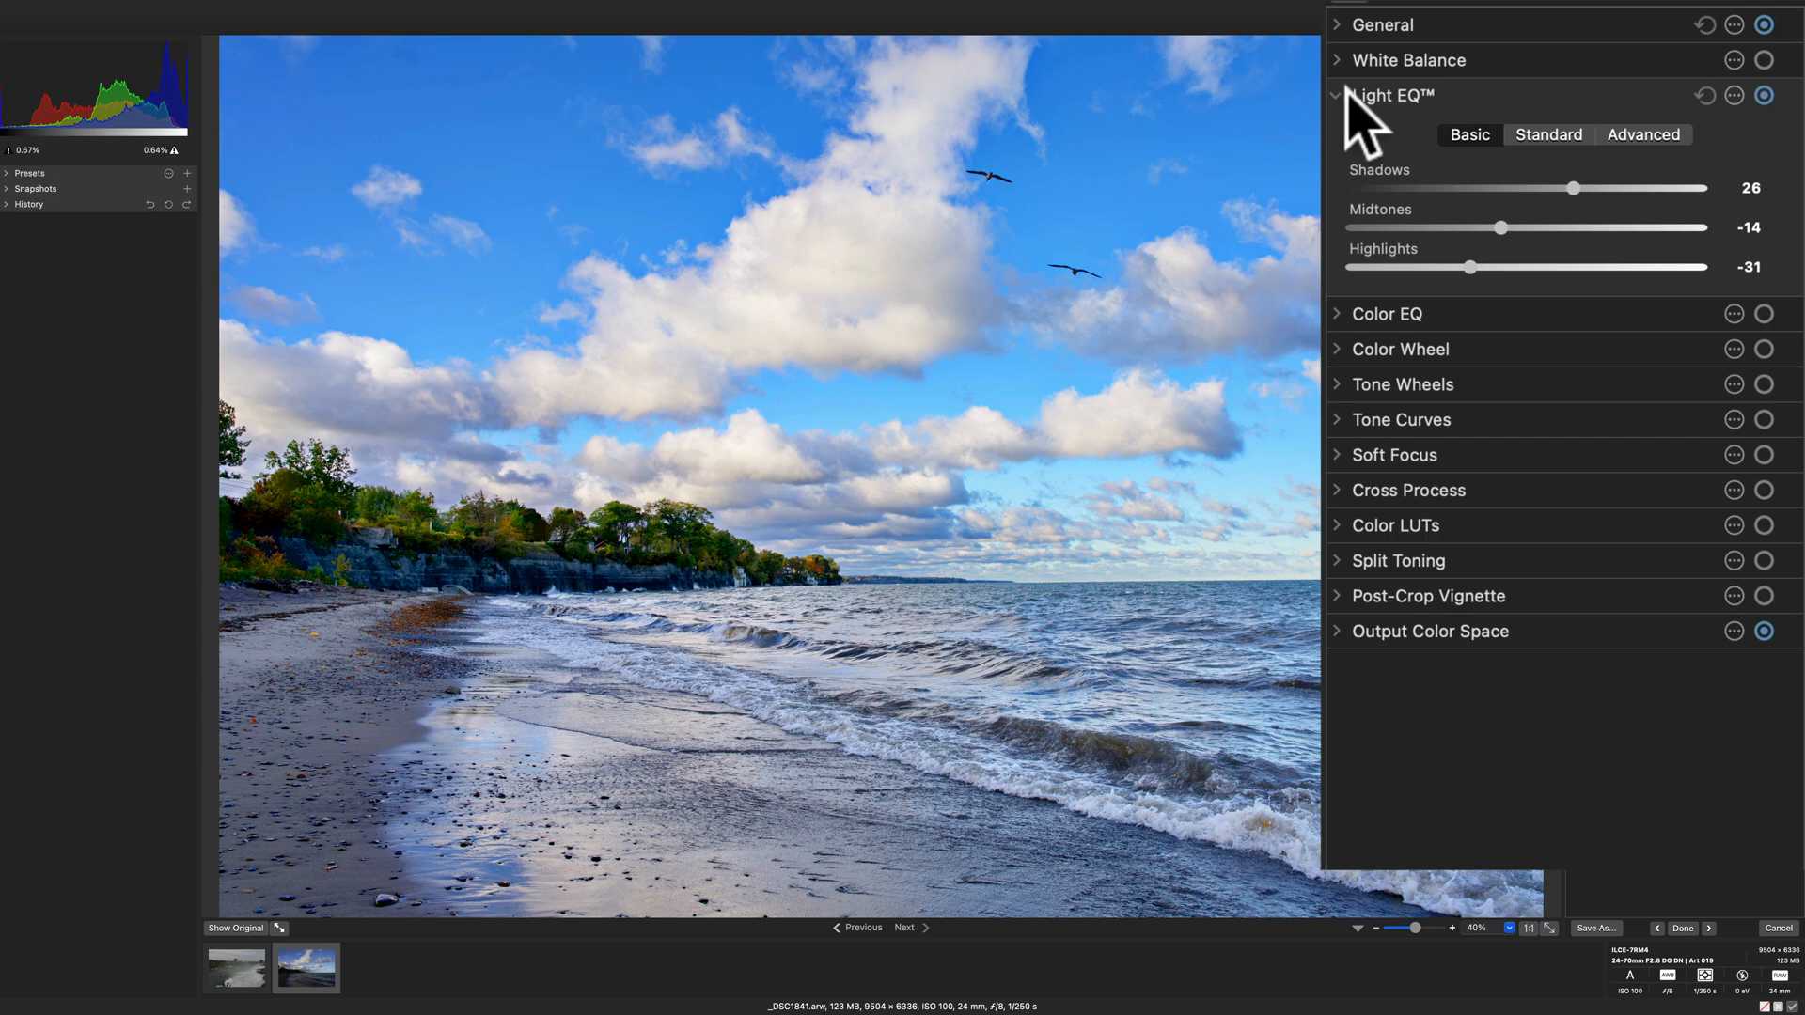
{"action": "mouse_move", "coordinate": [1358, 127]}
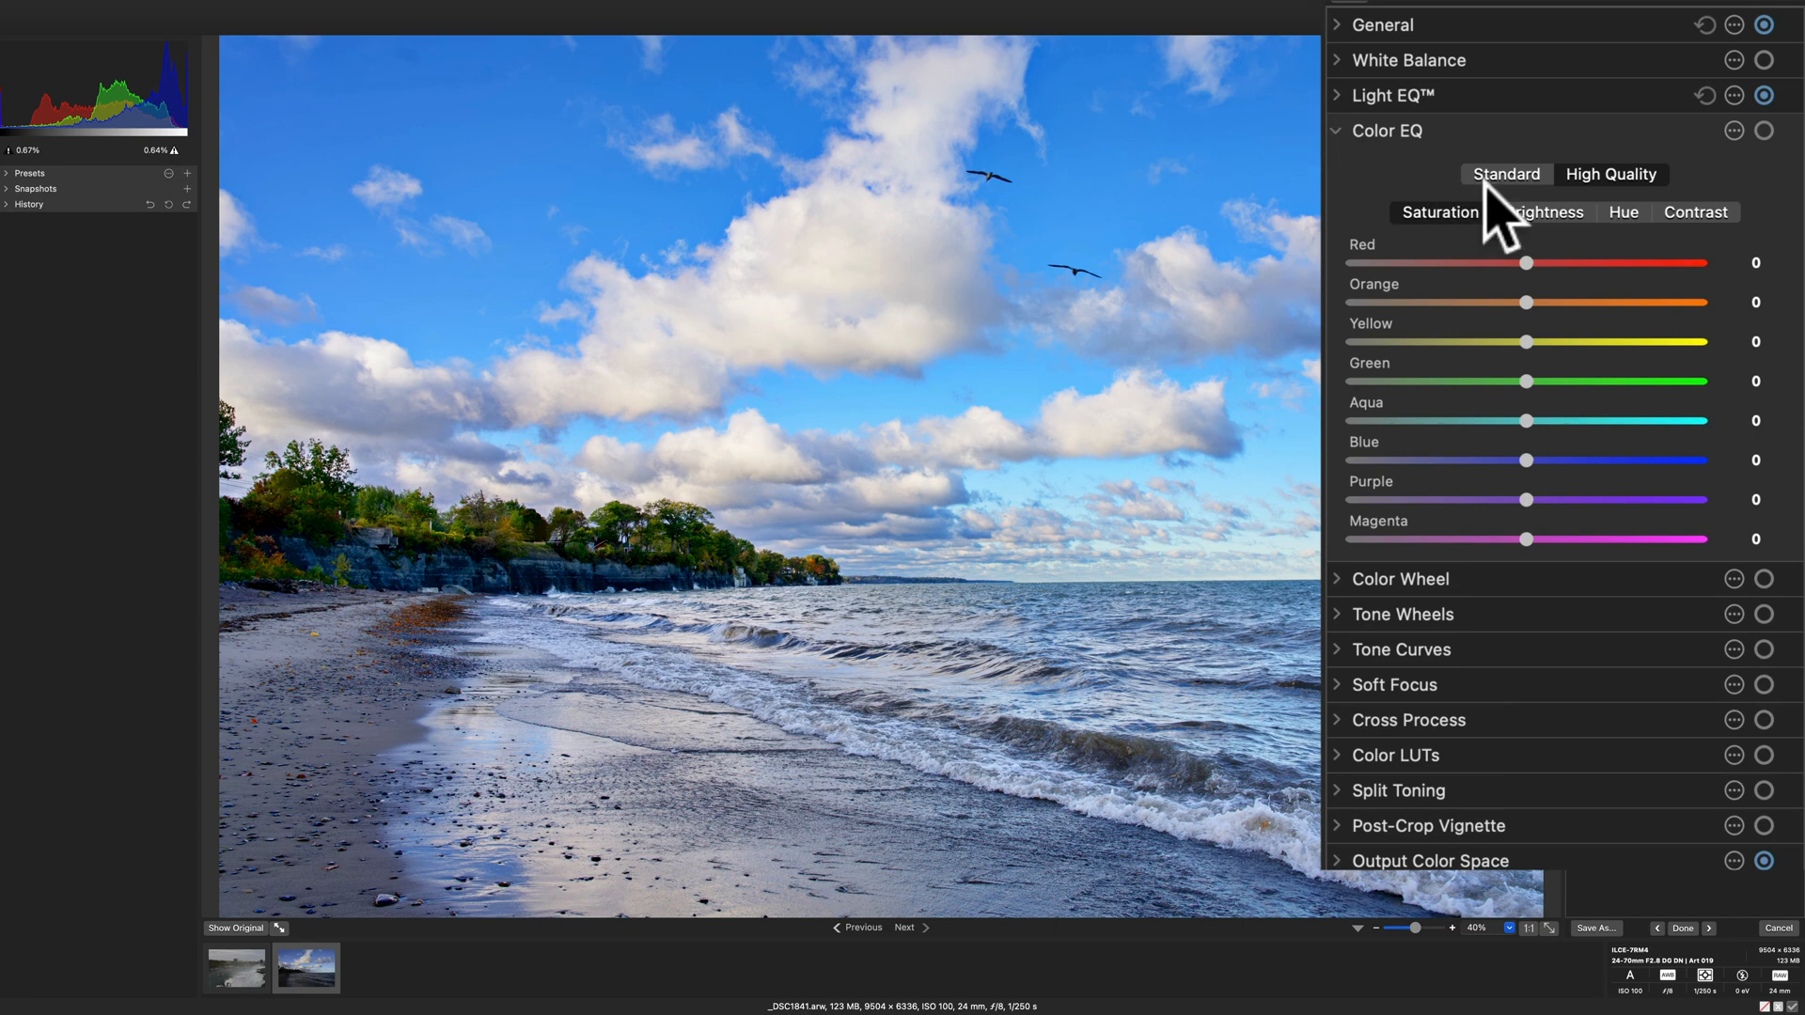
{"action": "mouse_move", "coordinate": [1506, 230]}
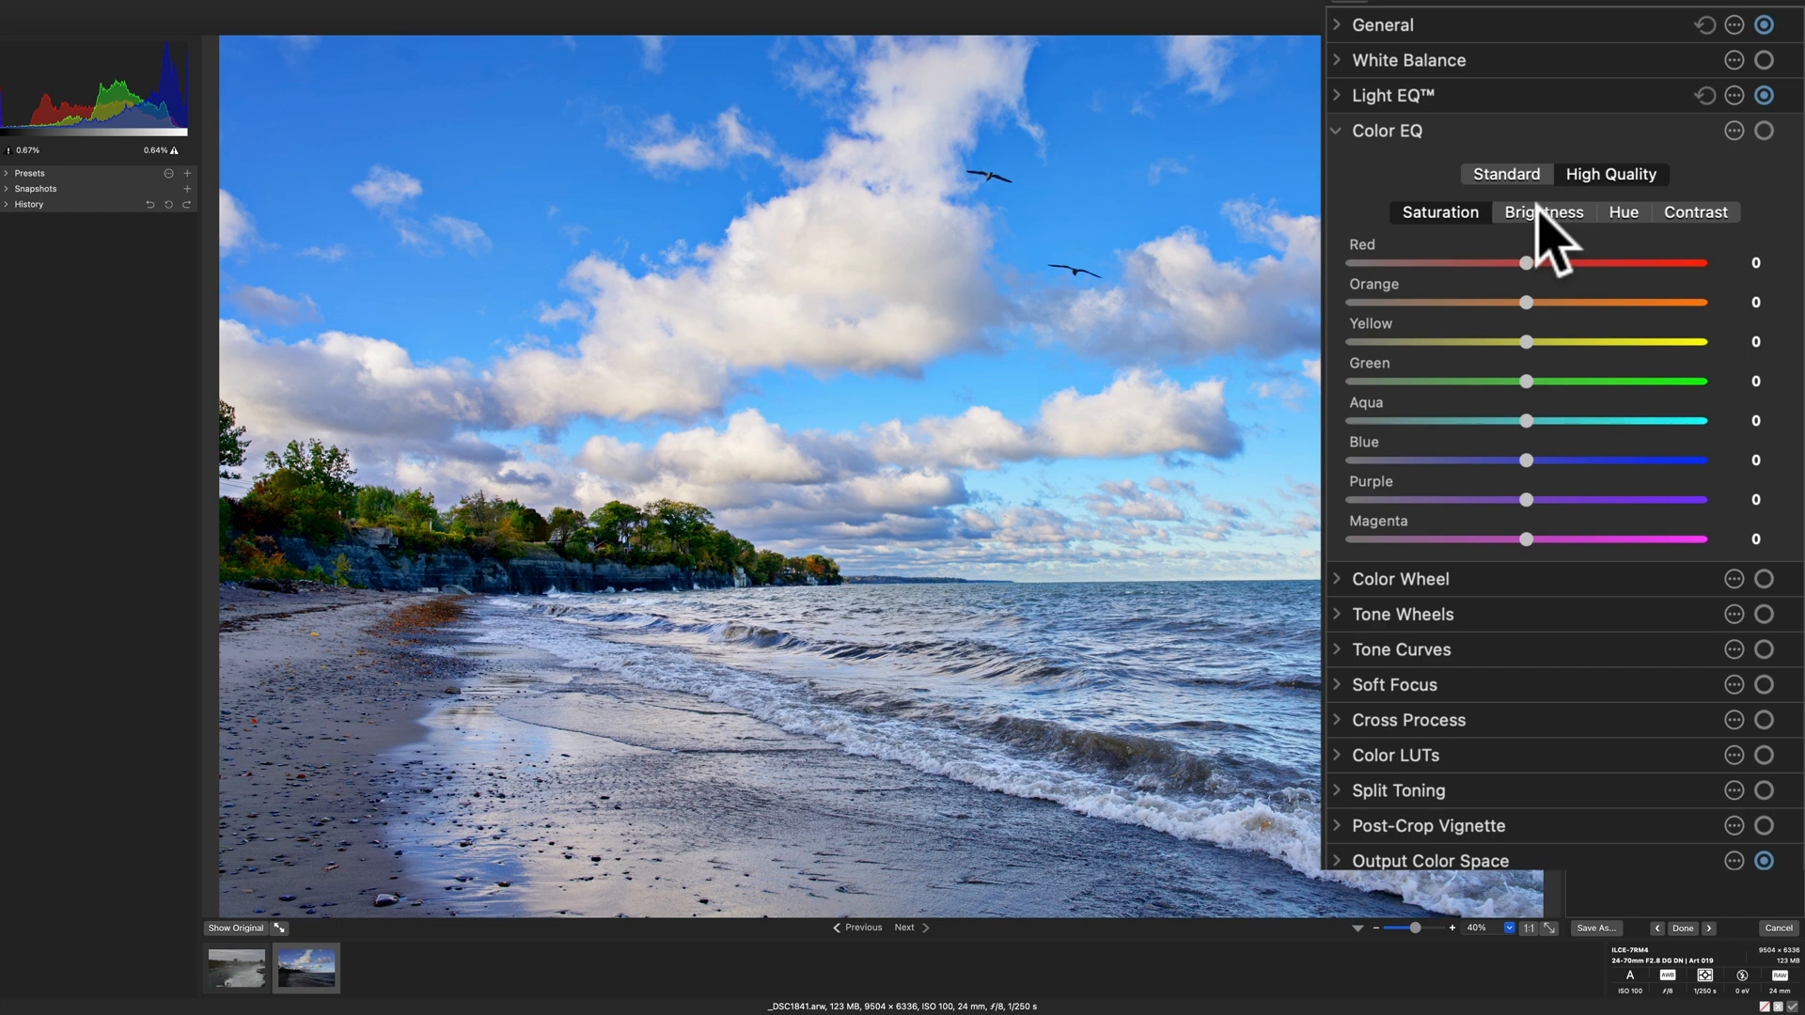
Step: Set Color EQ blue brightness to -10 and blue saturation to 12, then collapse Color EQ
{"action": "left_click", "coordinate": [1543, 212]}
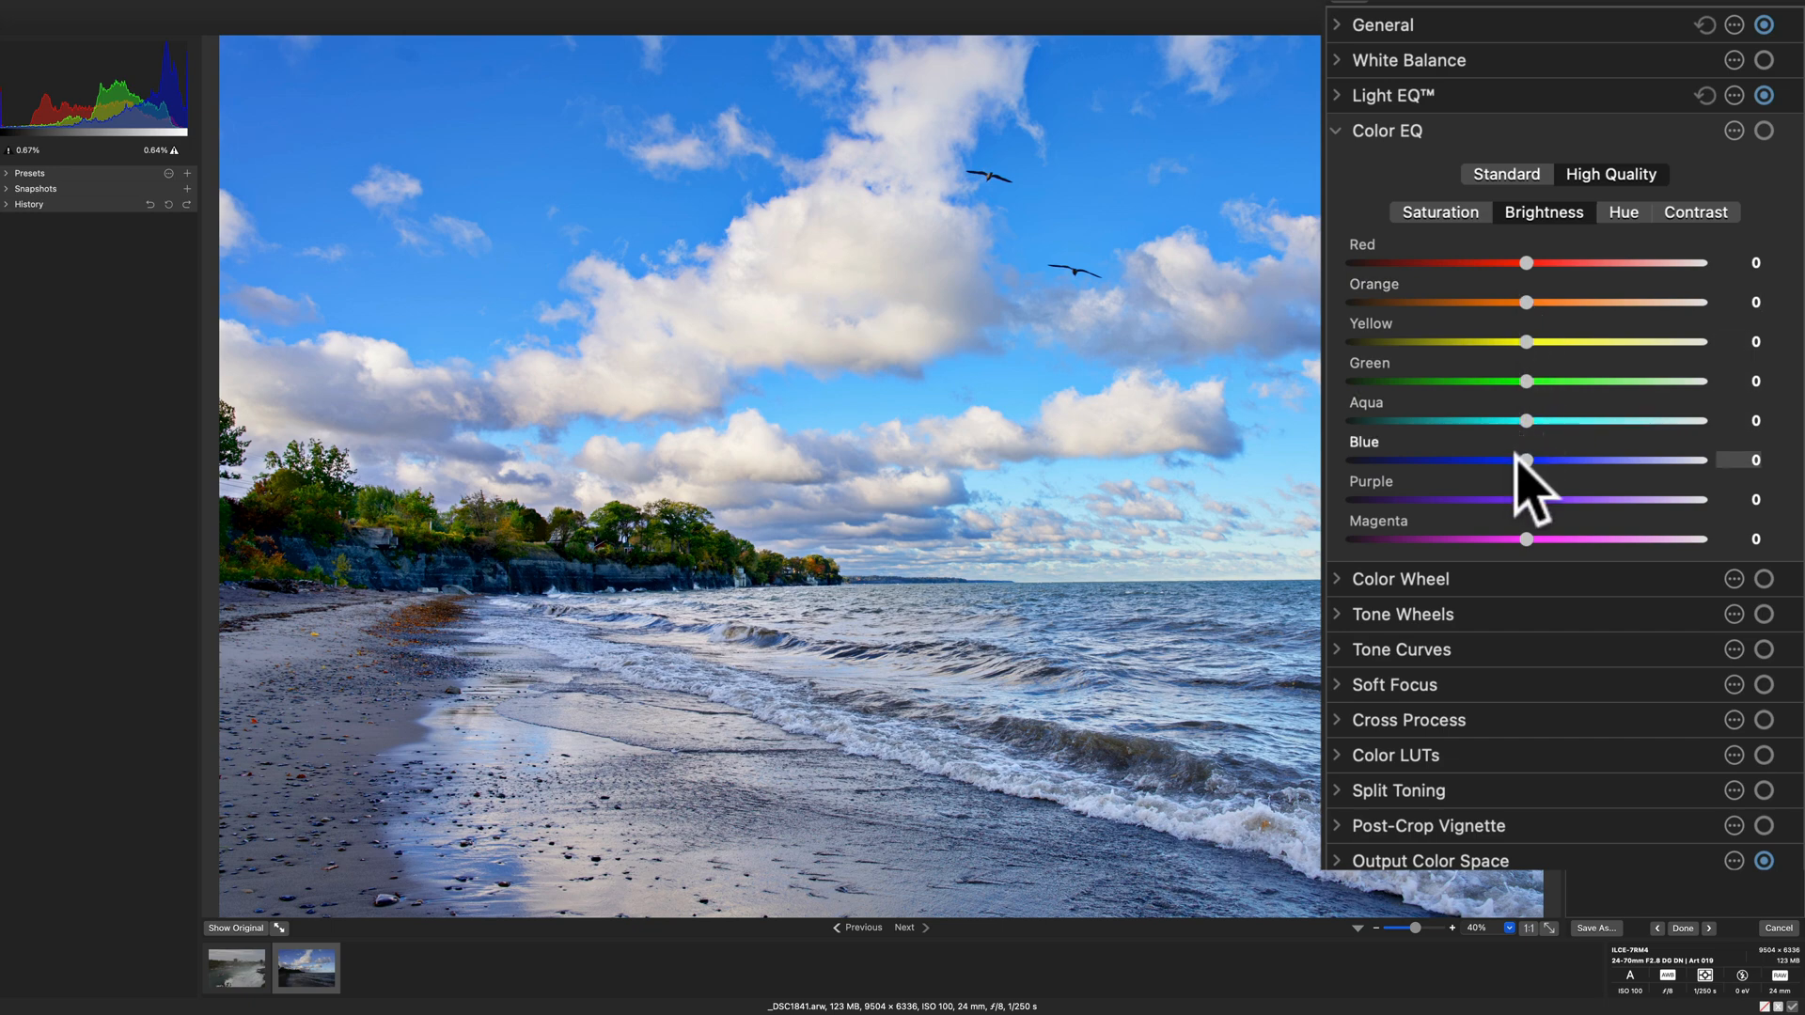
{"action": "left_click_drag", "start_coordinate": [1525, 460], "coordinate": [1508, 459]}
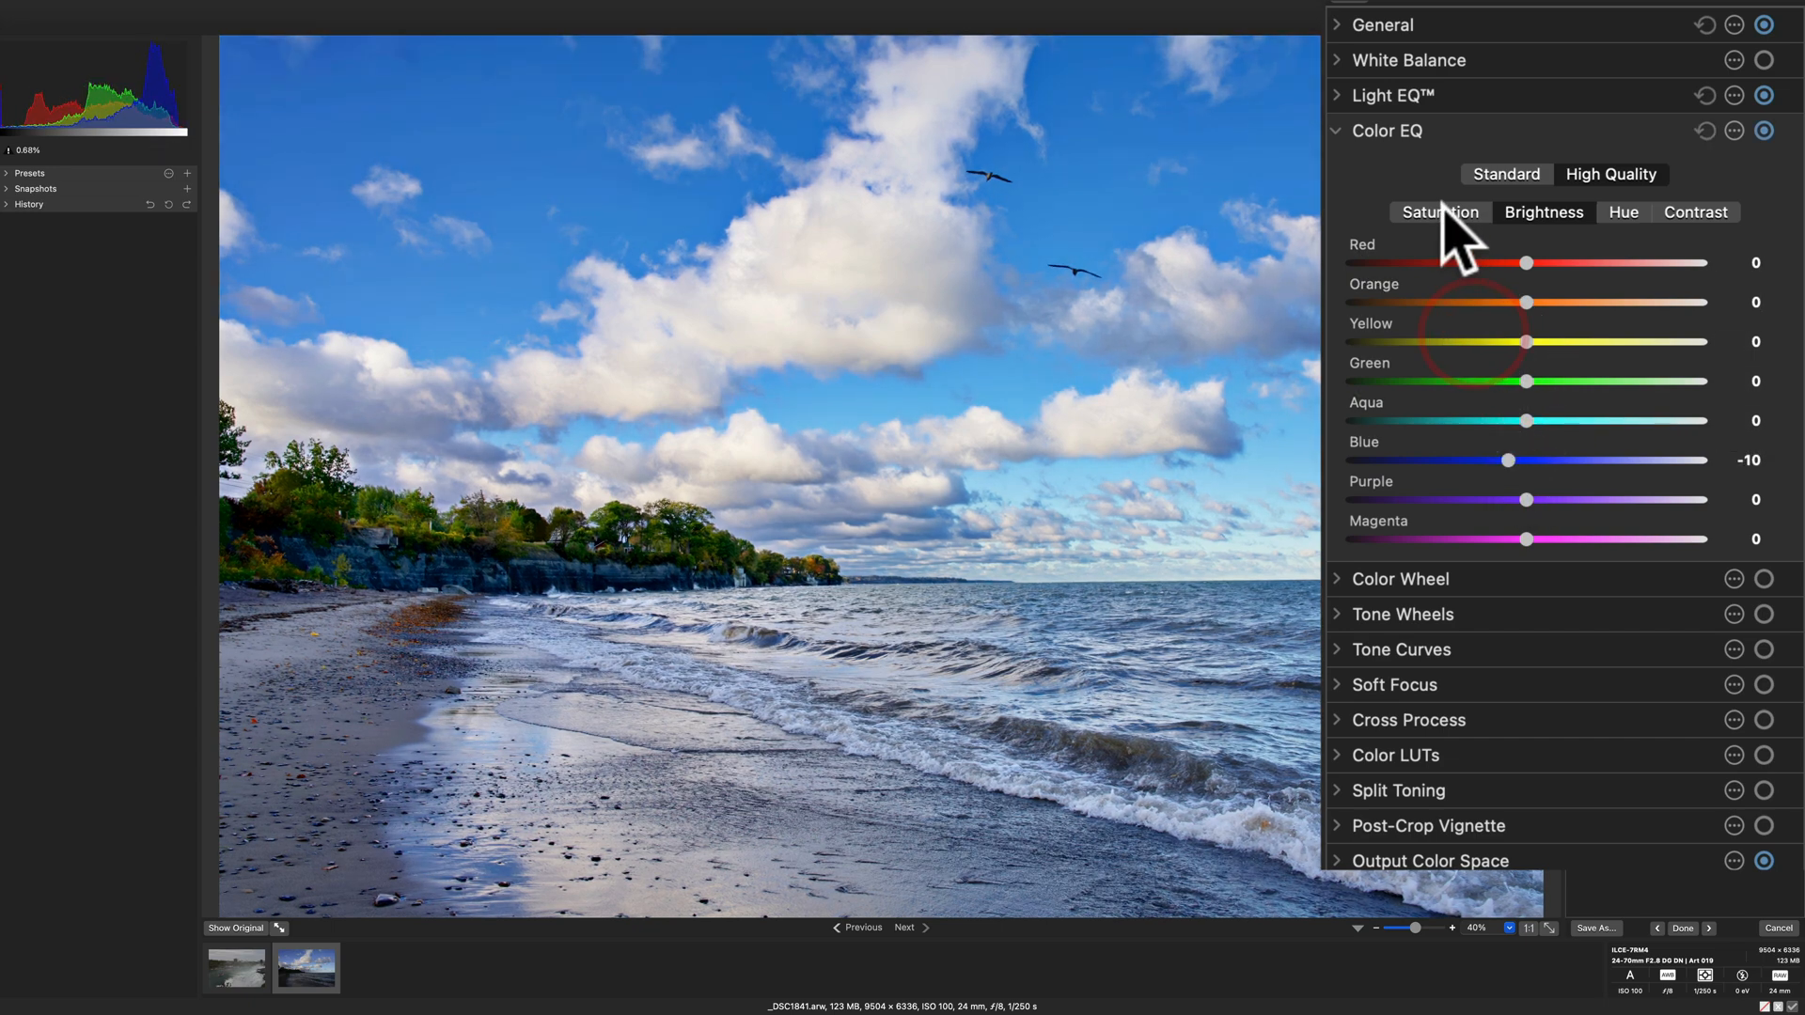
{"action": "left_click_drag", "start_coordinate": [1504, 459], "coordinate": [1550, 460]}
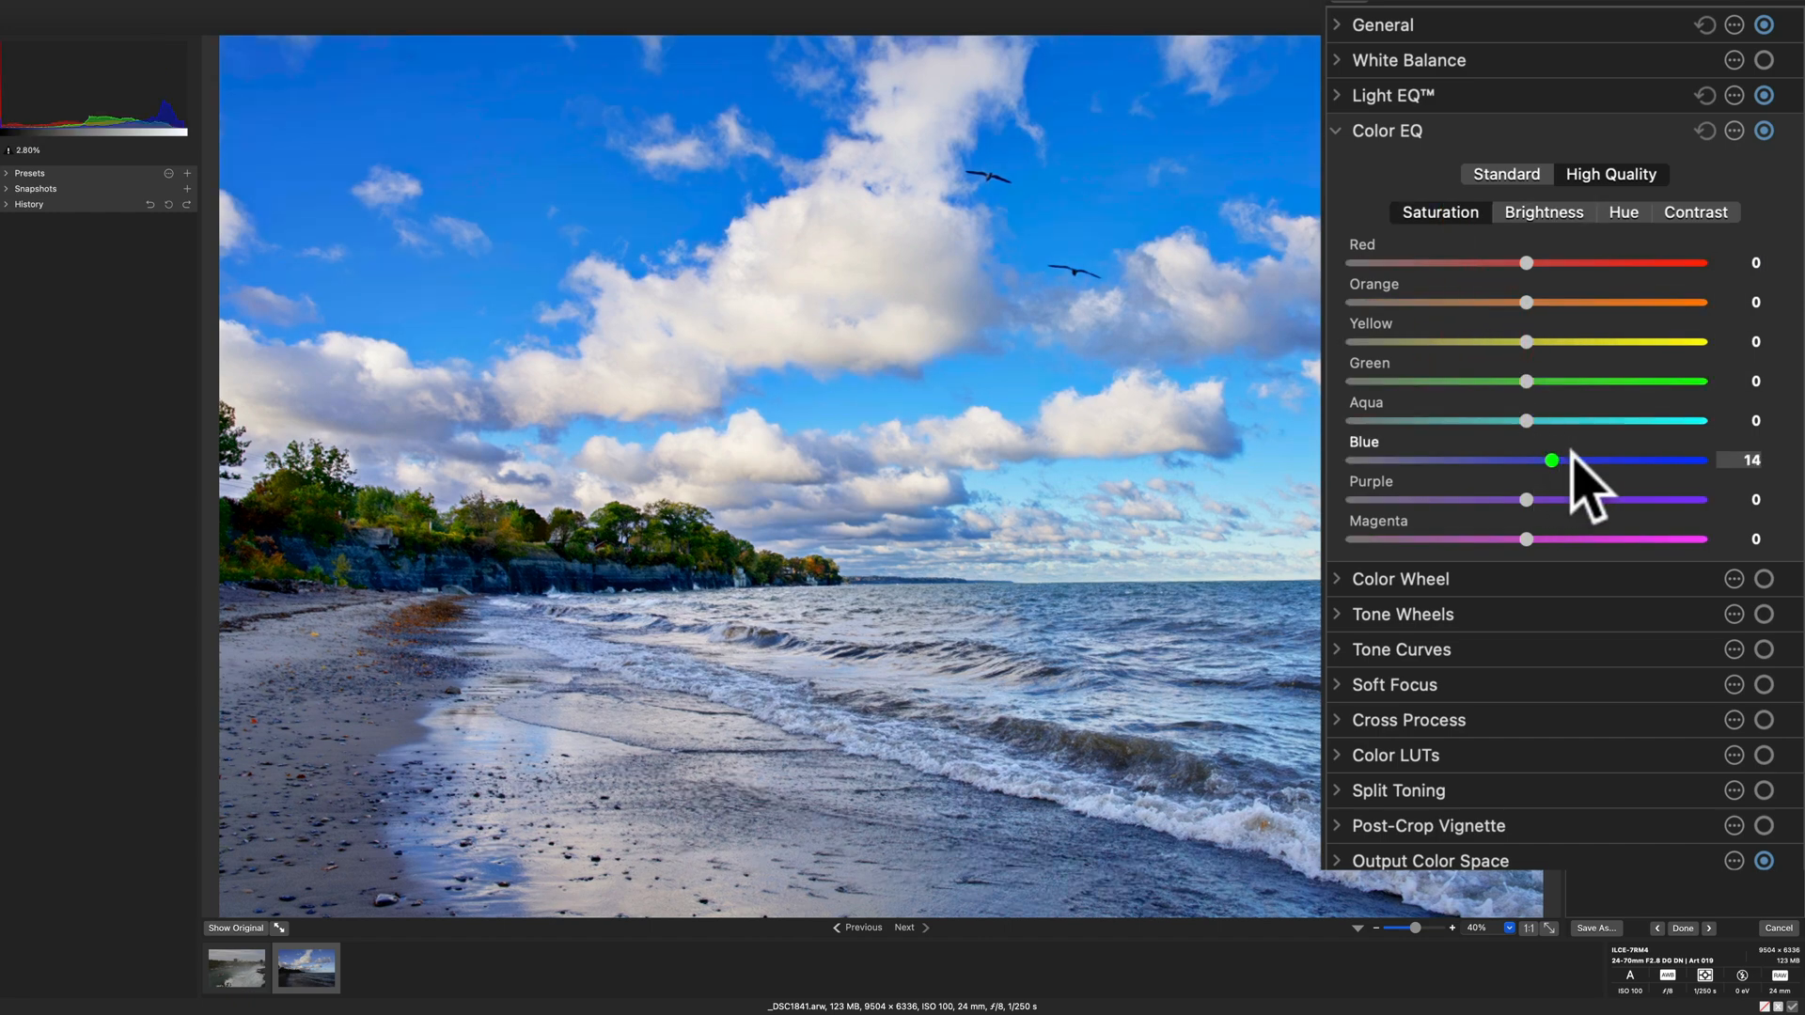
{"action": "left_click_drag", "start_coordinate": [1552, 459], "coordinate": [1547, 459]}
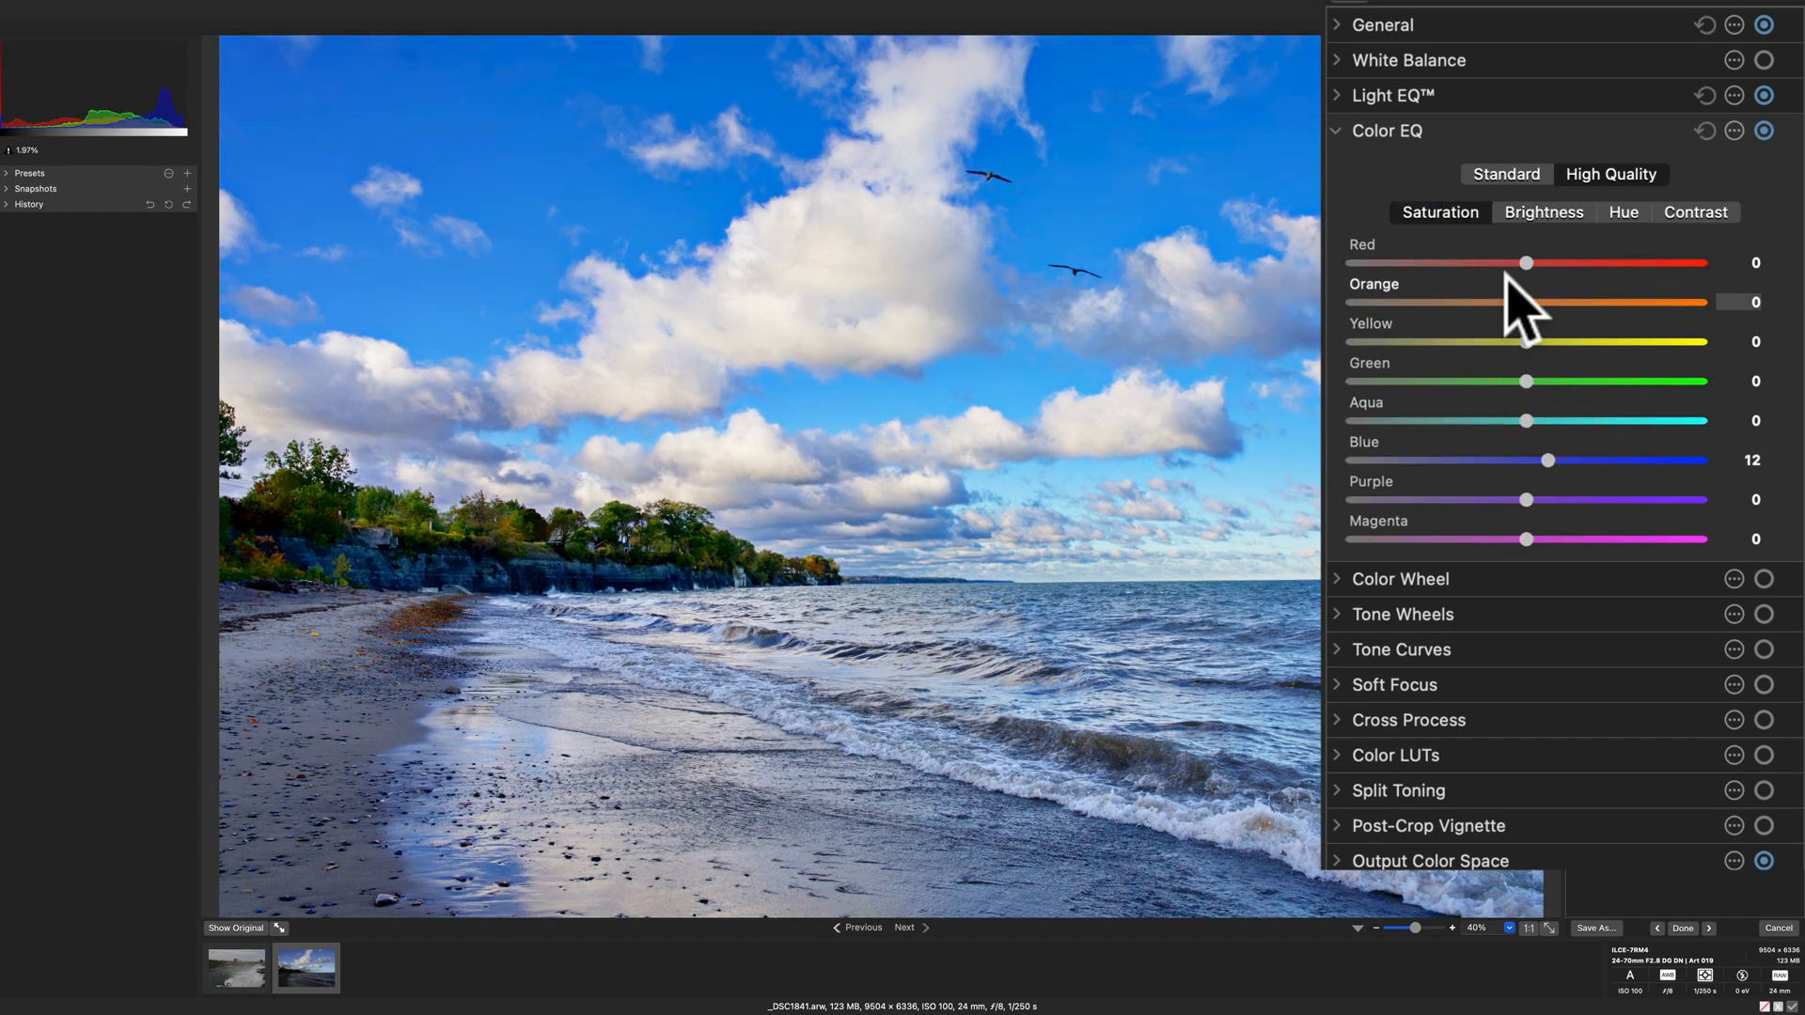
{"action": "left_click", "coordinate": [1694, 211]}
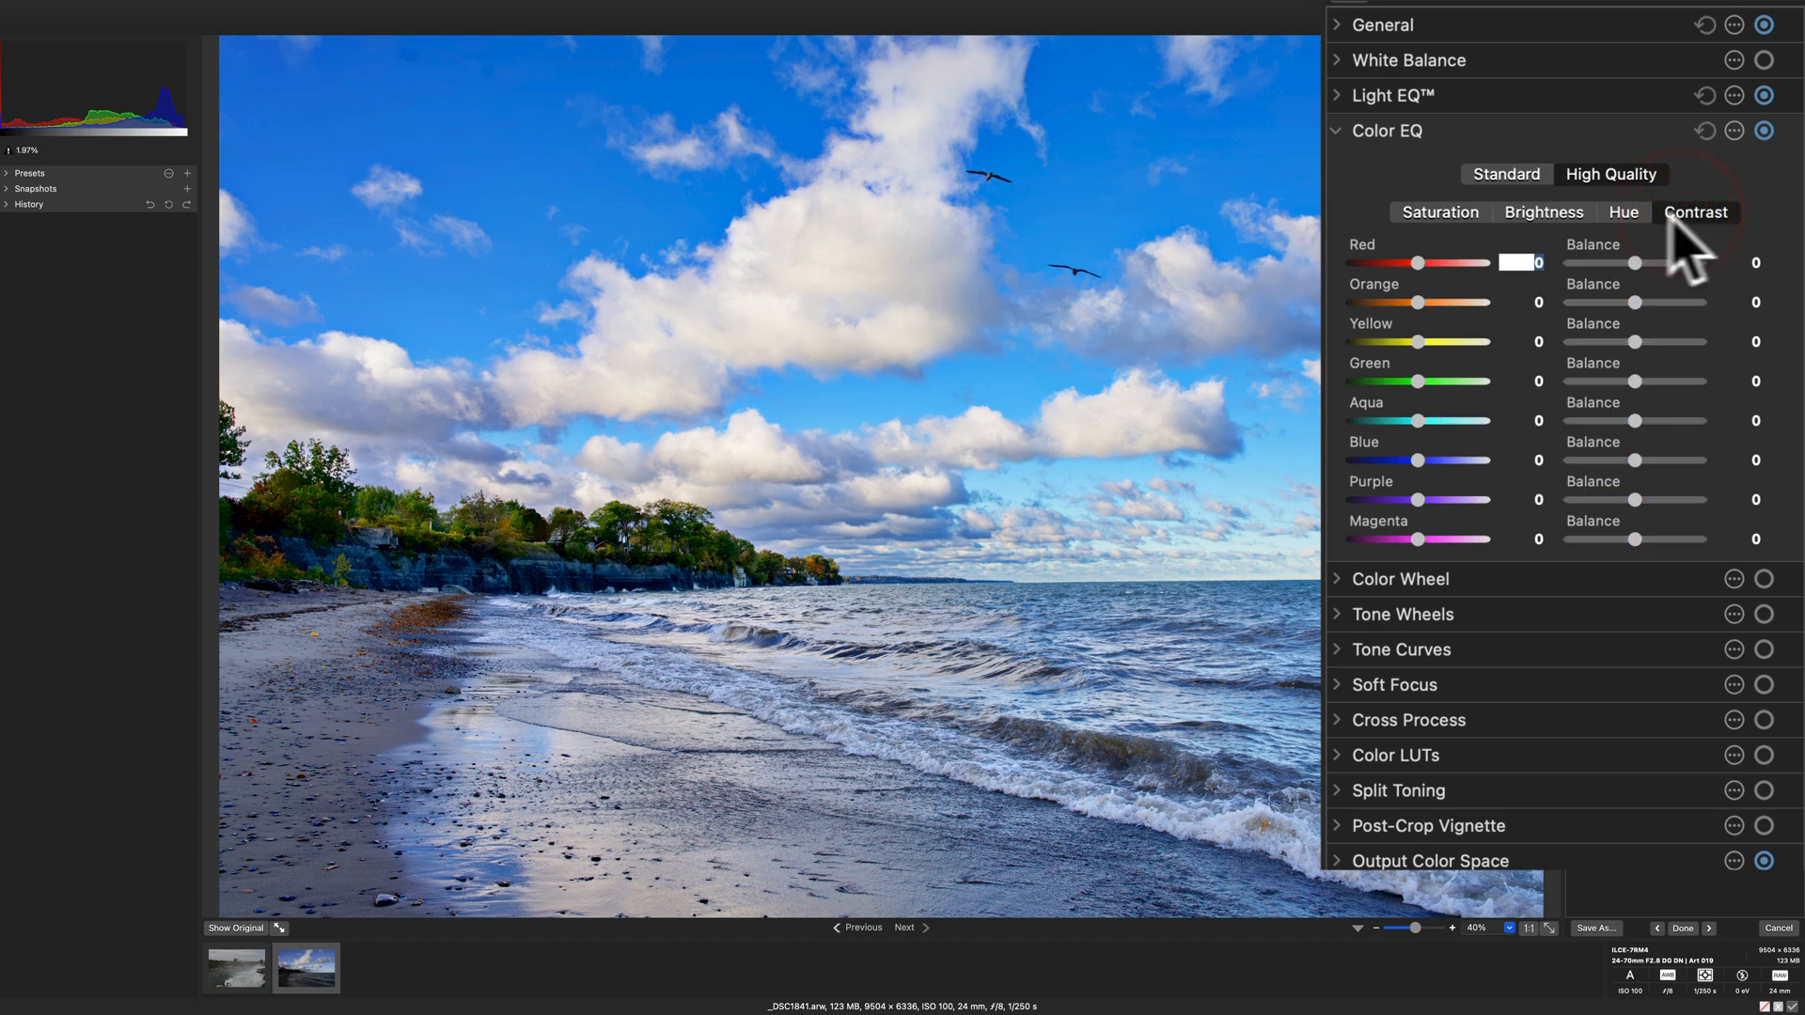
{"action": "left_click", "coordinate": [1440, 212]}
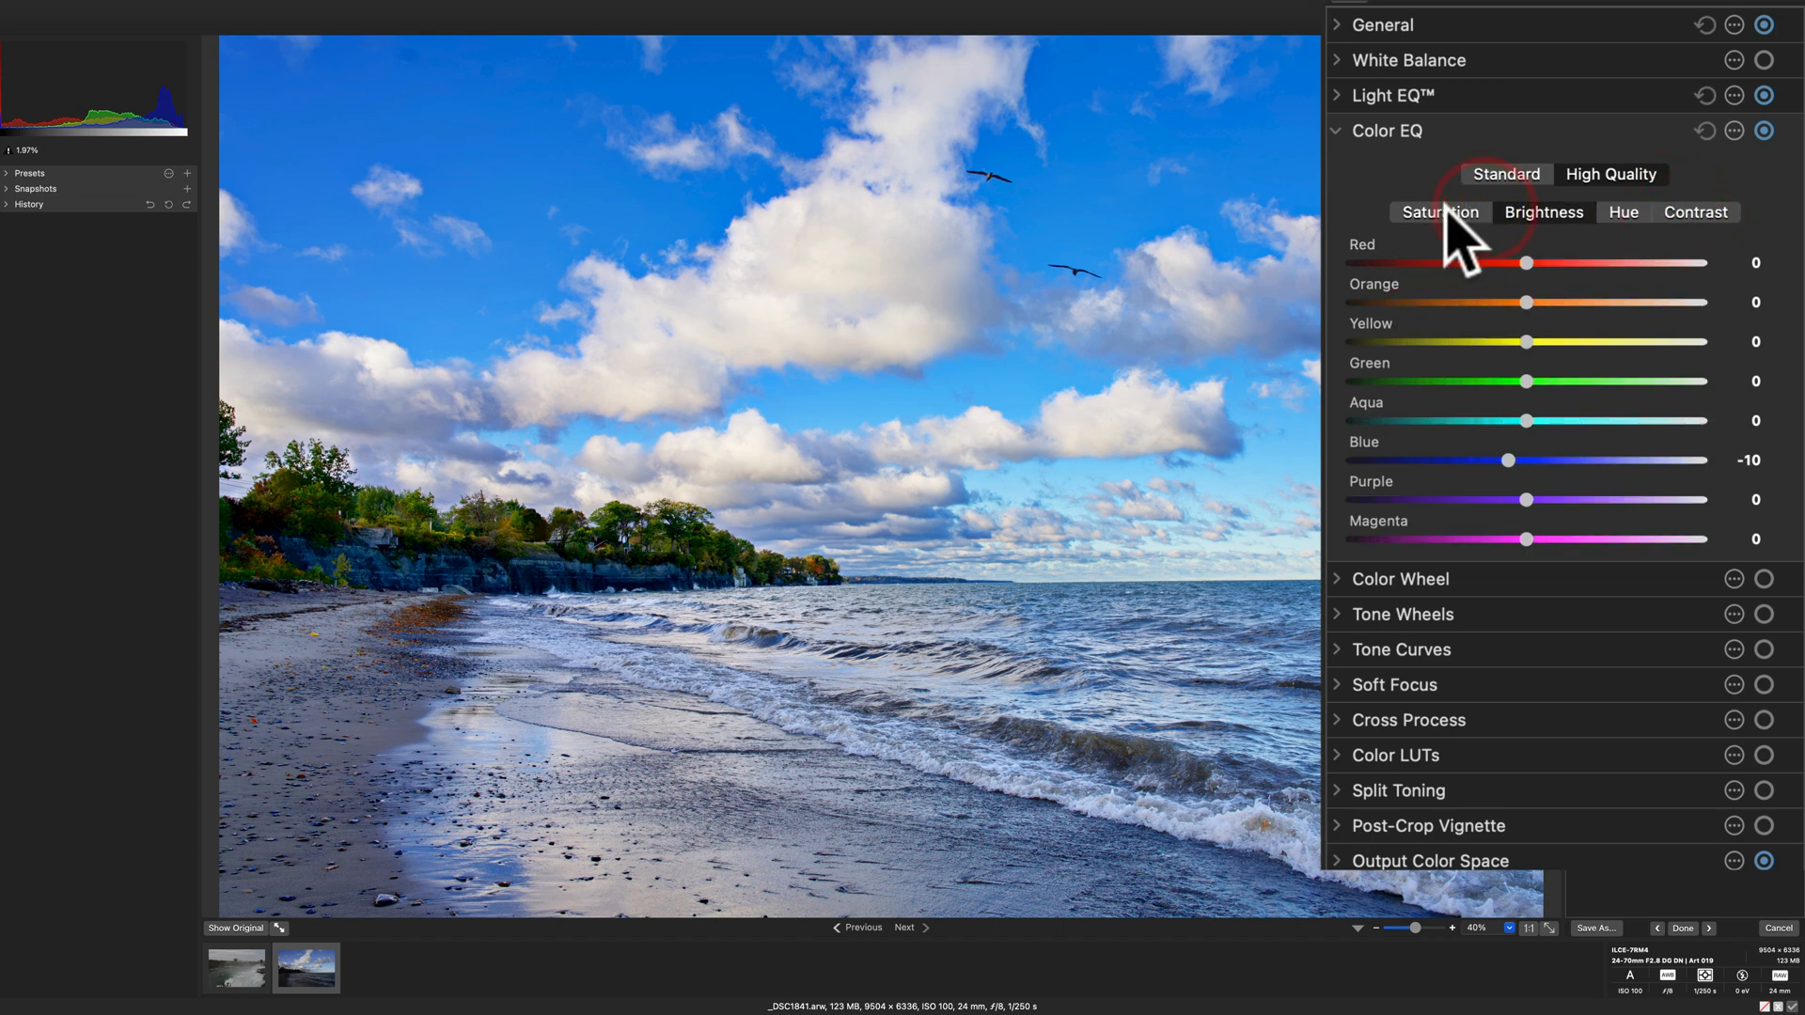
{"action": "left_click_drag", "start_coordinate": [1504, 461], "coordinate": [1545, 461]}
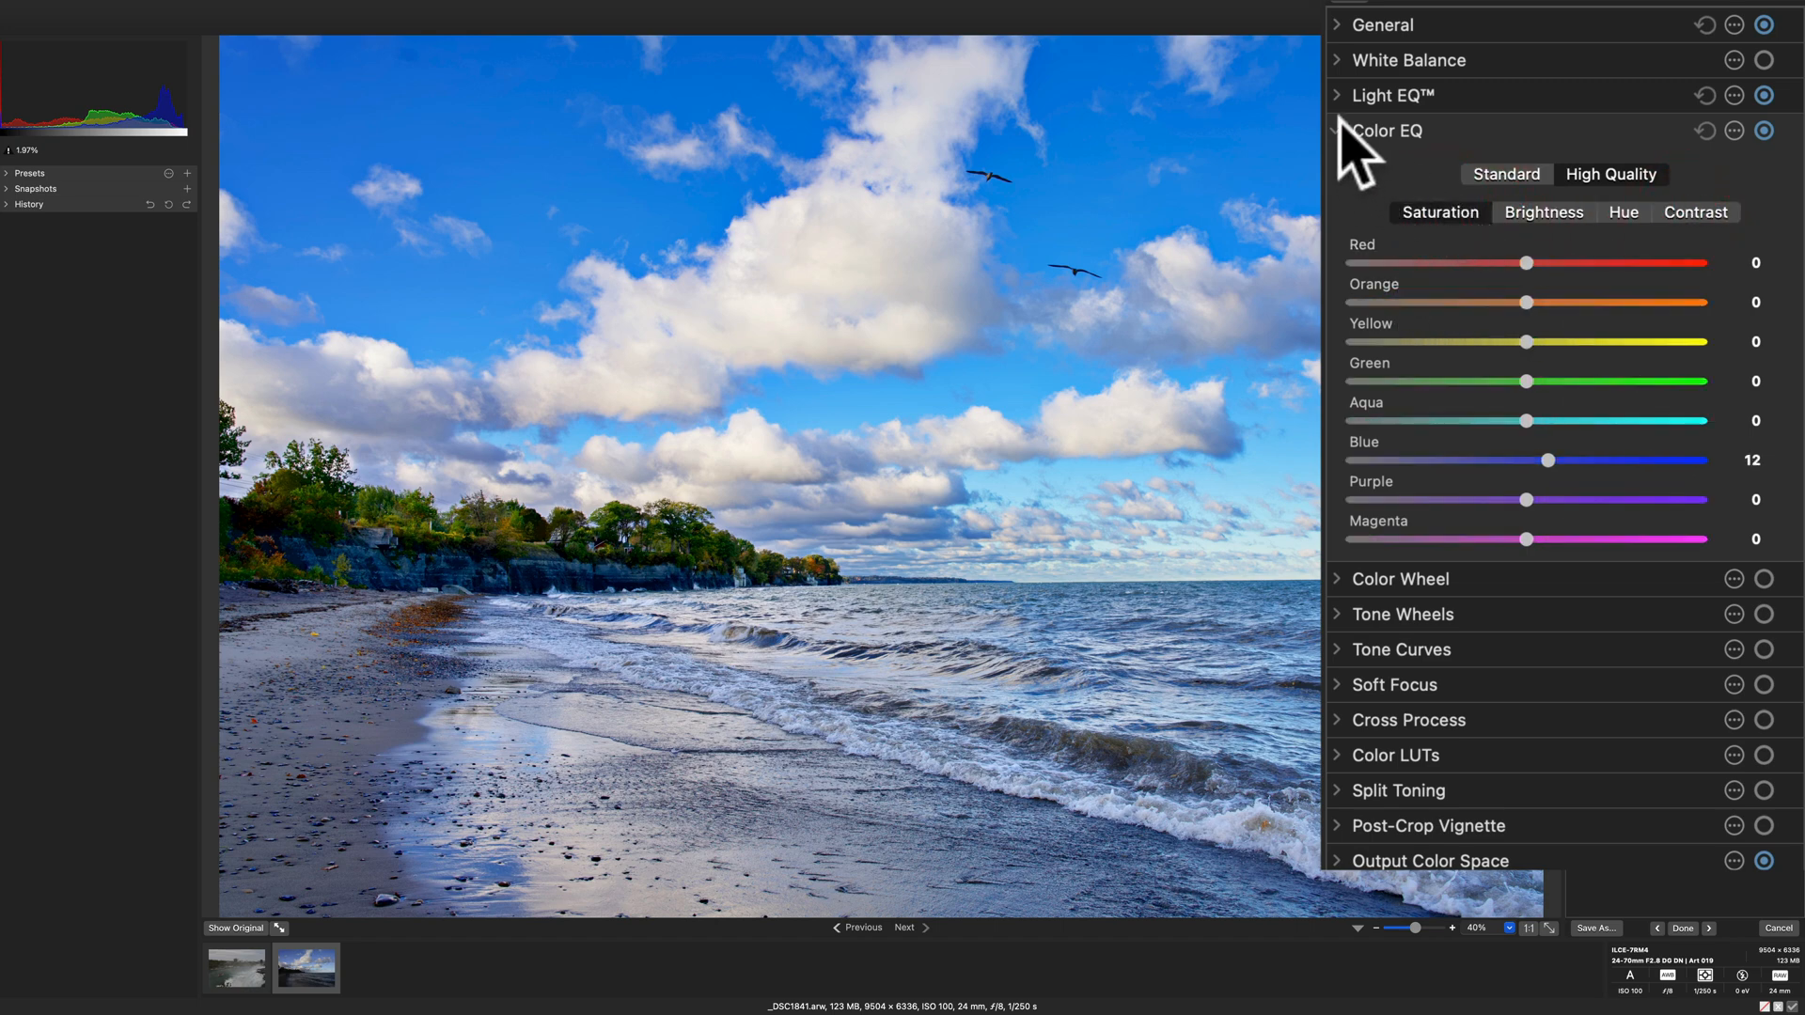
{"action": "left_click", "coordinate": [1337, 130]}
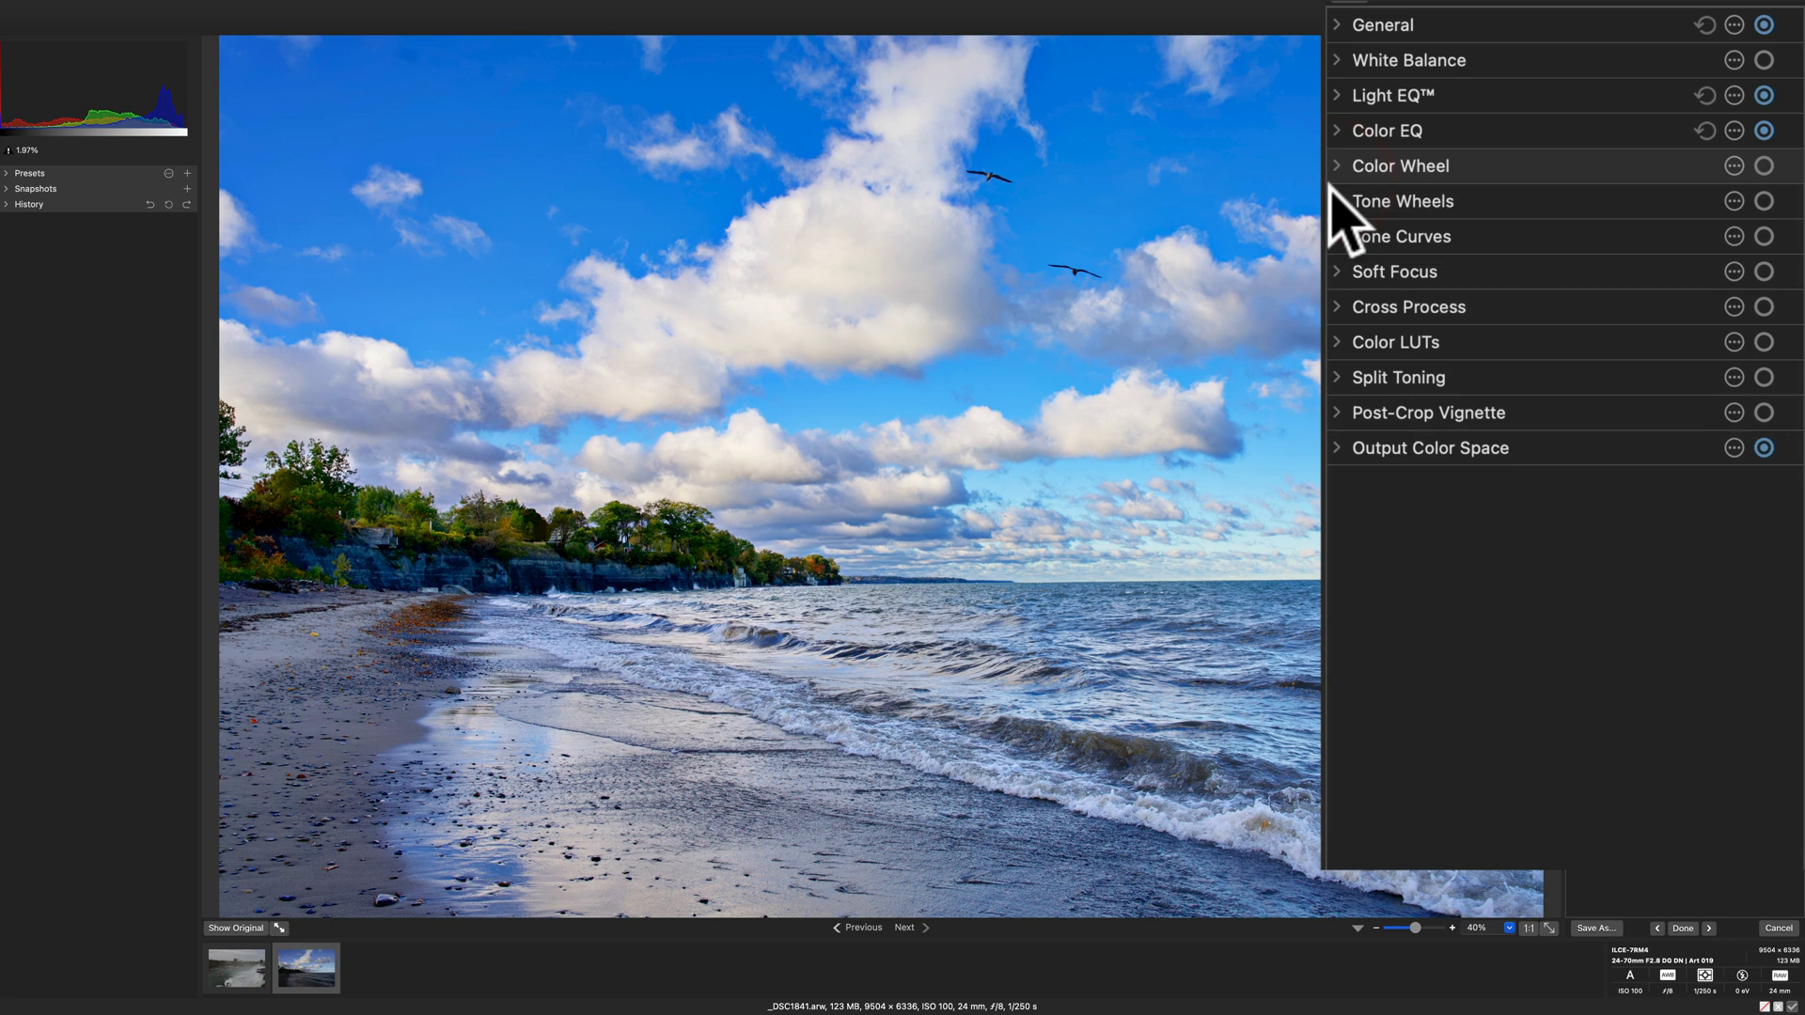
{"action": "mouse_move", "coordinate": [1359, 241]}
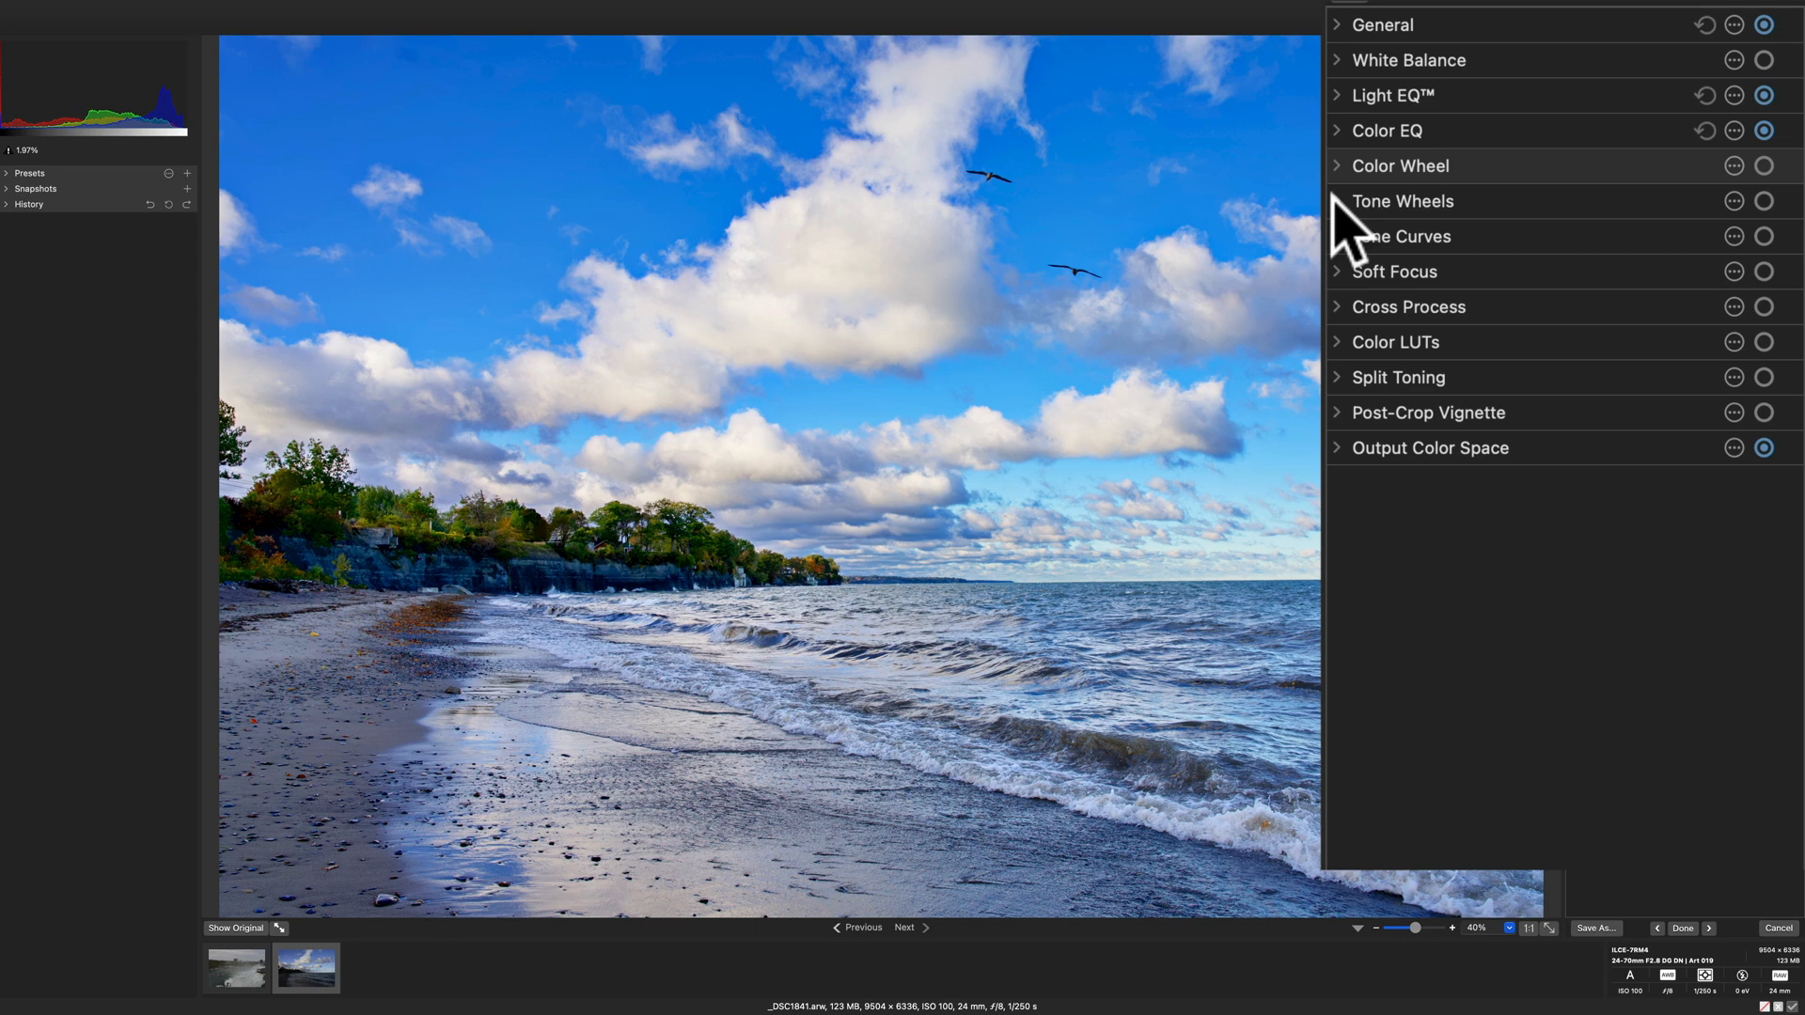
{"action": "left_click", "coordinate": [1337, 201]}
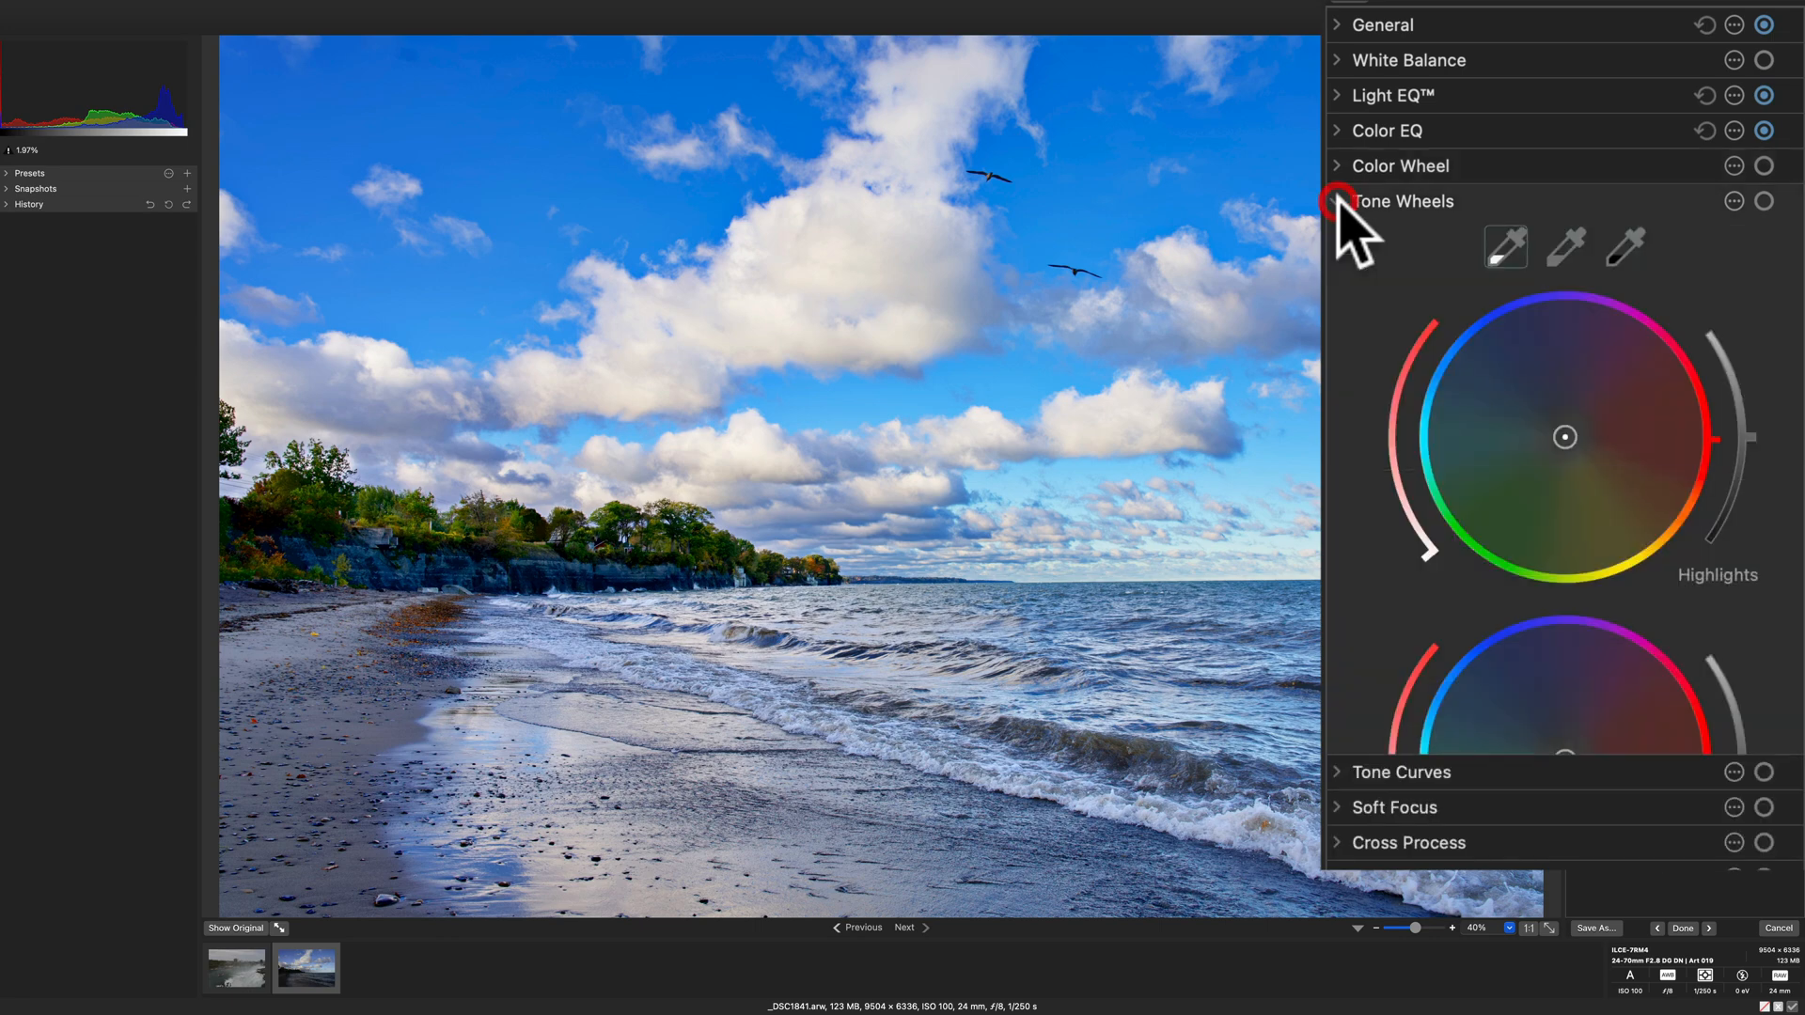
{"action": "left_click", "coordinate": [1337, 201]}
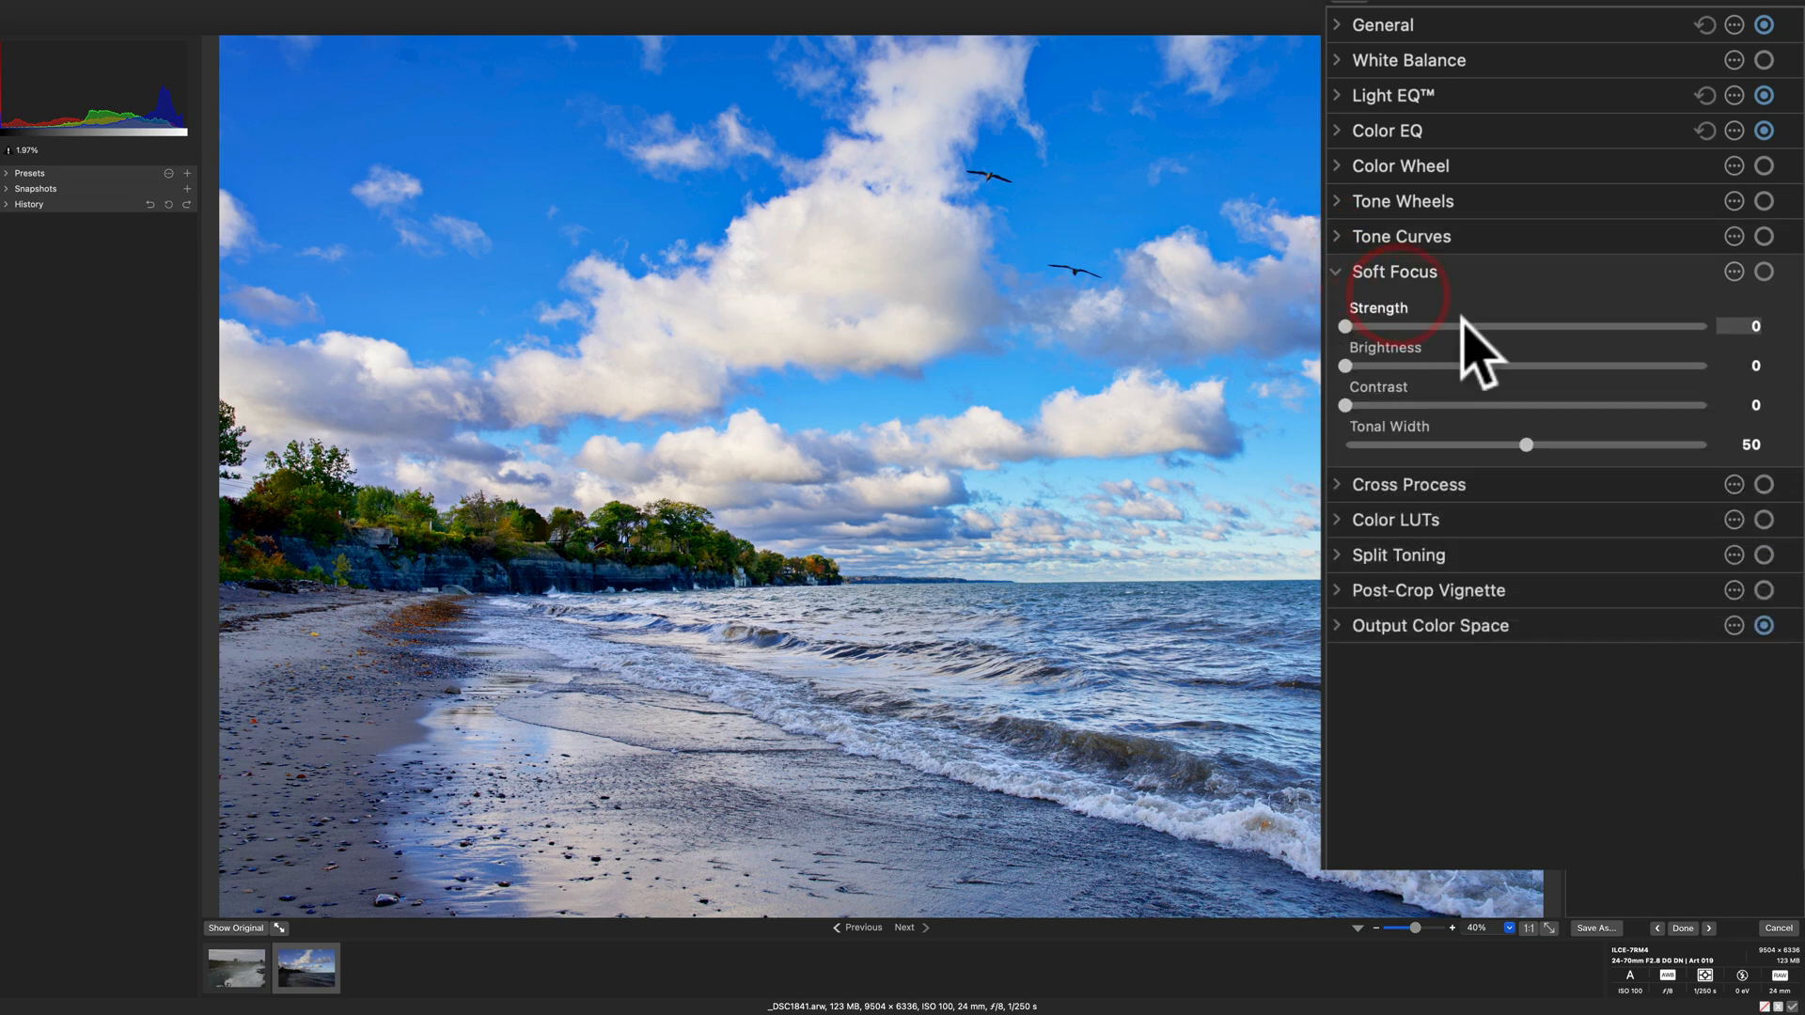
{"action": "left_click_drag", "start_coordinate": [1344, 326], "coordinate": [1502, 326]}
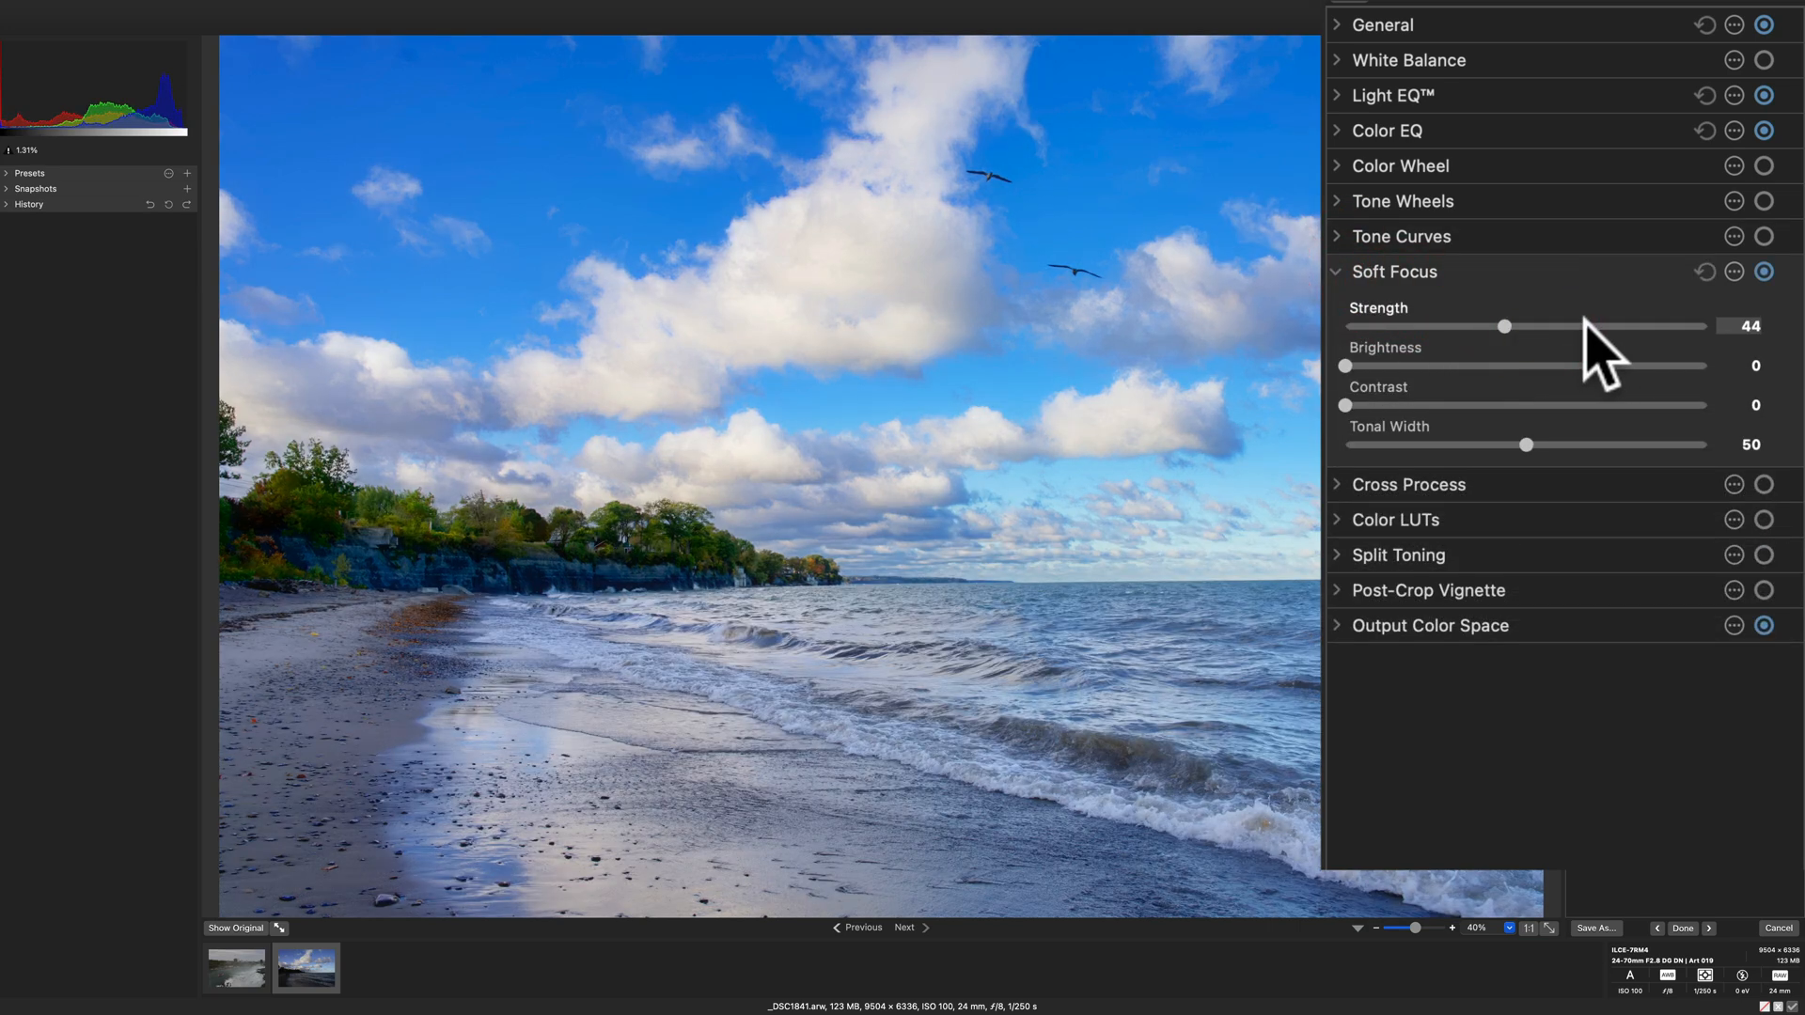
{"action": "left_click", "coordinate": [1705, 272]}
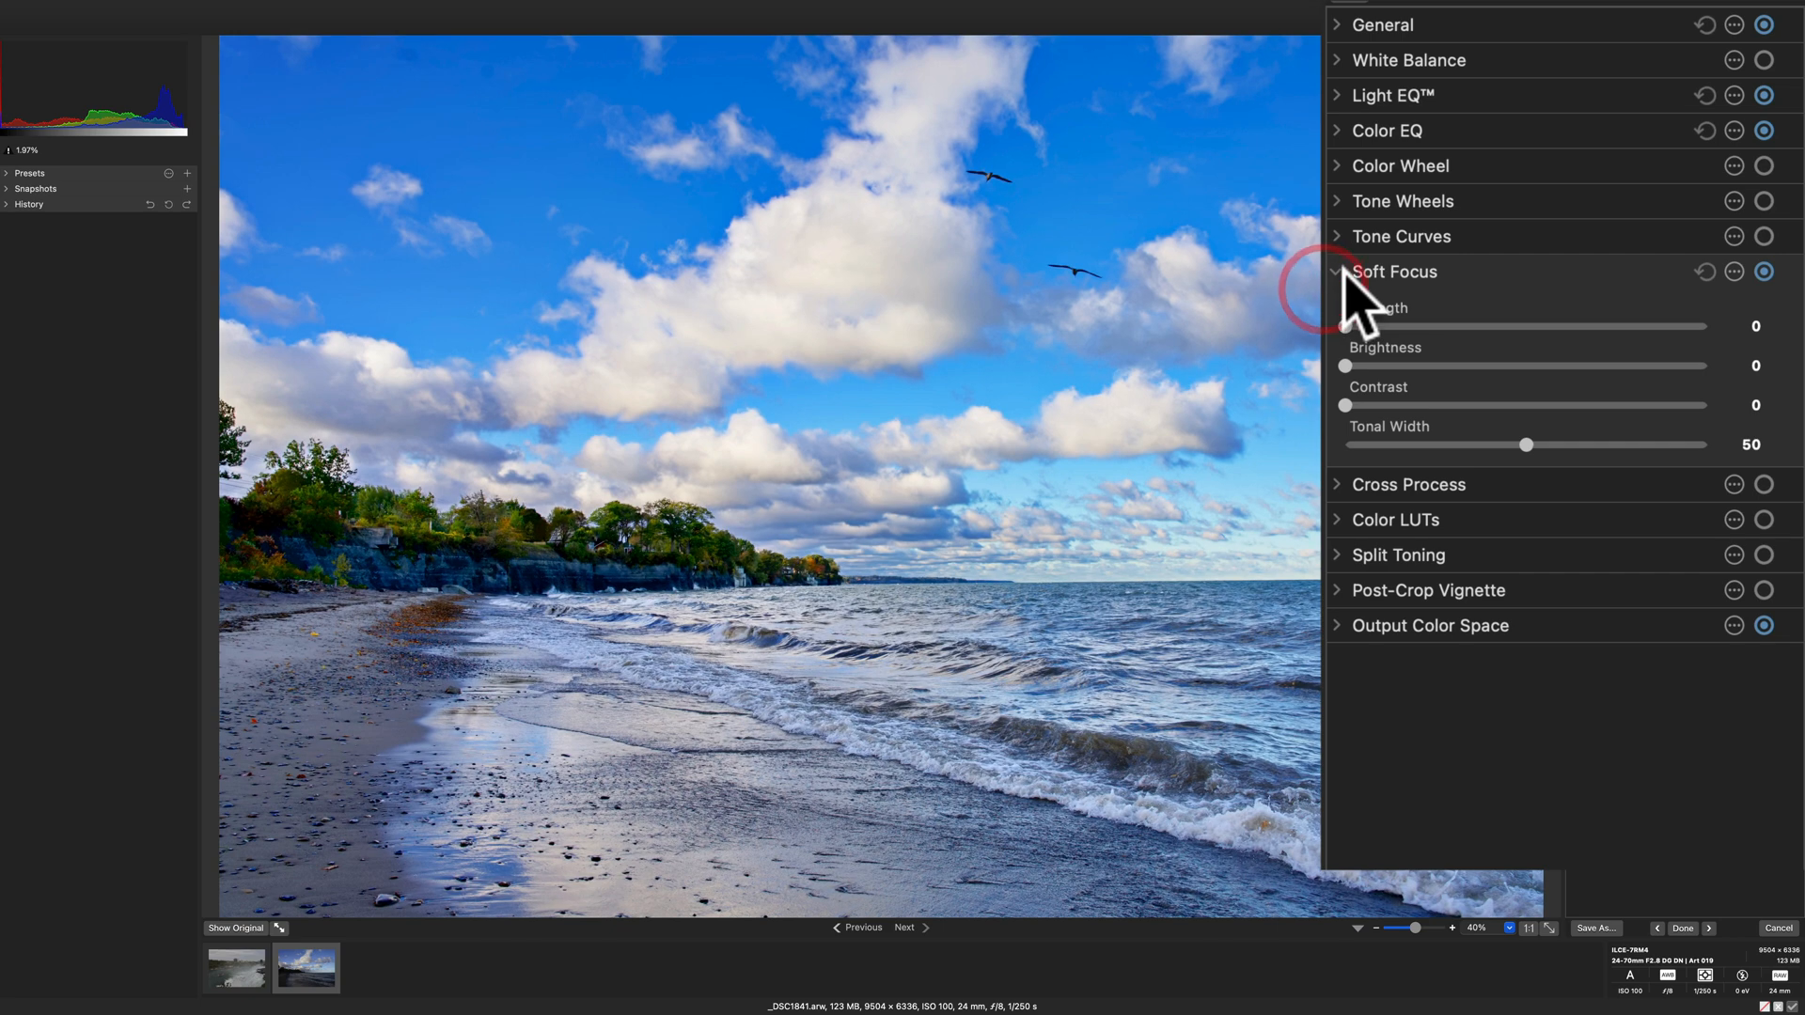
{"action": "left_click", "coordinate": [1337, 272]}
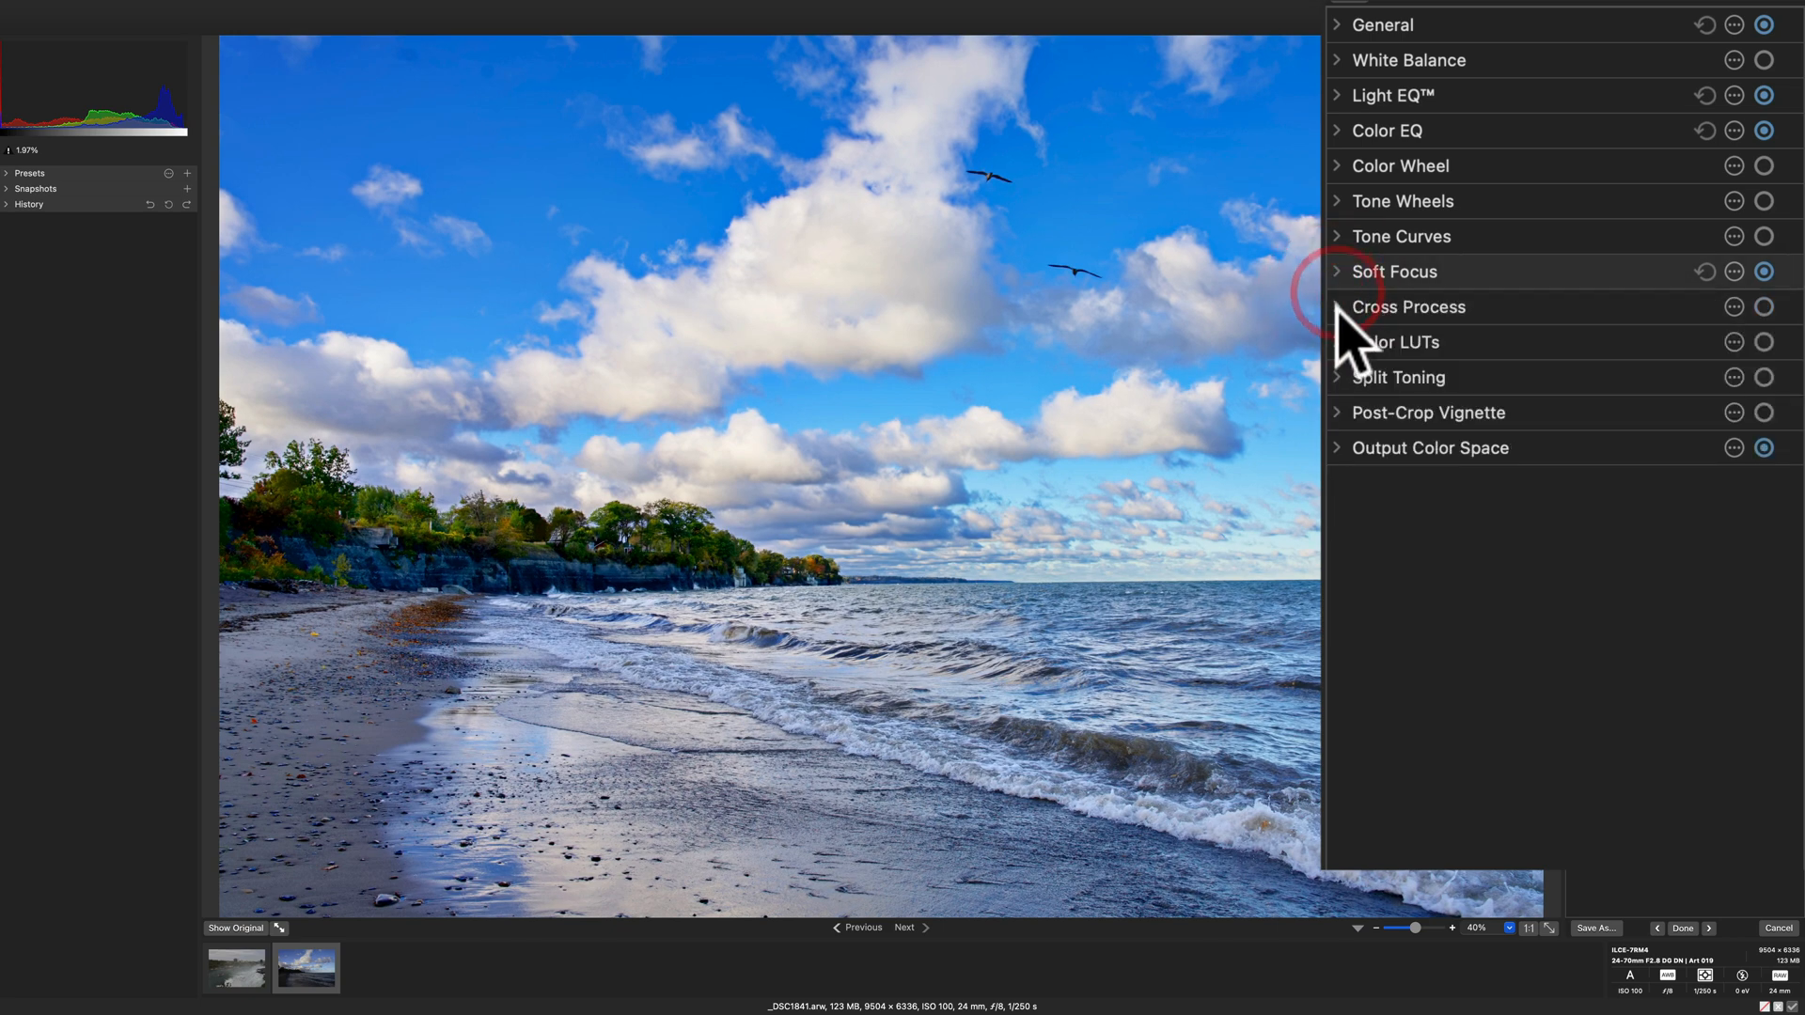
{"action": "left_click", "coordinate": [1405, 307]}
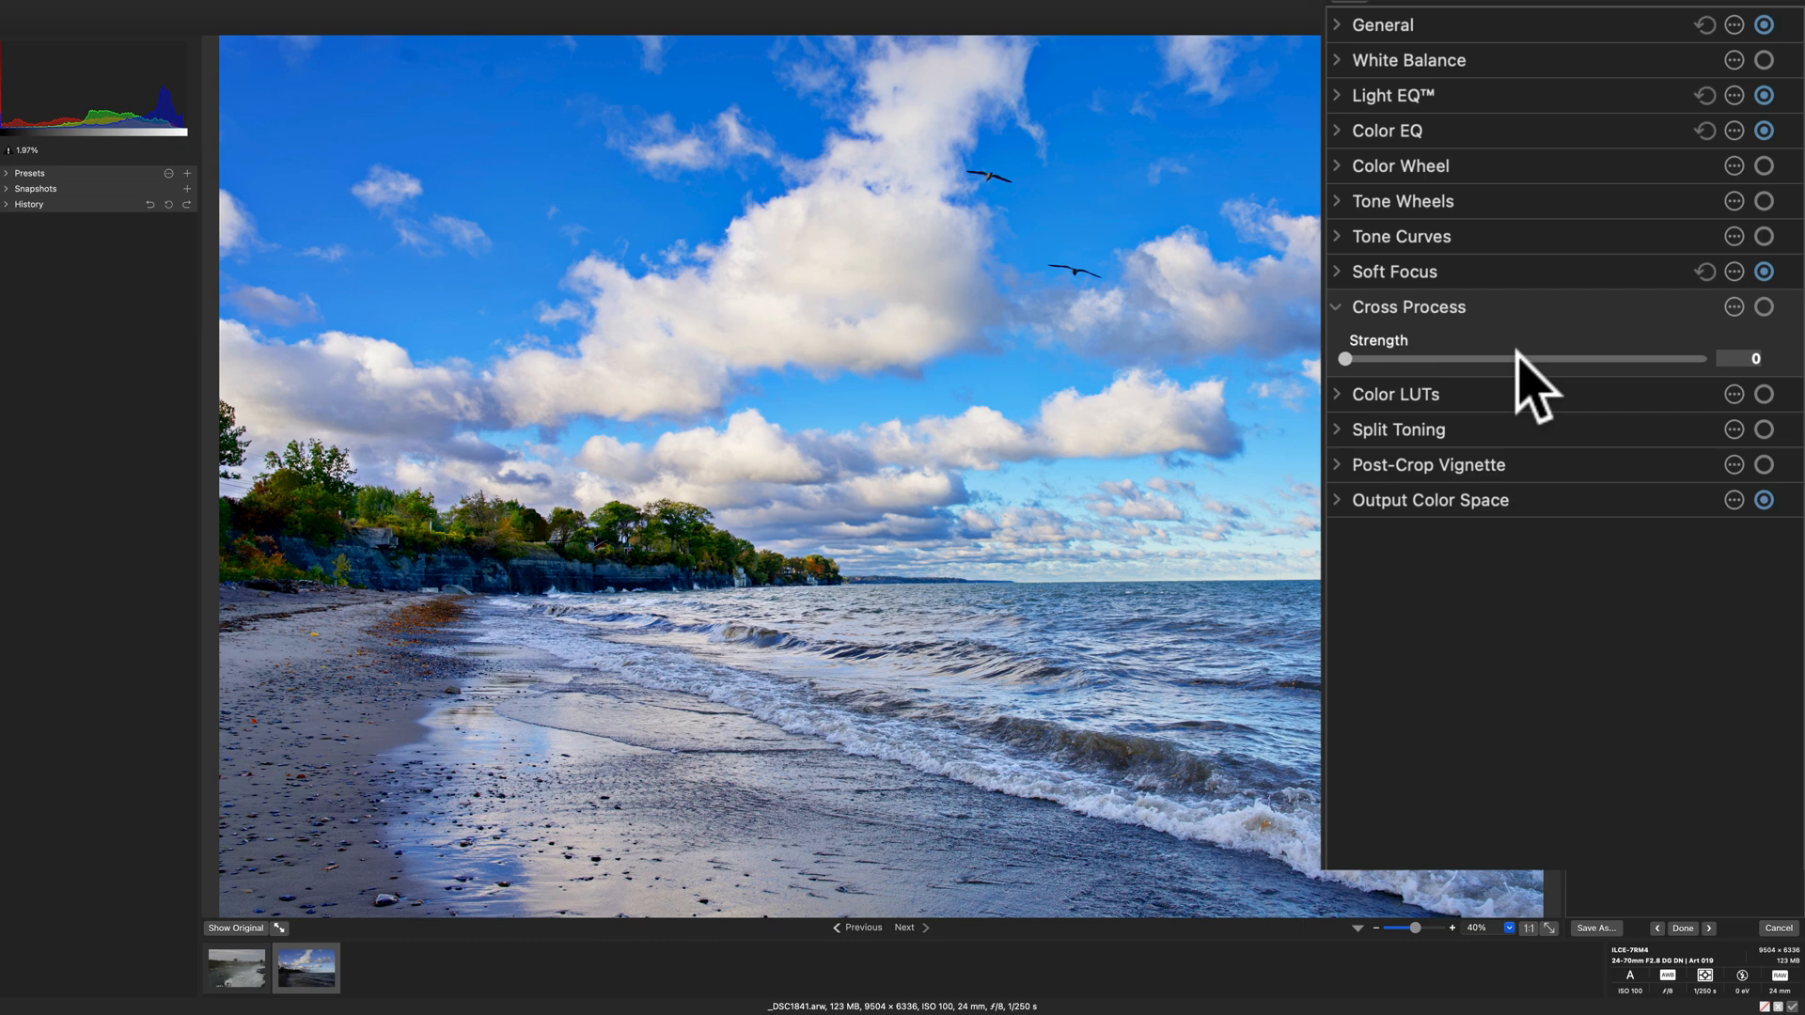
{"action": "left_click_drag", "start_coordinate": [1344, 358], "coordinate": [1517, 358]}
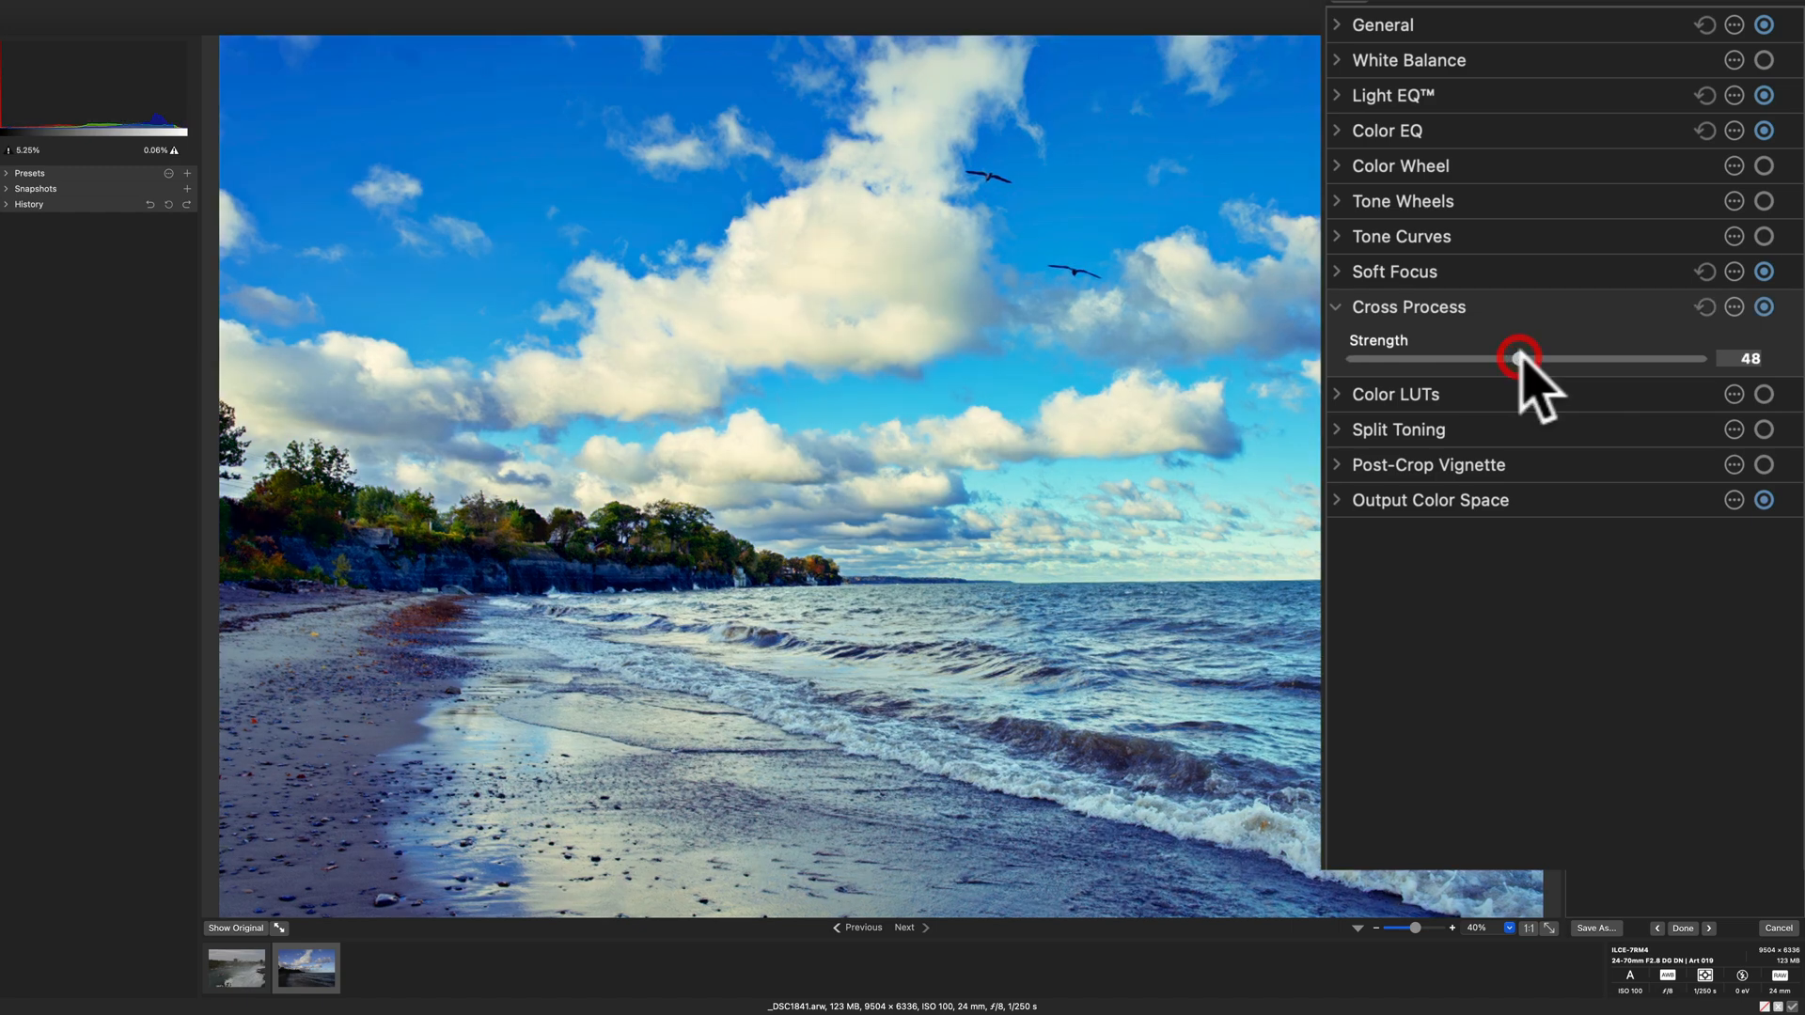
{"action": "left_click_drag", "start_coordinate": [1518, 358], "coordinate": [1344, 358]}
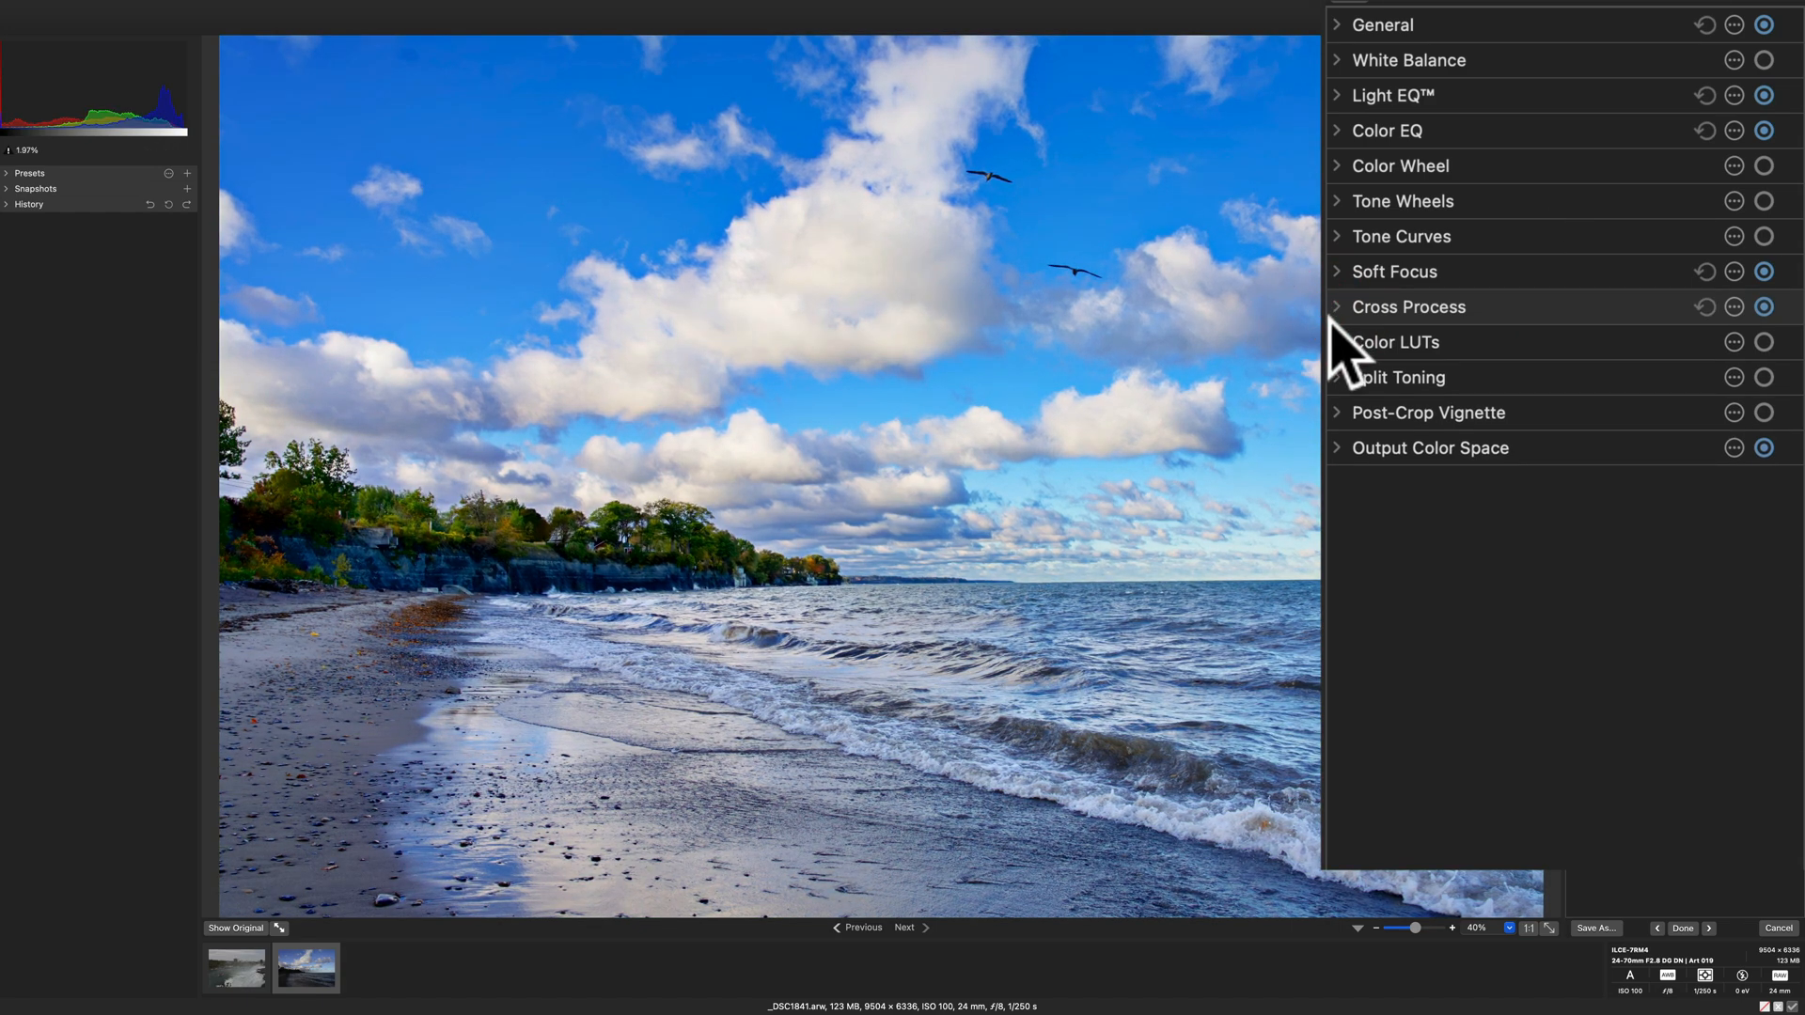
Step: Glance at the Color LUT options and collapse Split Toning
{"action": "left_click", "coordinate": [1394, 342]}
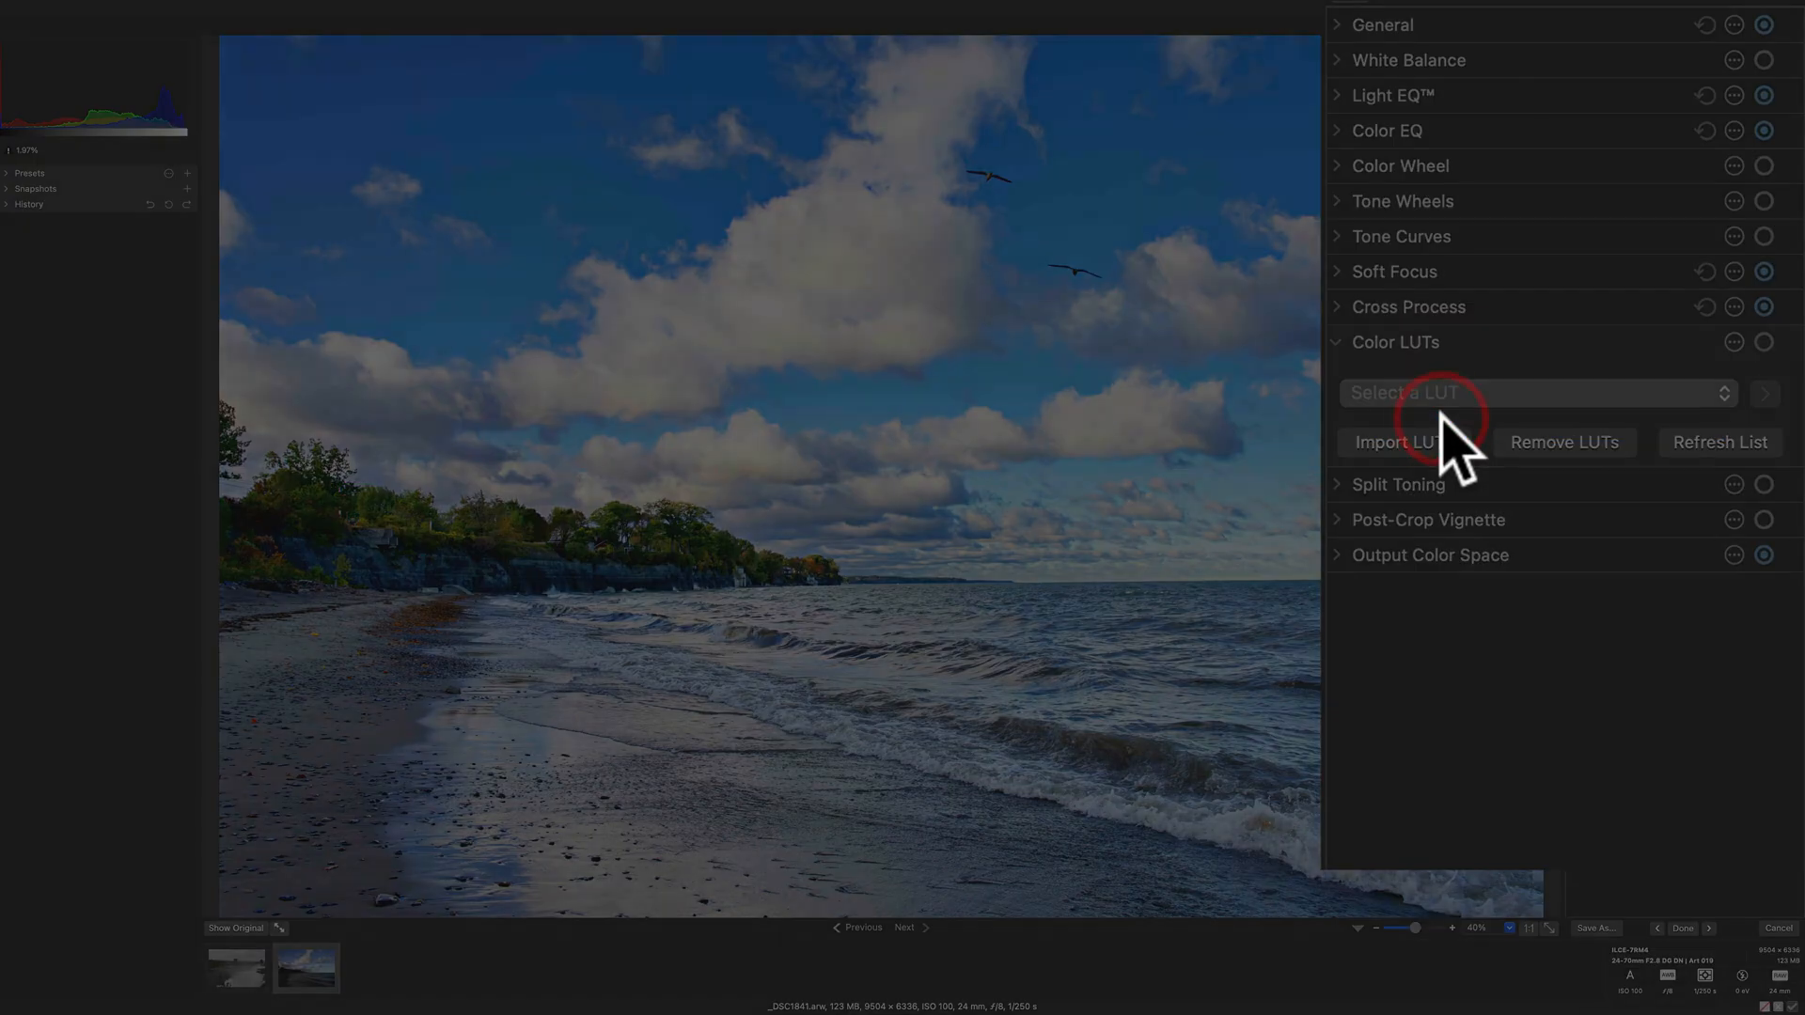
{"action": "left_click", "coordinate": [1534, 393]}
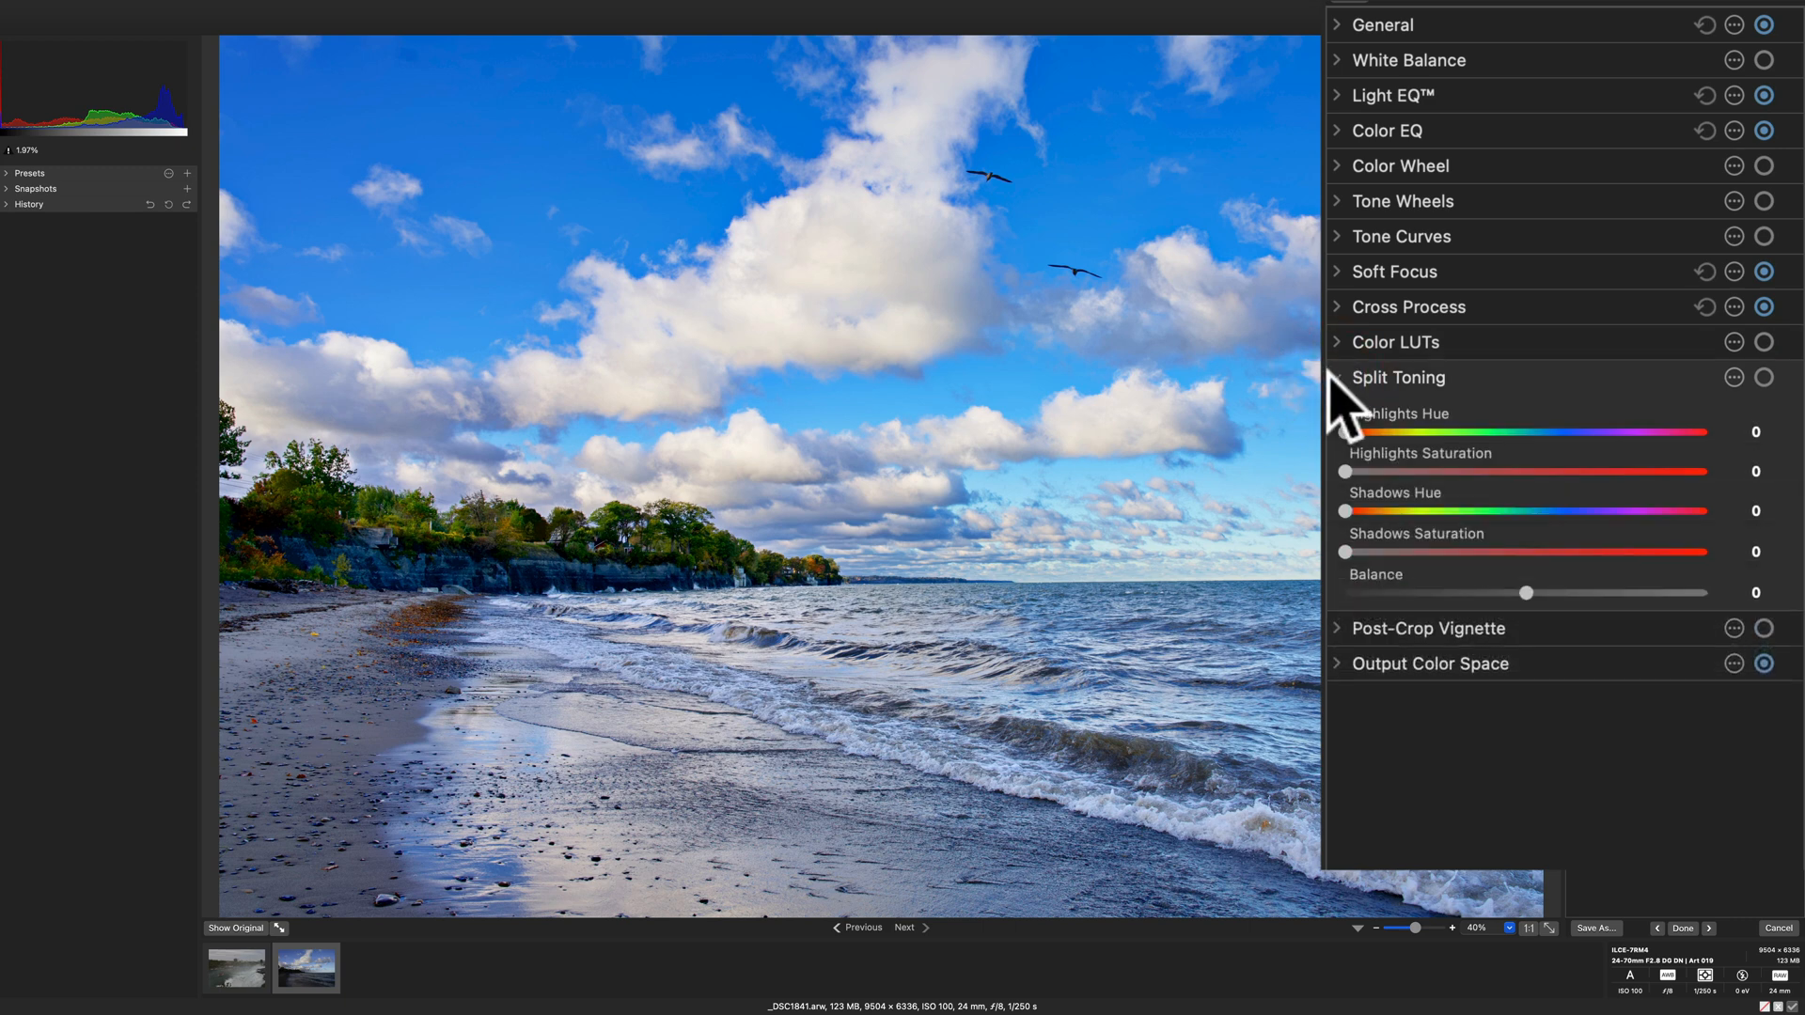
{"action": "left_click", "coordinate": [1337, 378]}
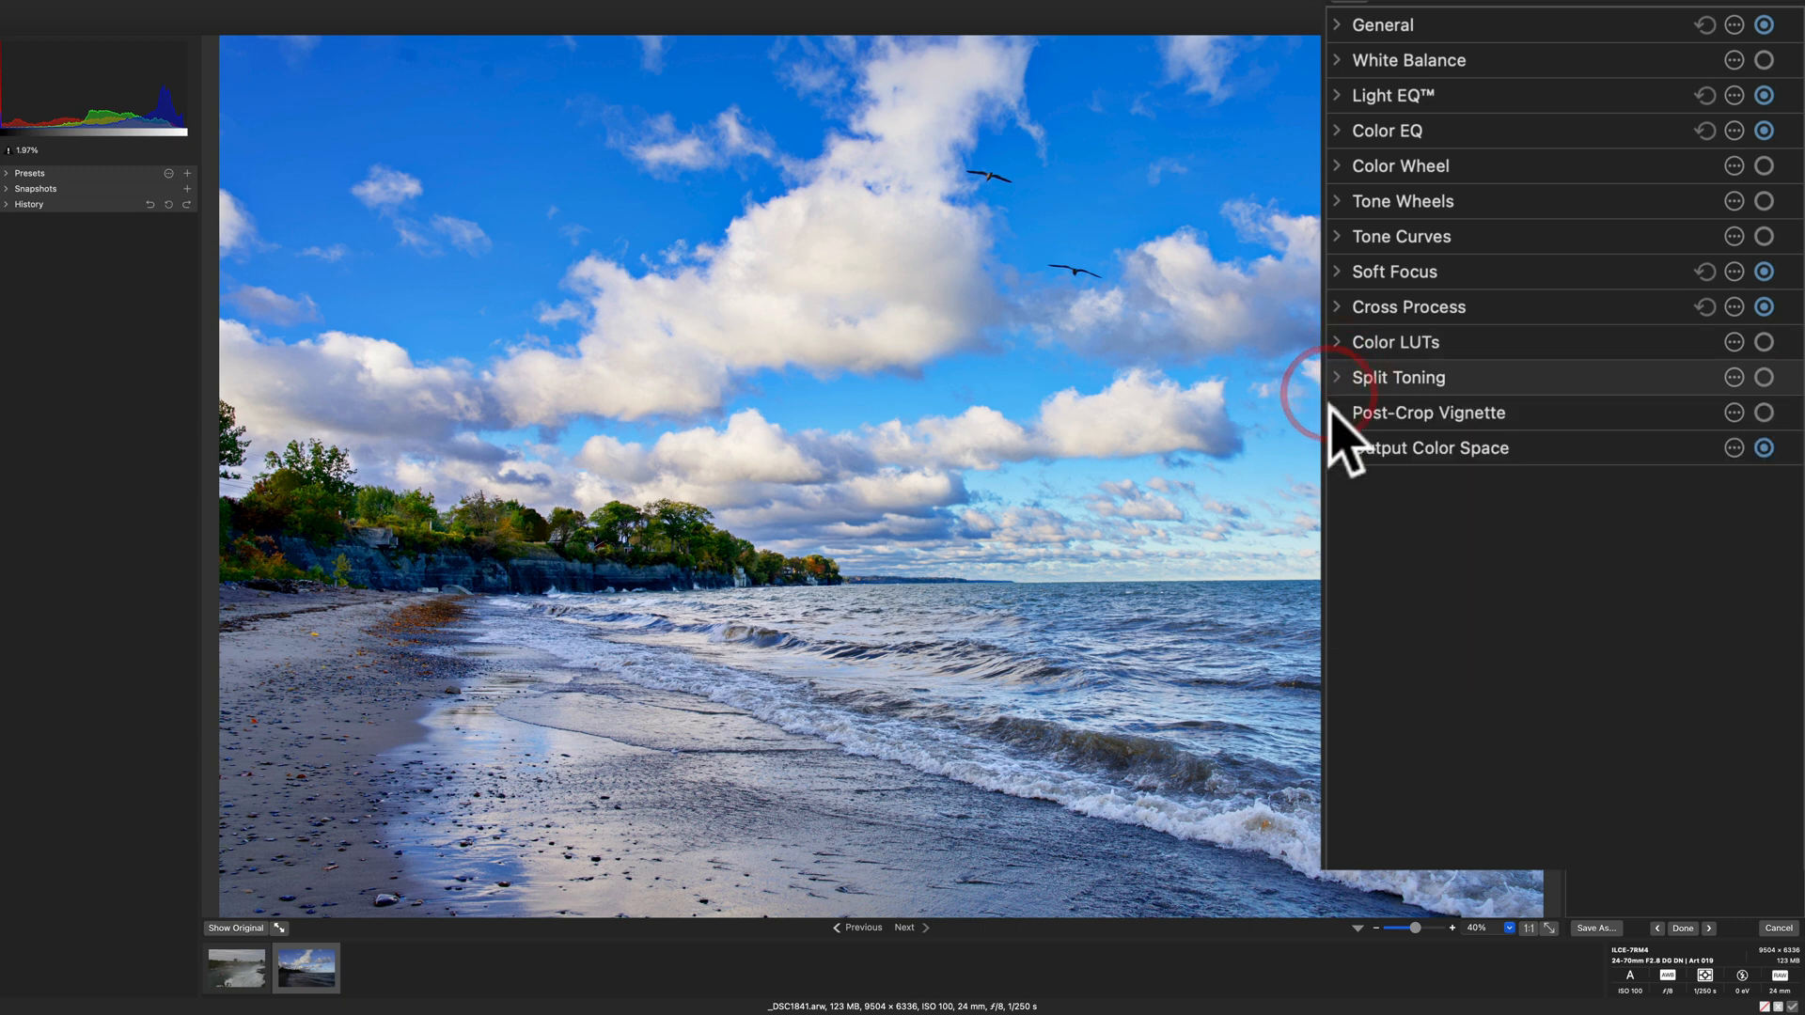
Step: Add a post-crop vignette with strength -31 and collapse its settings
{"action": "left_click", "coordinate": [1430, 411]}
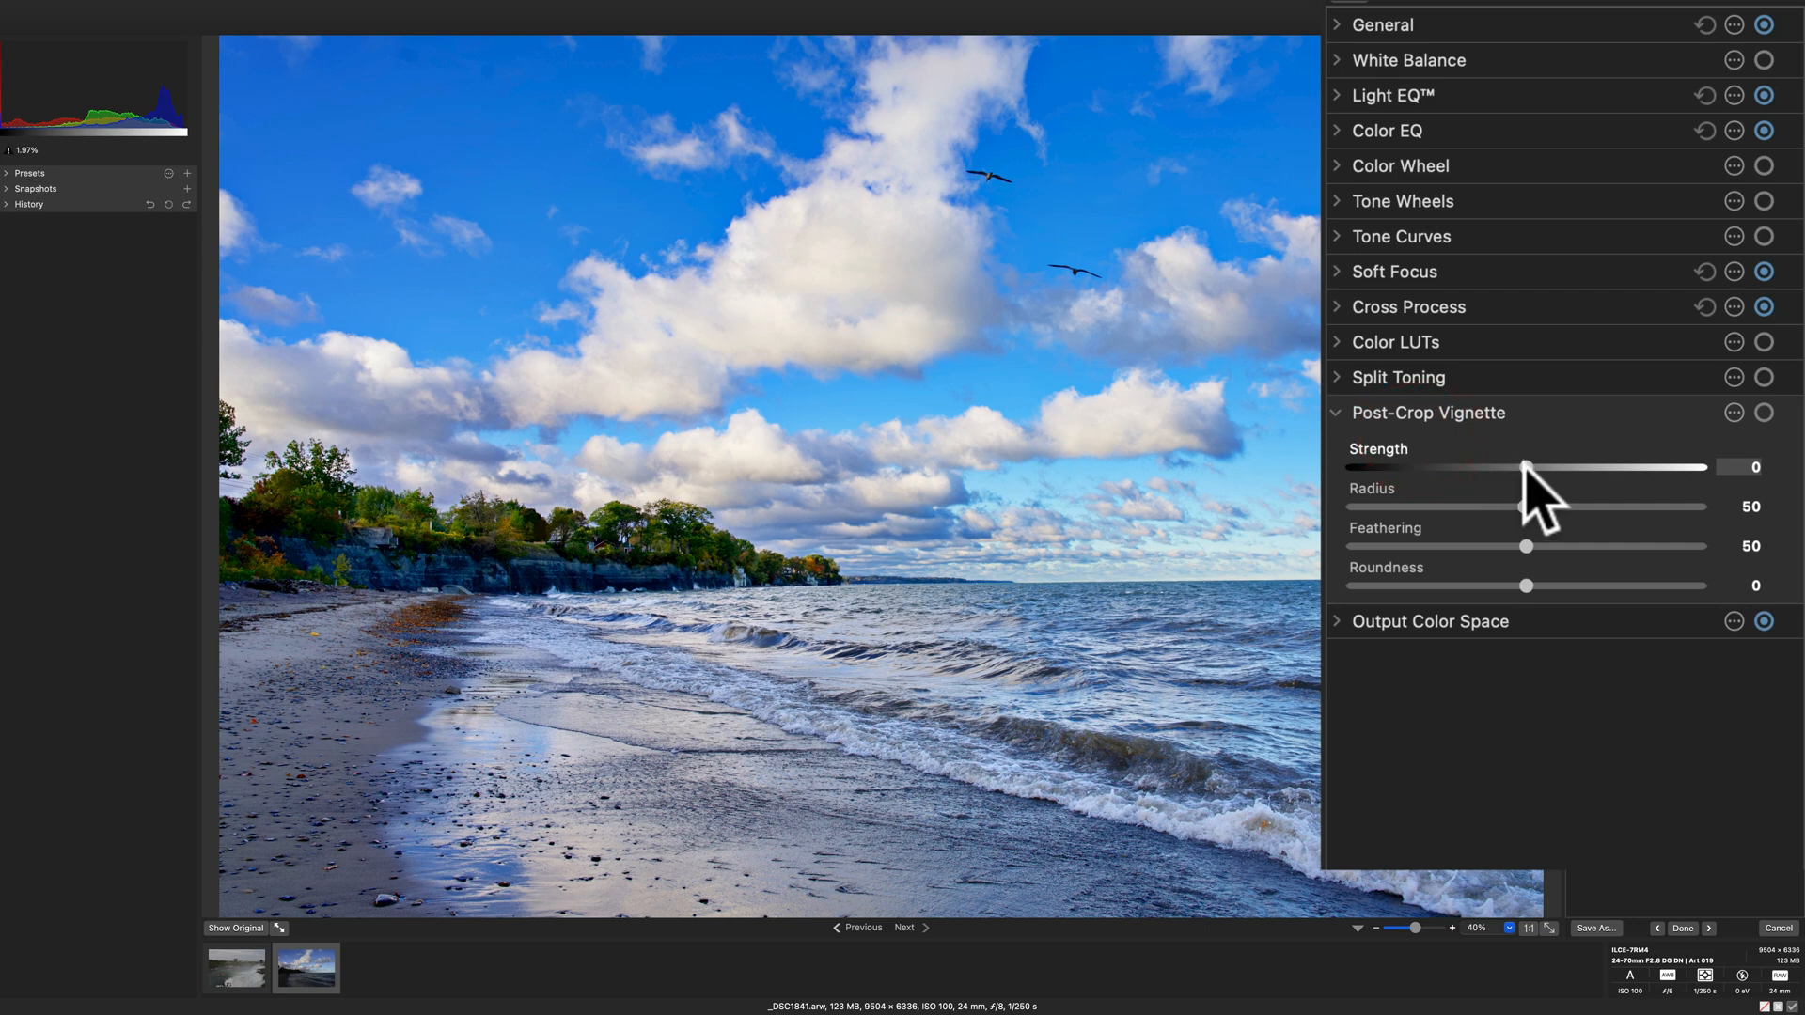
{"action": "left_click_drag", "start_coordinate": [1523, 466], "coordinate": [1493, 466]}
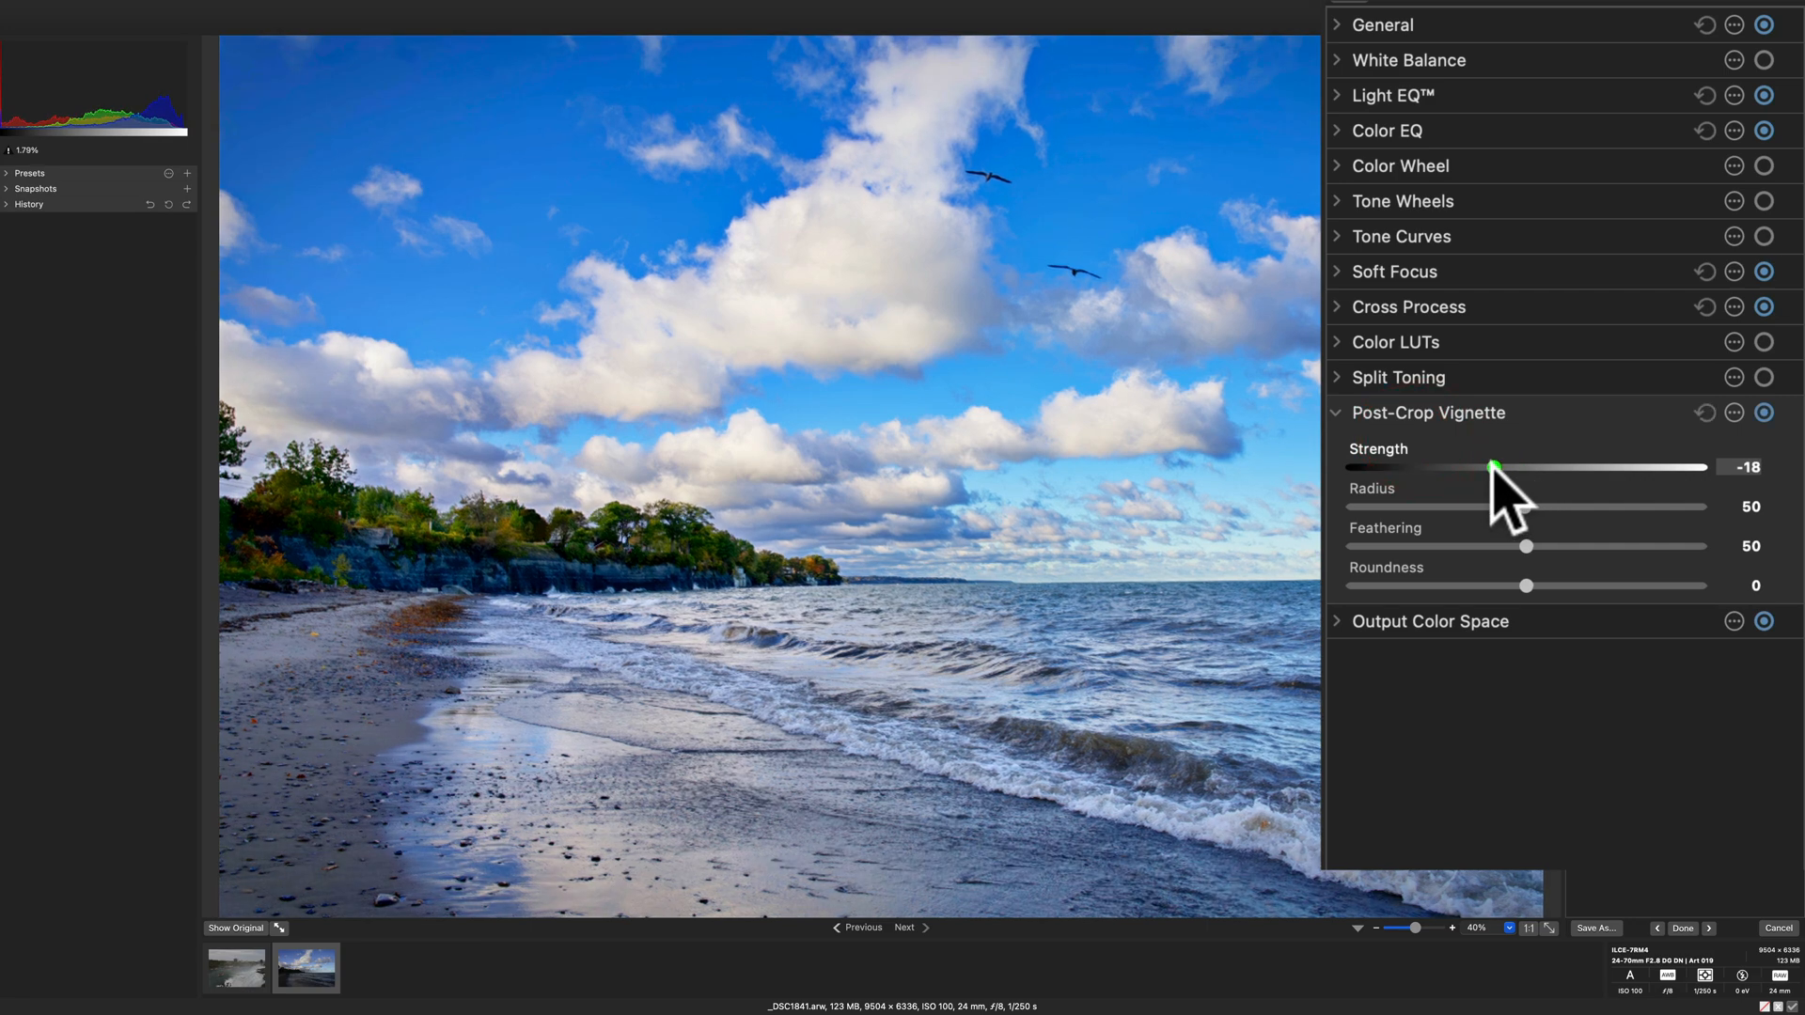
{"action": "left_click_drag", "start_coordinate": [1494, 466], "coordinate": [1482, 466]}
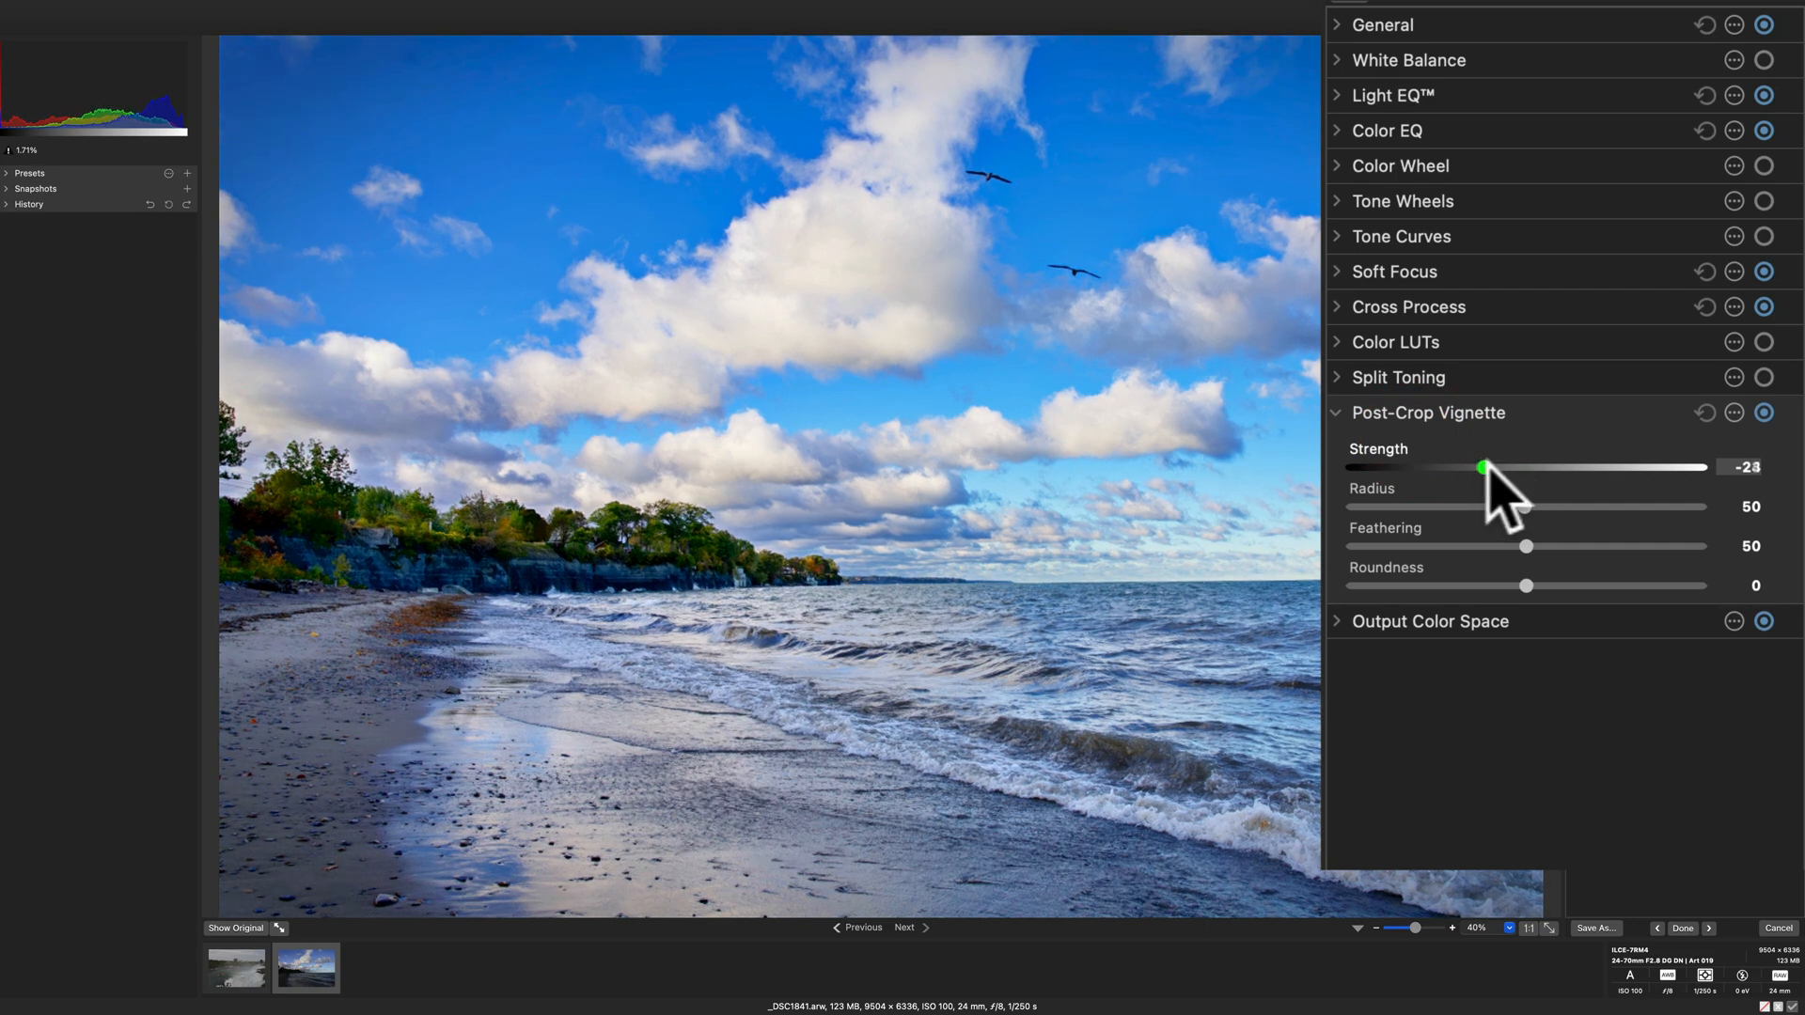
{"action": "left_click_drag", "start_coordinate": [1482, 468], "coordinate": [1470, 467]}
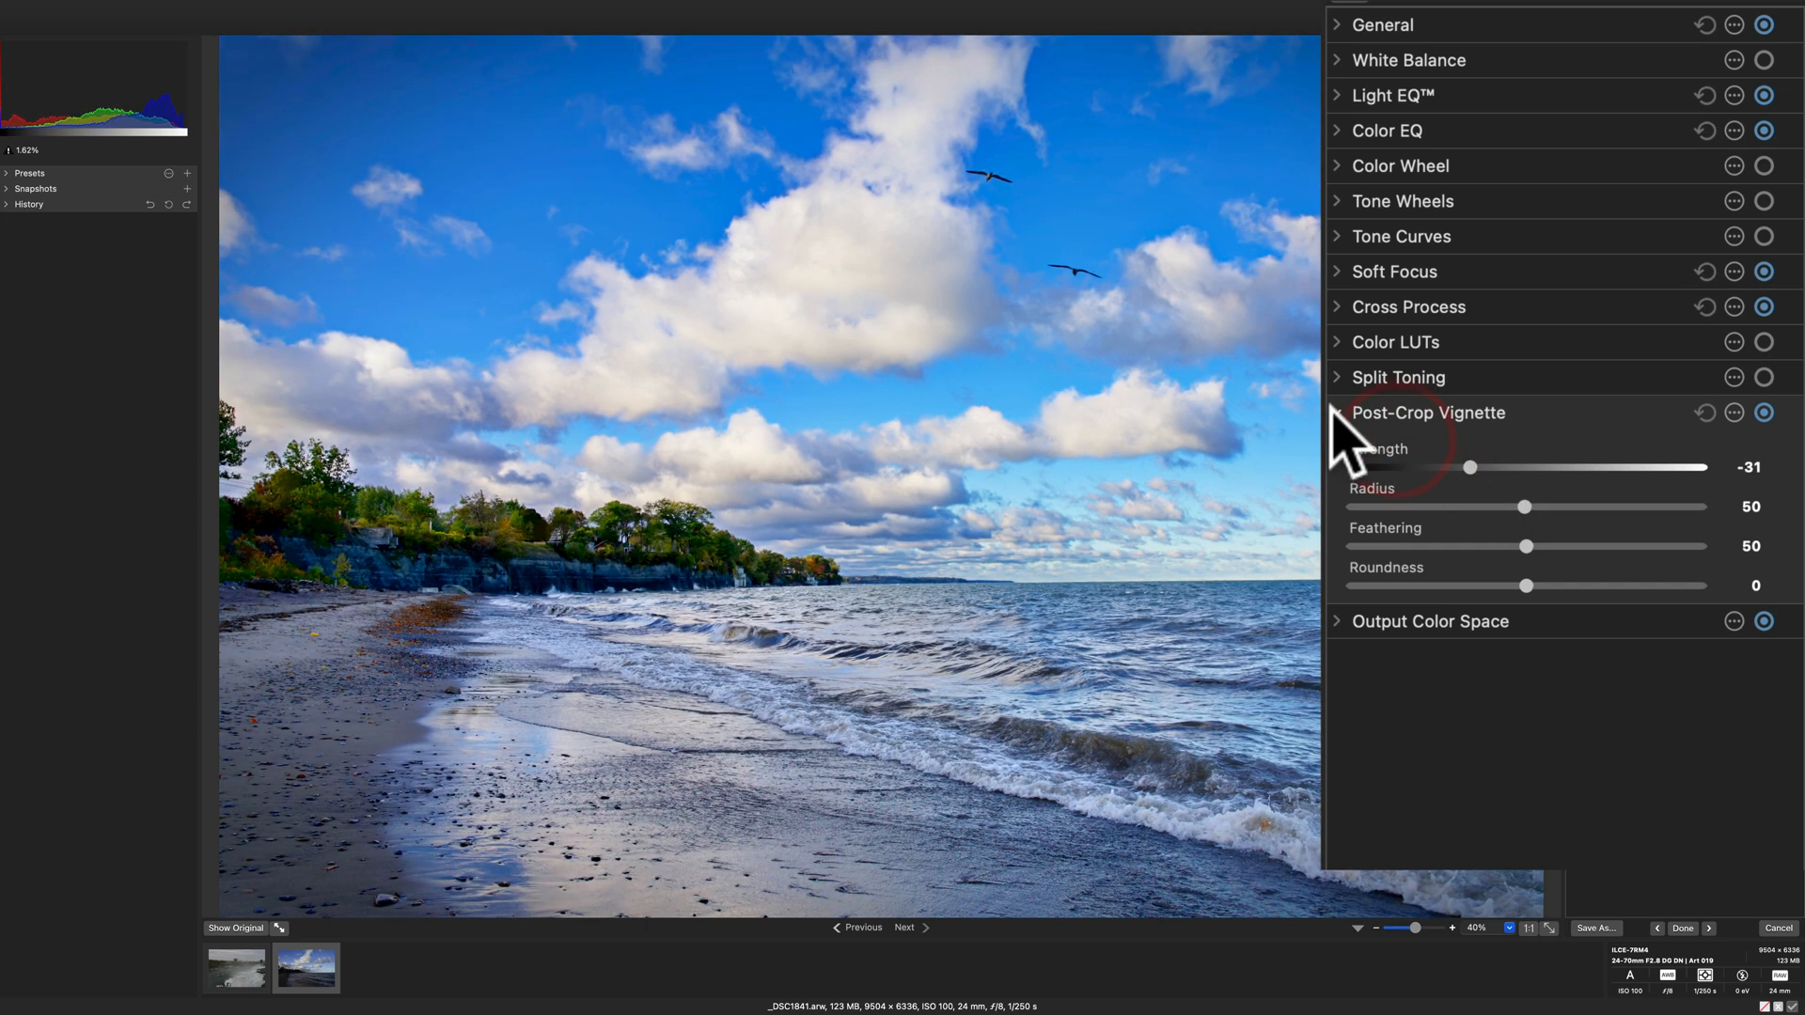
{"action": "left_click", "coordinate": [1337, 412]}
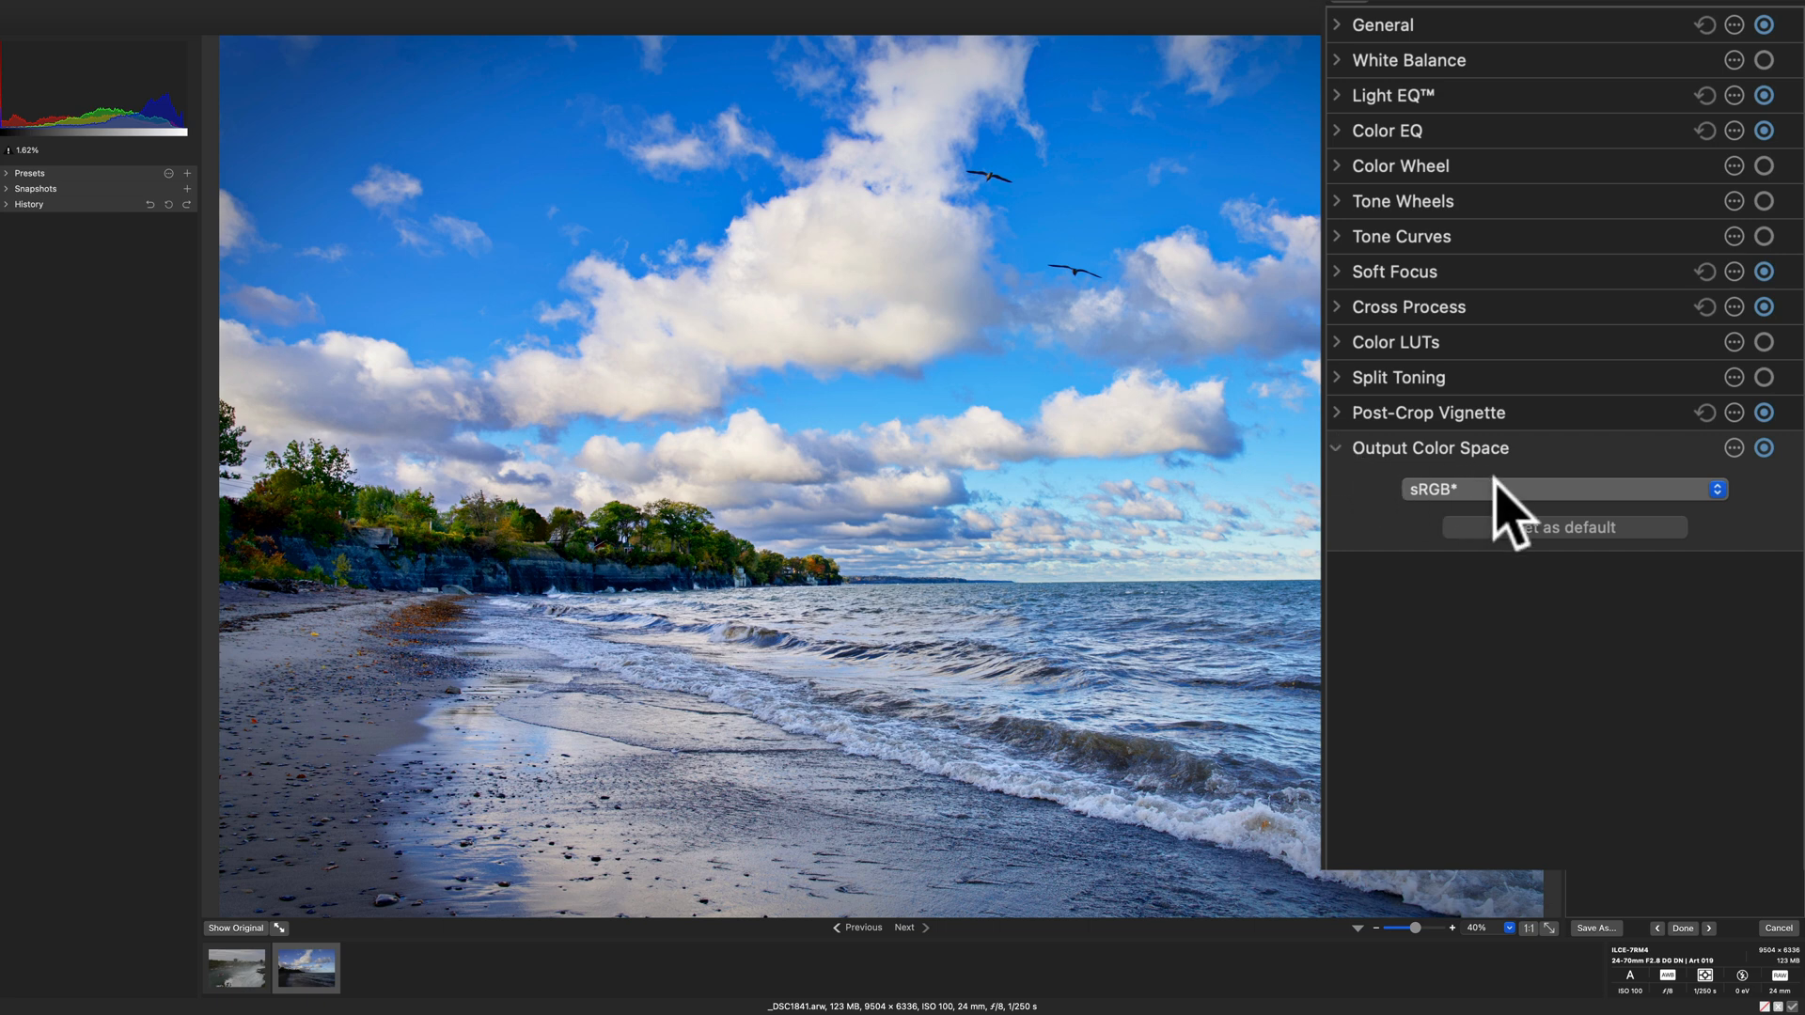
Step: Collapse the Output Color Space group
{"action": "left_click", "coordinate": [1562, 488]}
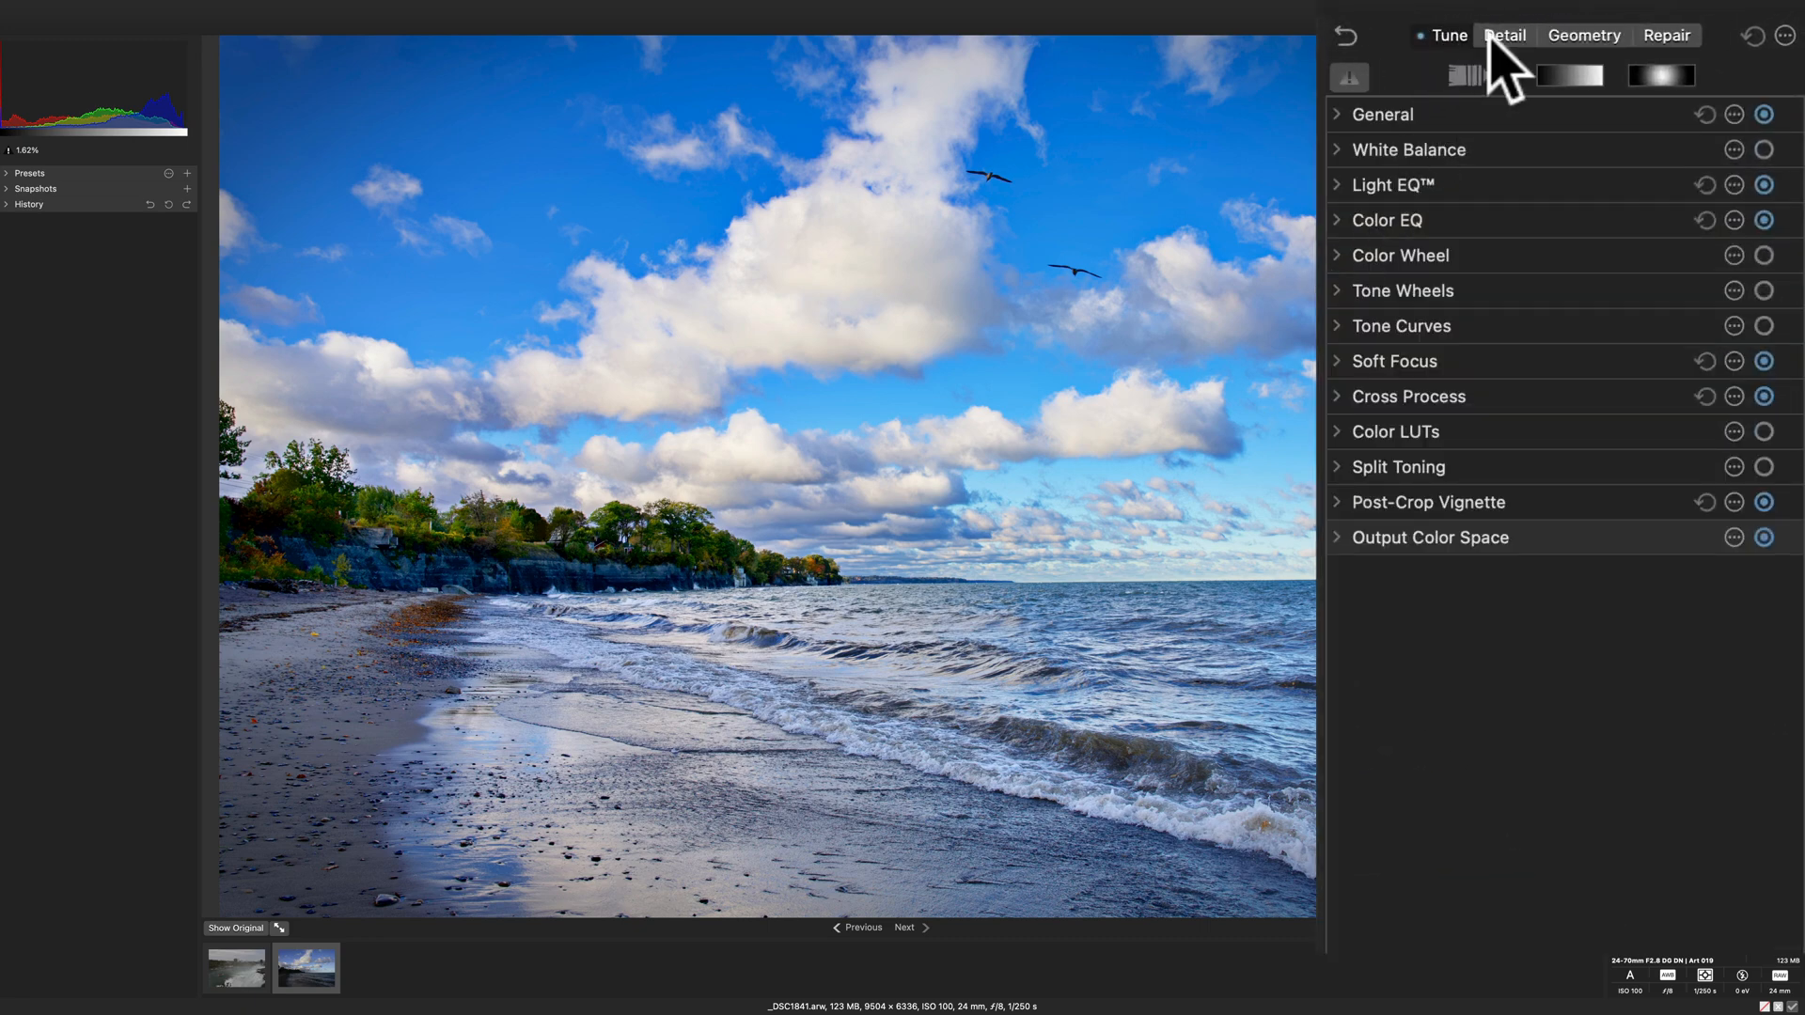
Step: On the Detail tab, set sharpening amount 36 and luminance noise reduction 27
{"action": "left_click", "coordinate": [1504, 35]}
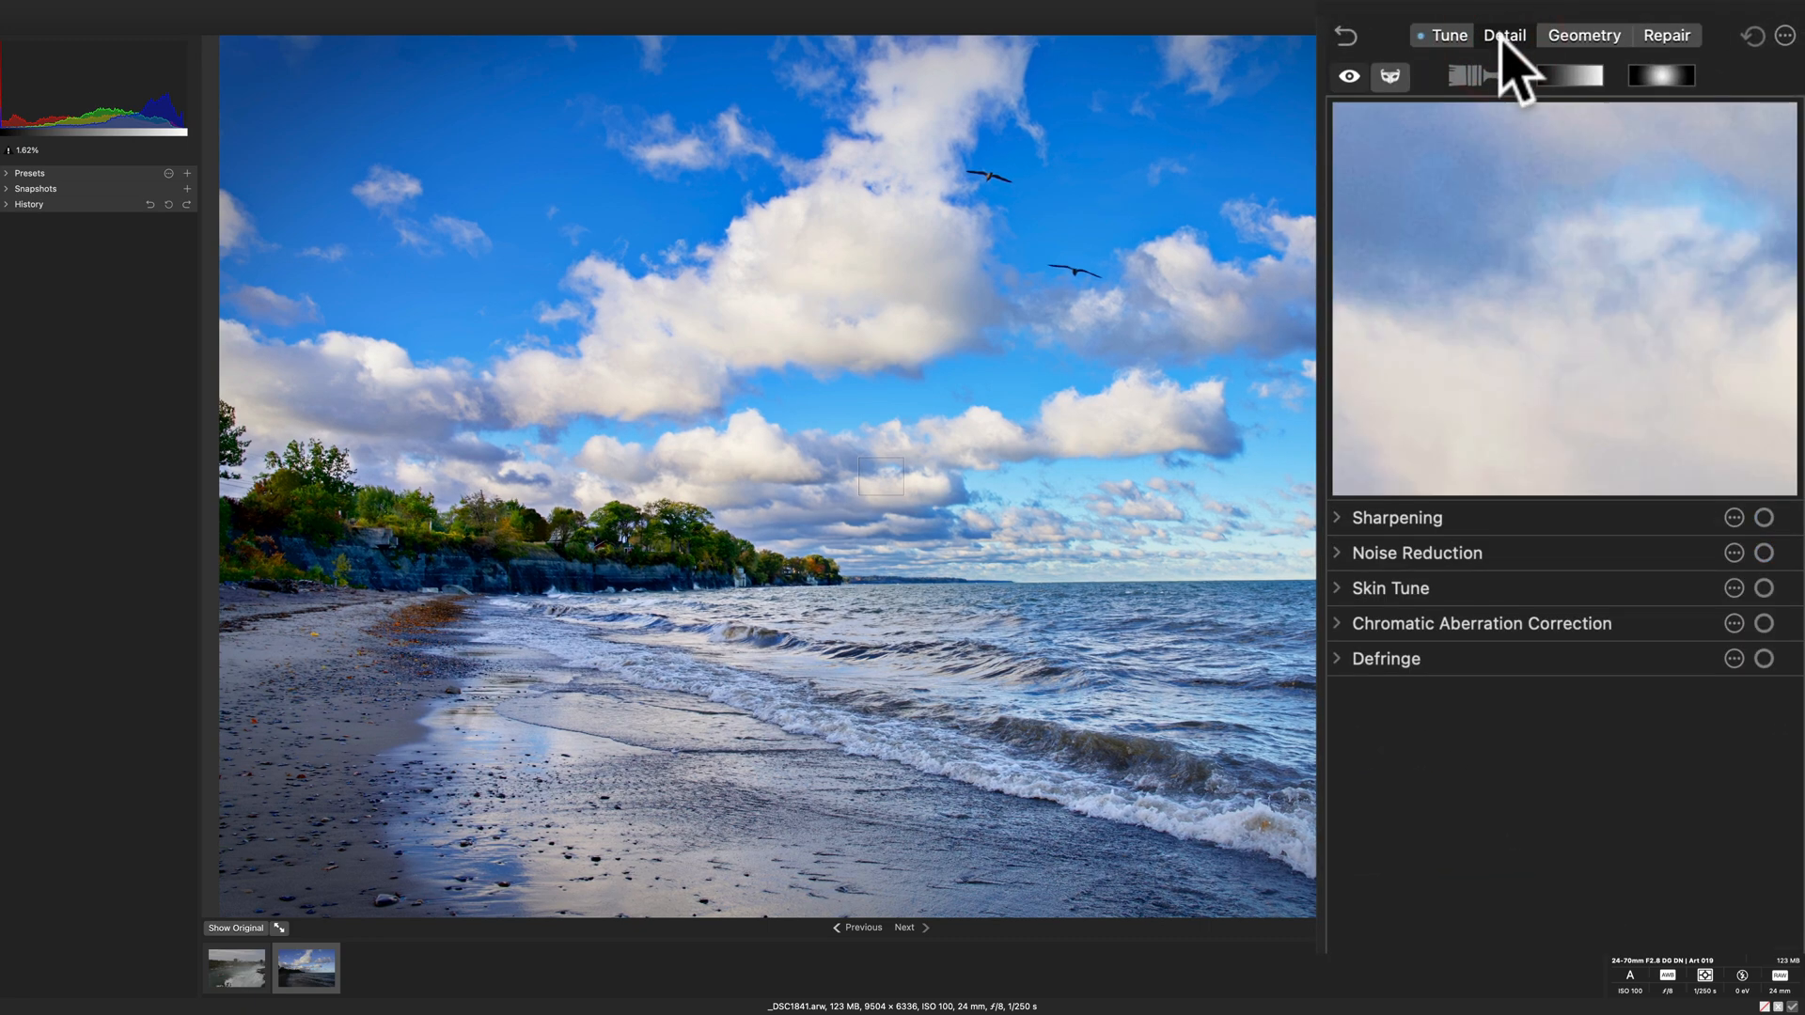
{"action": "left_click", "coordinate": [1337, 517]}
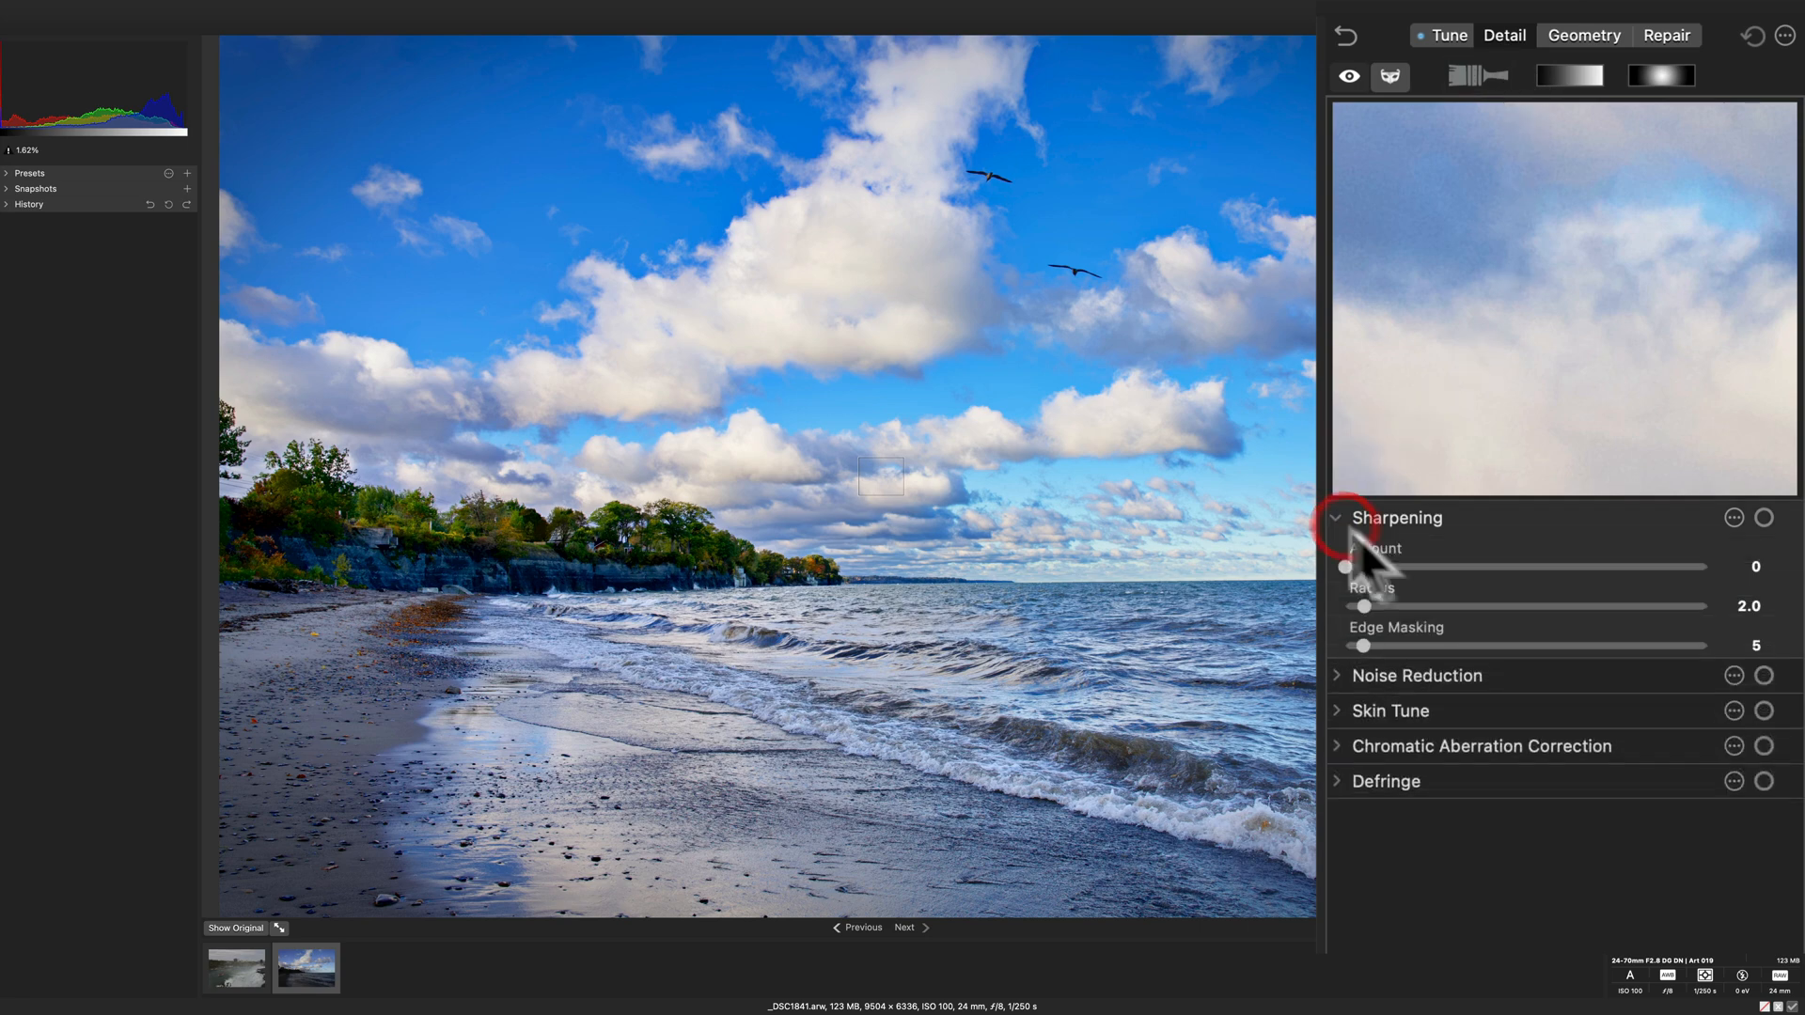
{"action": "left_click_drag", "start_coordinate": [1344, 565], "coordinate": [1467, 566]}
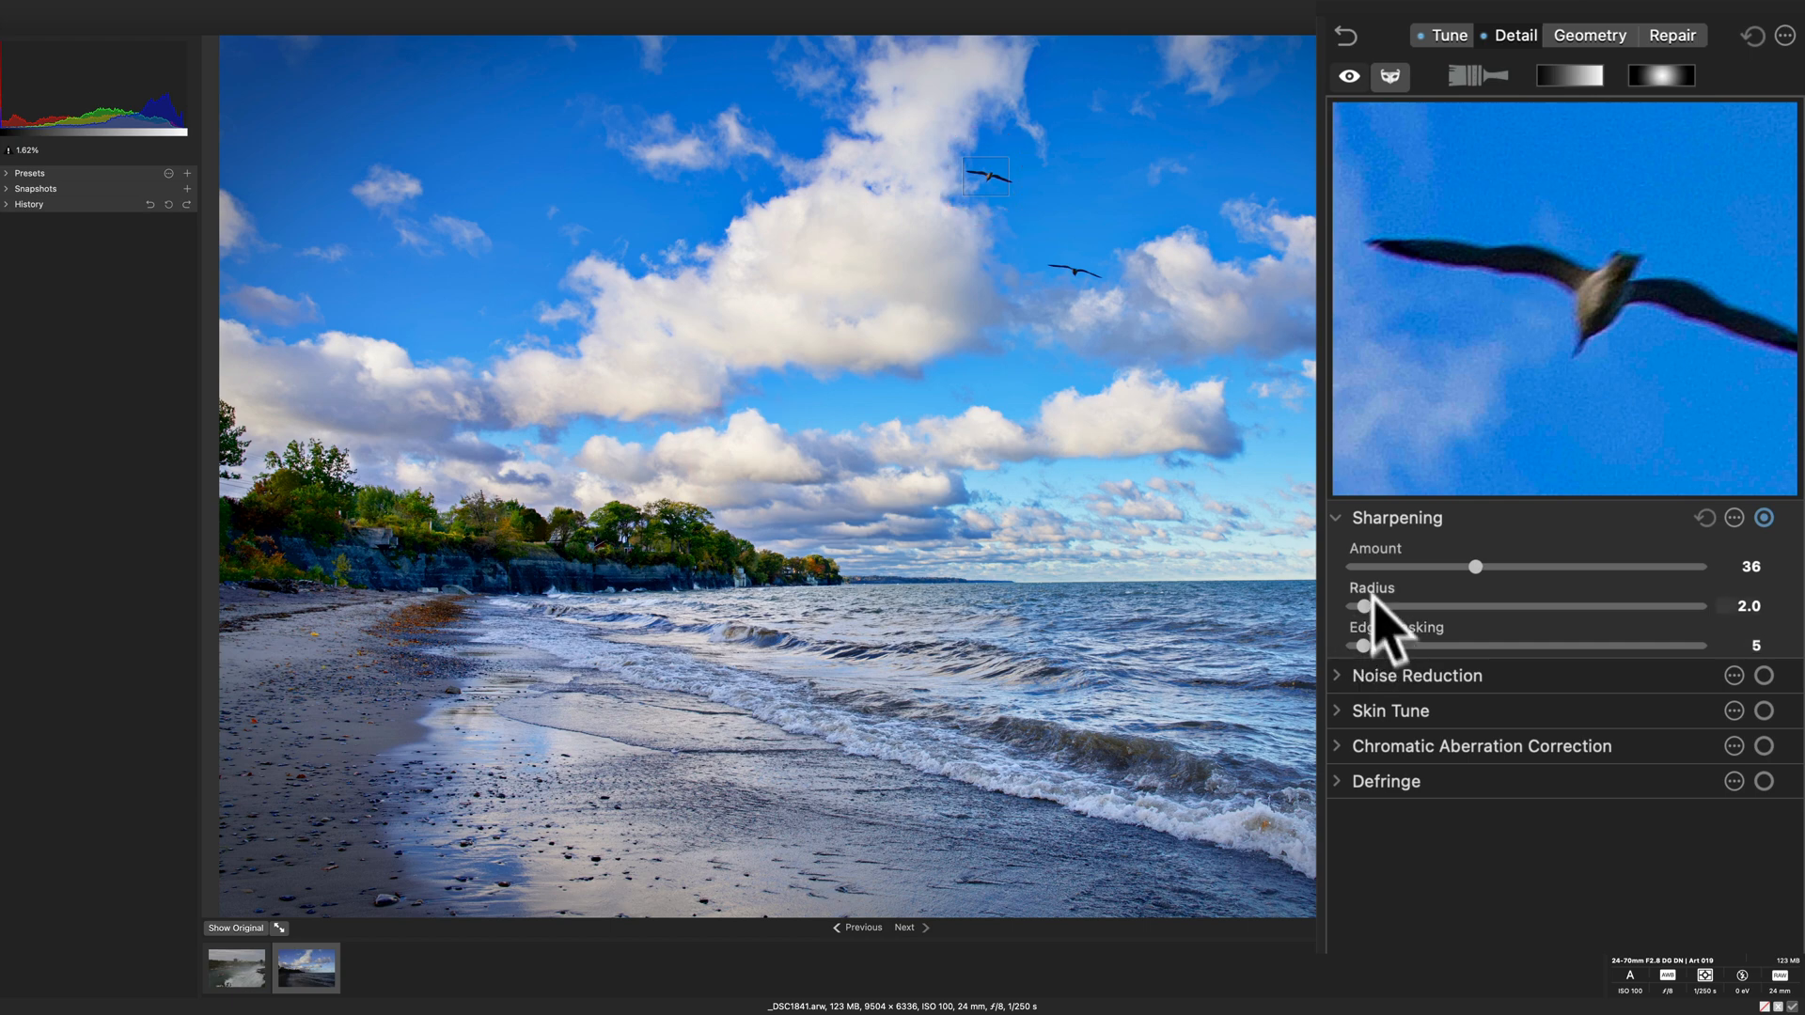
{"action": "left_click", "coordinate": [1338, 553]}
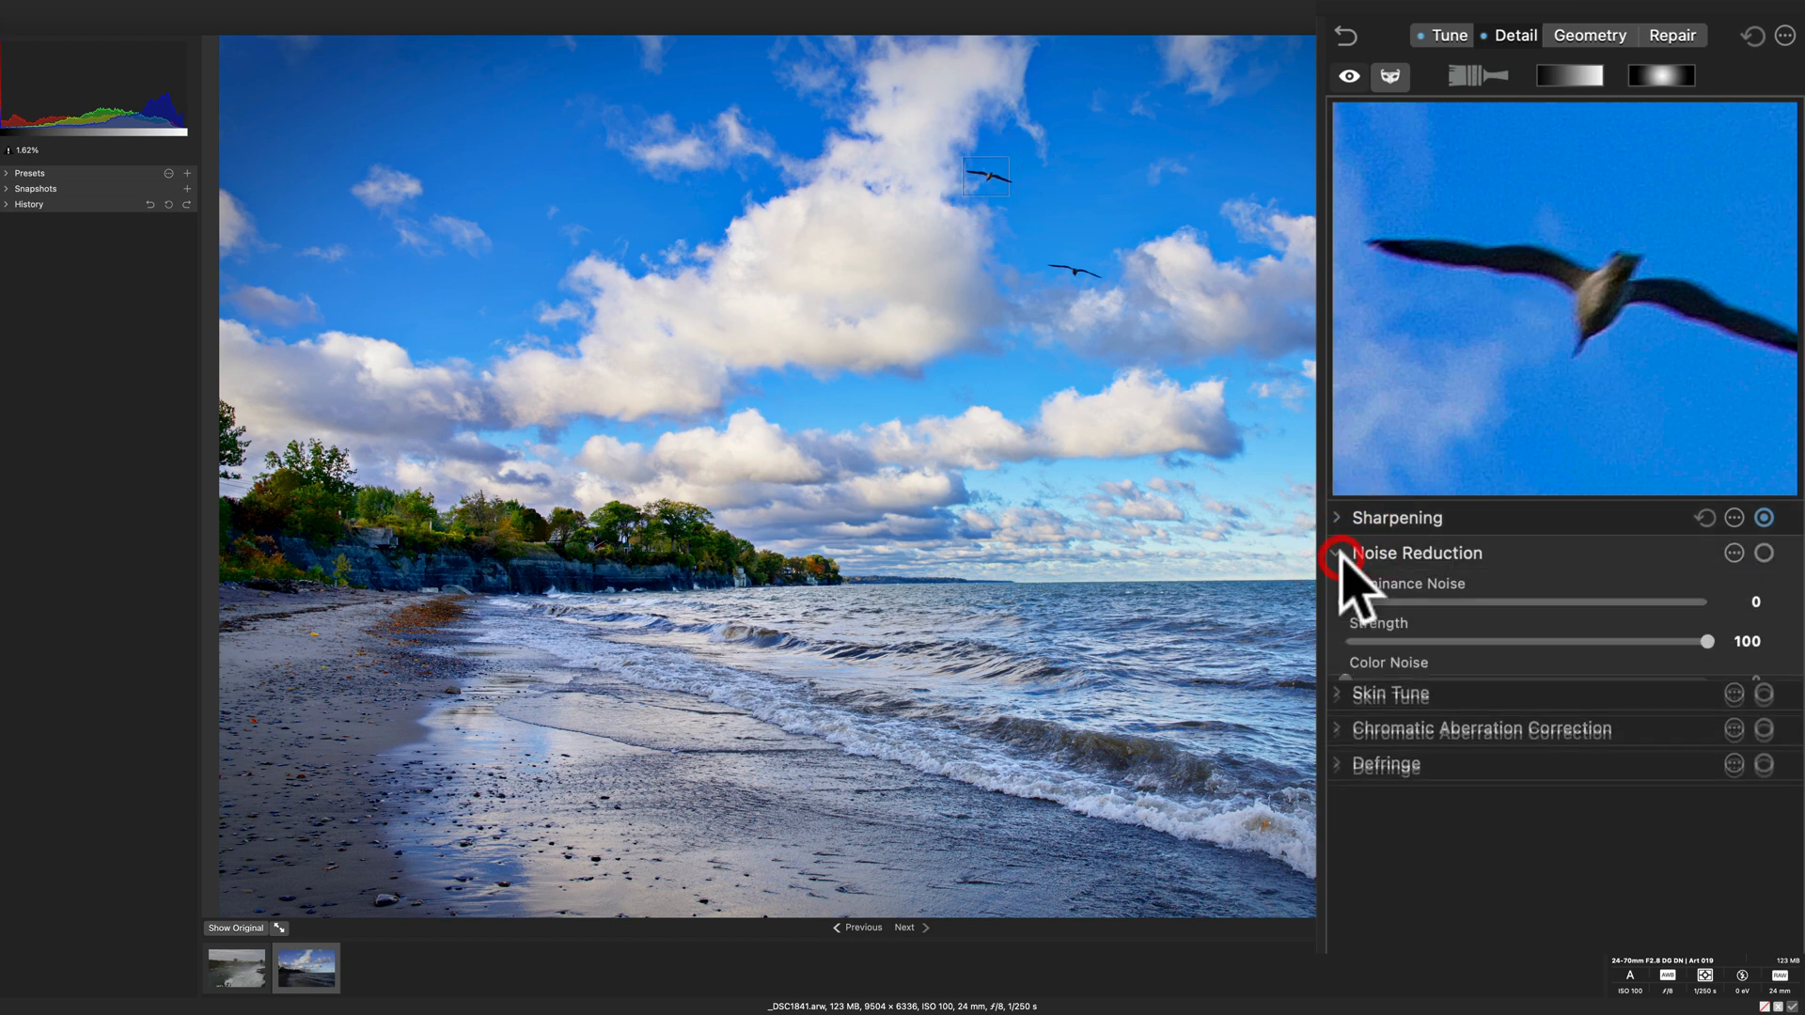
{"action": "left_click_drag", "start_coordinate": [1341, 602], "coordinate": [1461, 602]}
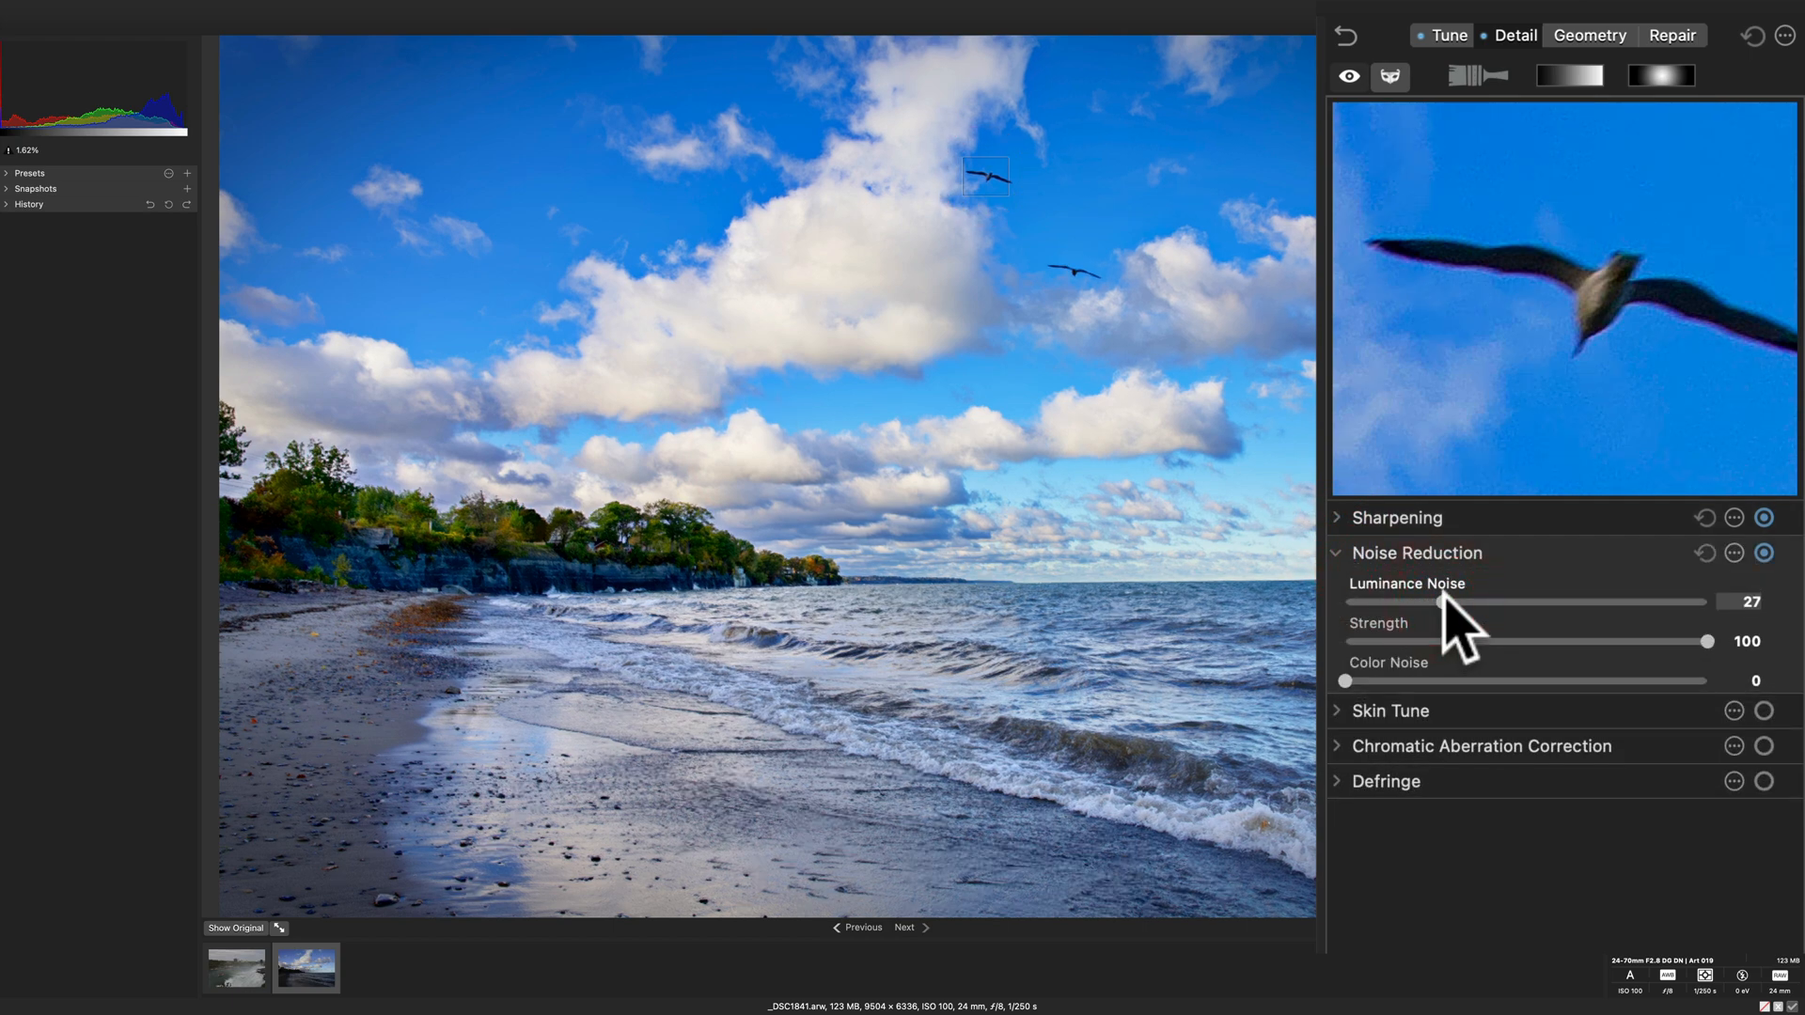
{"action": "left_click", "coordinate": [1336, 553]}
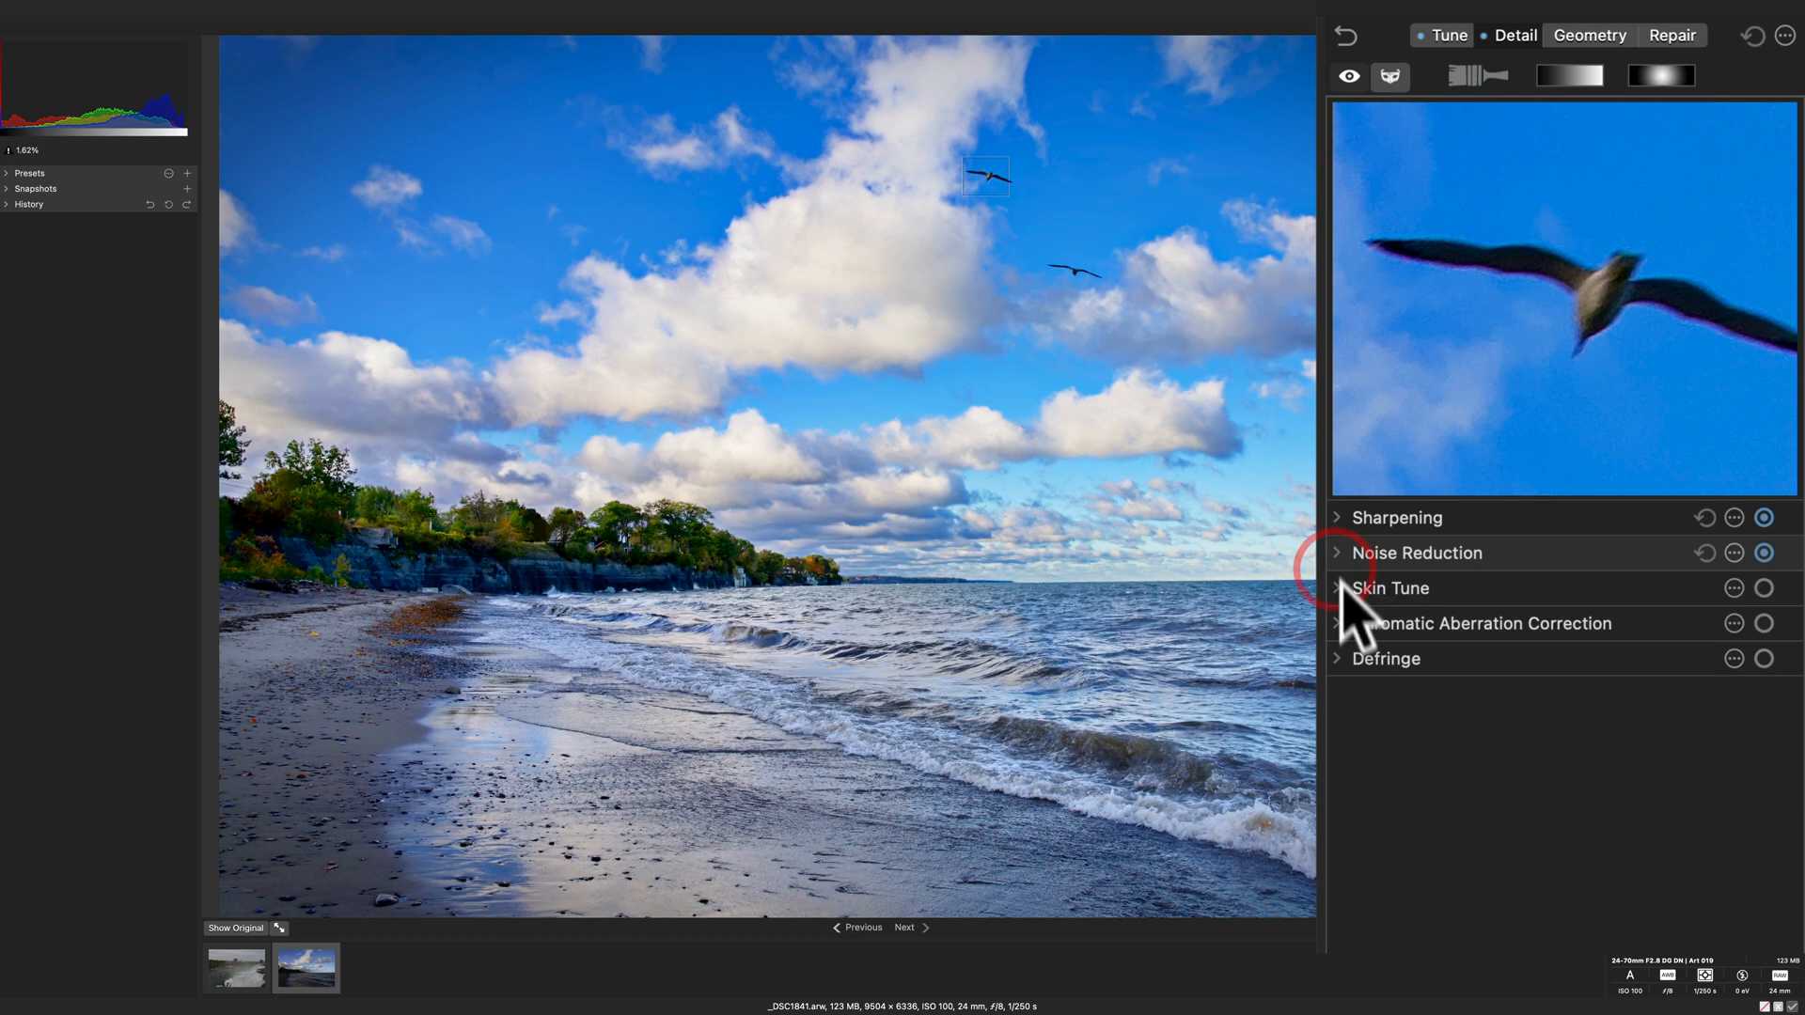
Step: Inspect and collapse the Skin Tune, Chromatic Aberration and Defringe settings
{"action": "left_click", "coordinate": [1389, 589]}
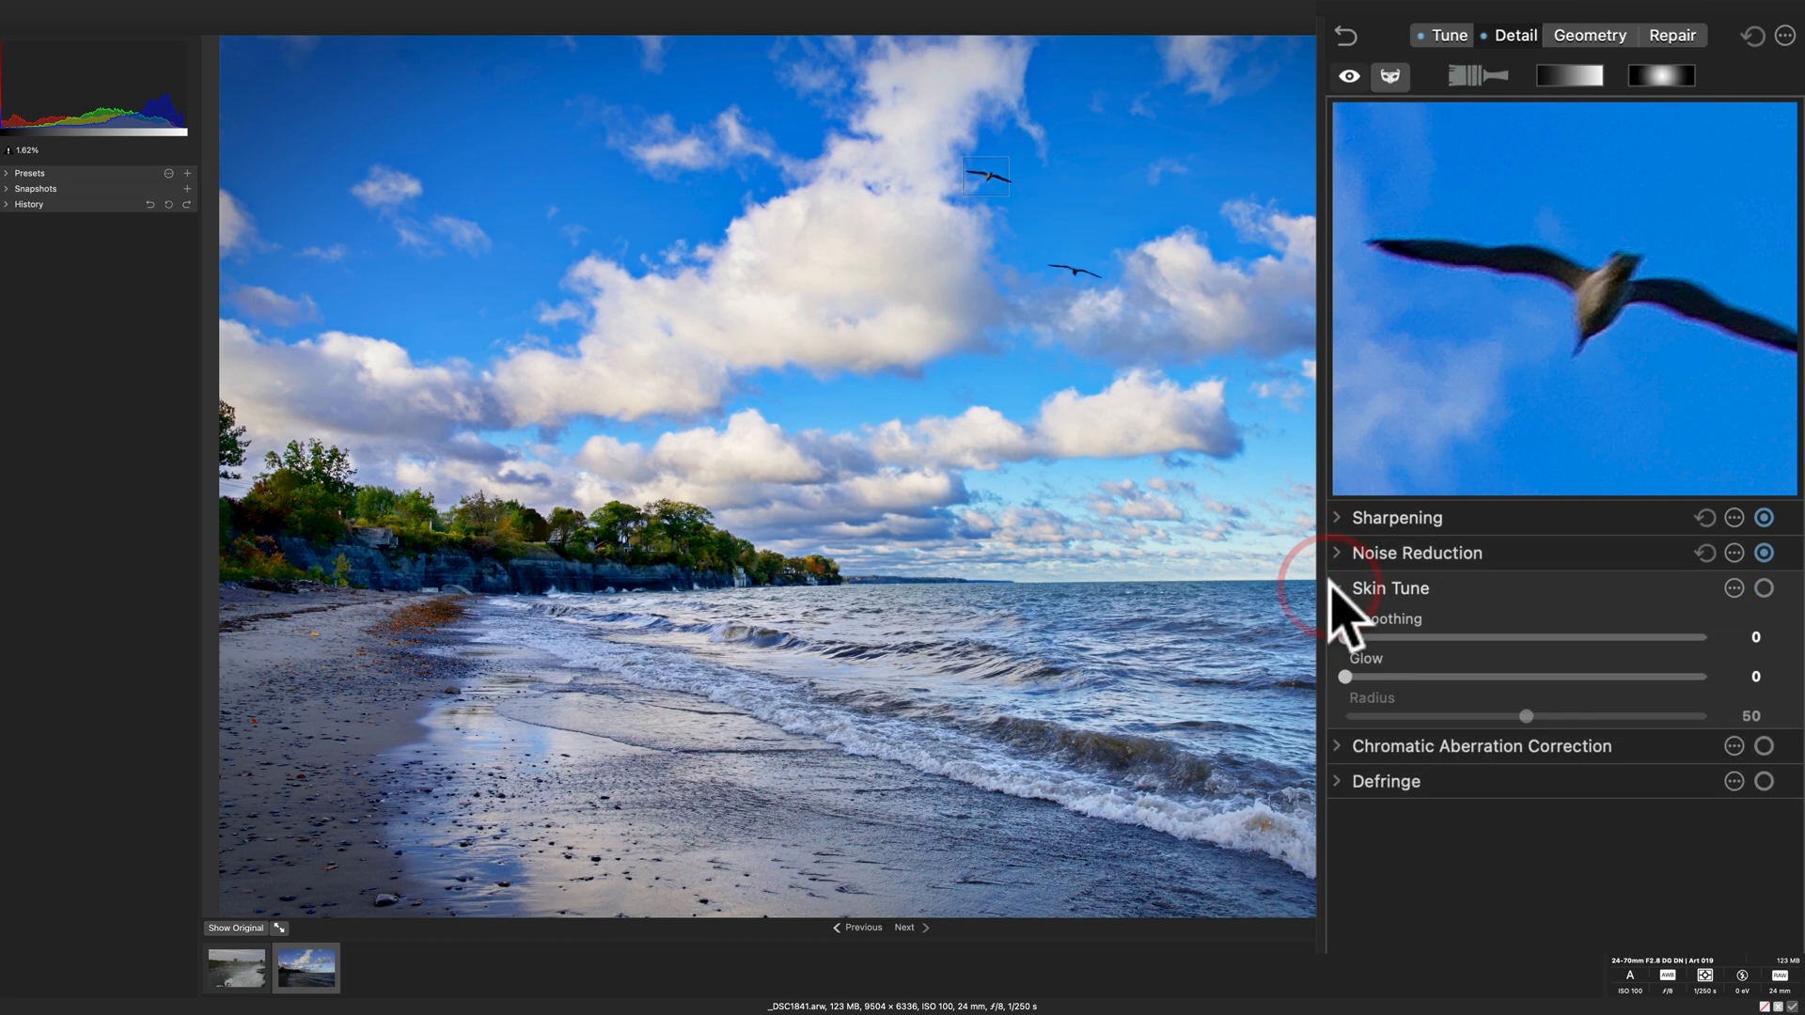
{"action": "left_click", "coordinate": [1389, 588]}
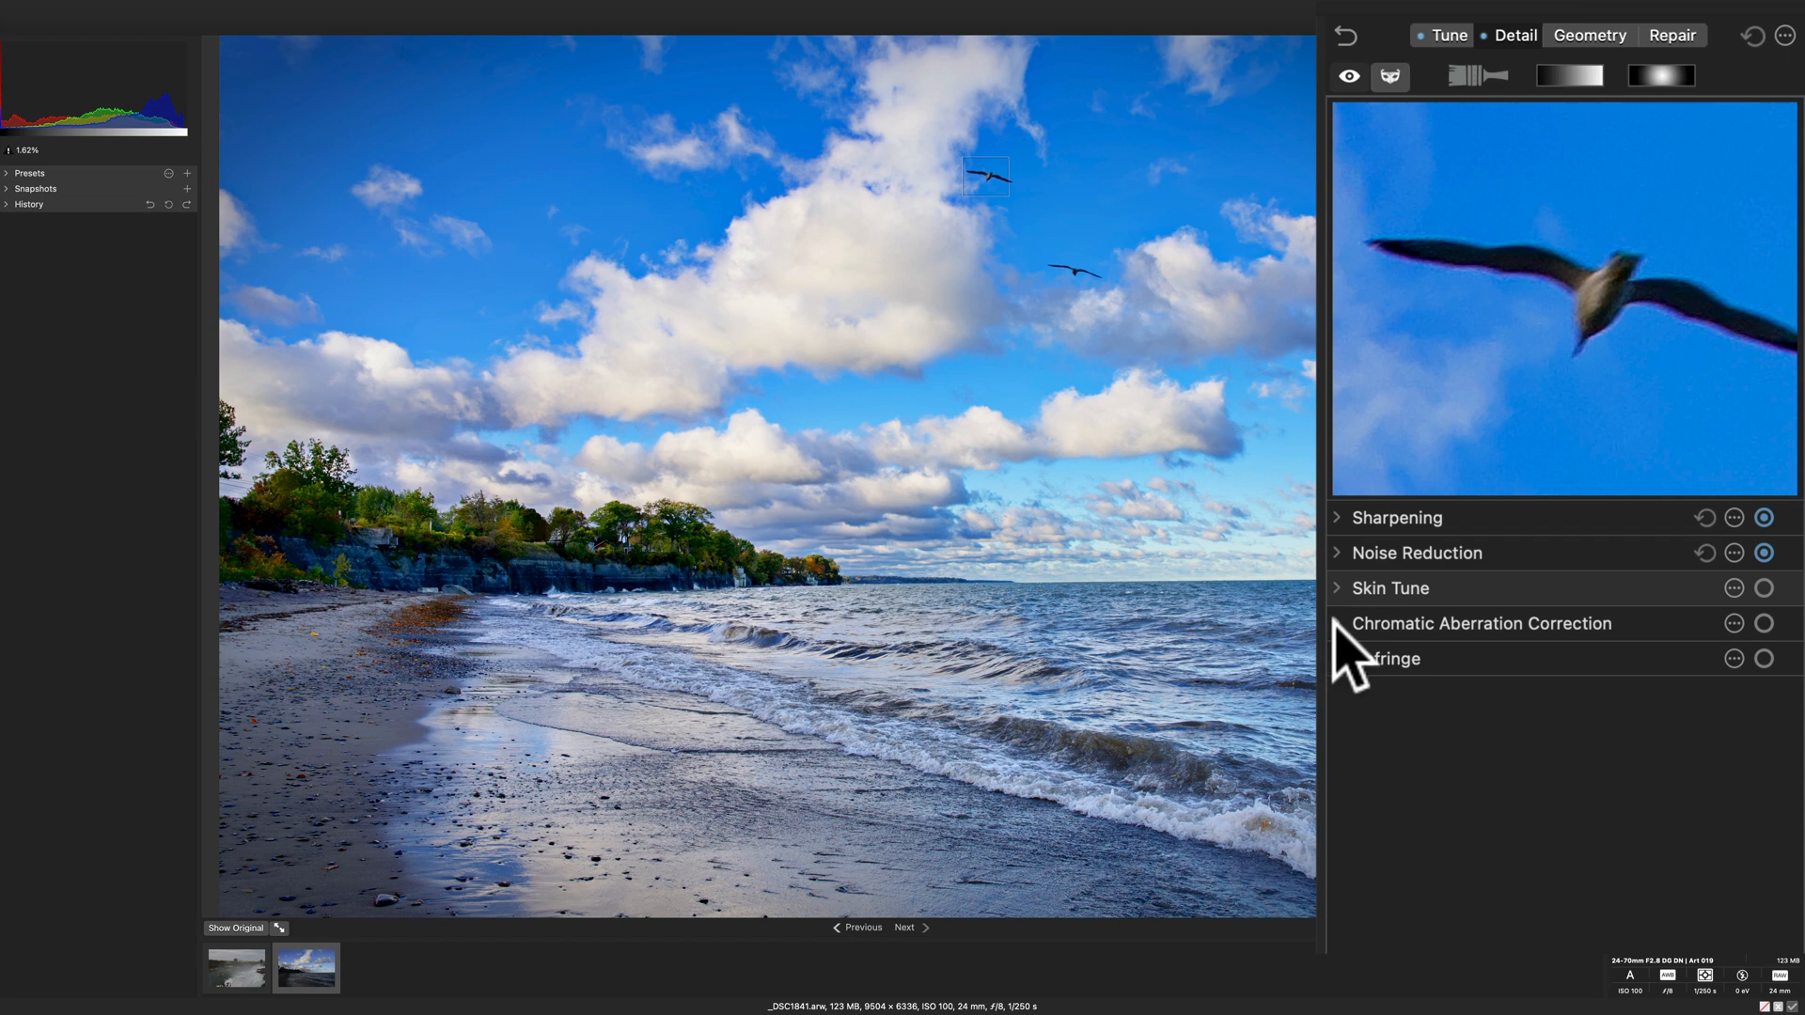
{"action": "left_click", "coordinate": [1337, 622]}
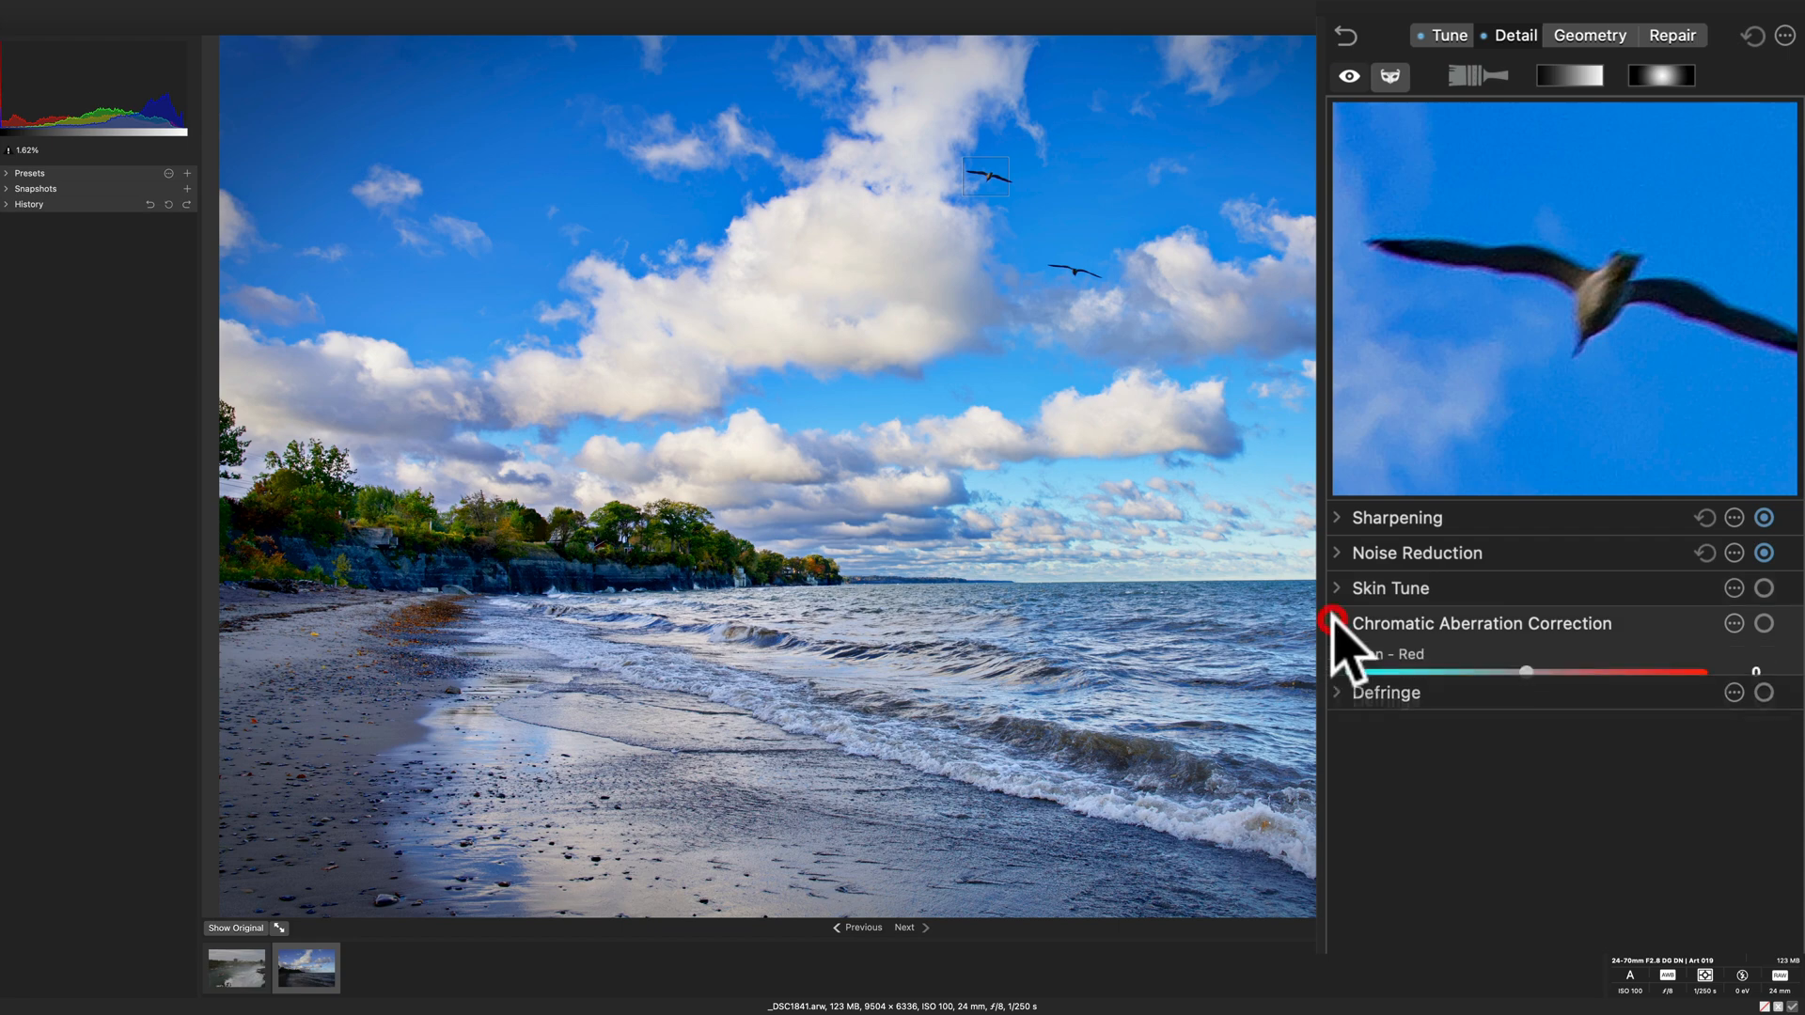
{"action": "left_click", "coordinate": [1337, 622]}
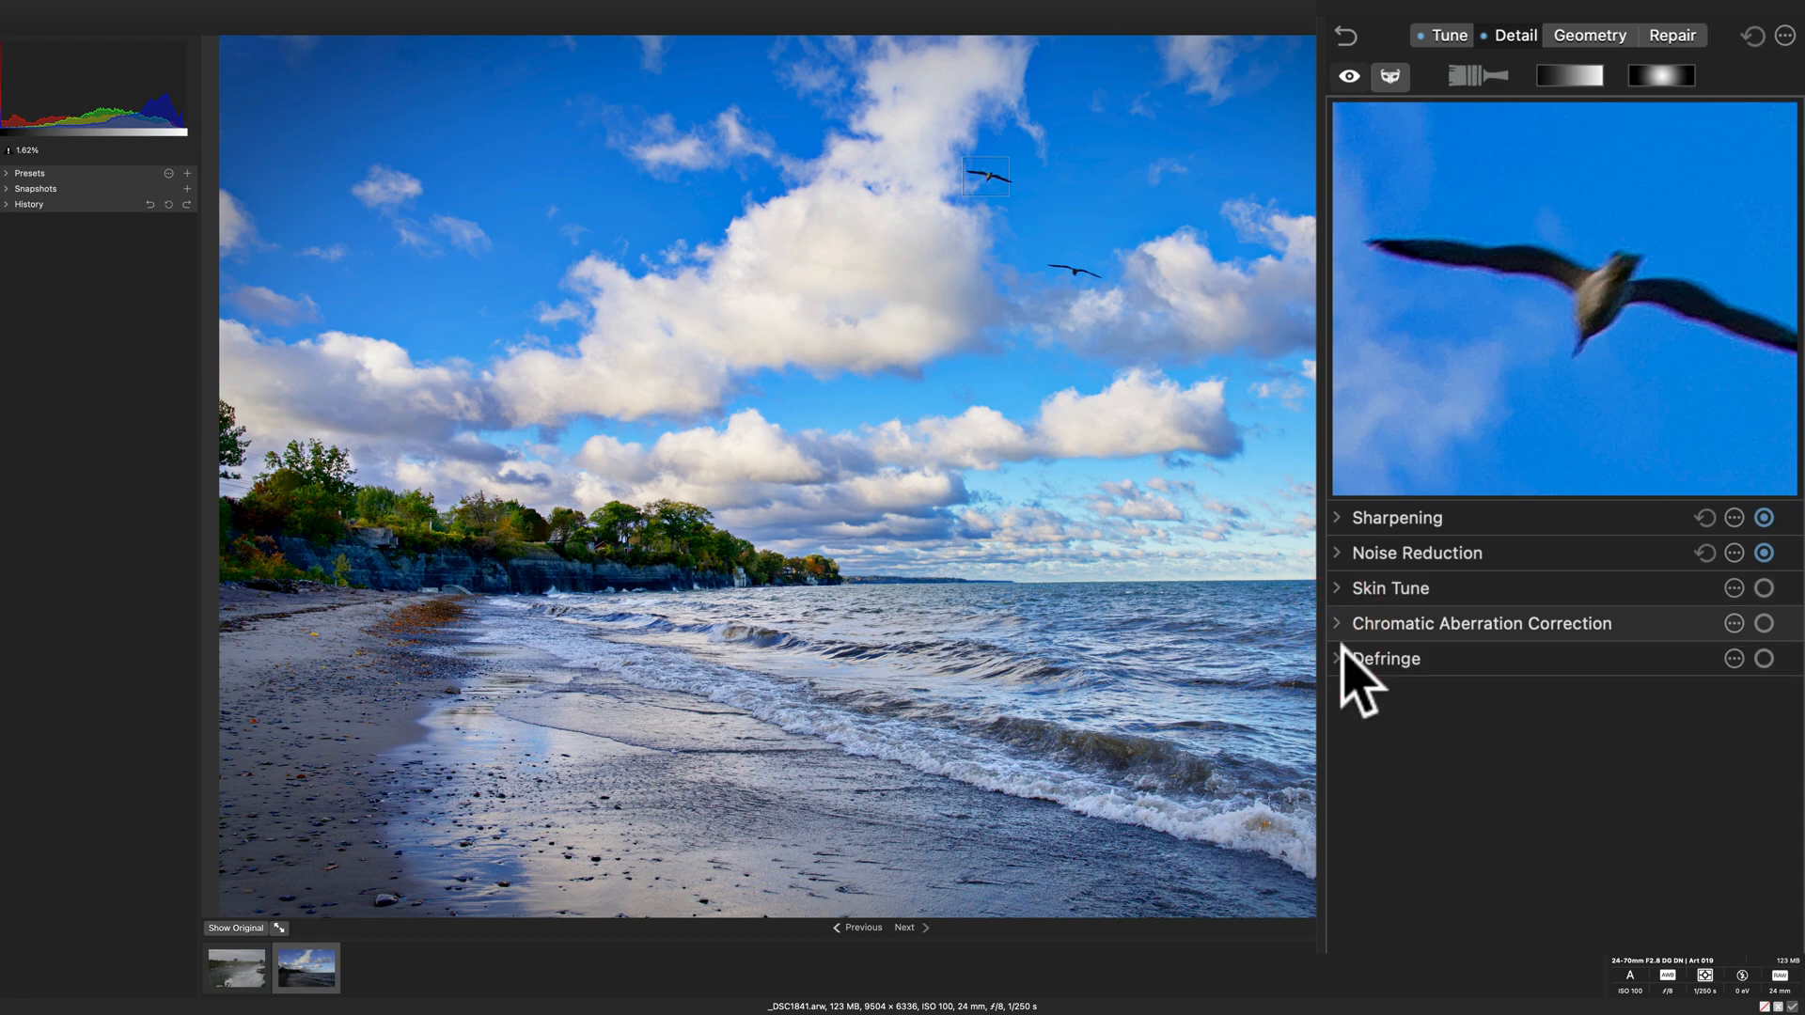
{"action": "left_click", "coordinate": [1337, 658]}
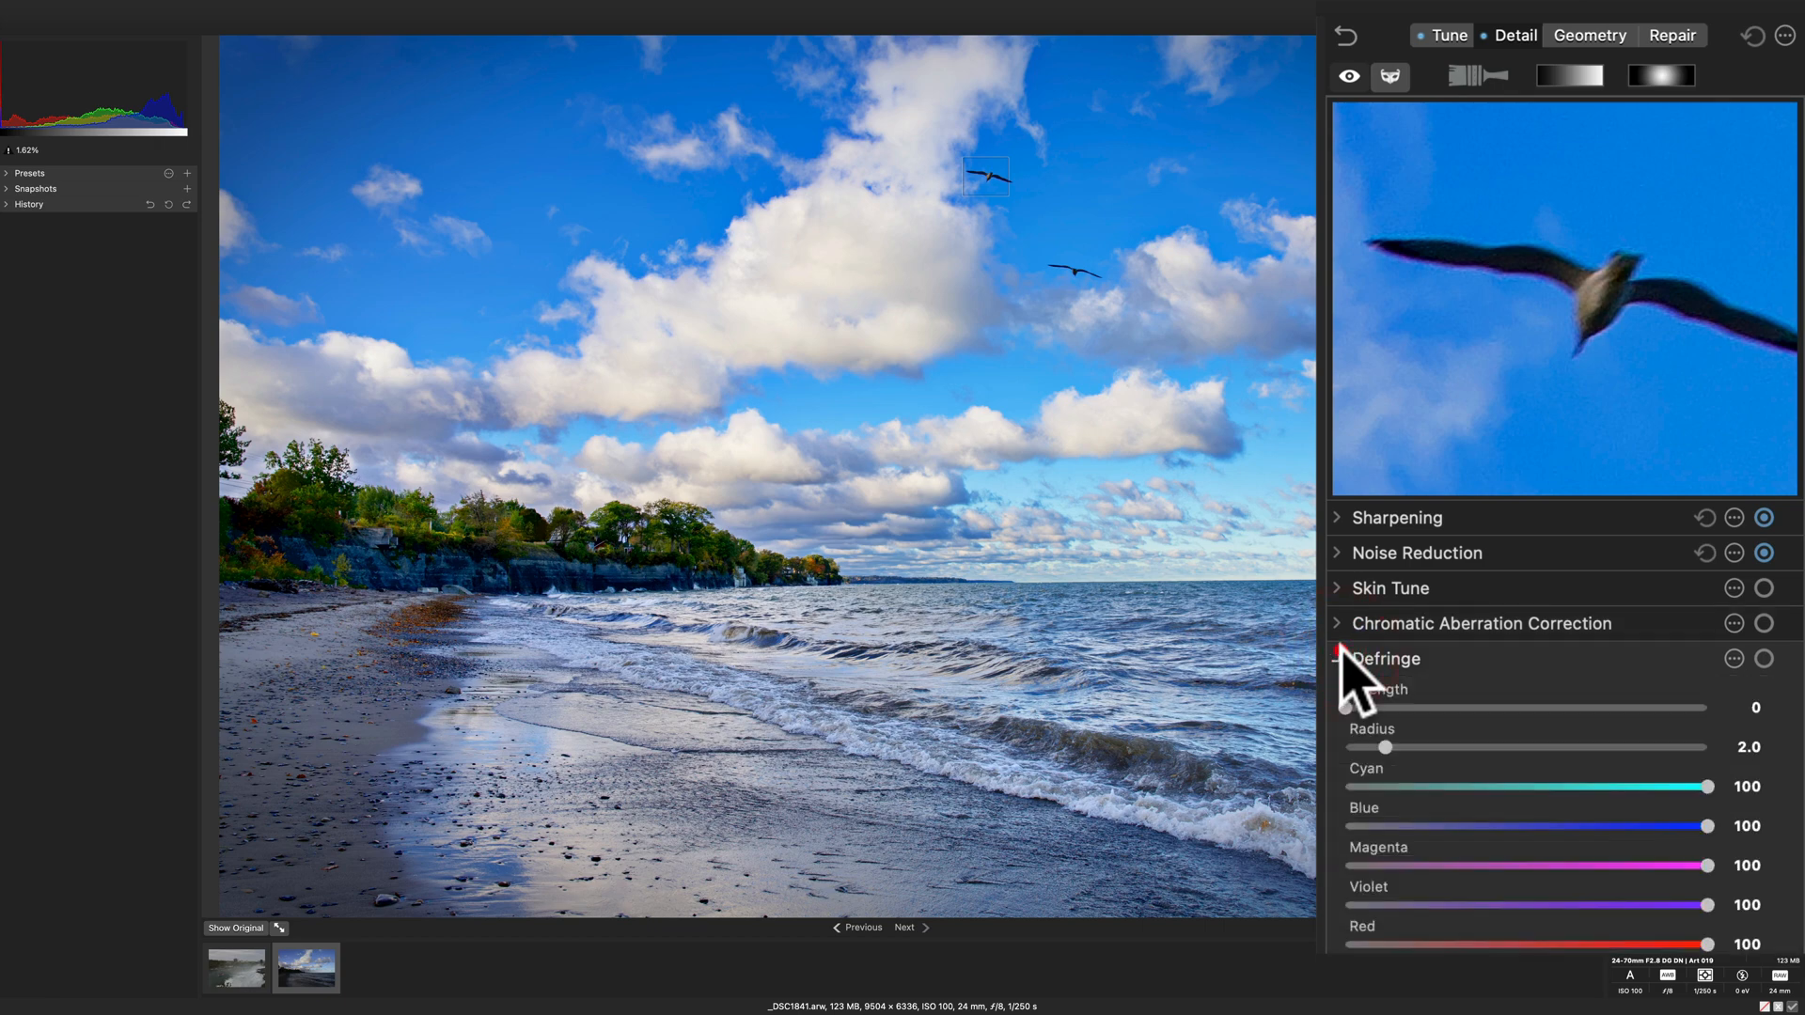
{"action": "left_click", "coordinate": [1338, 658]}
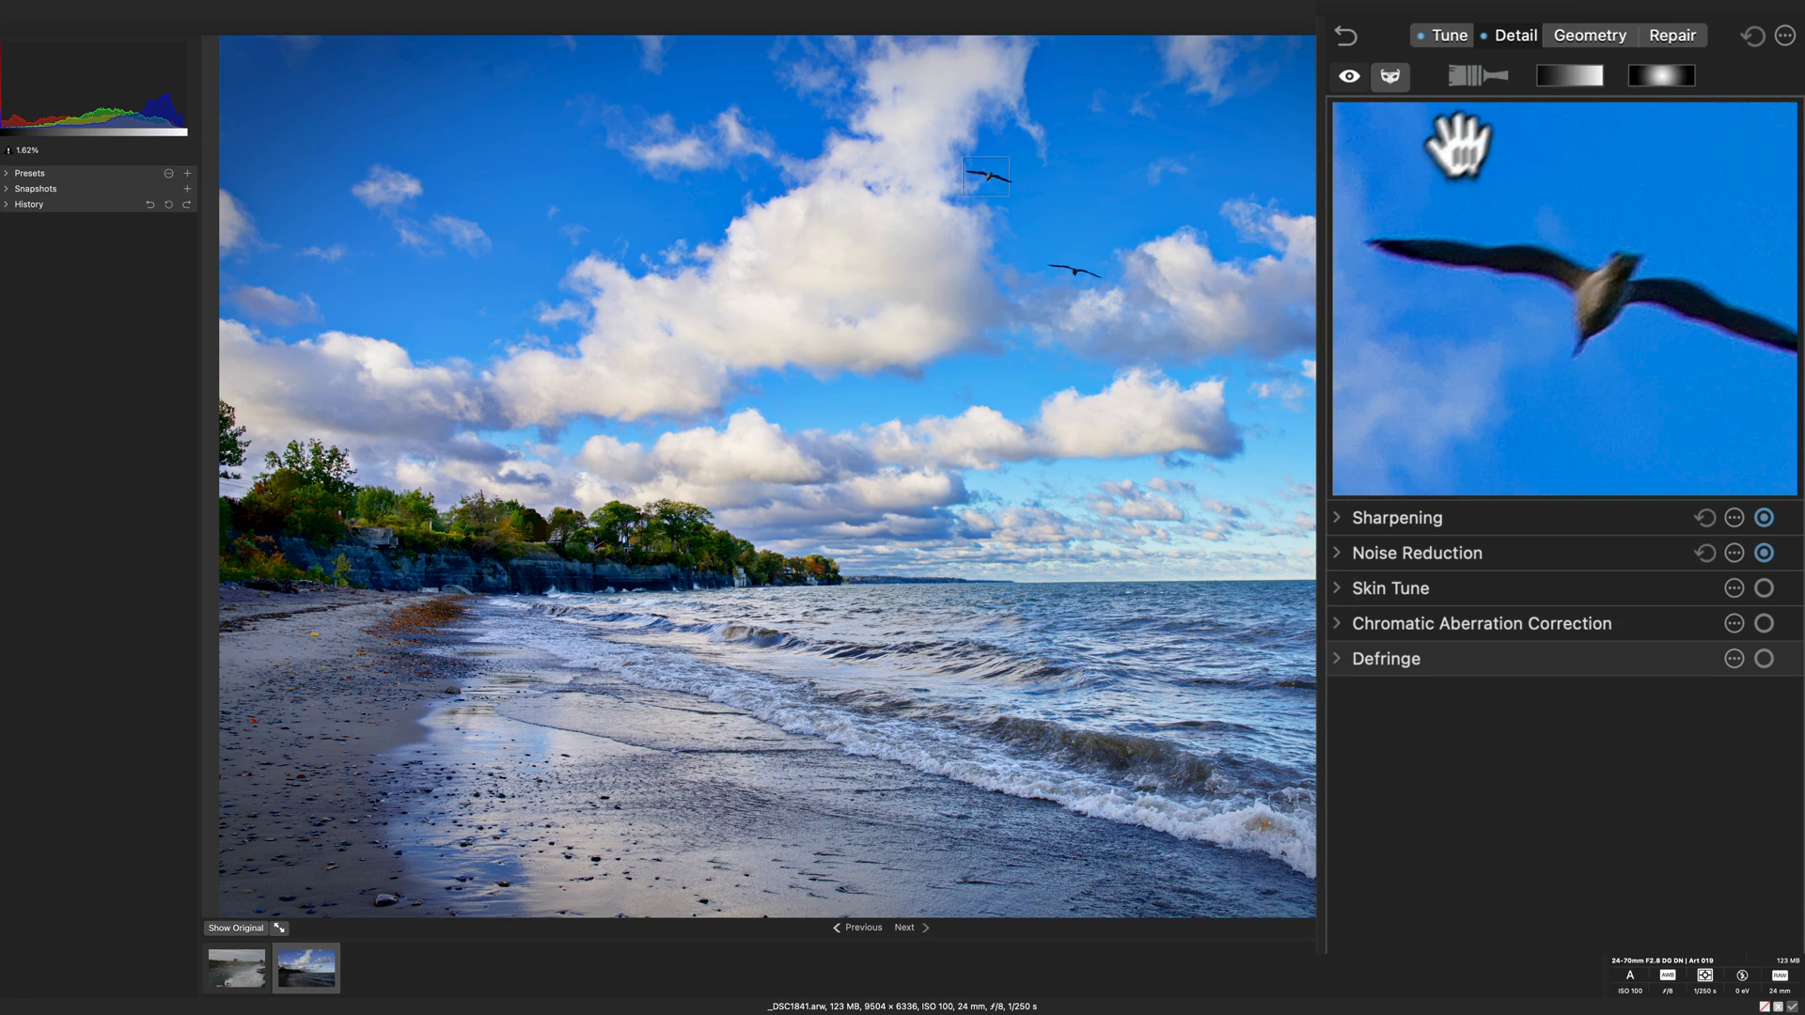
Step: Browse the Geometry and Repair tabs, collapse Heal and Clone, and return to Tune
{"action": "left_click", "coordinate": [1590, 34]}
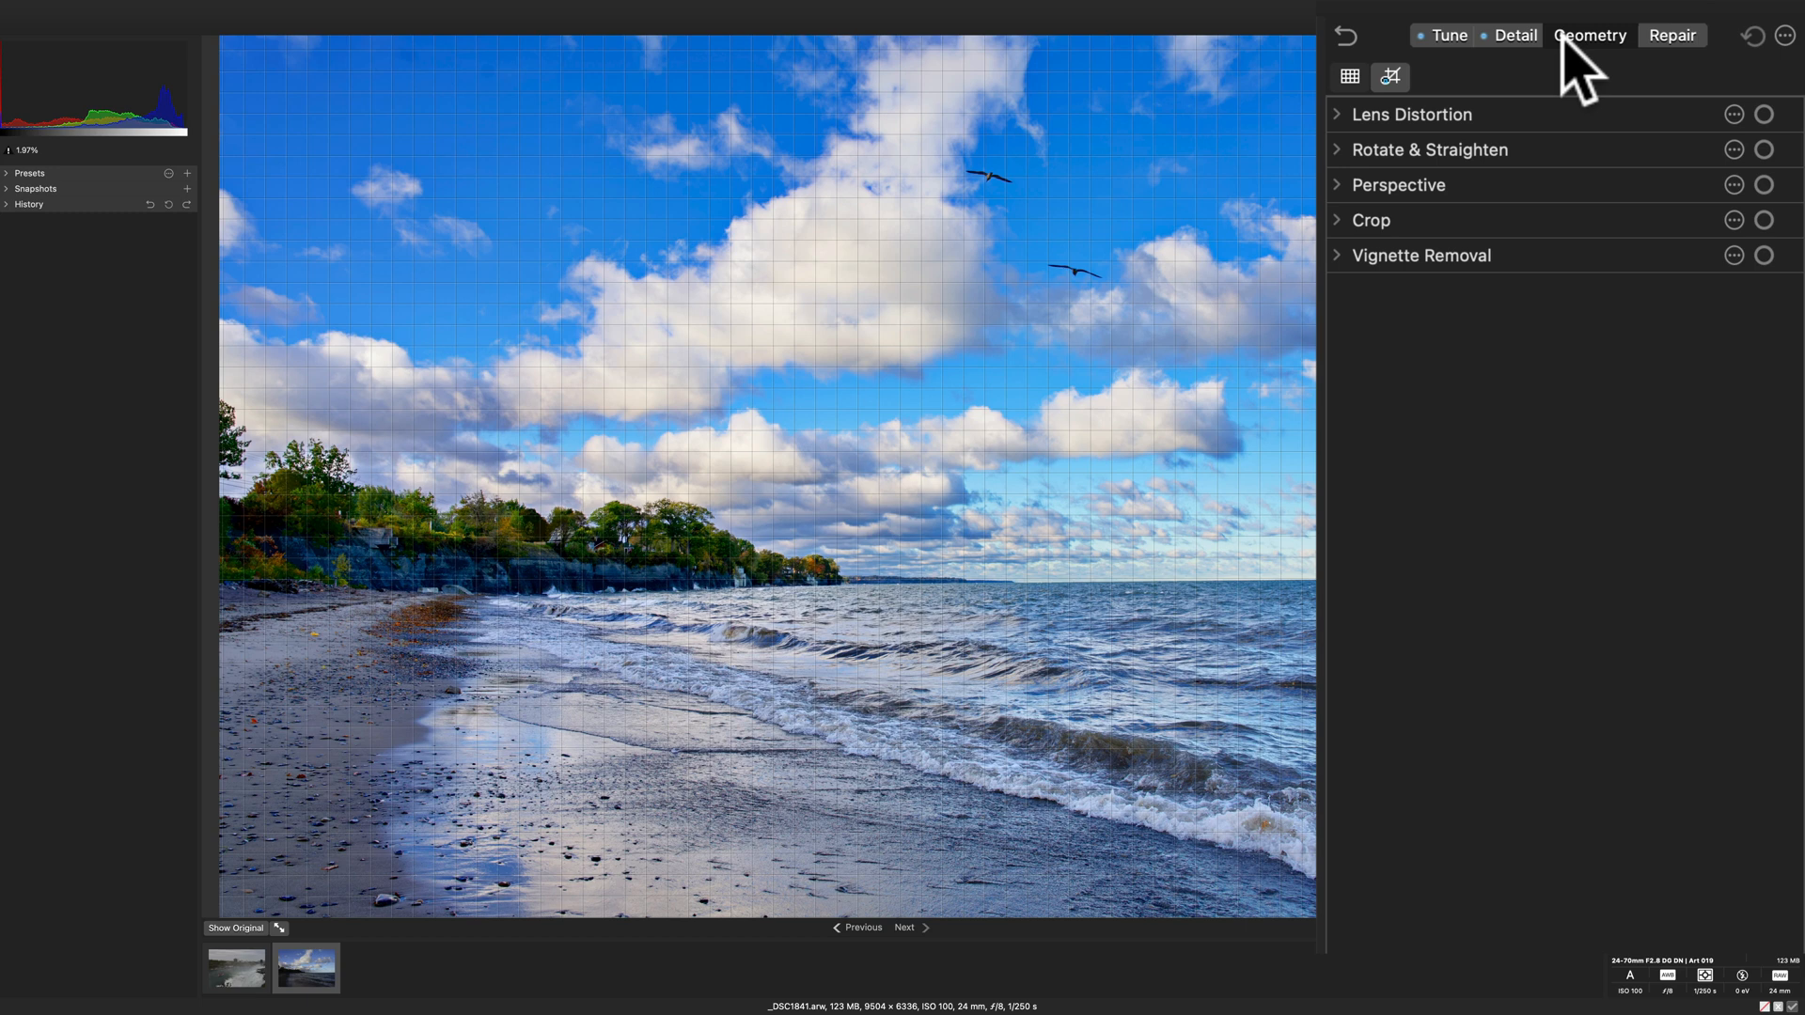
{"action": "mouse_move", "coordinate": [1598, 63]}
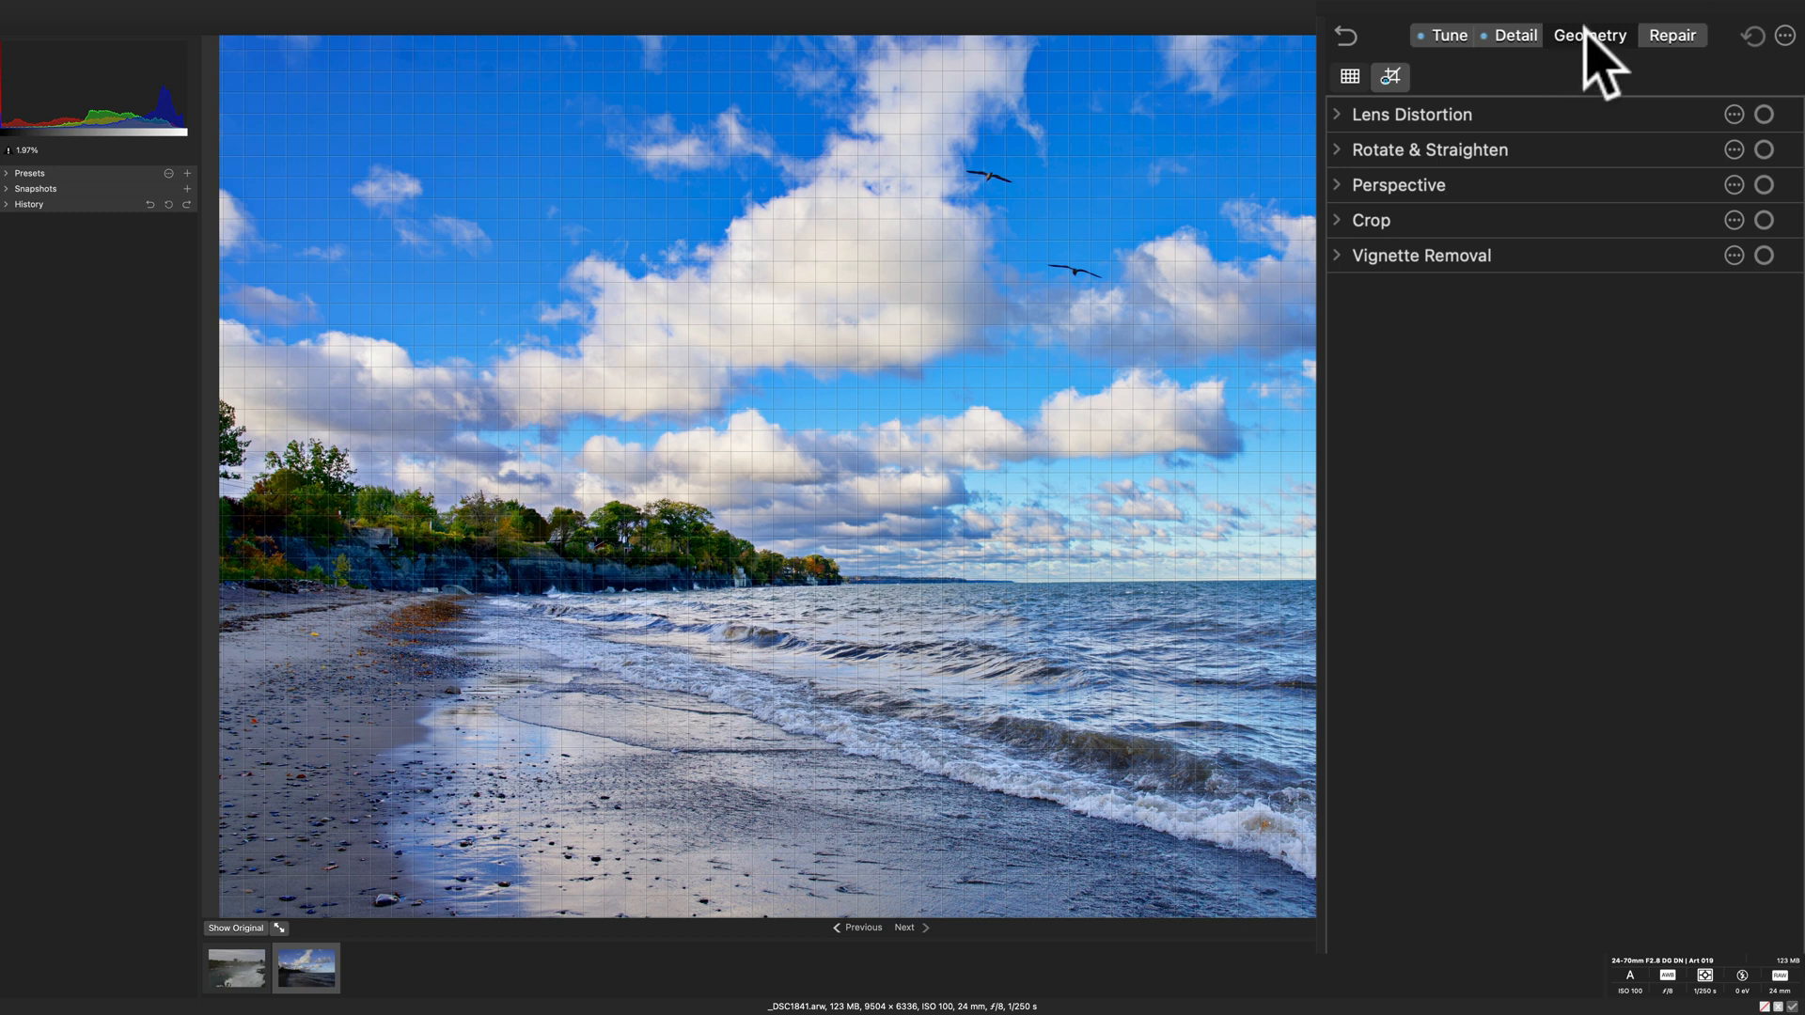
{"action": "left_click", "coordinate": [1672, 35]}
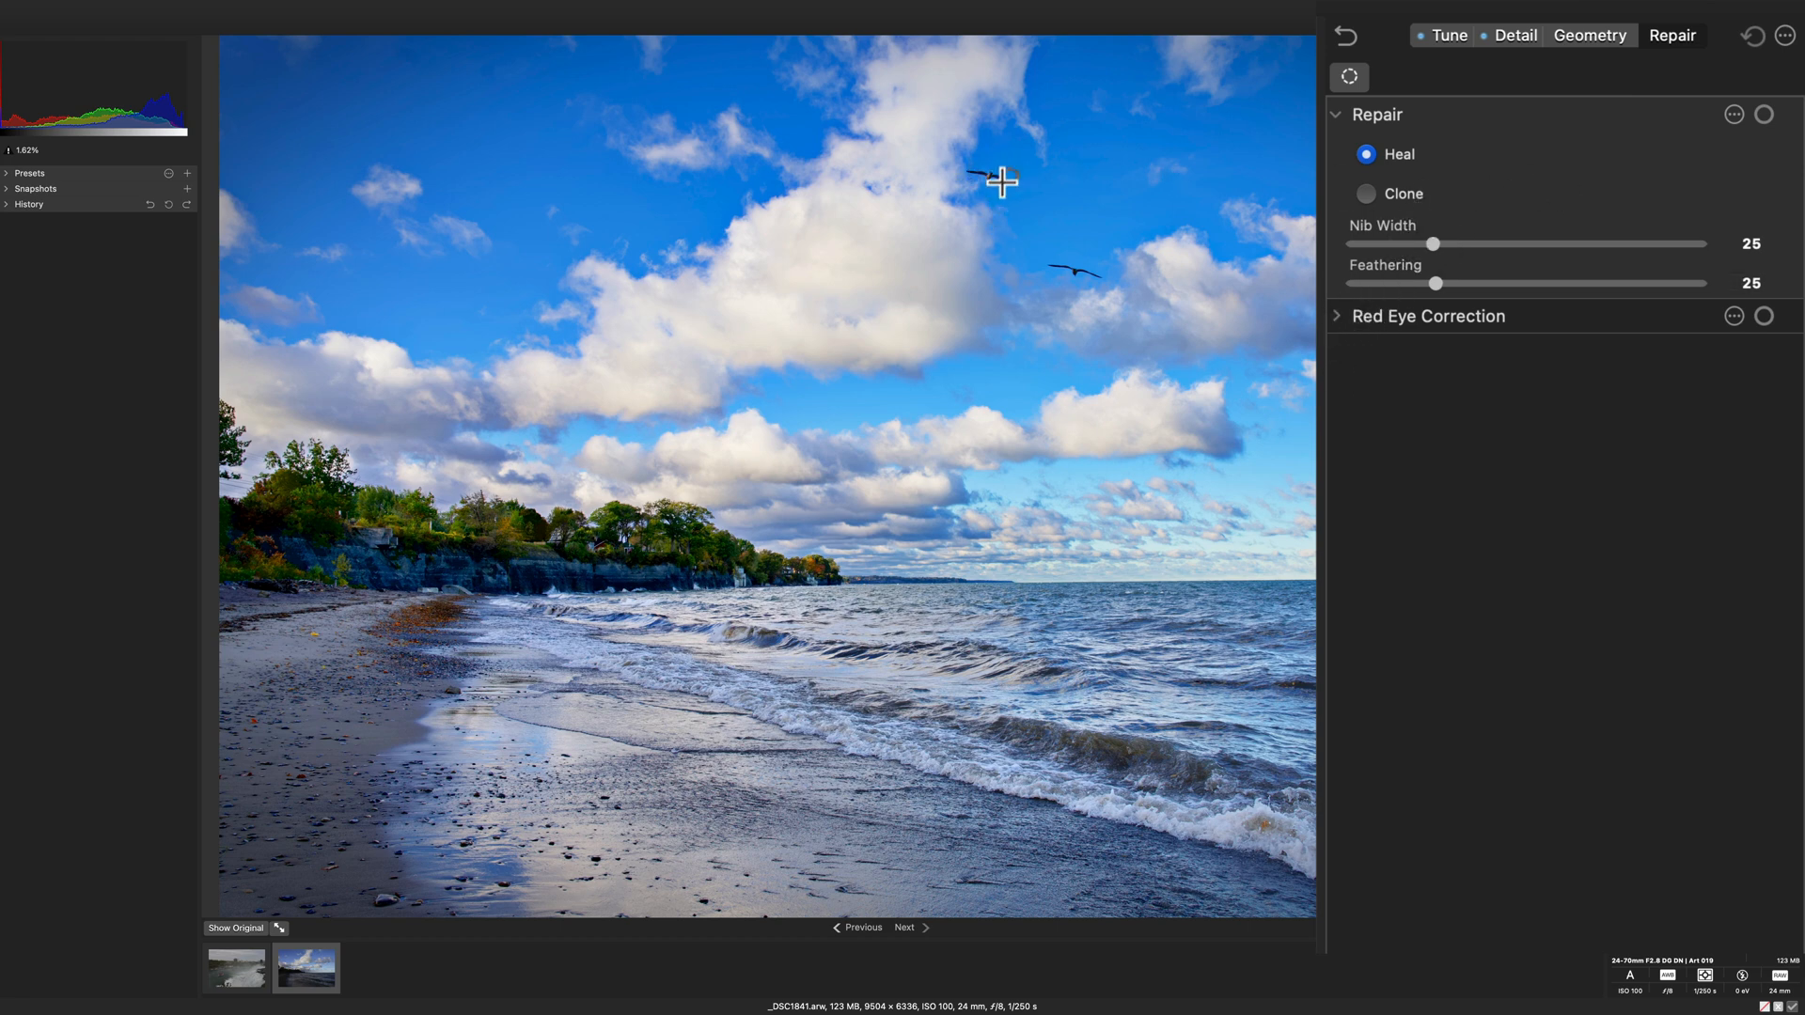
{"action": "left_click", "coordinate": [1336, 114]}
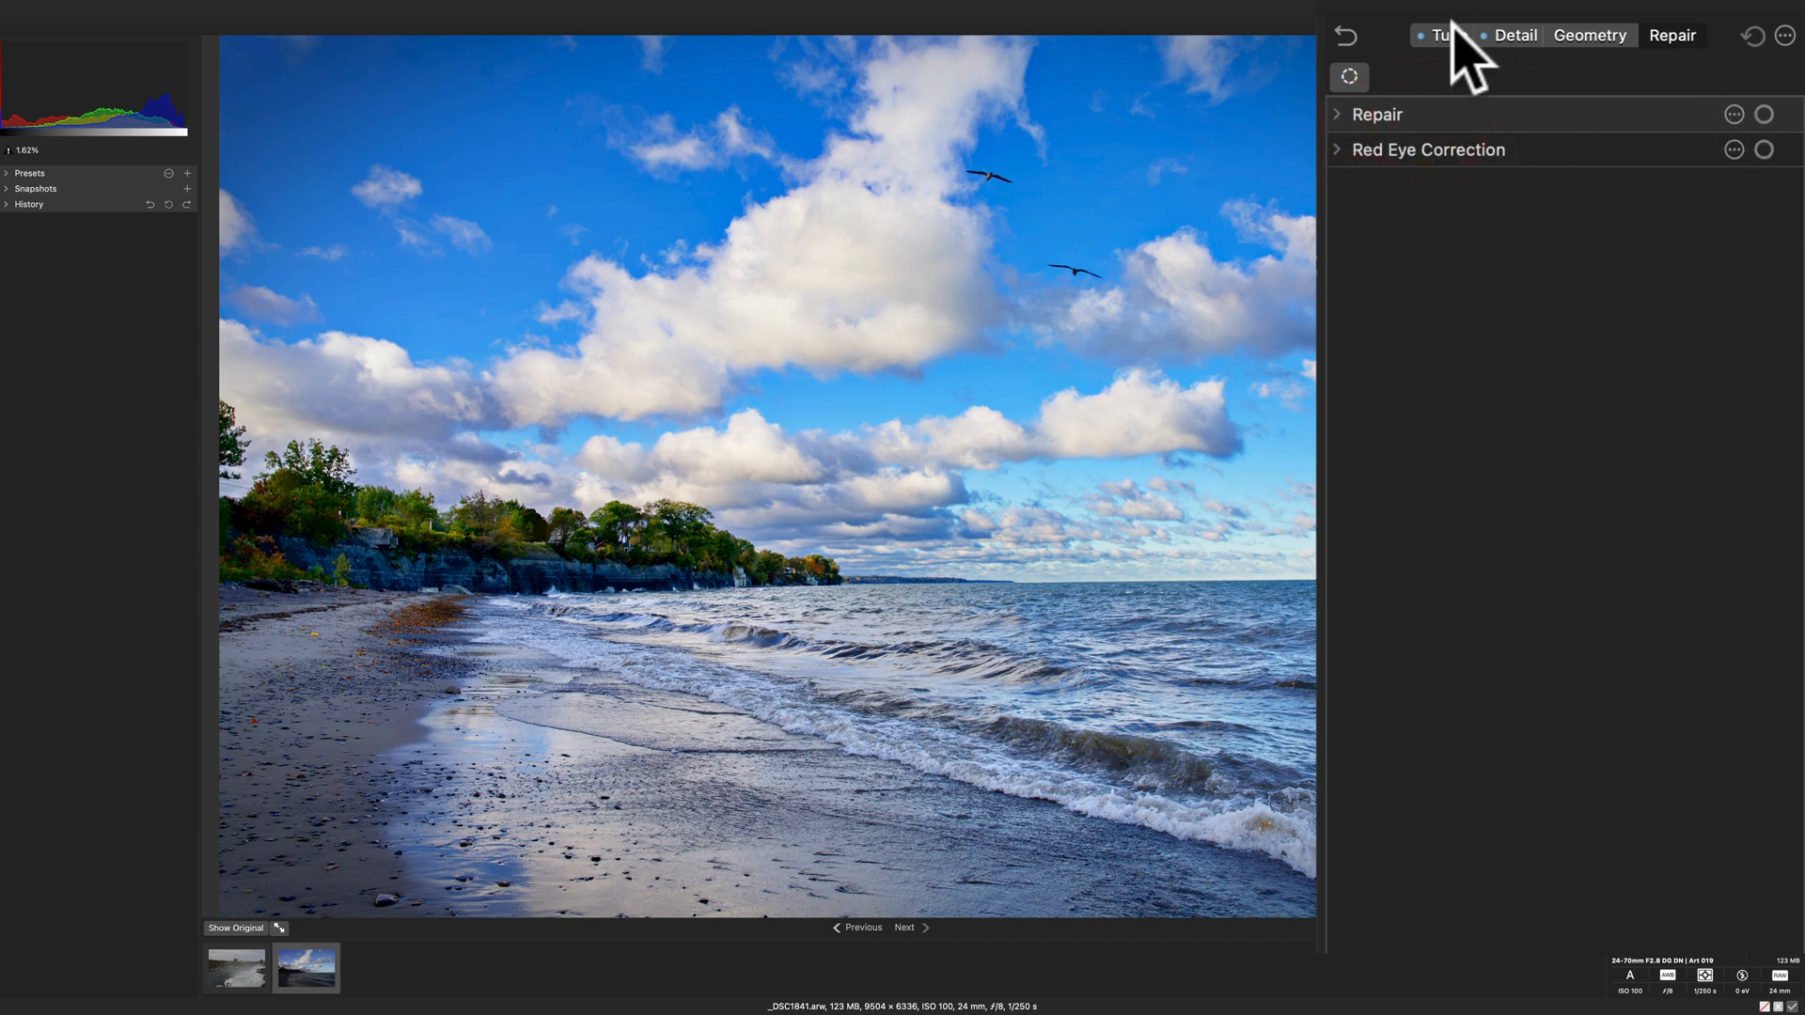
{"action": "left_click", "coordinate": [1446, 36]}
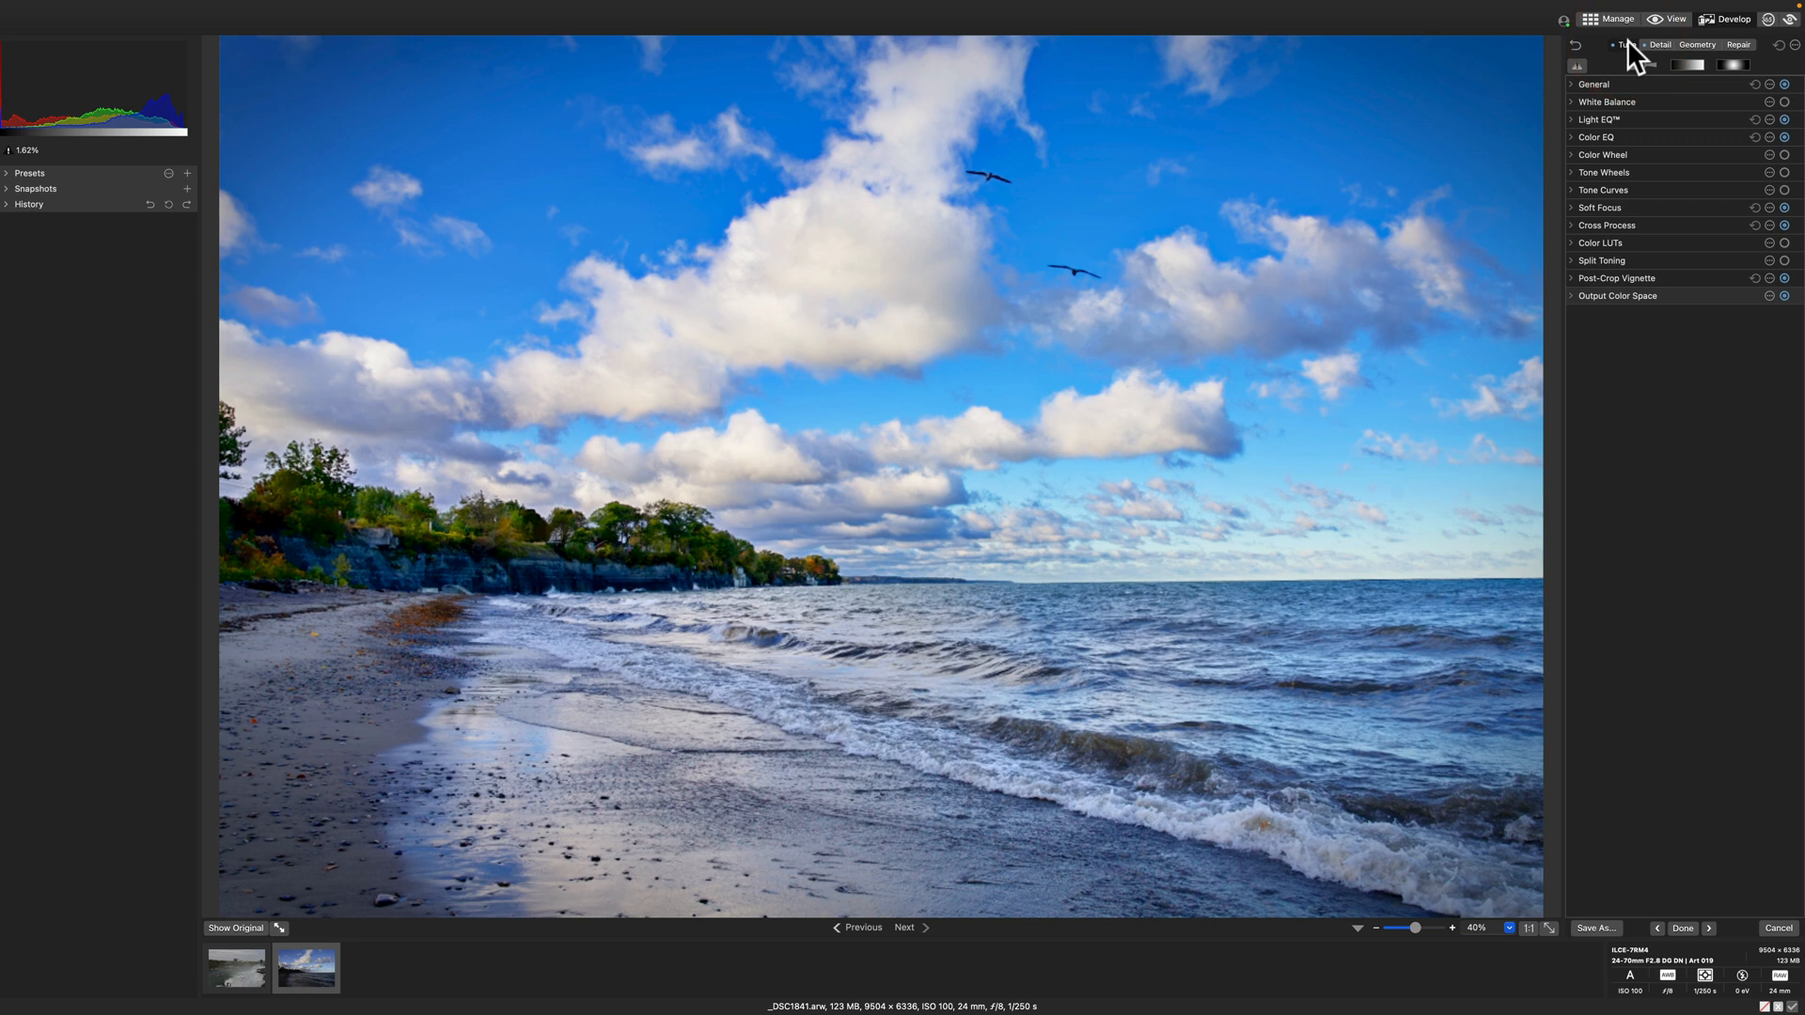